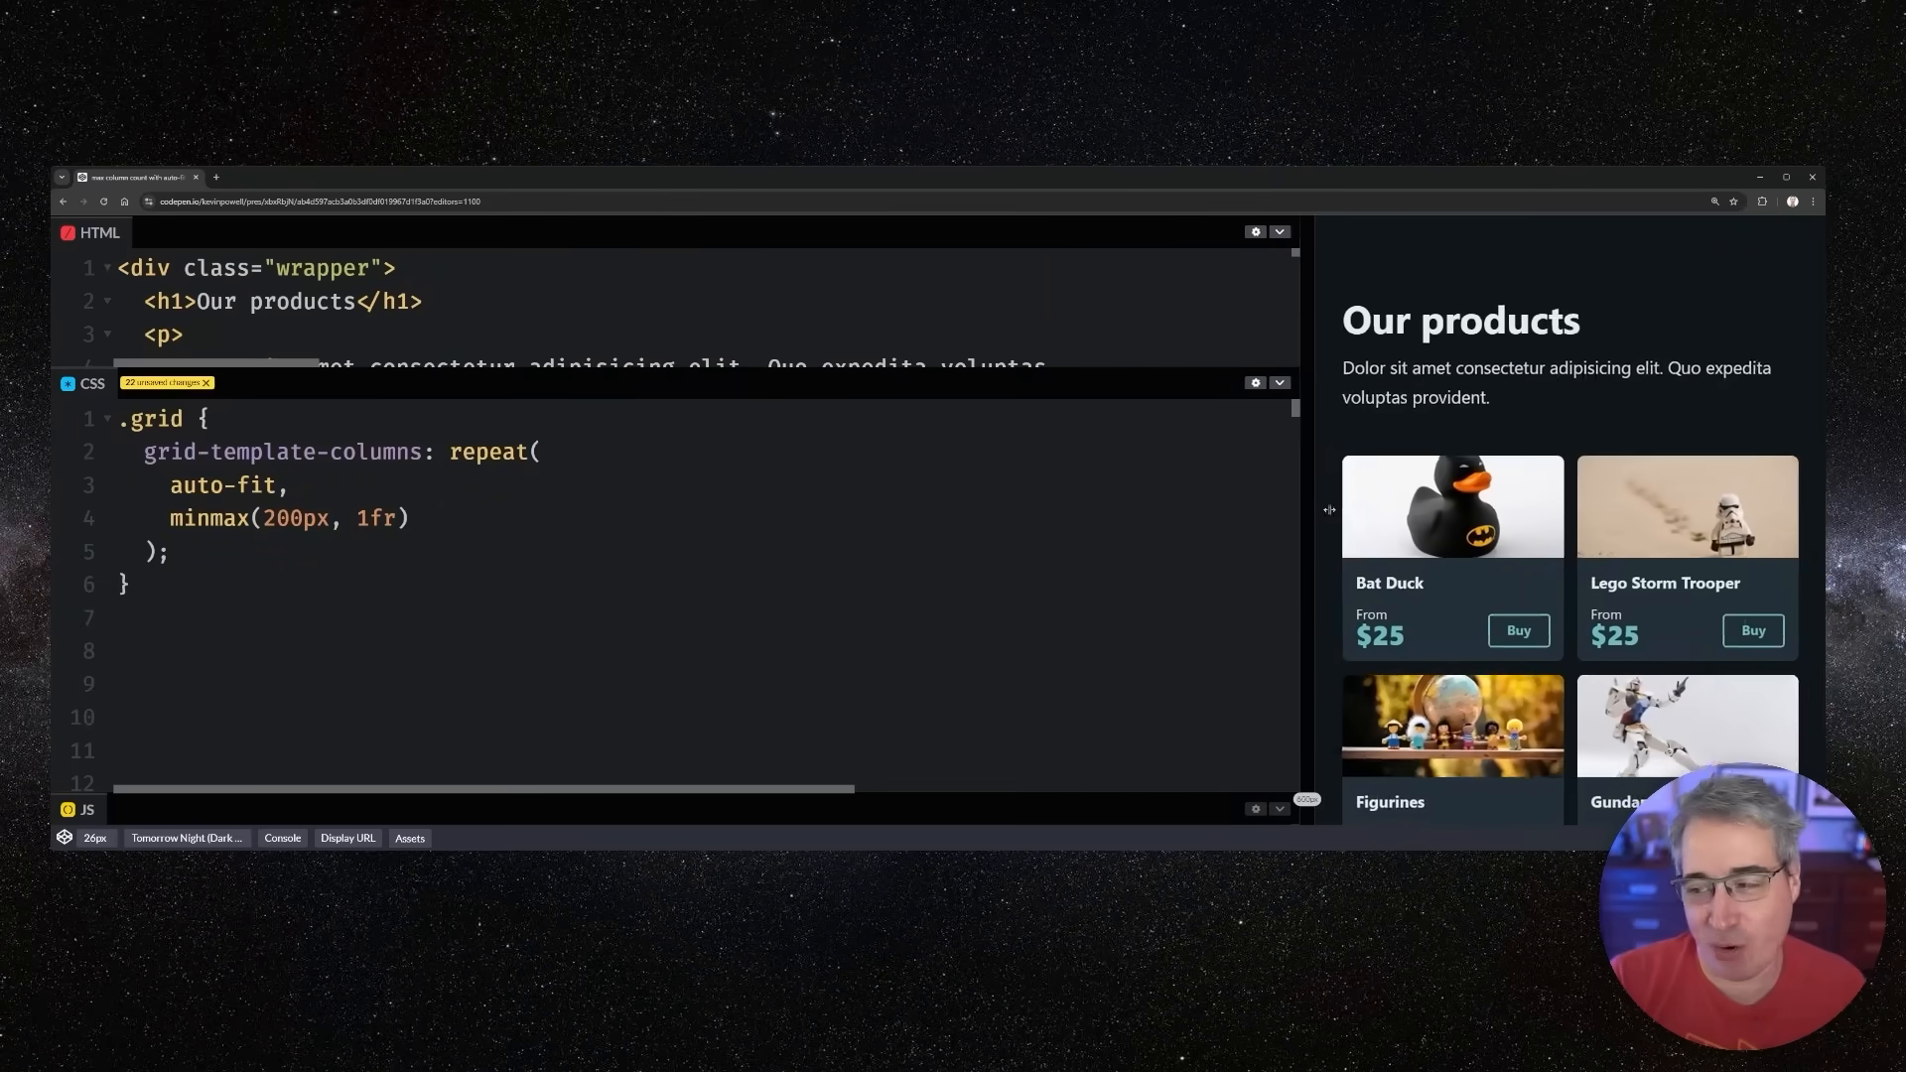
Resize the preview from four to three product columns, showing --grid-max-column-count: 3
left_click_drag(1328, 508, 1083, 567)
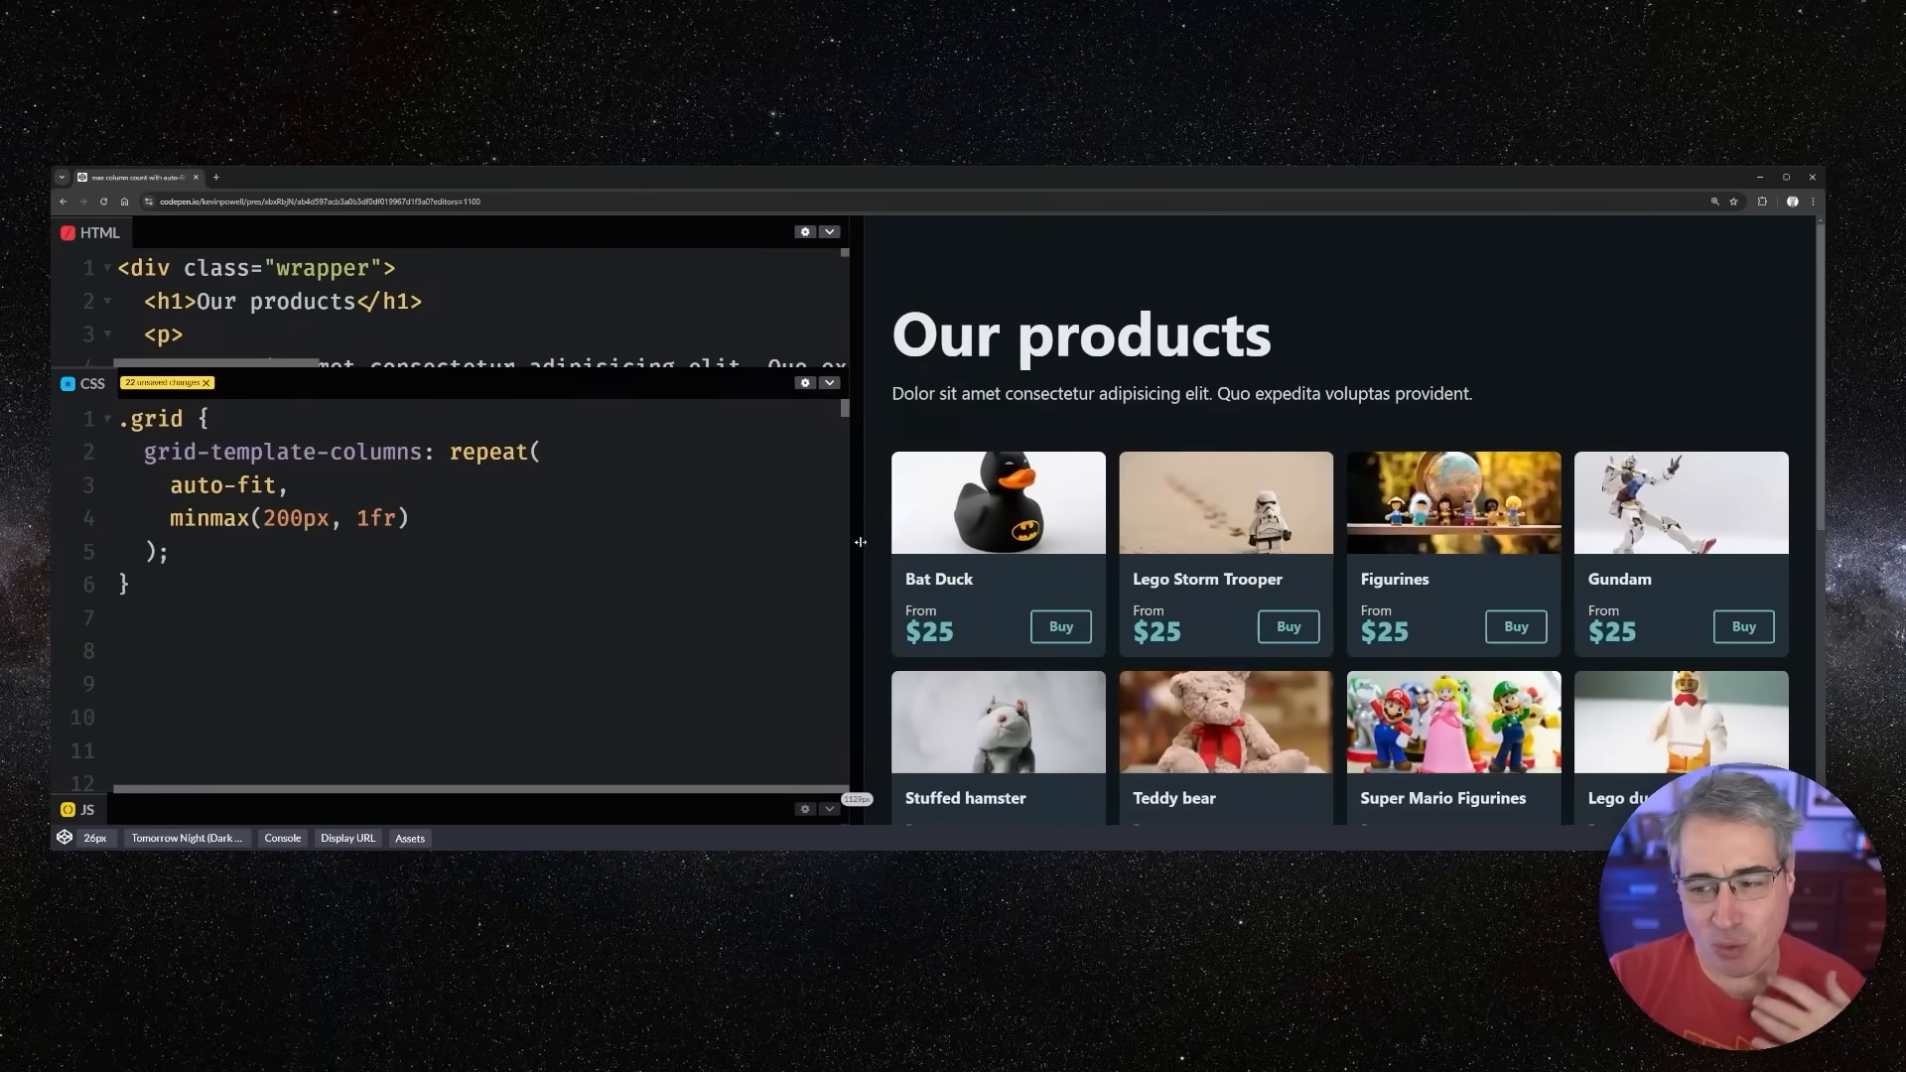
left_click_drag(860, 542, 920, 524)
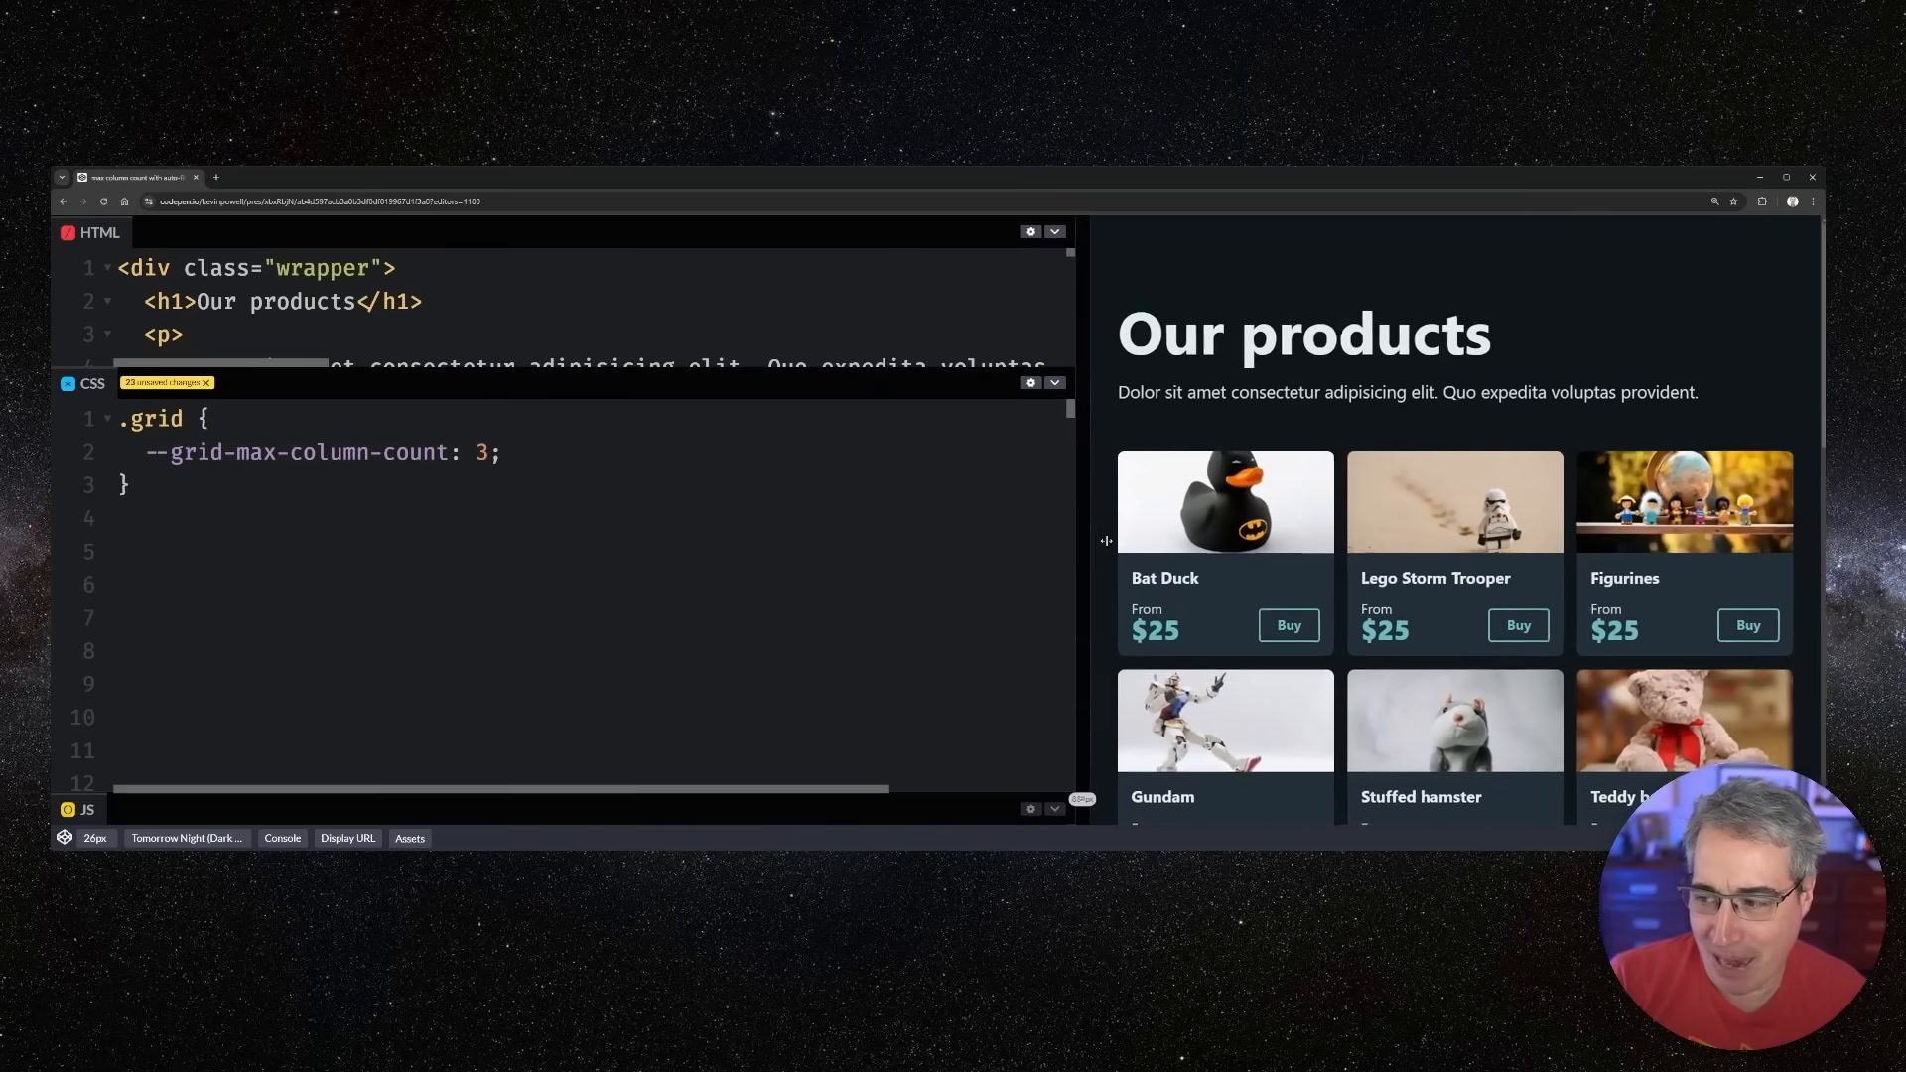
Change --grid-max-column-count to 5 and resize the preview to test the grid
left_click_drag(1105, 540, 1542, 531)
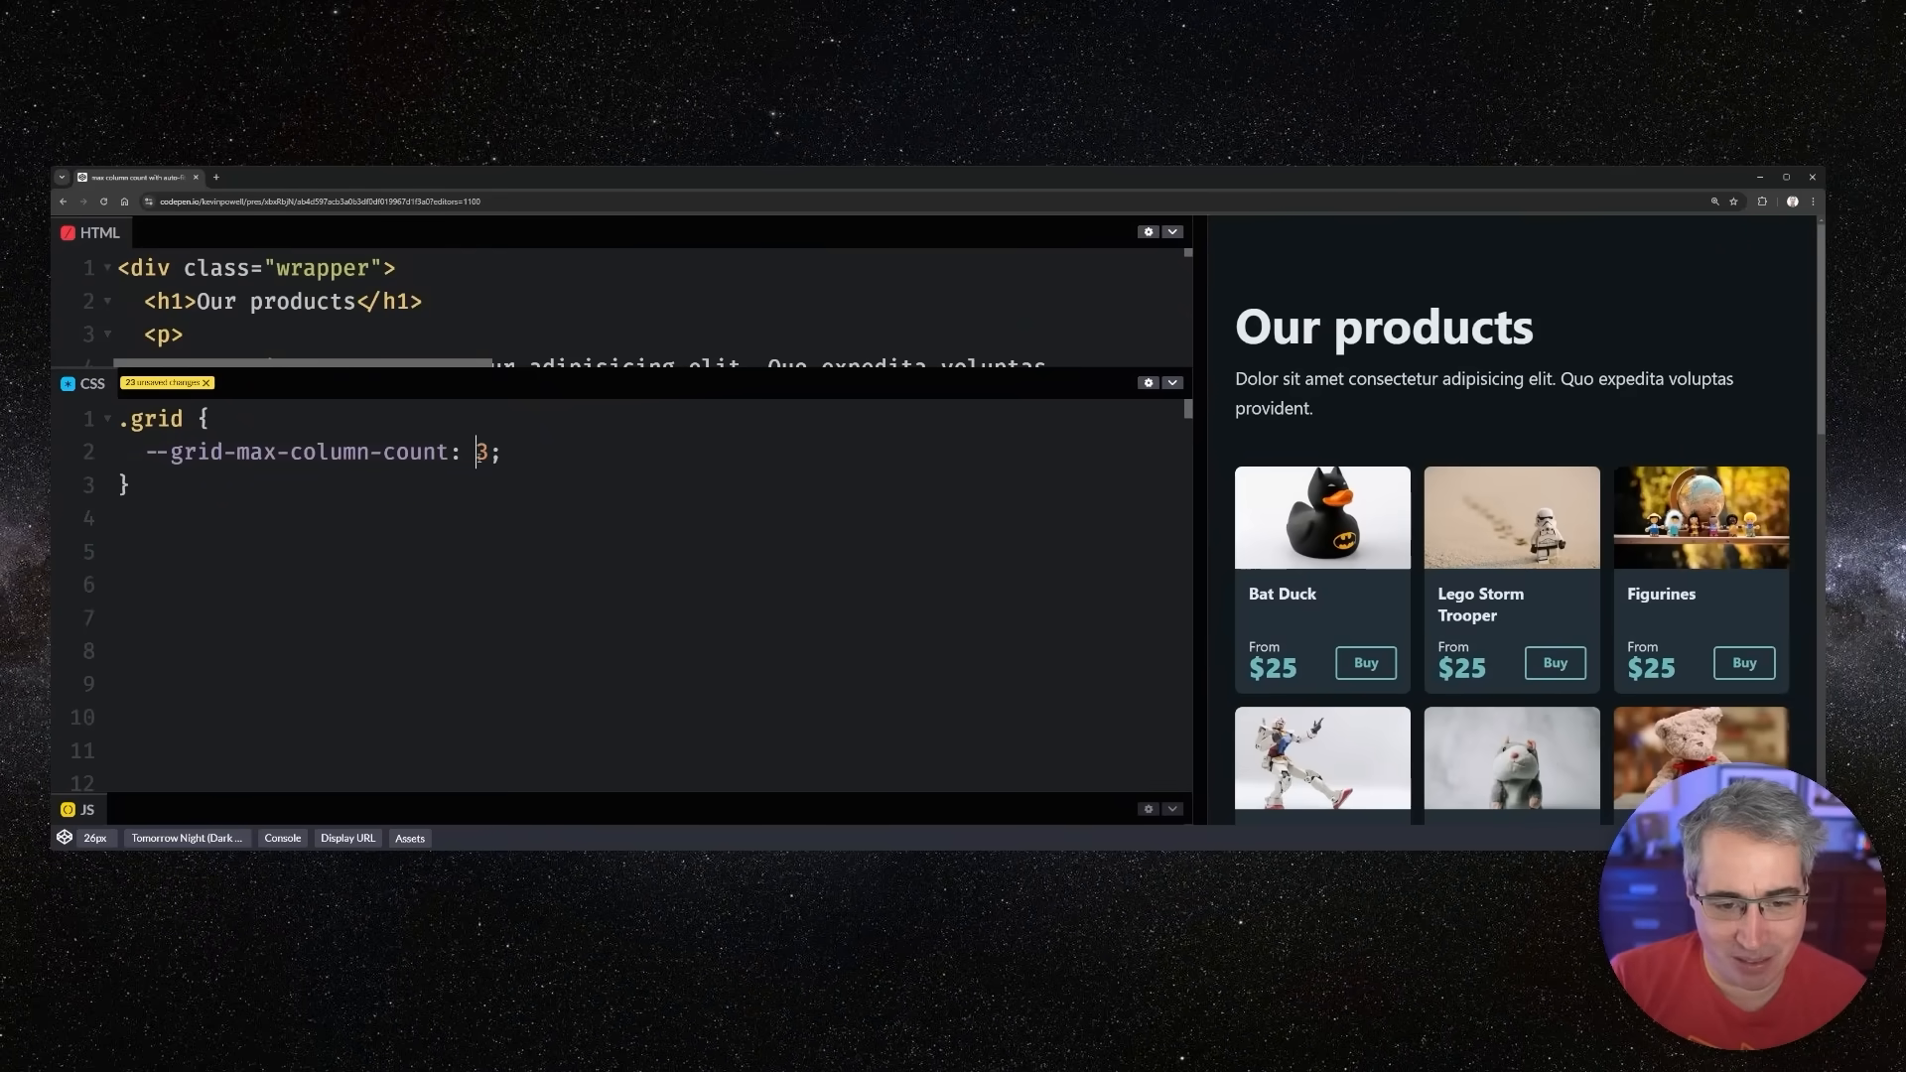
type("5")
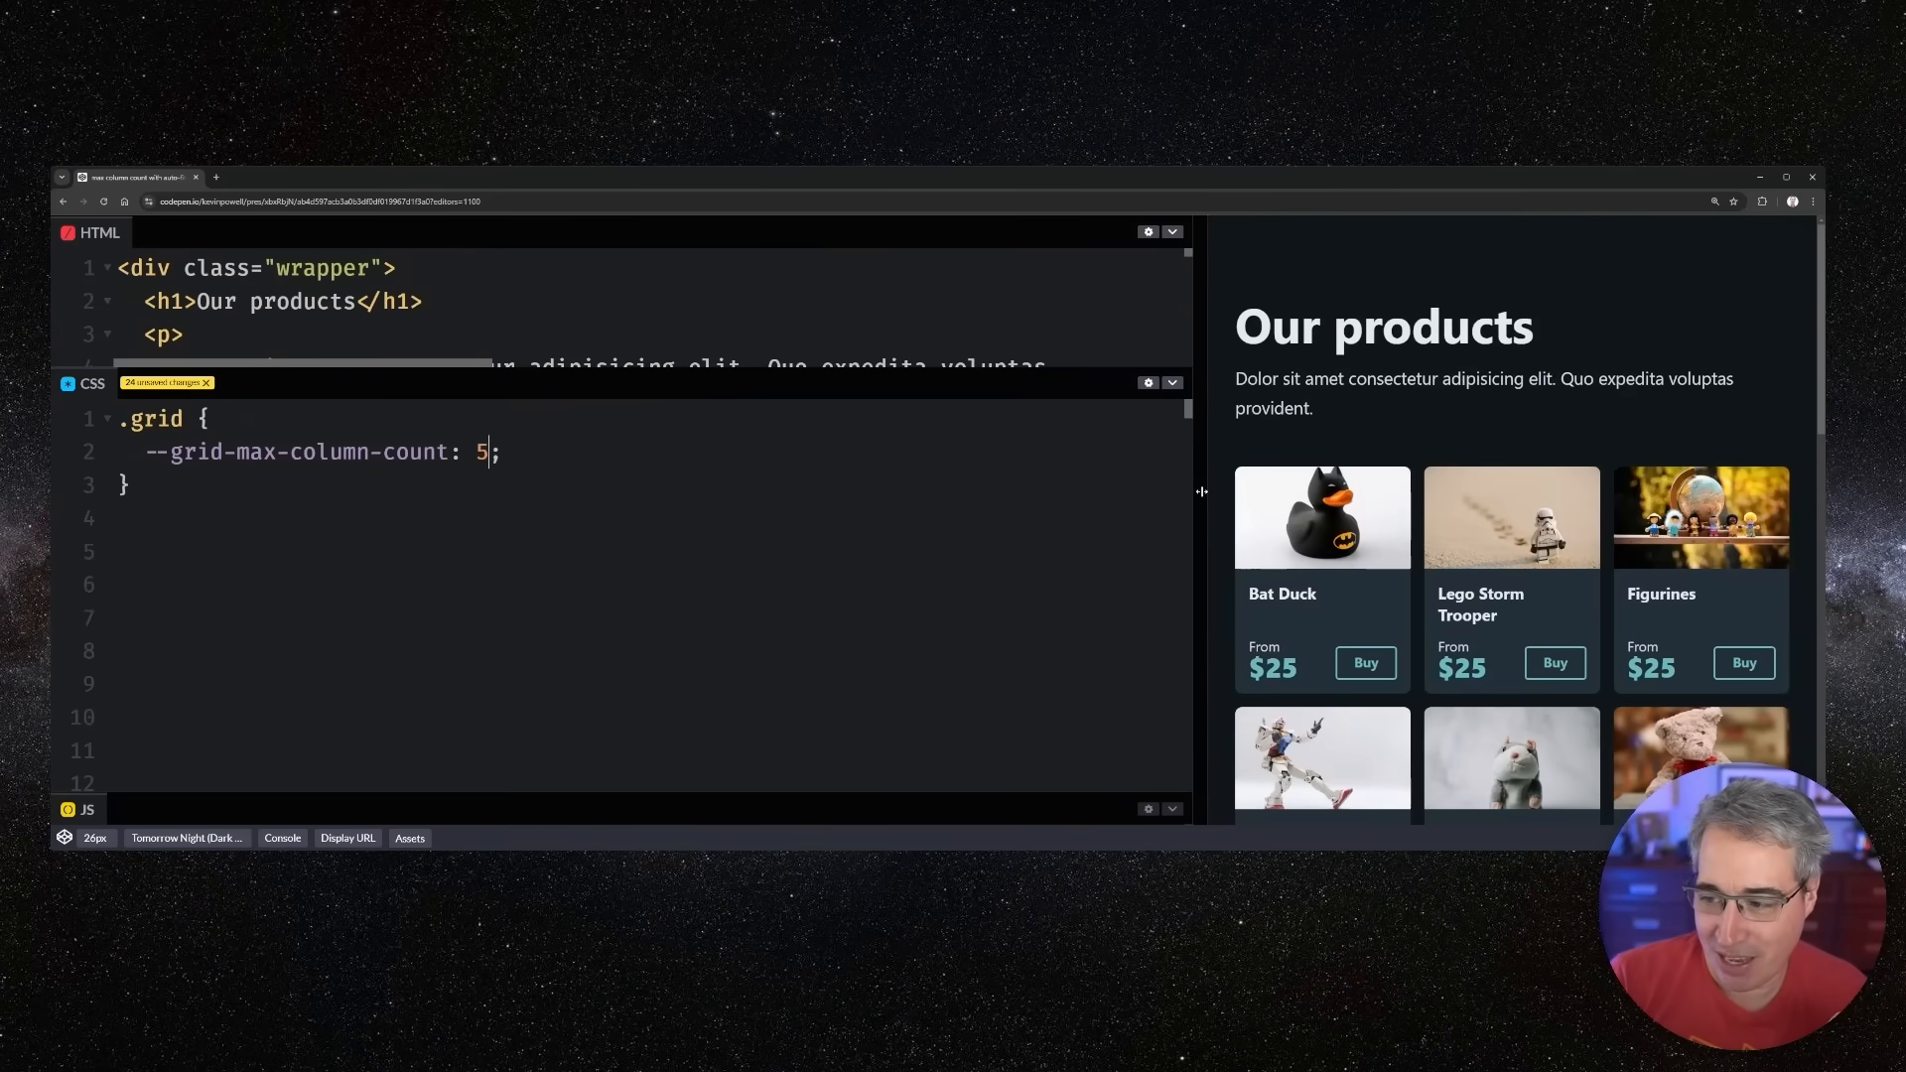
left_click_drag(1201, 491, 926, 515)
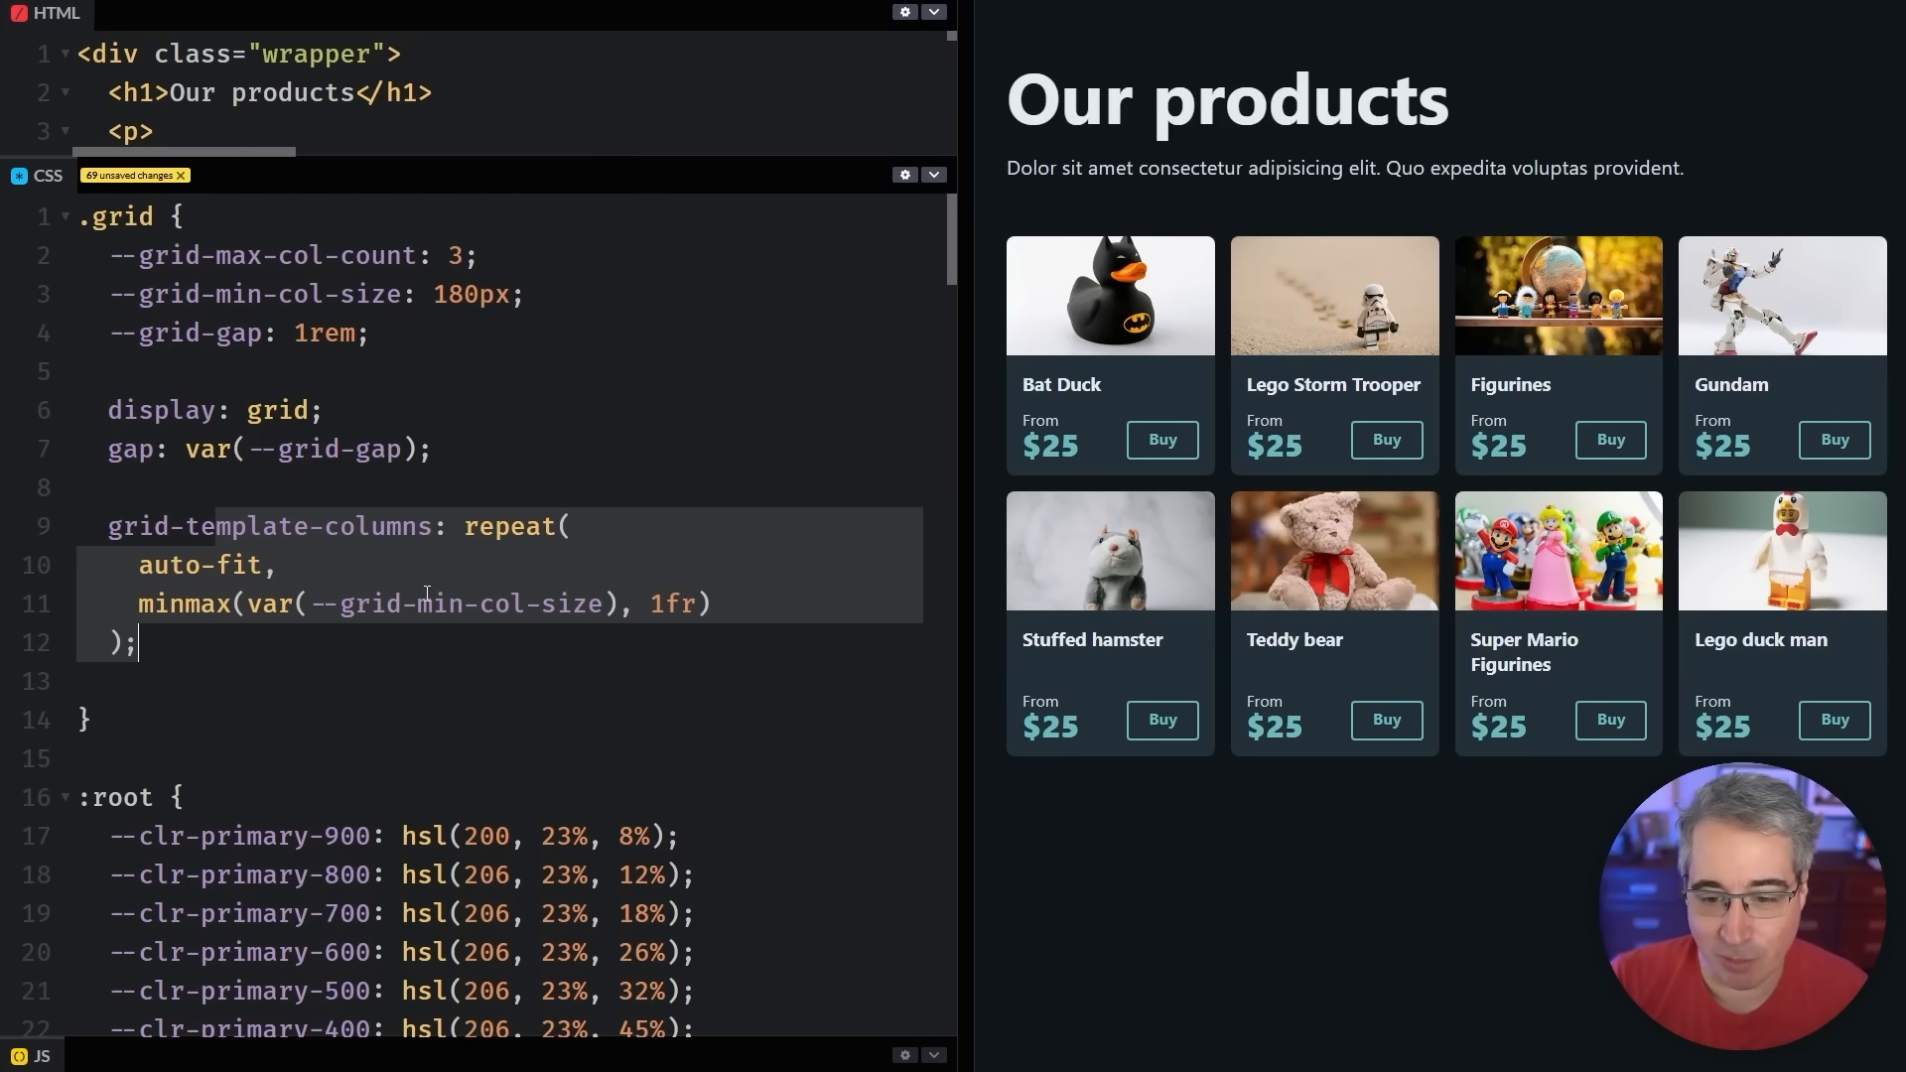
mouse_move(633, 520)
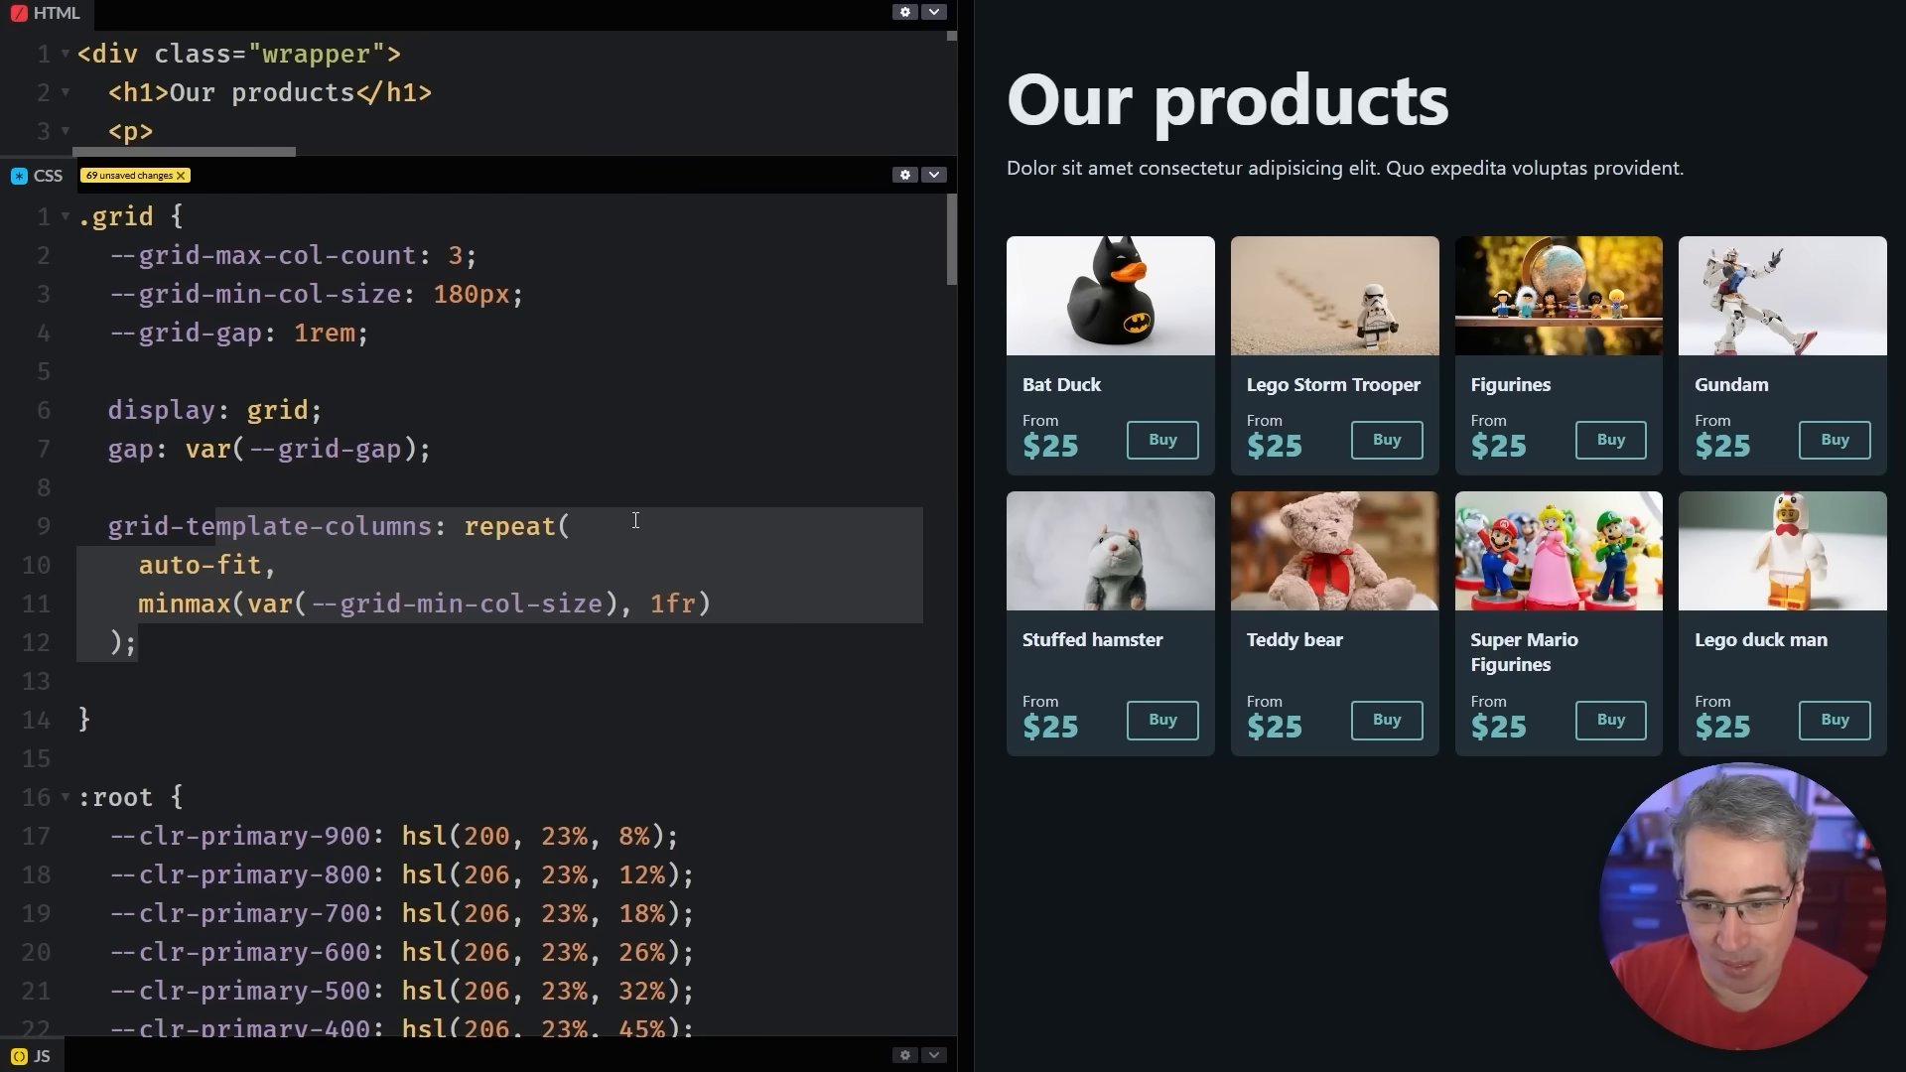
mouse_move(434, 656)
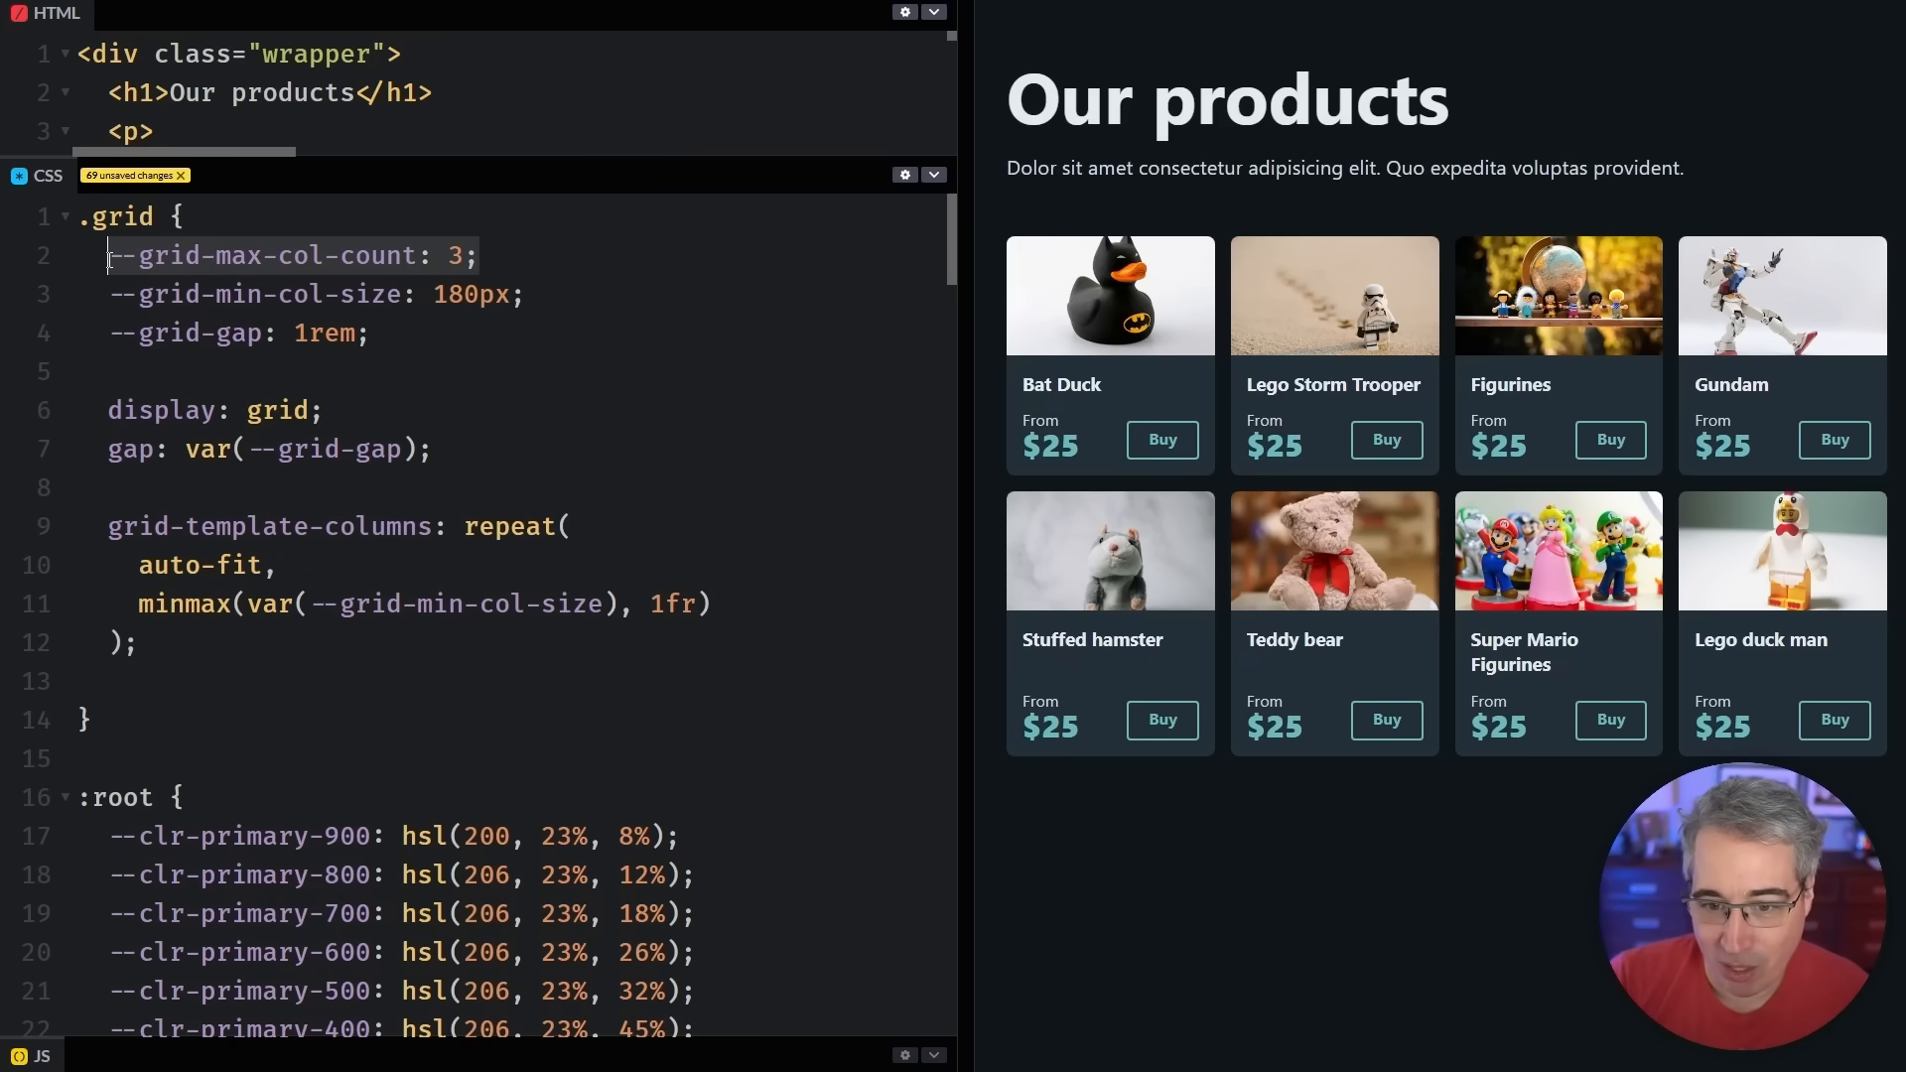
mouse_move(942, 294)
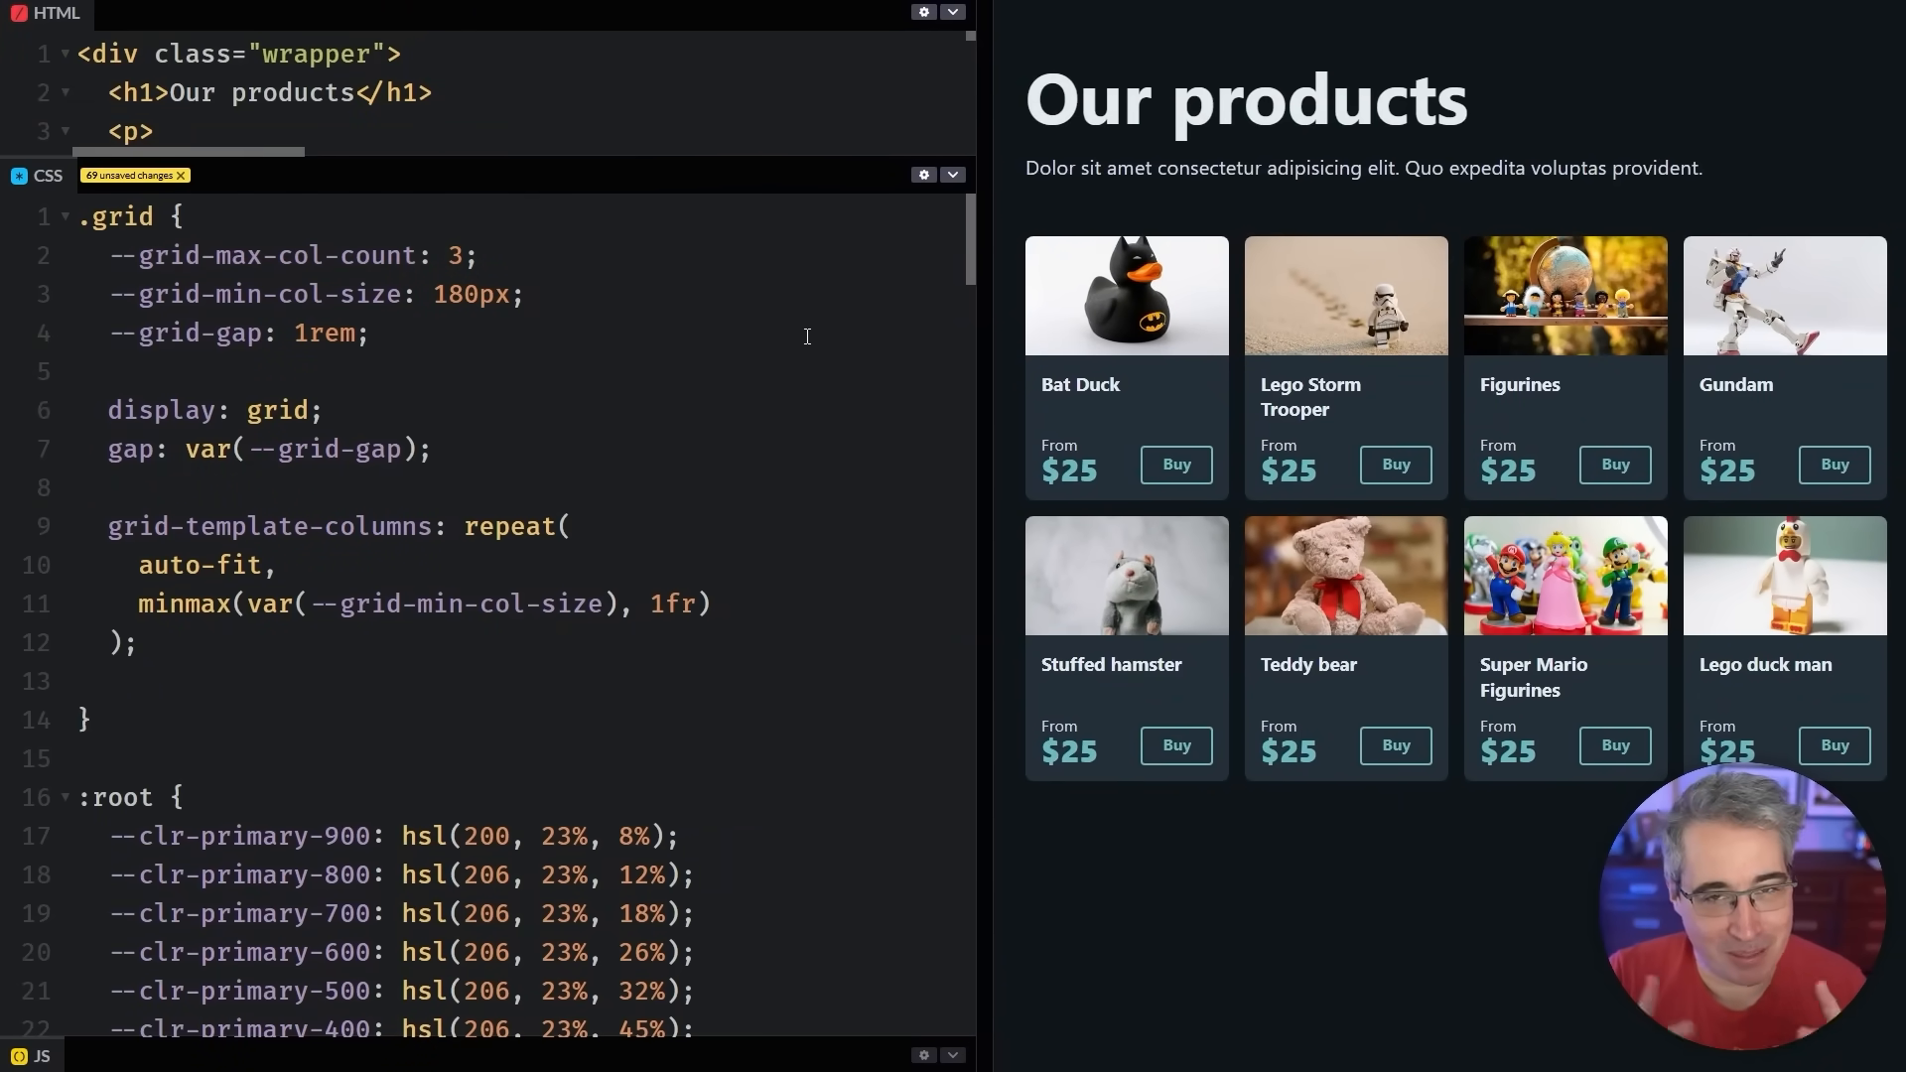
Show the .grid rule with max column count, minimum column size and gap variables
left_click(108, 370)
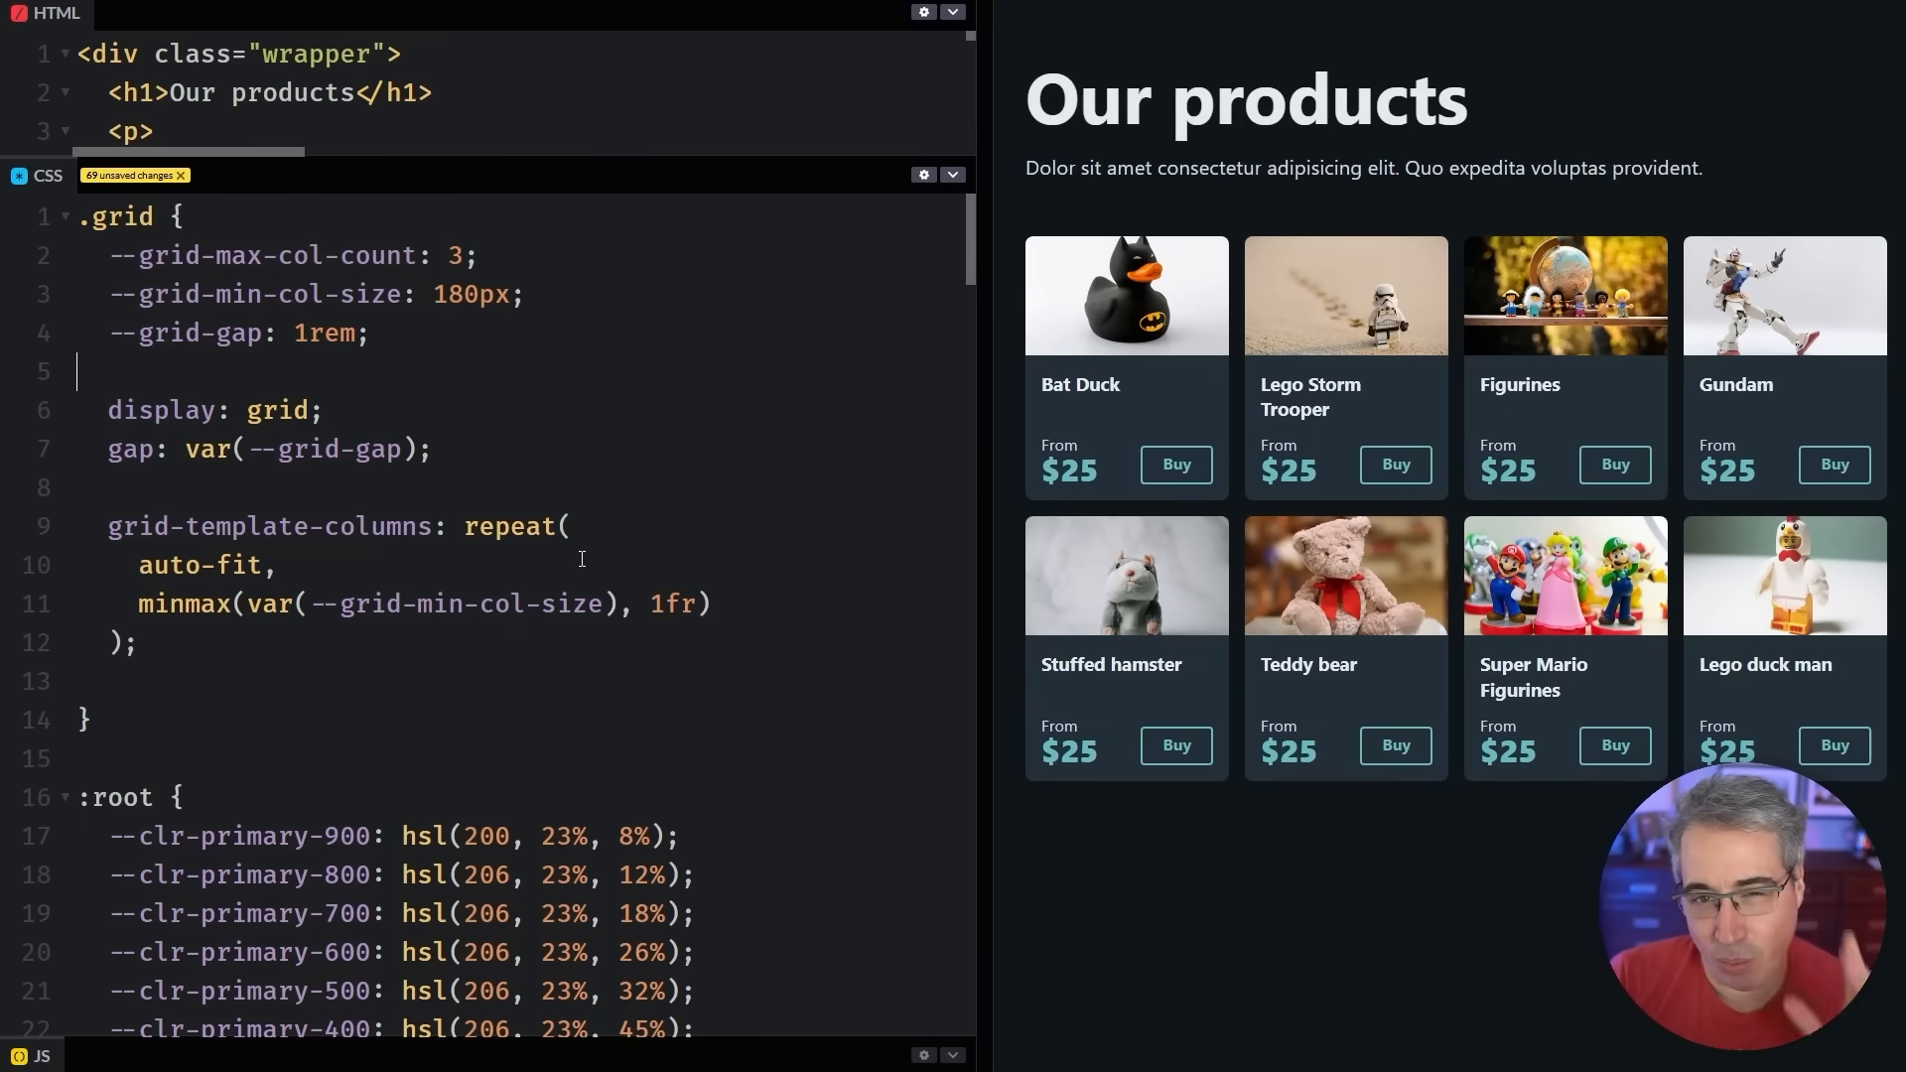
Replace the column minimum with calc(100% / 3) and compare layouts with the gap commented out
double_click(438, 605)
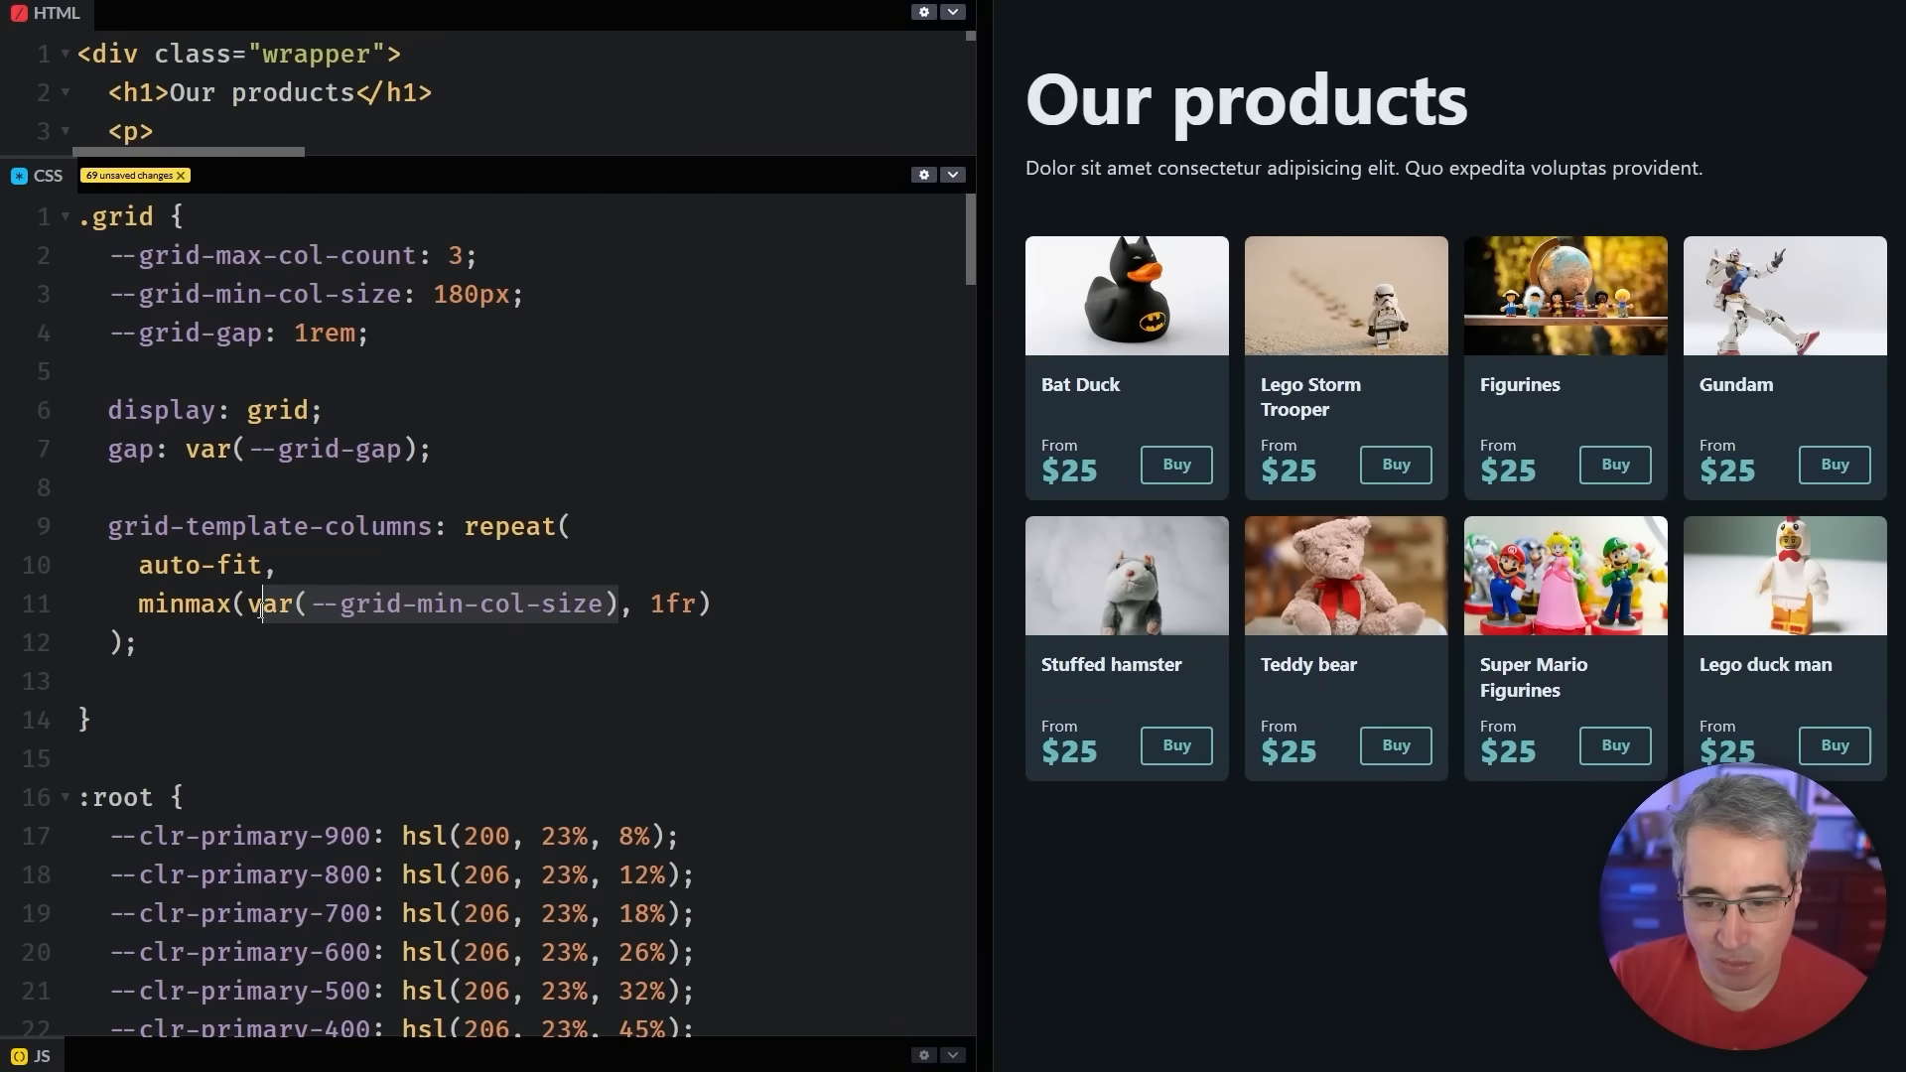
type("calc, 1fr)")
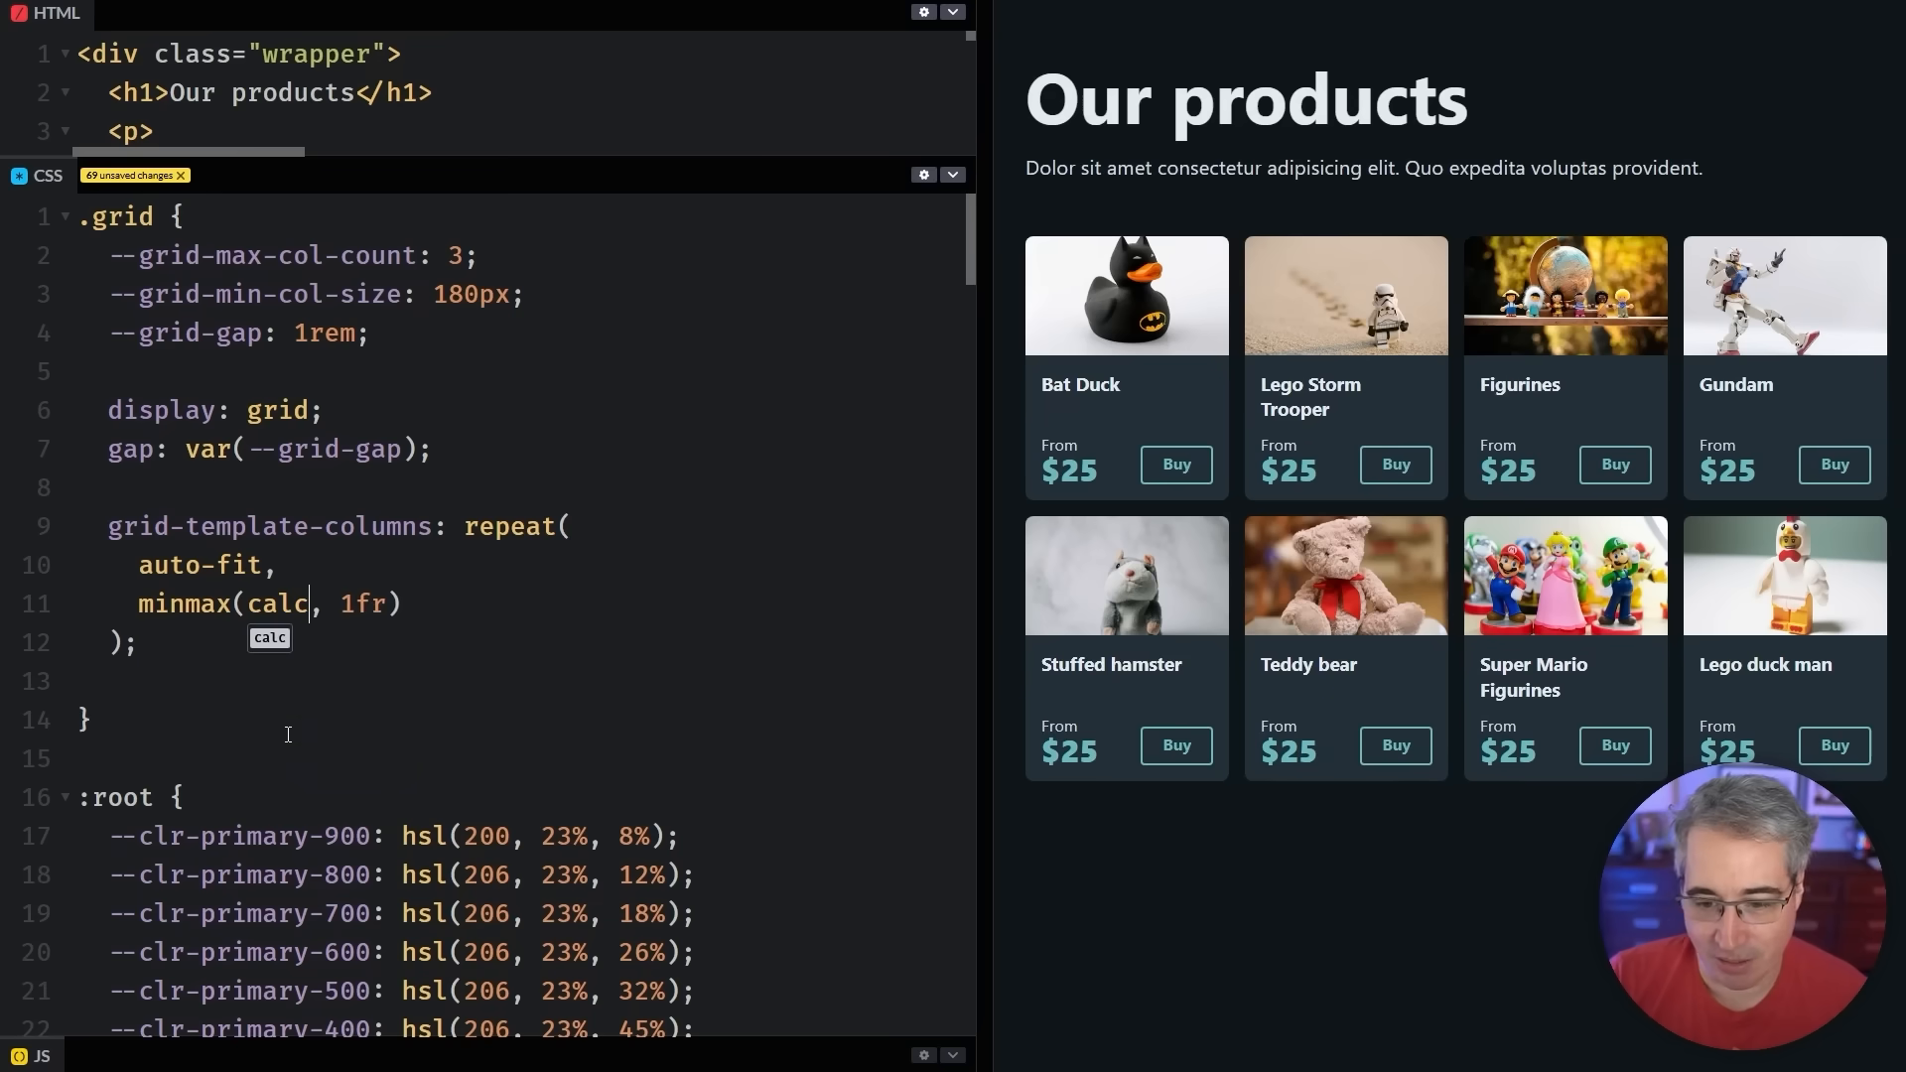
type("(100% / 3")
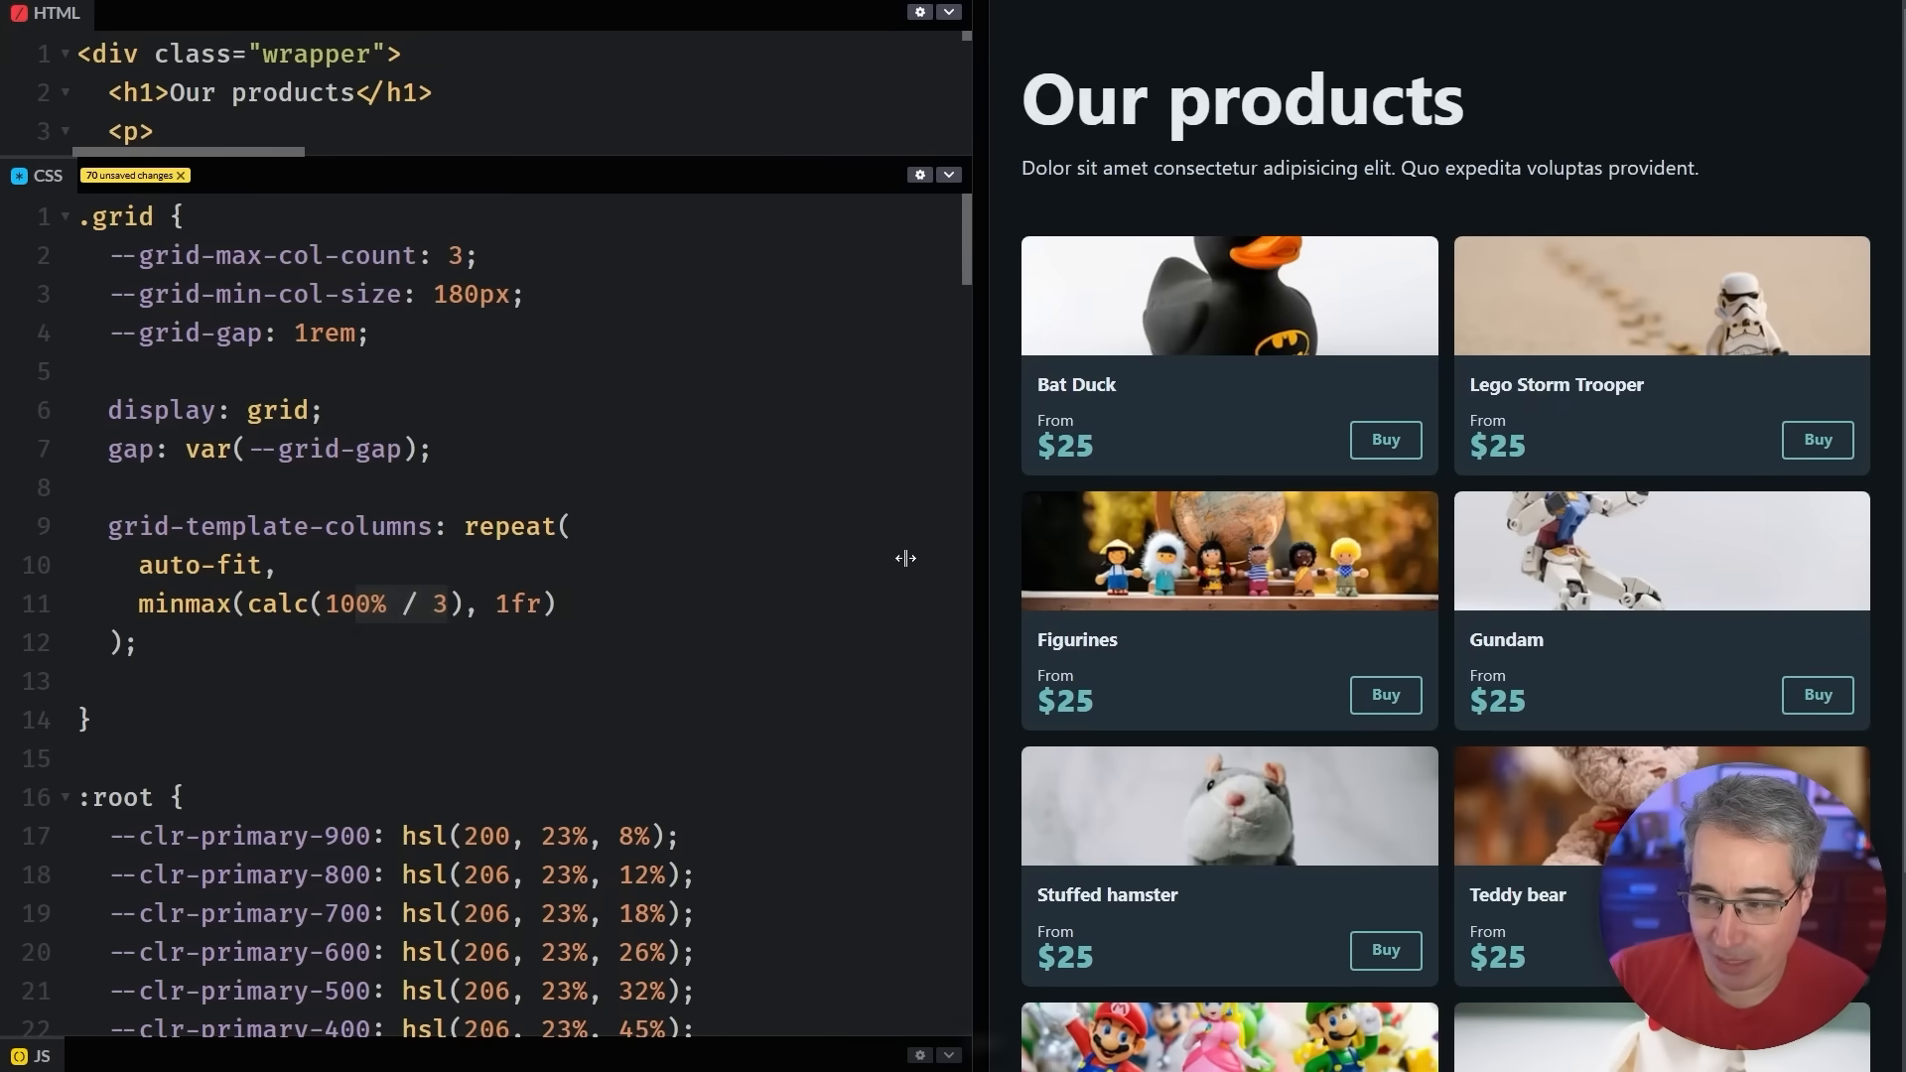
left_click_drag(905, 558, 1455, 502)
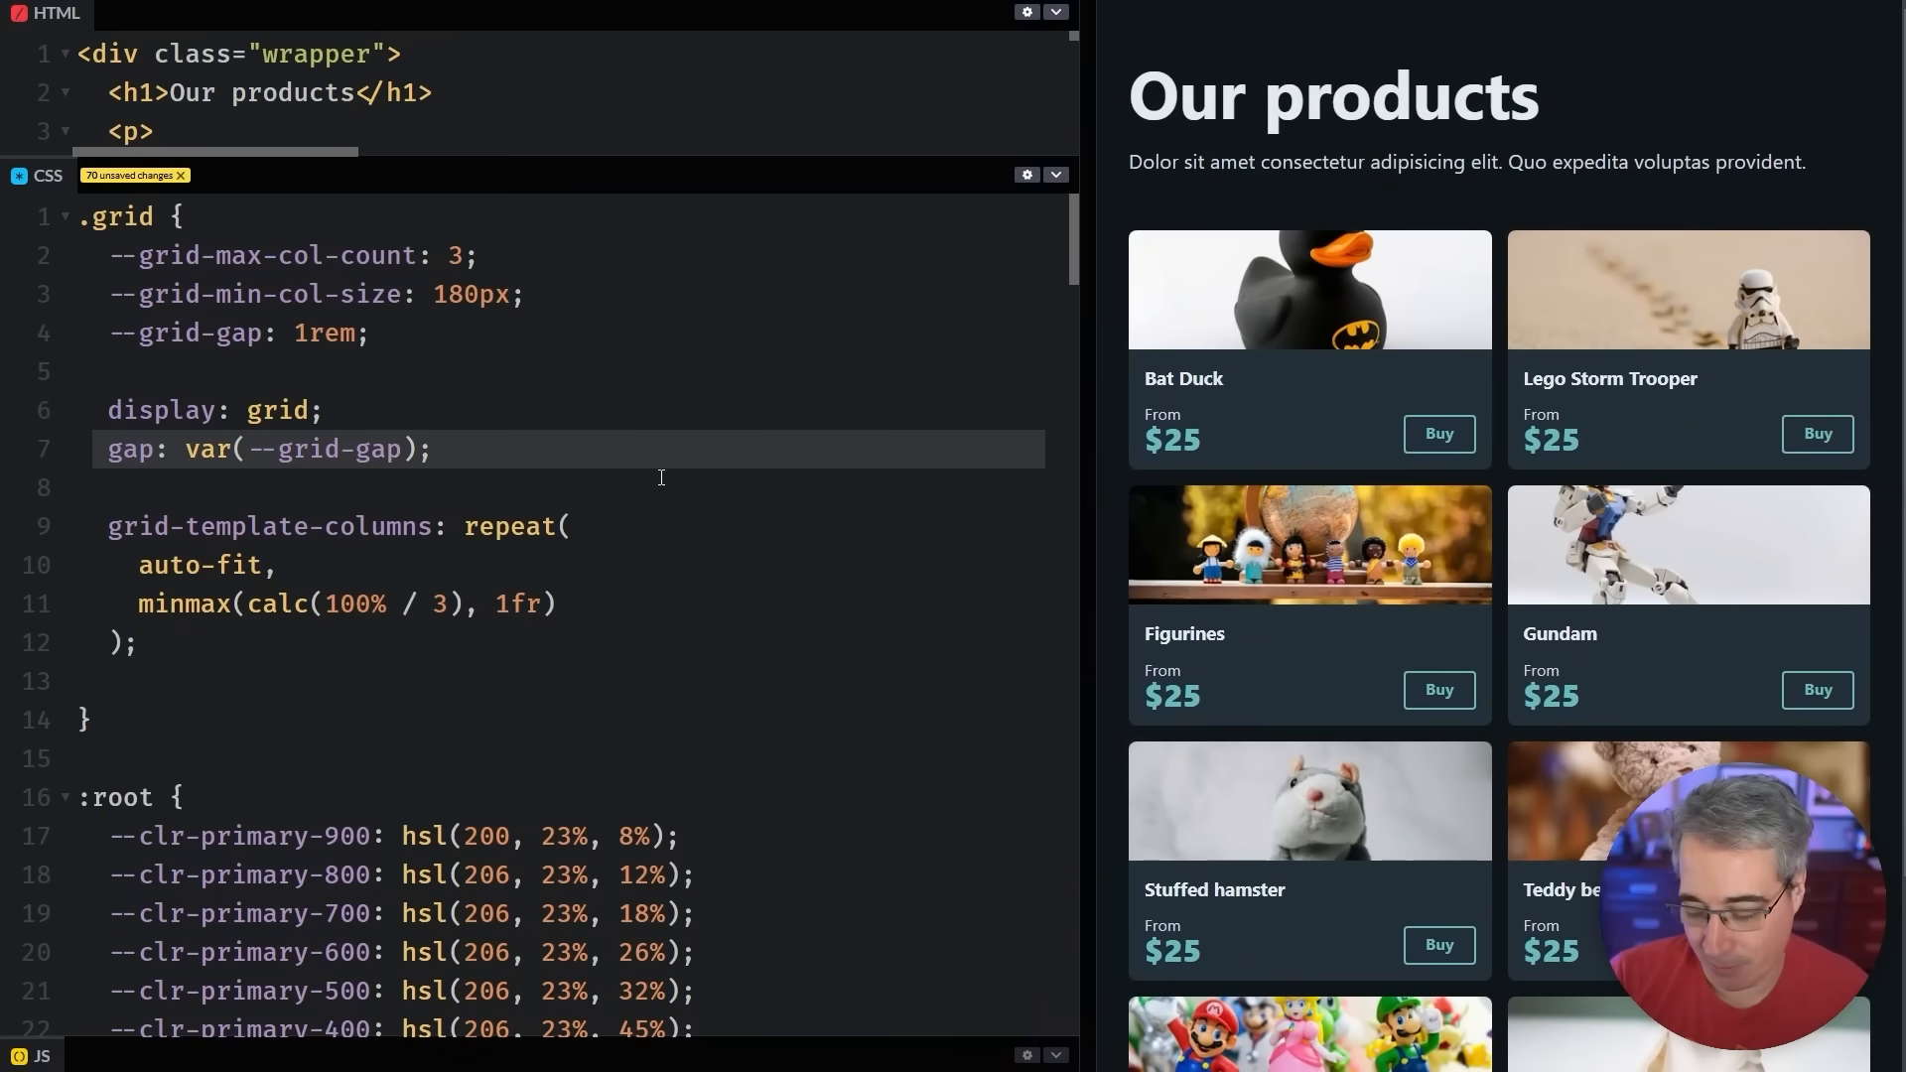
type("/*")
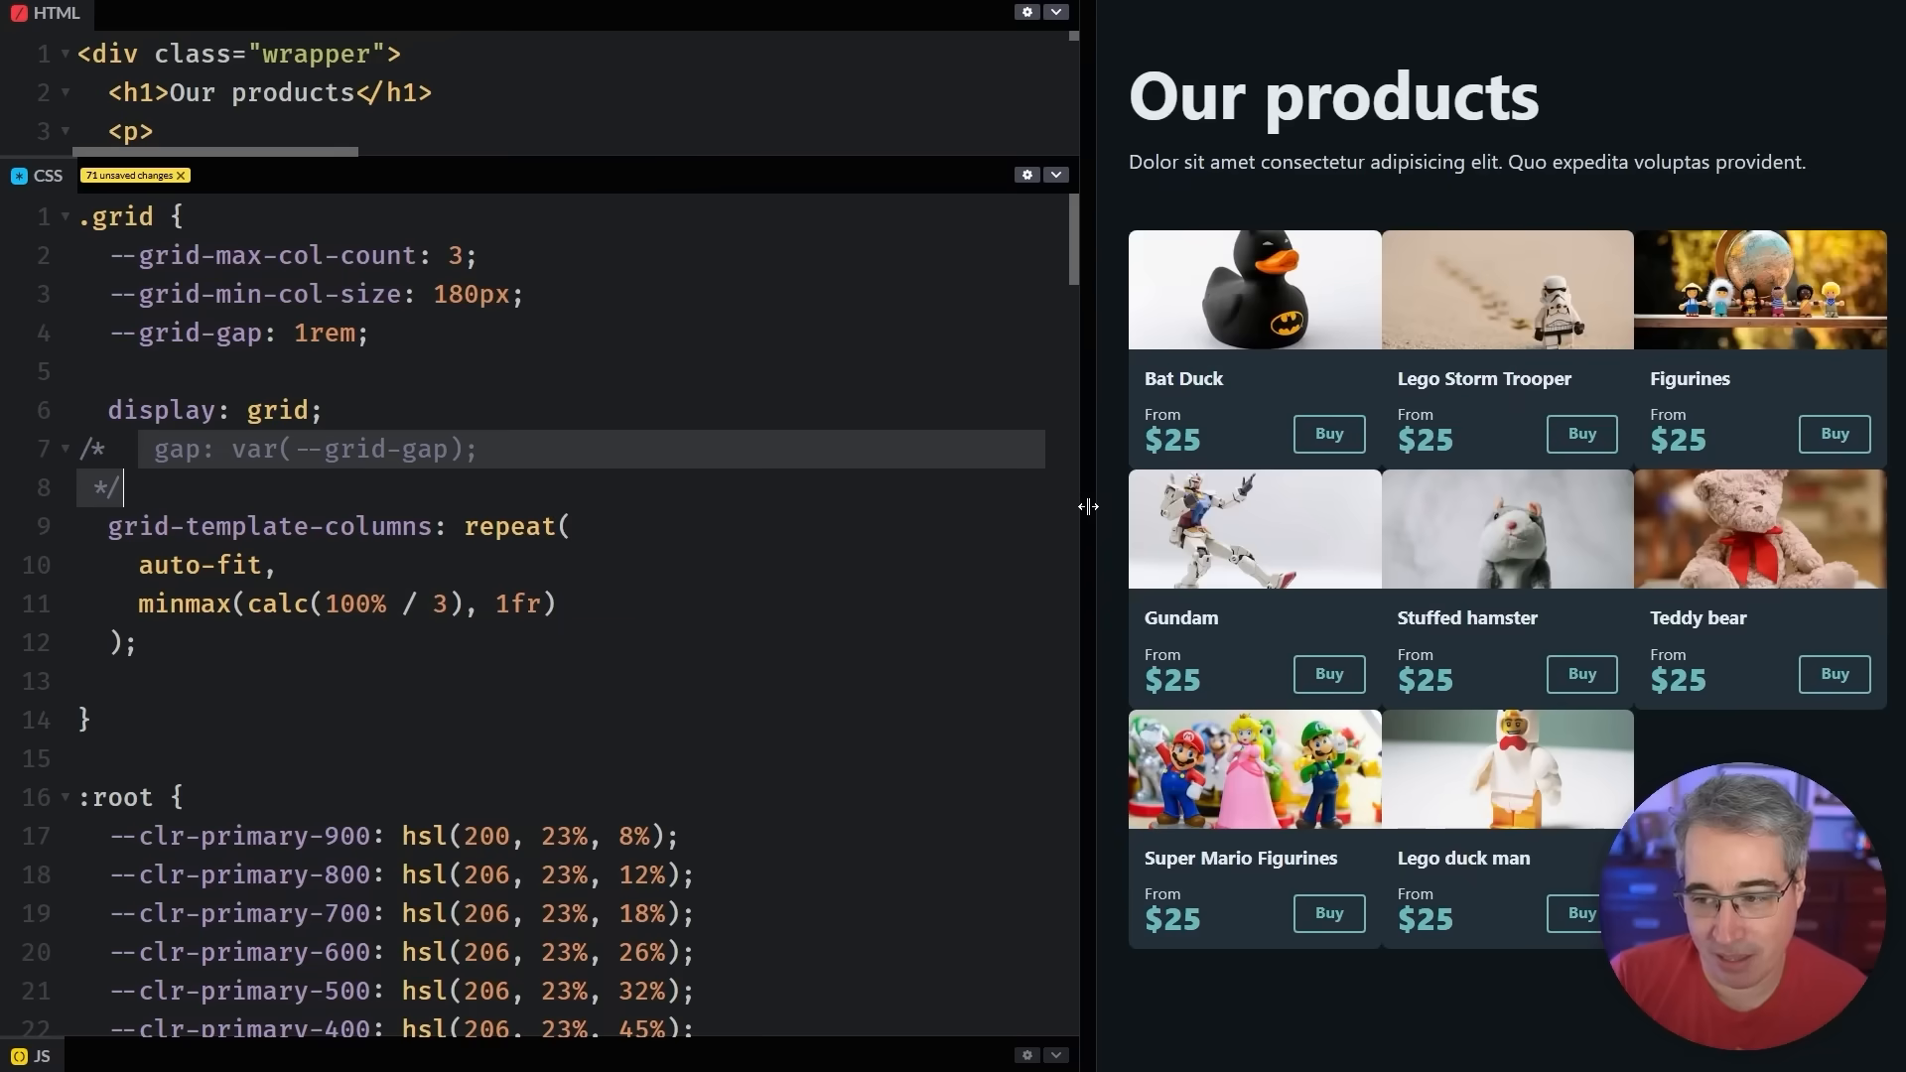
left_click_drag(1083, 504, 905, 504)
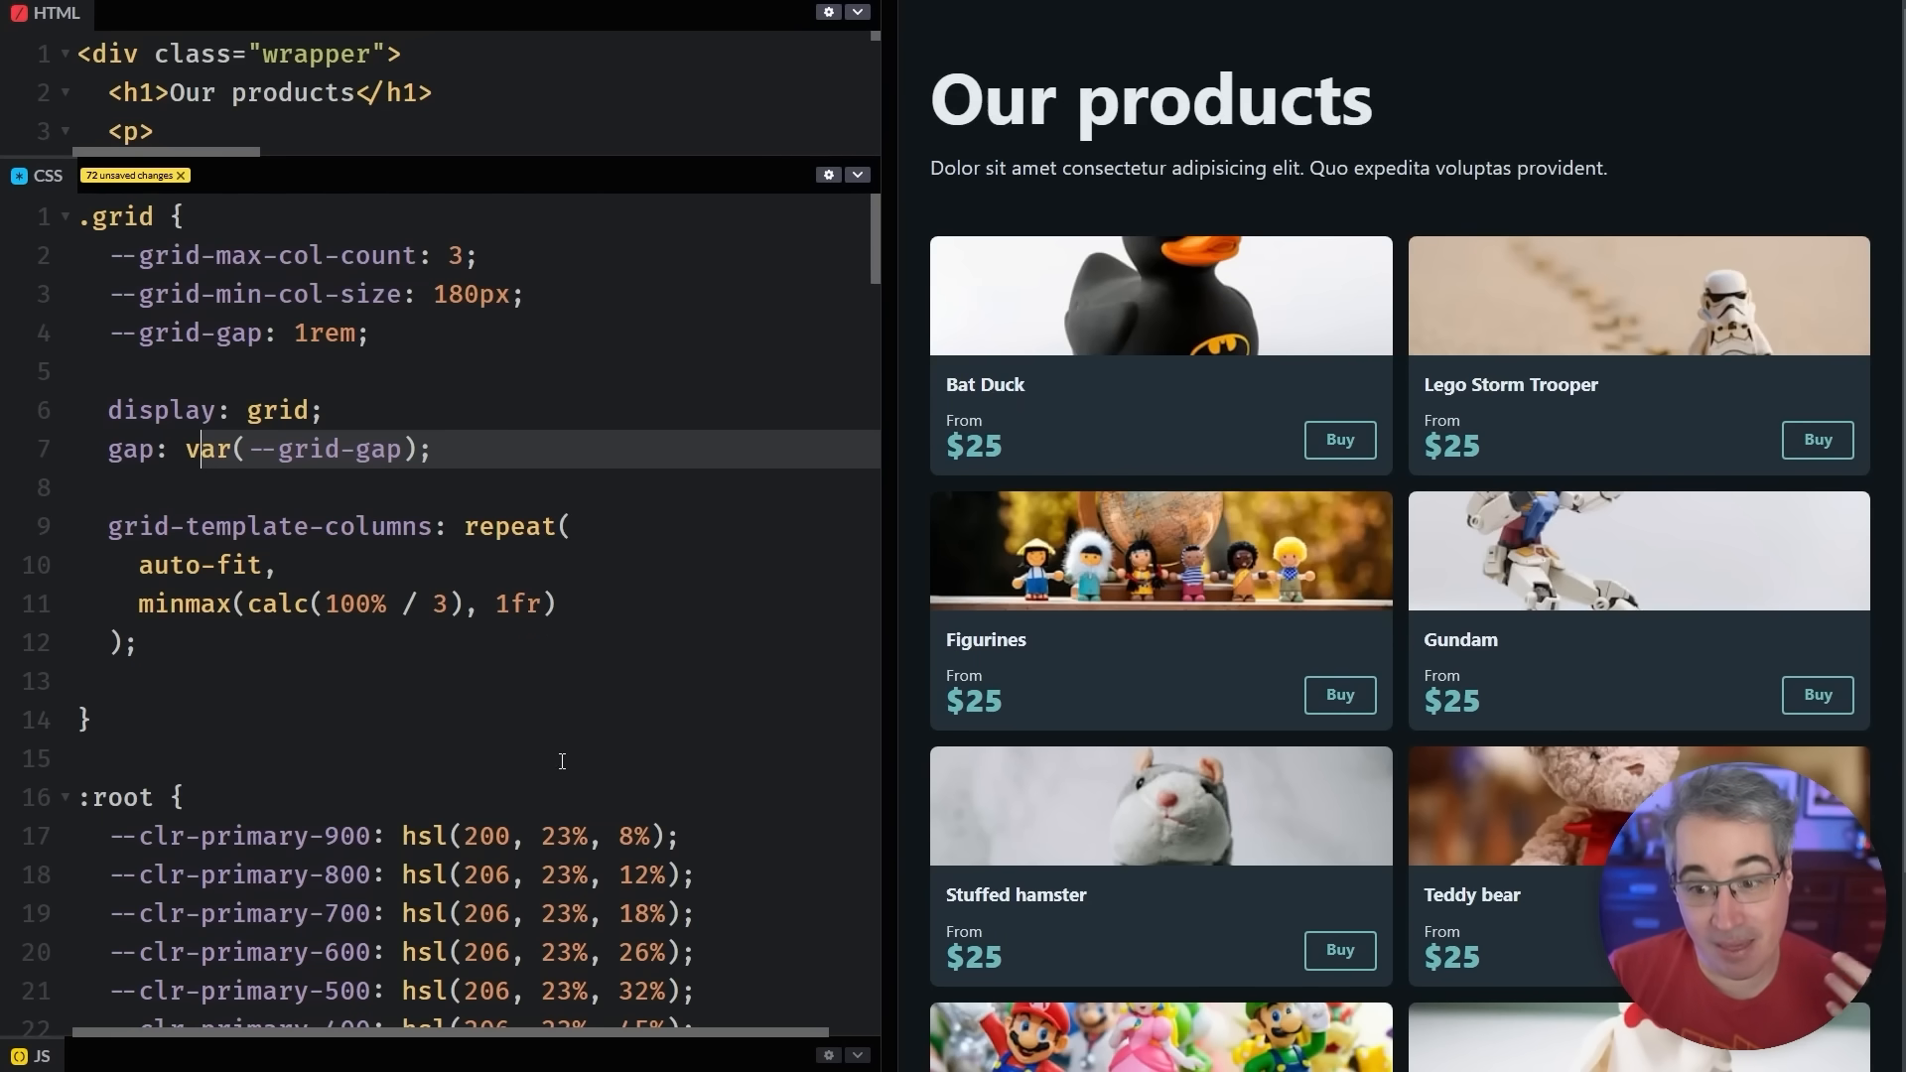
Change the calc divisor to 4 and resize the preview to confirm three columns
double_click(515, 605)
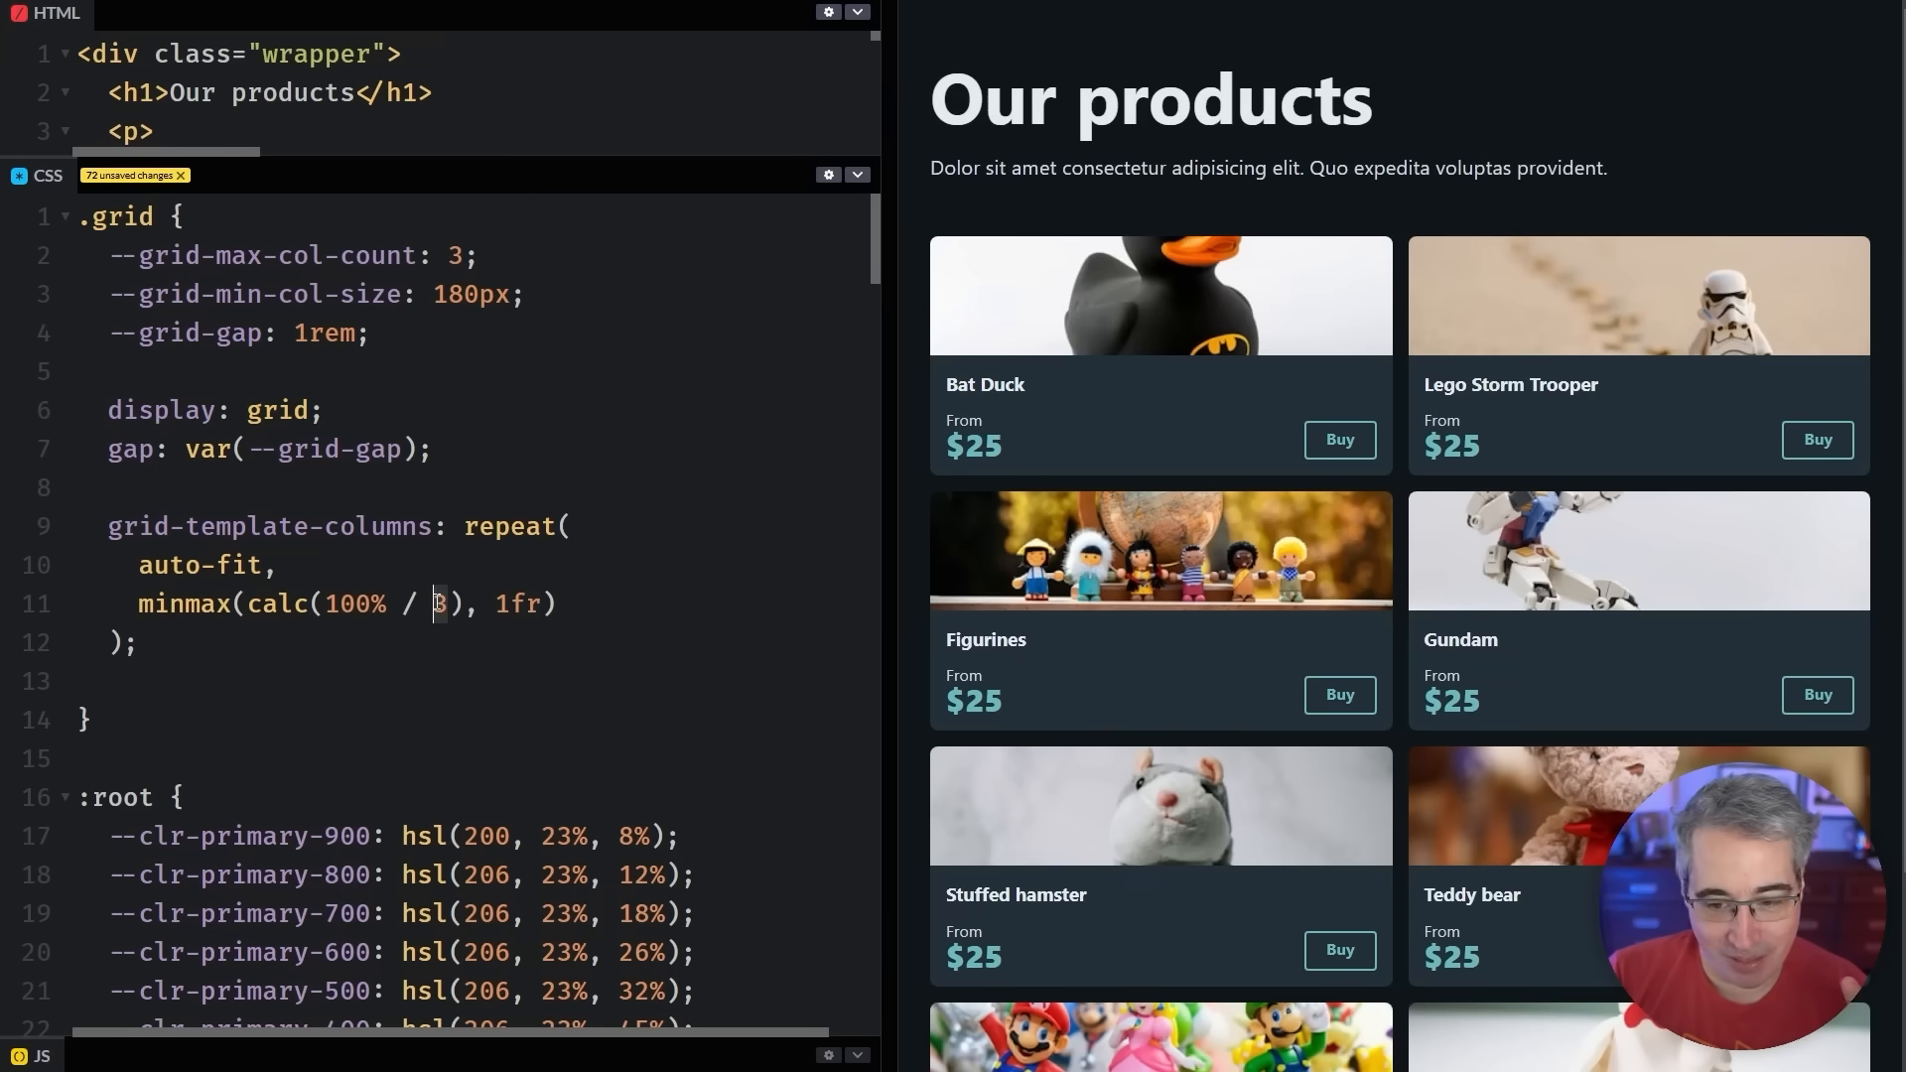
type("4")
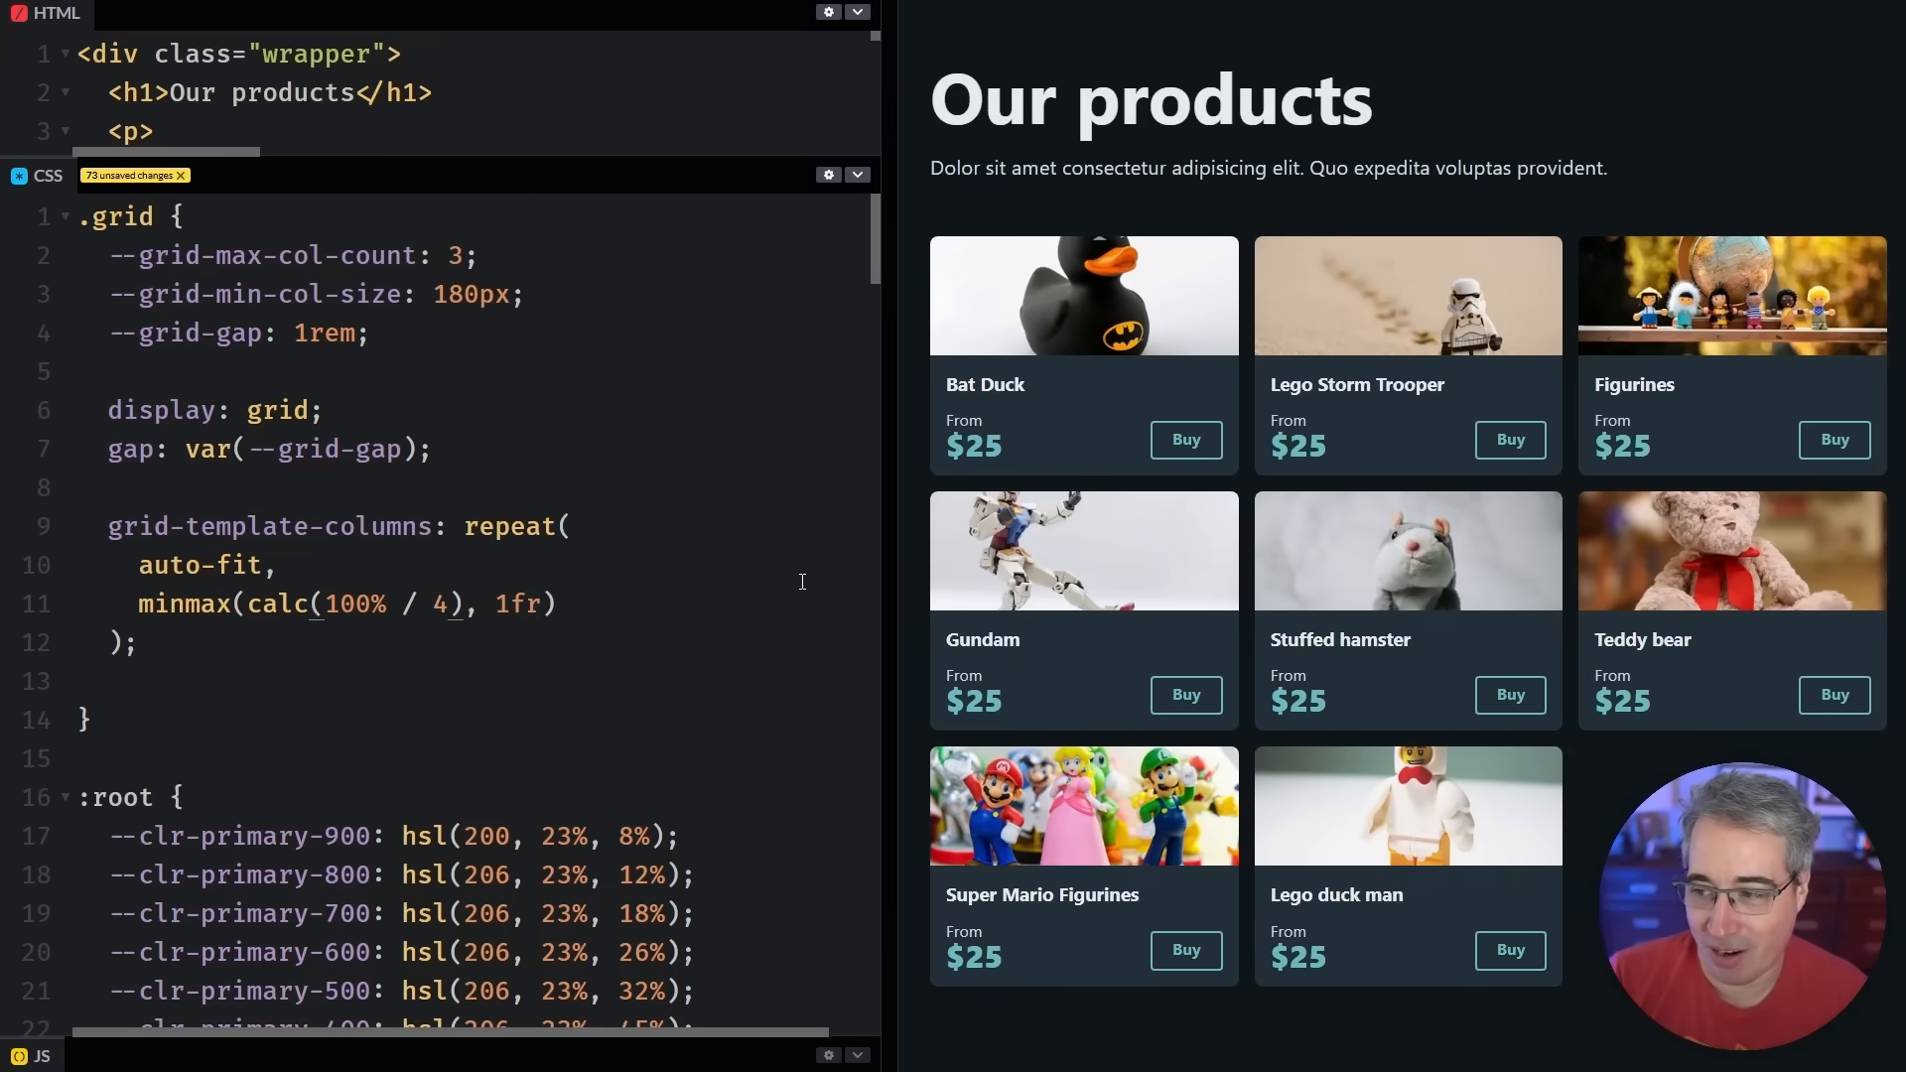
left_click_drag(897, 565, 1264, 565)
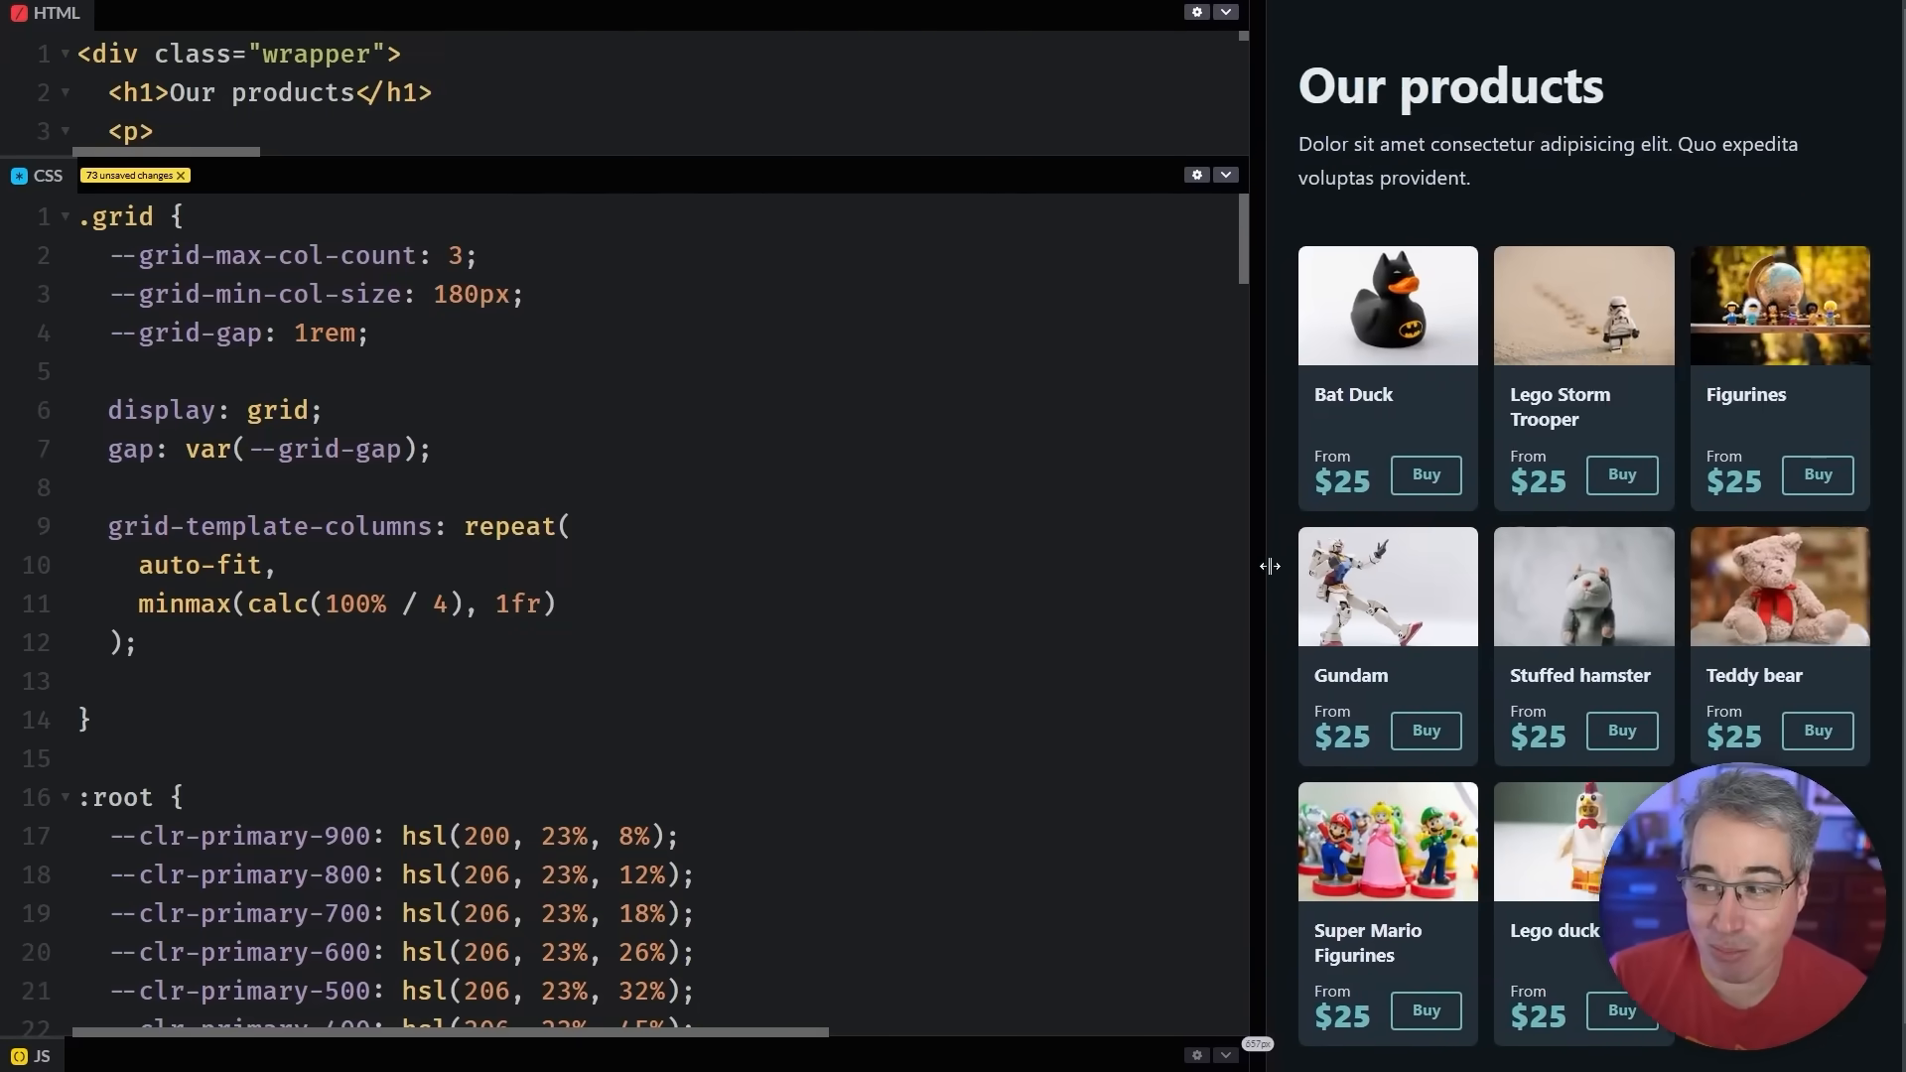
left_click_drag(1267, 565, 899, 565)
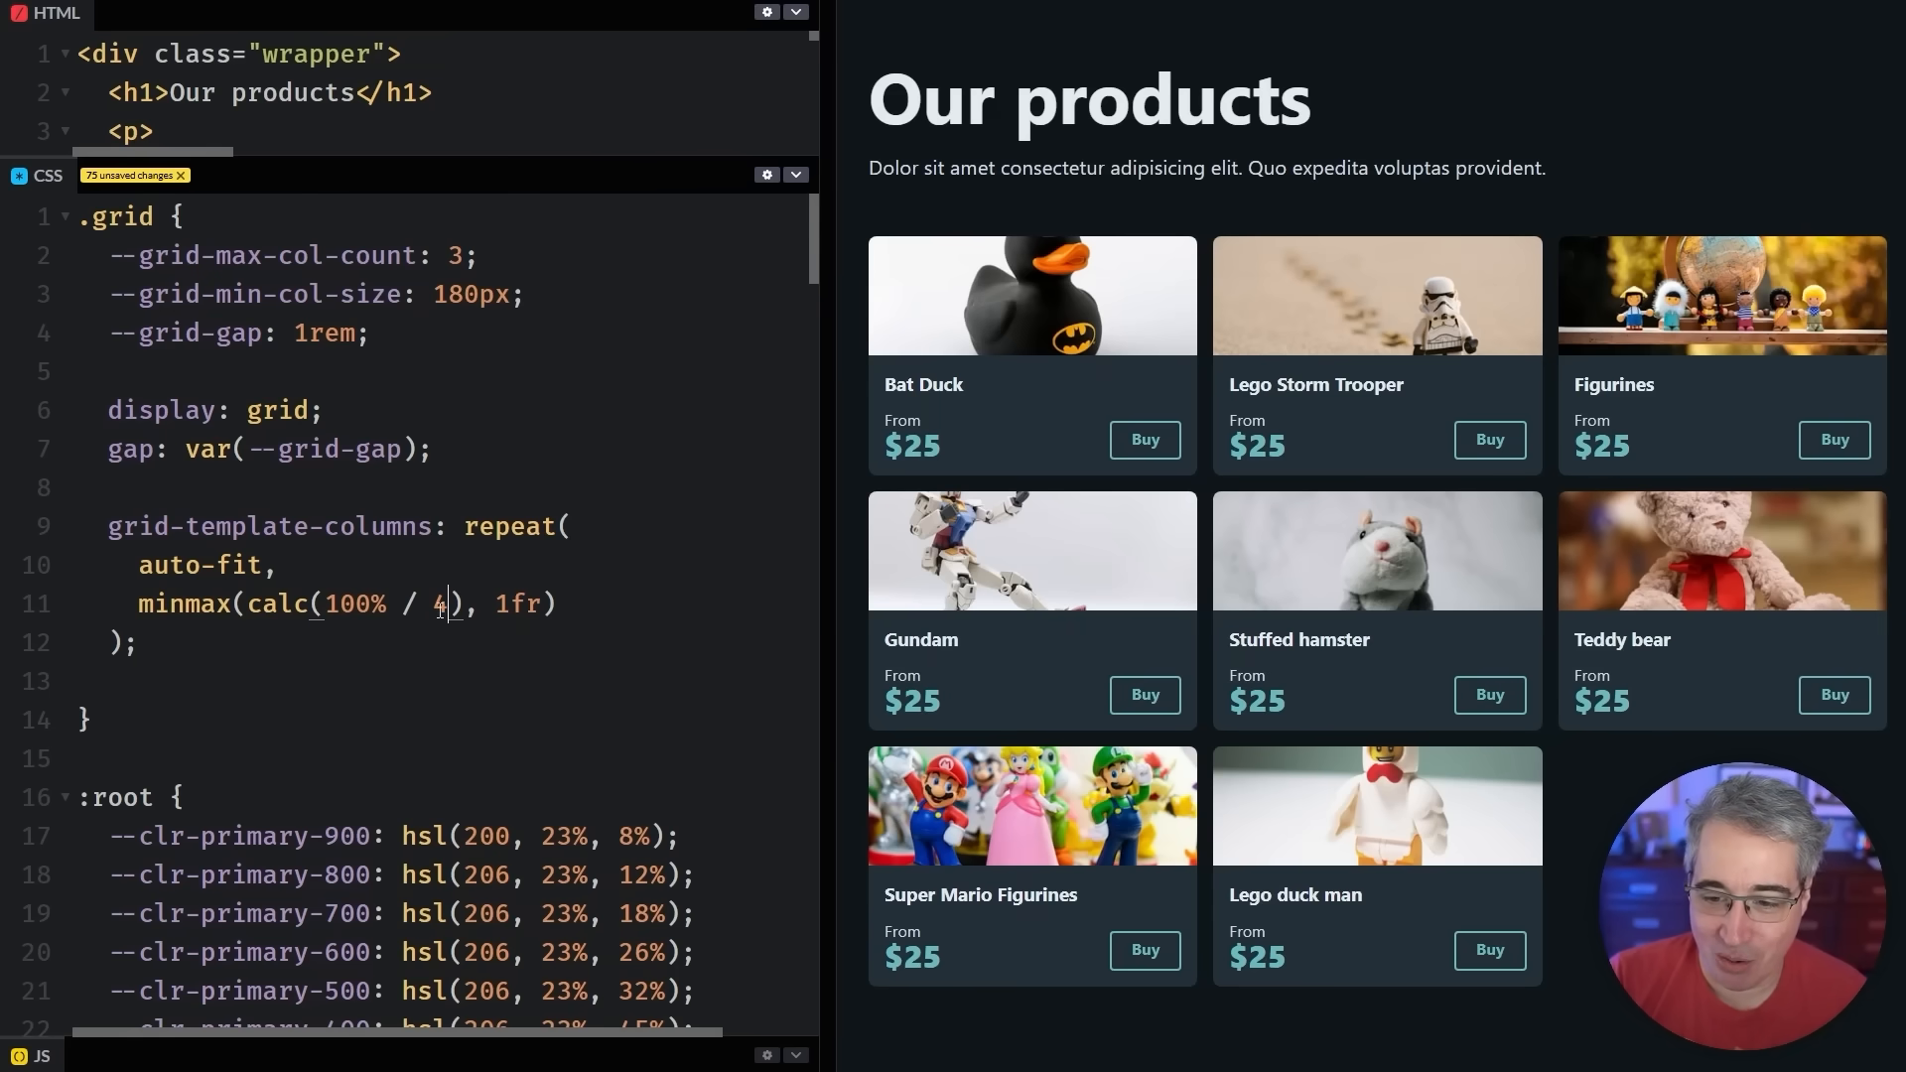
Rewrite the column minimum as calc((100% - var(--grid-gap)) / 3) on its own line
type("3")
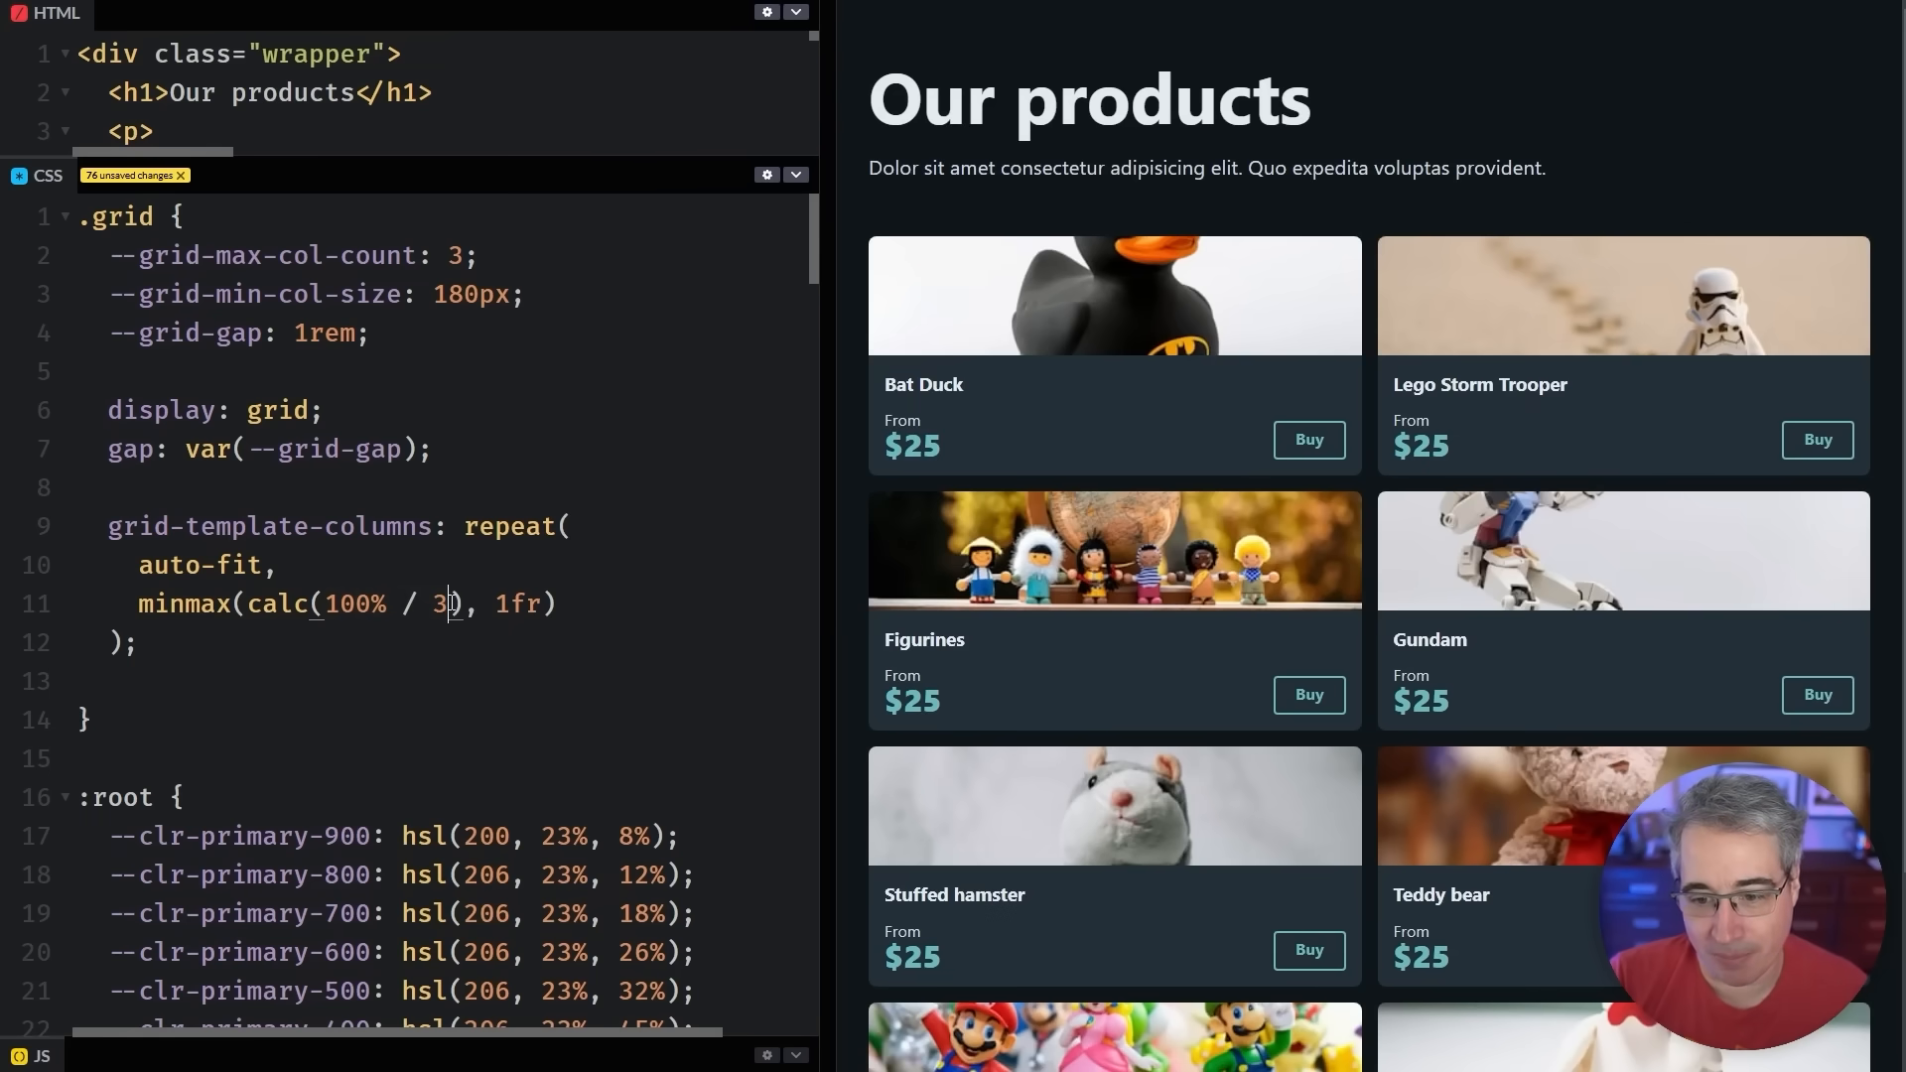
type("- ")
key("Enter")
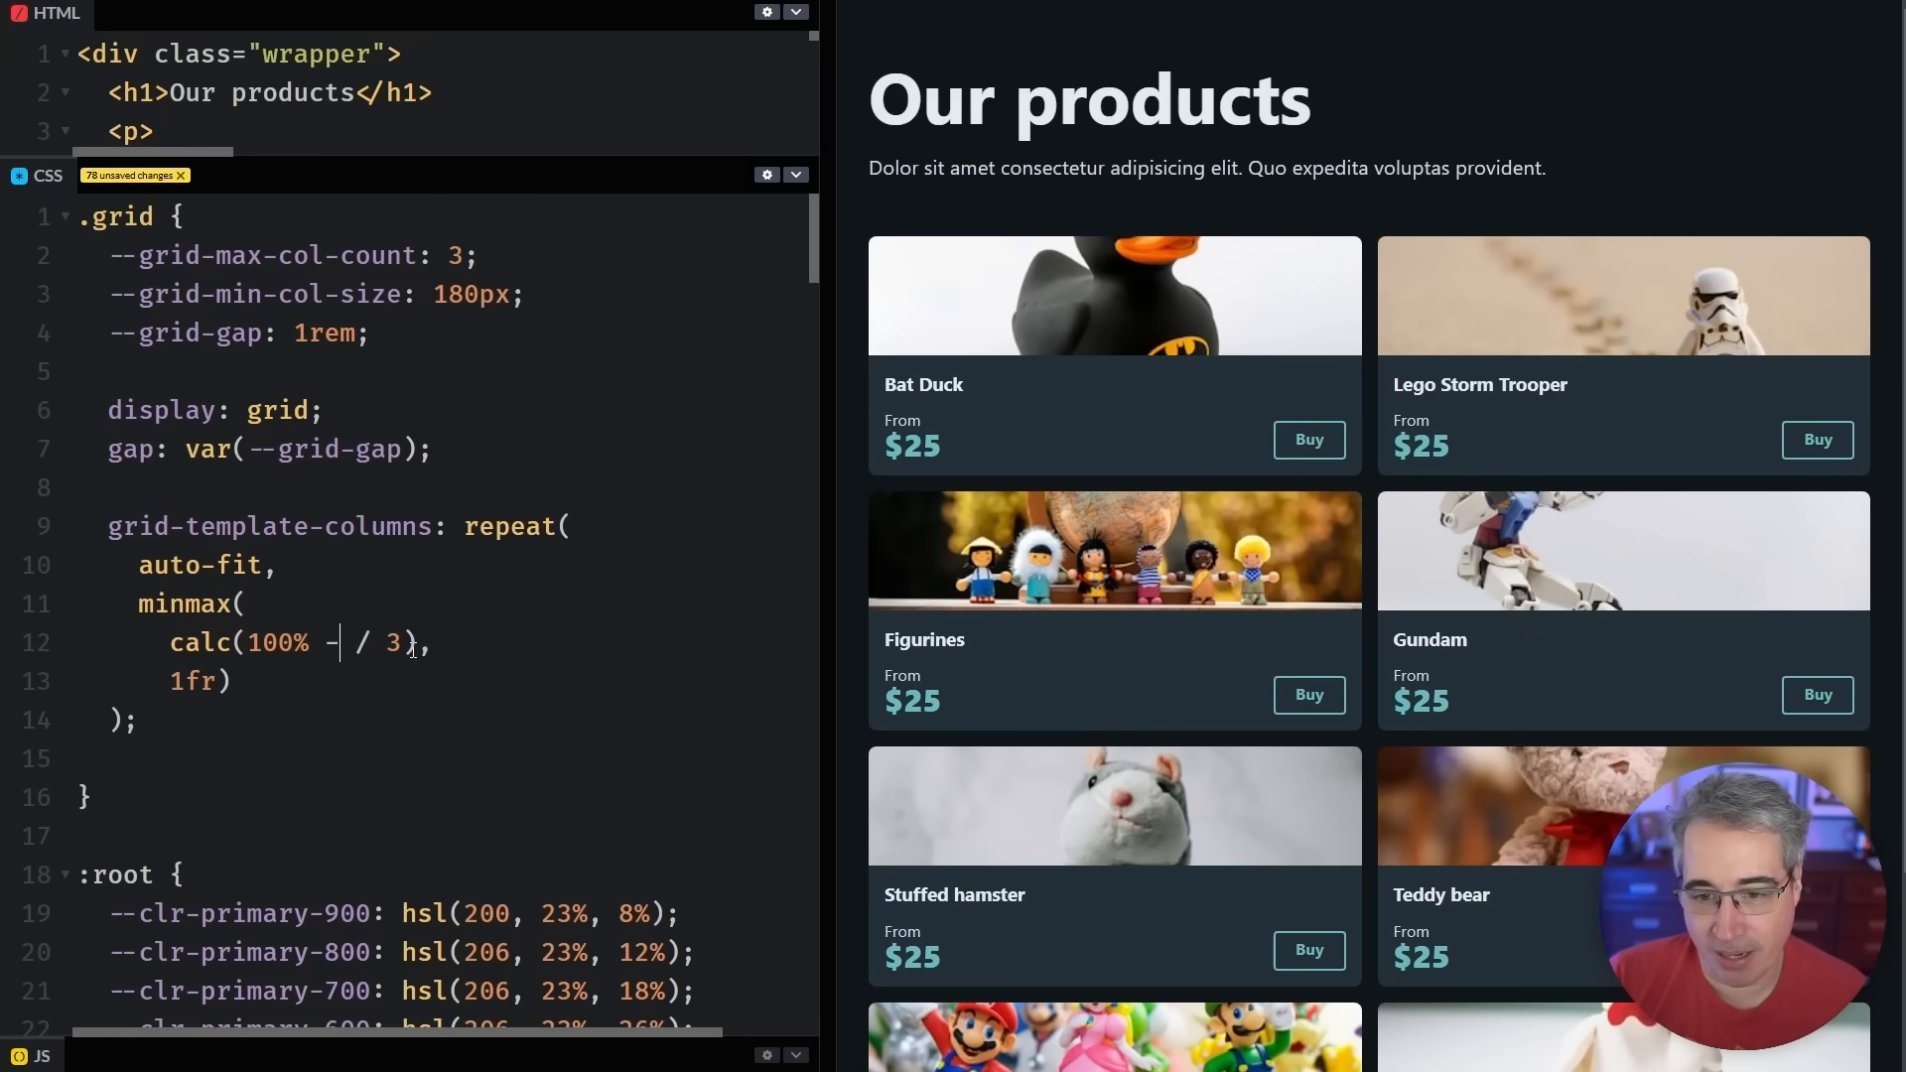
type("gap")
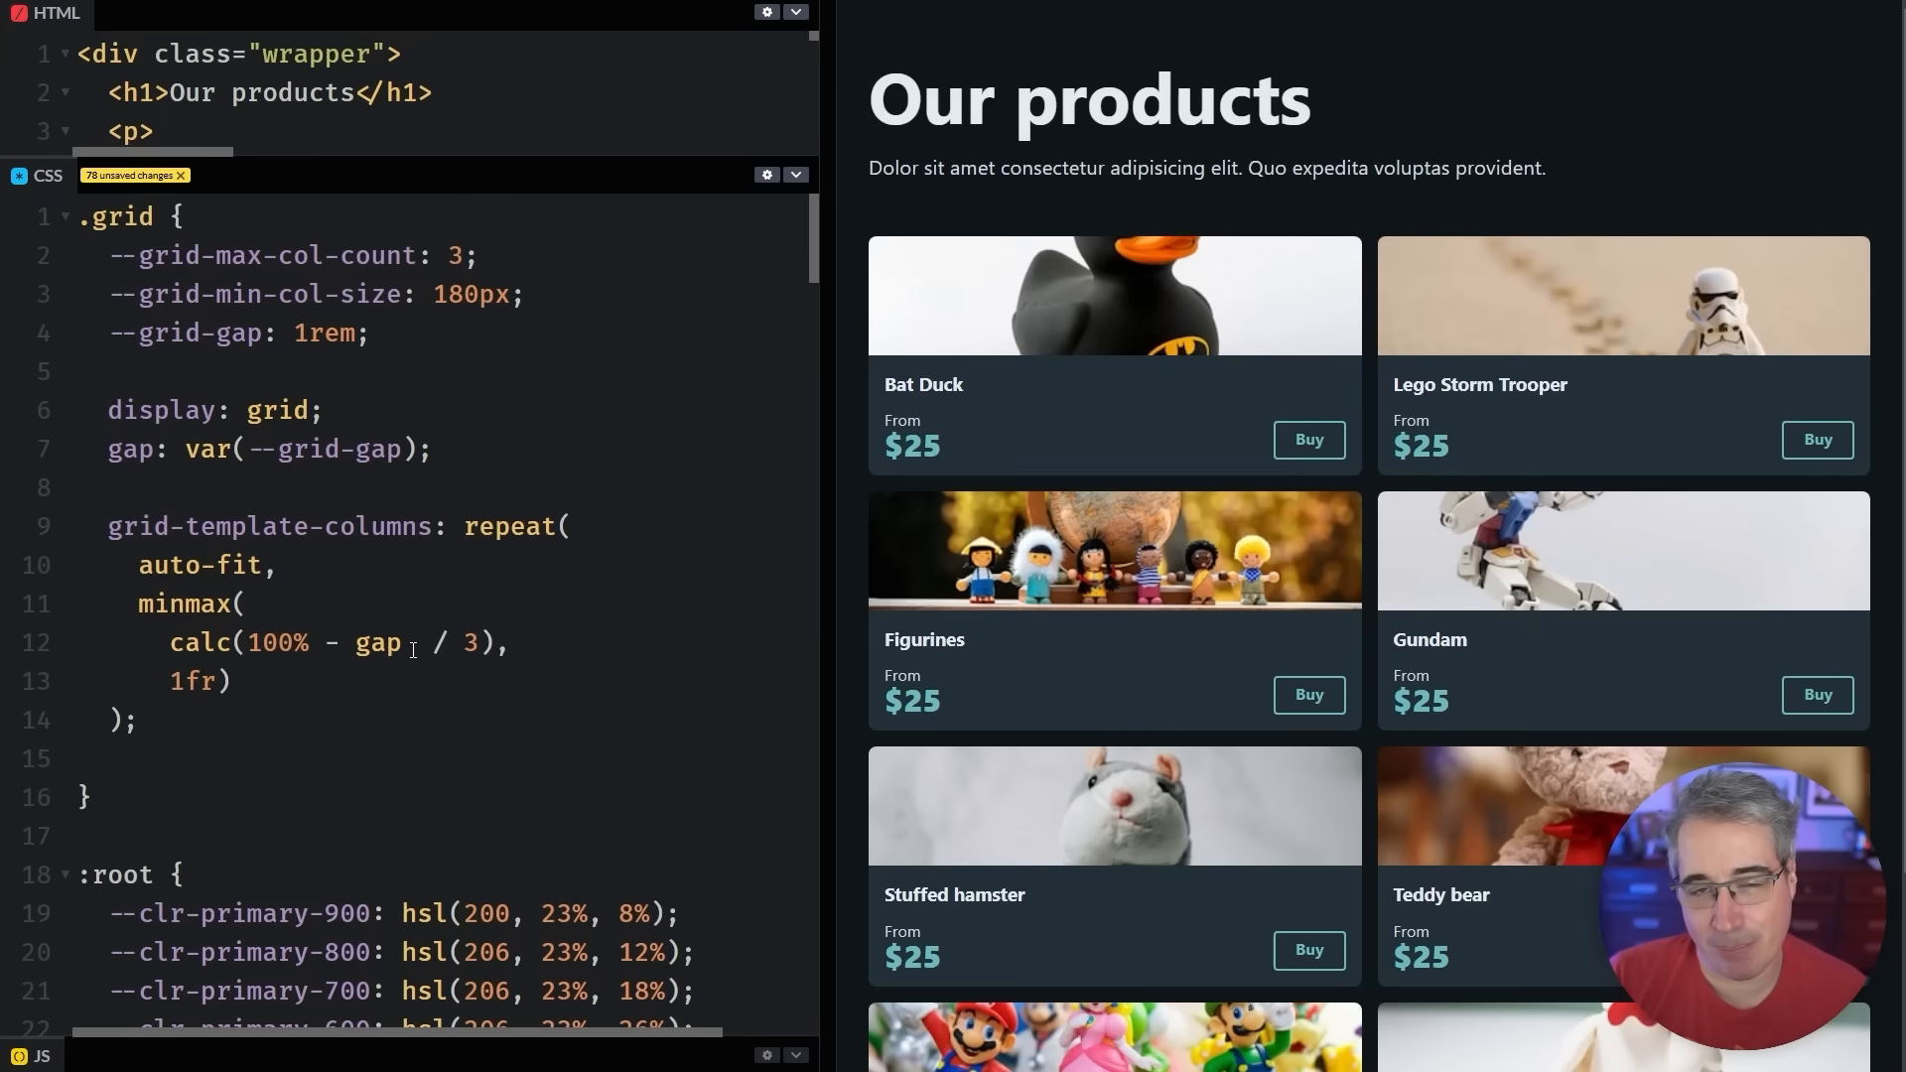
type("var")
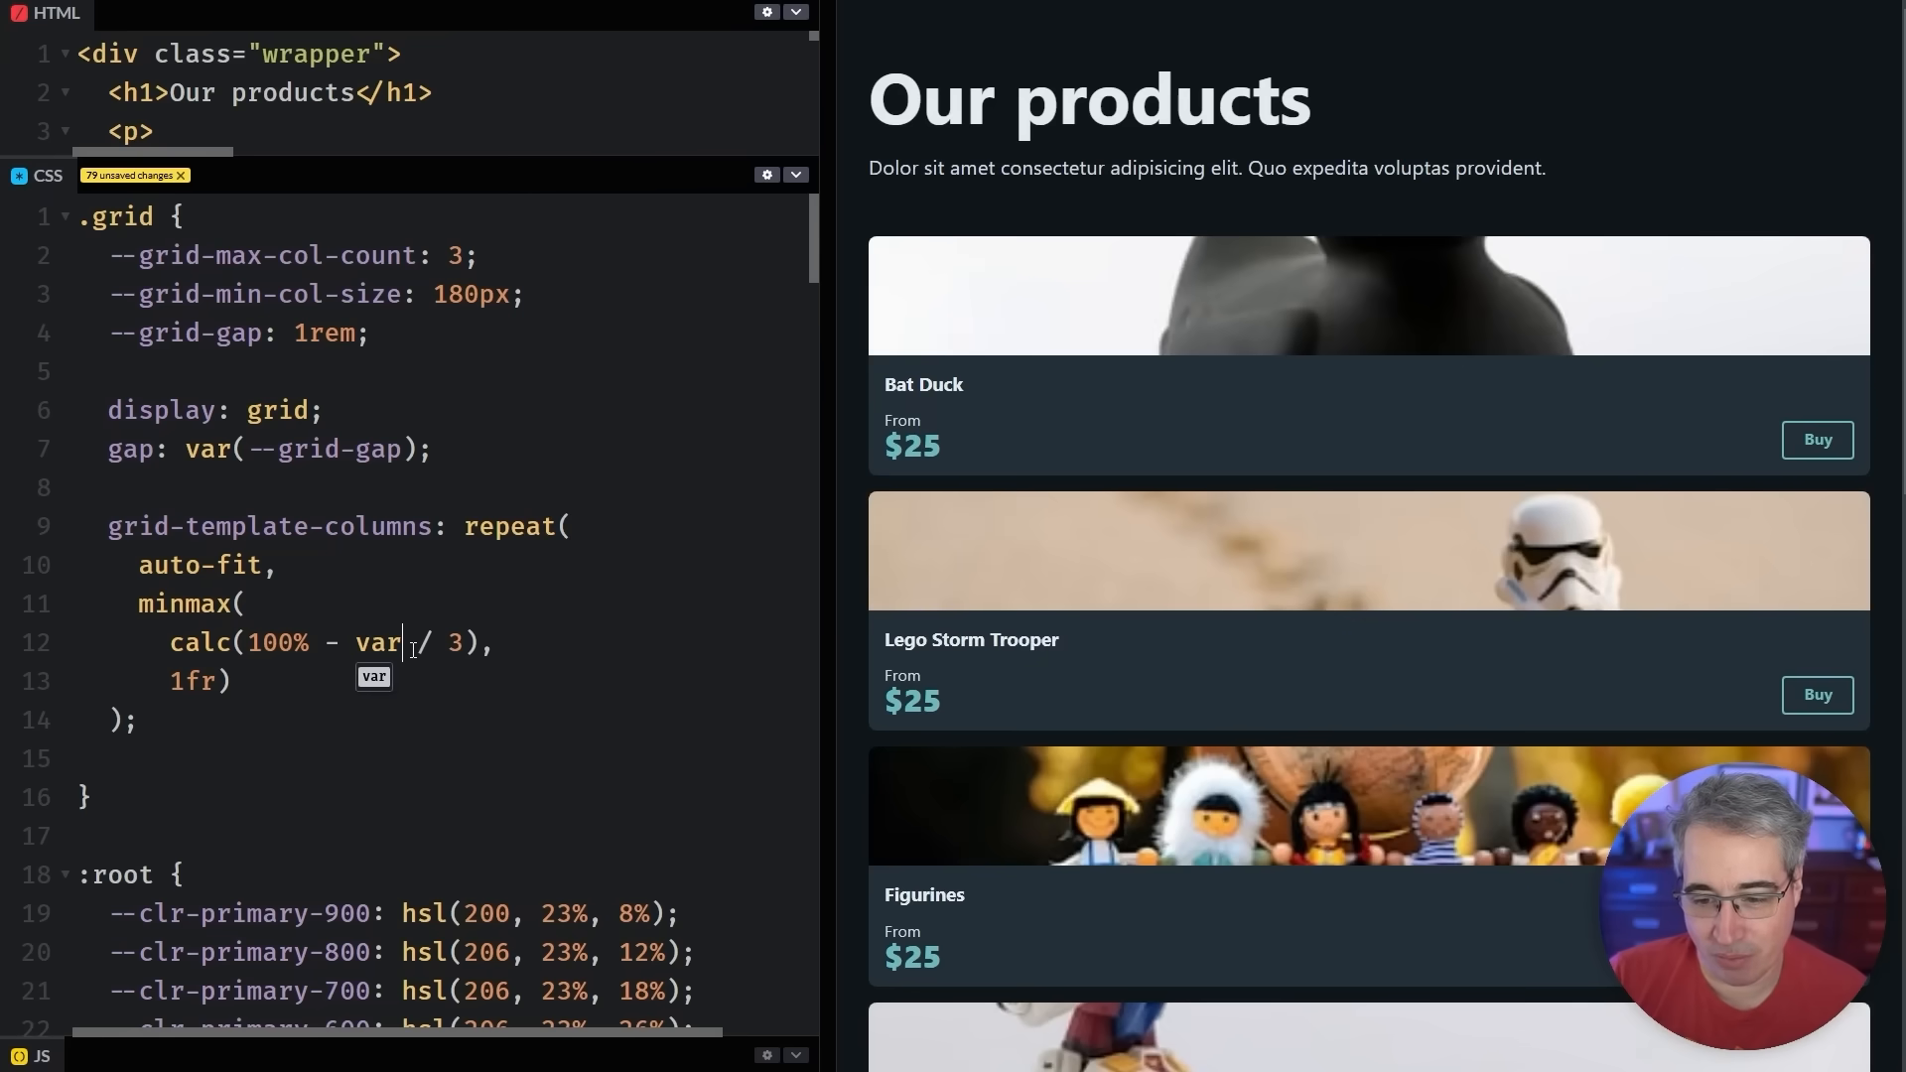
type("(--grid-gap")
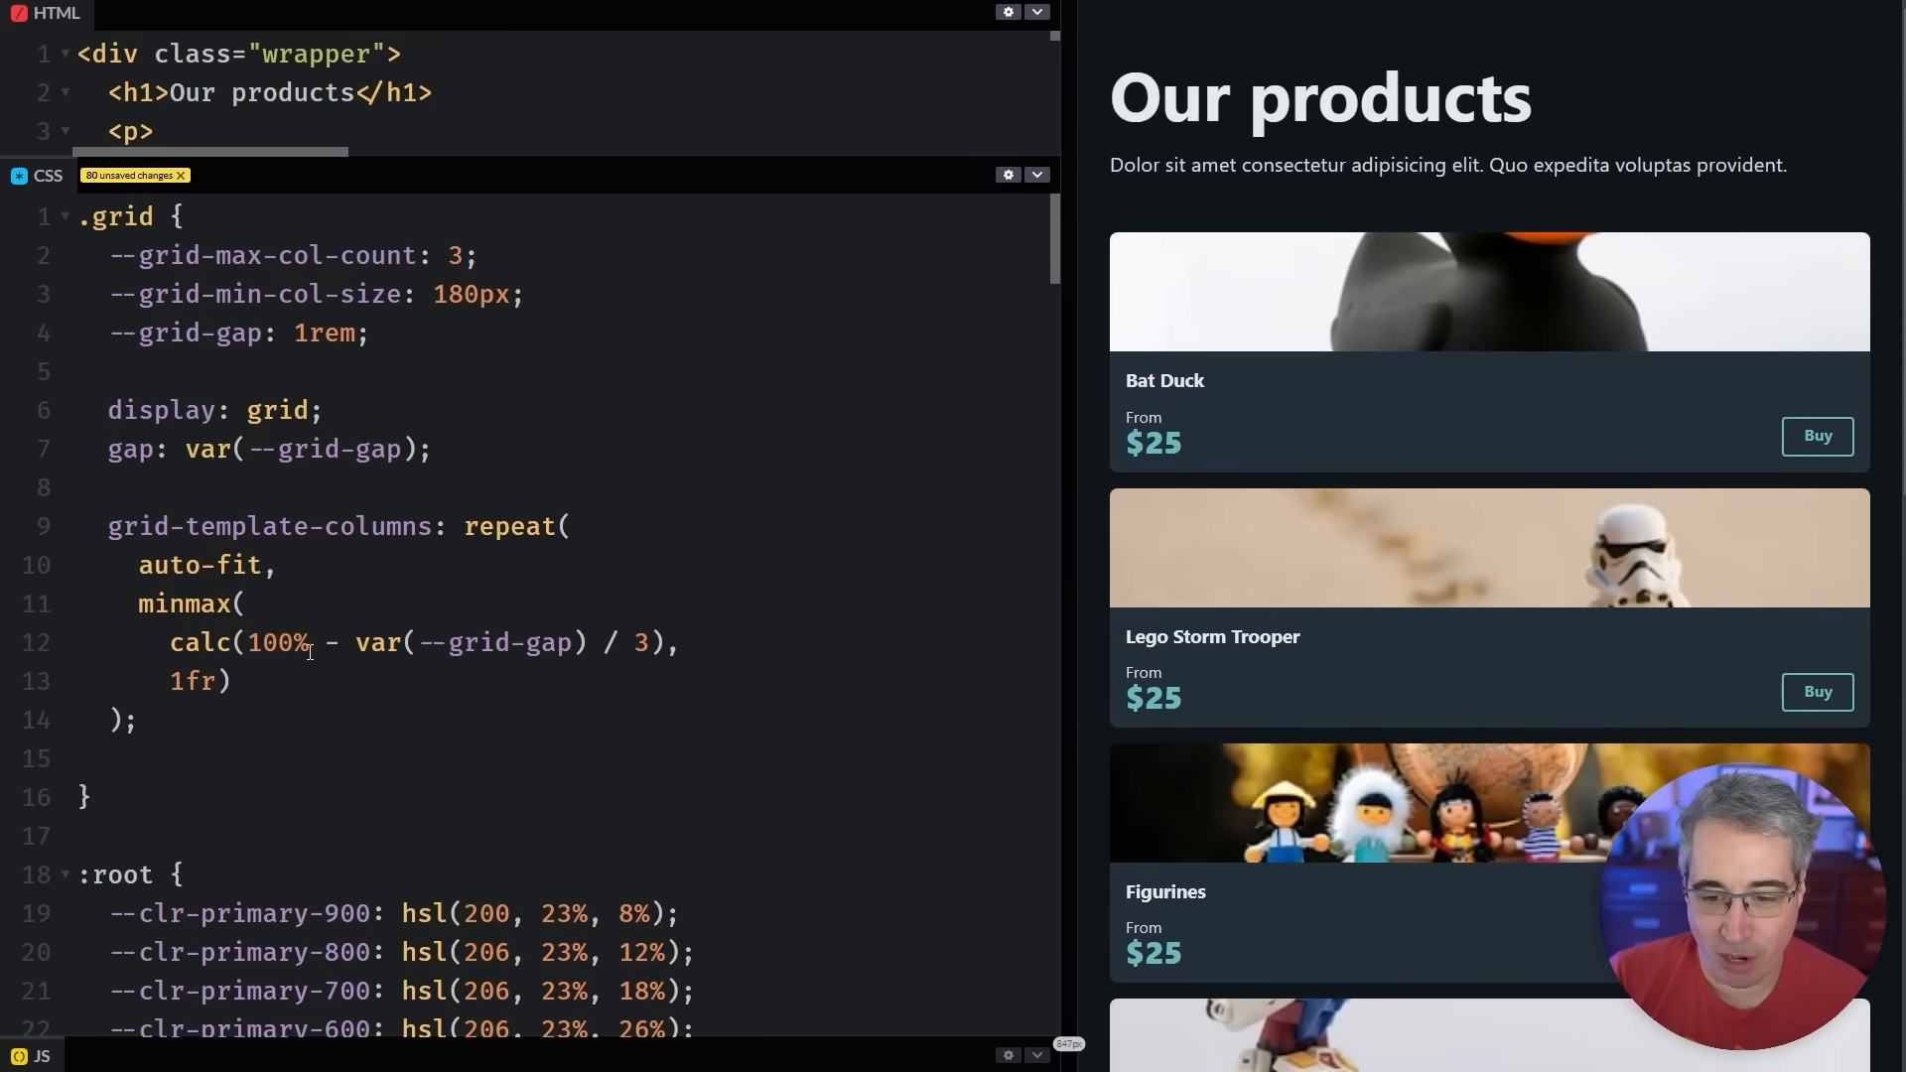
left_click_drag(309, 642, 602, 643)
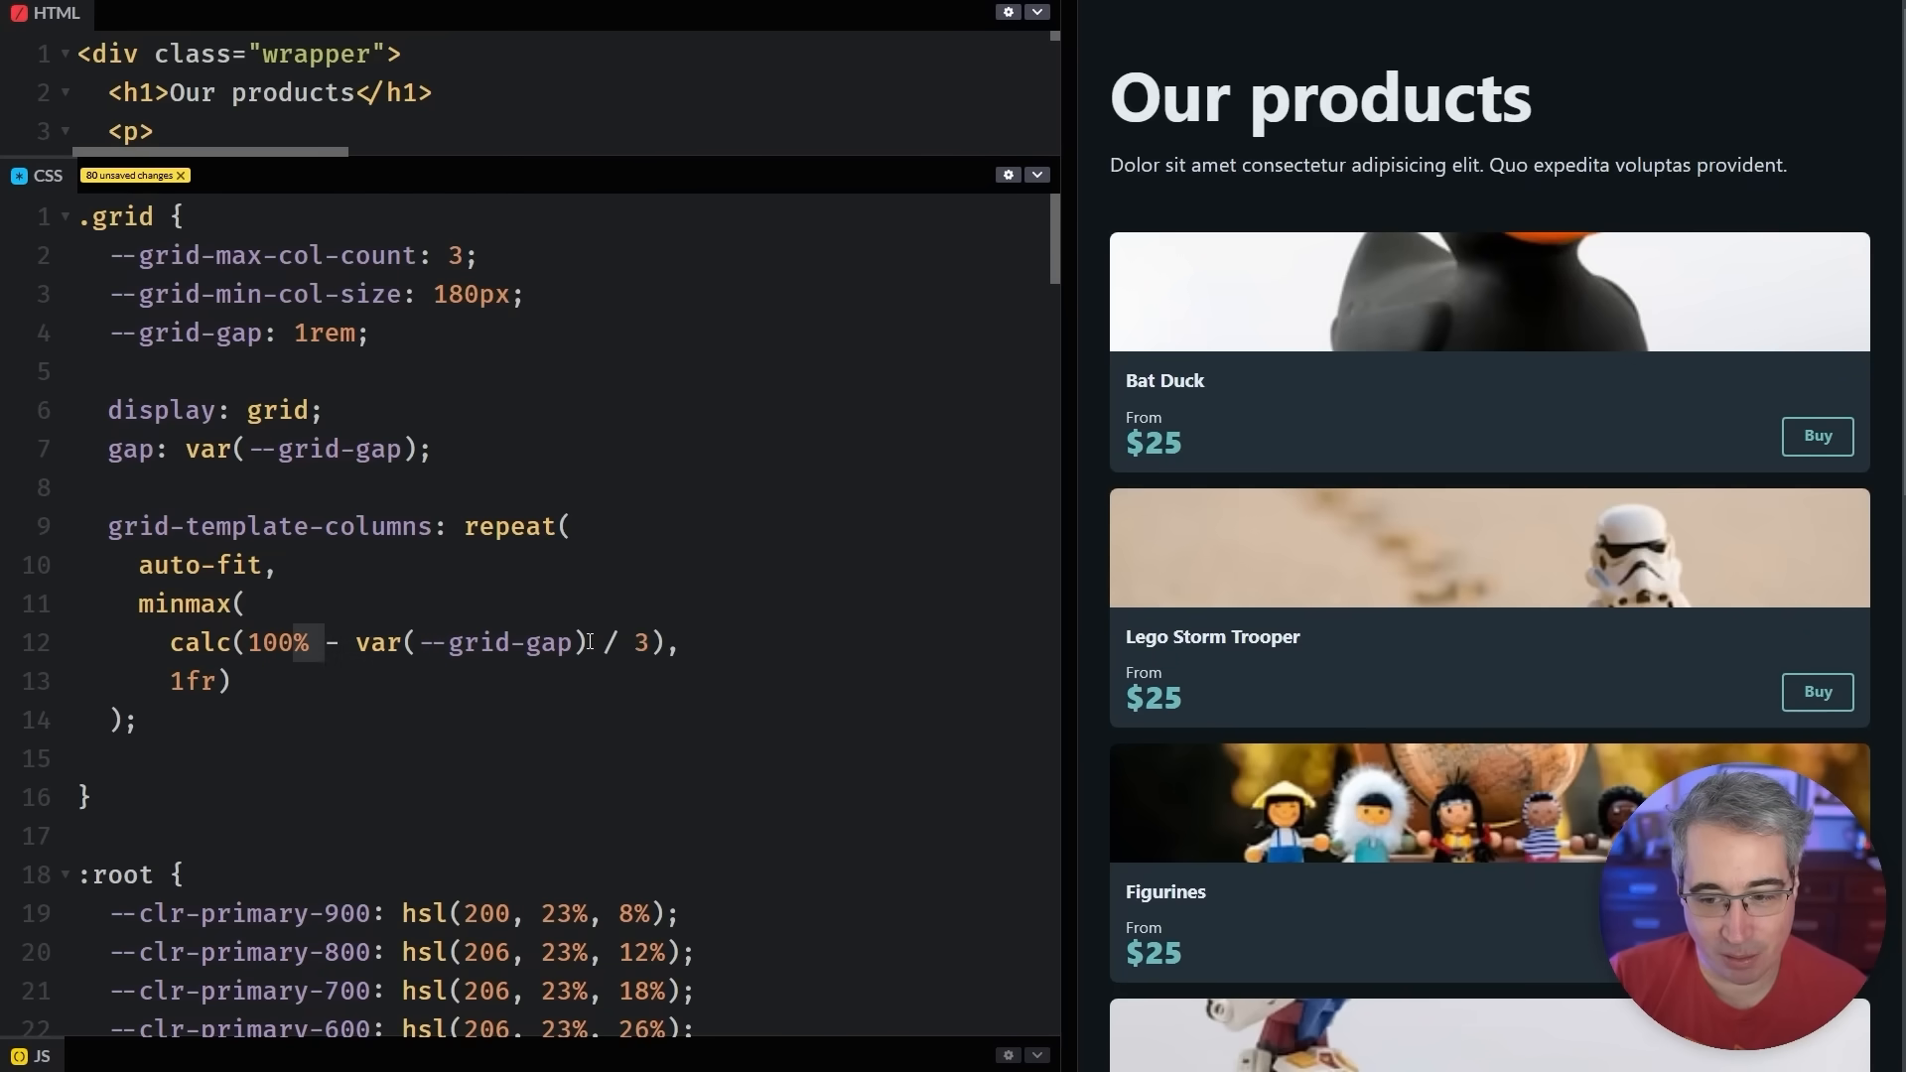
type("(")
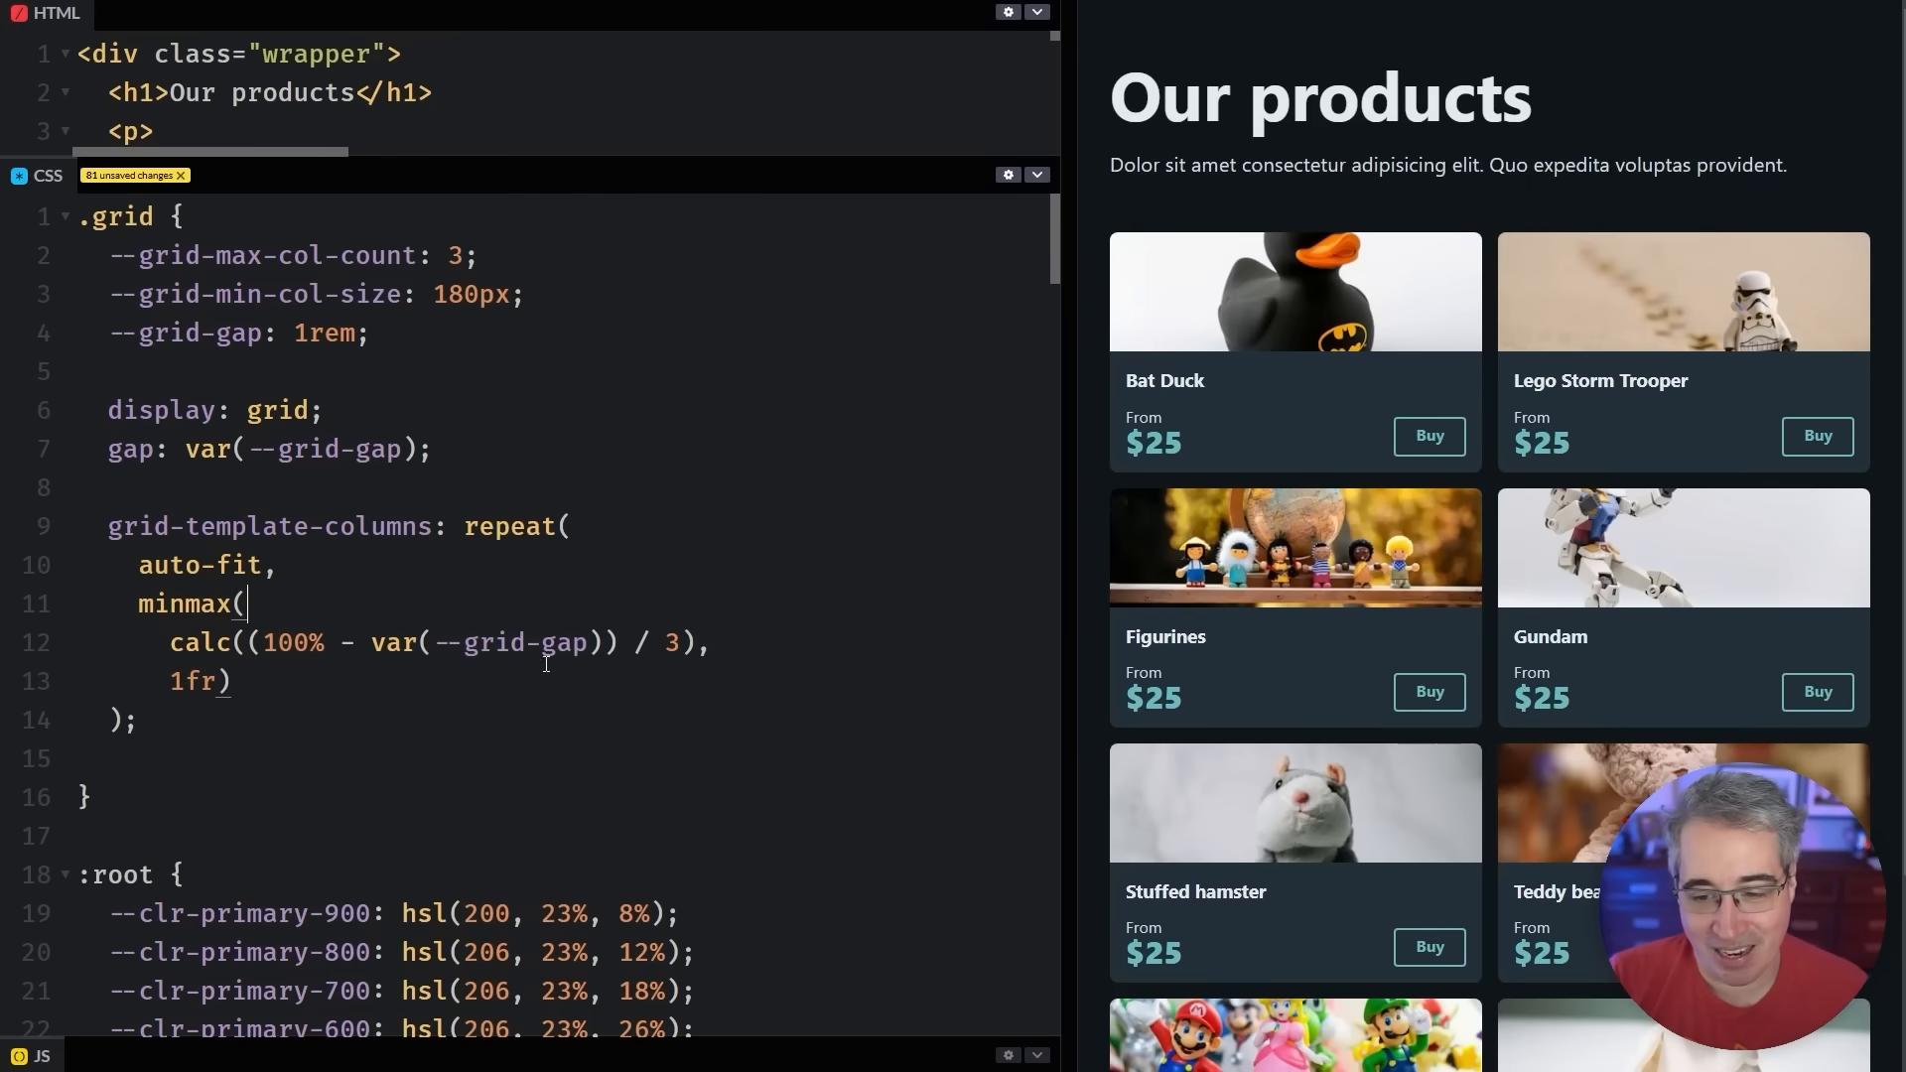
left_click_drag(1057, 614, 911, 613)
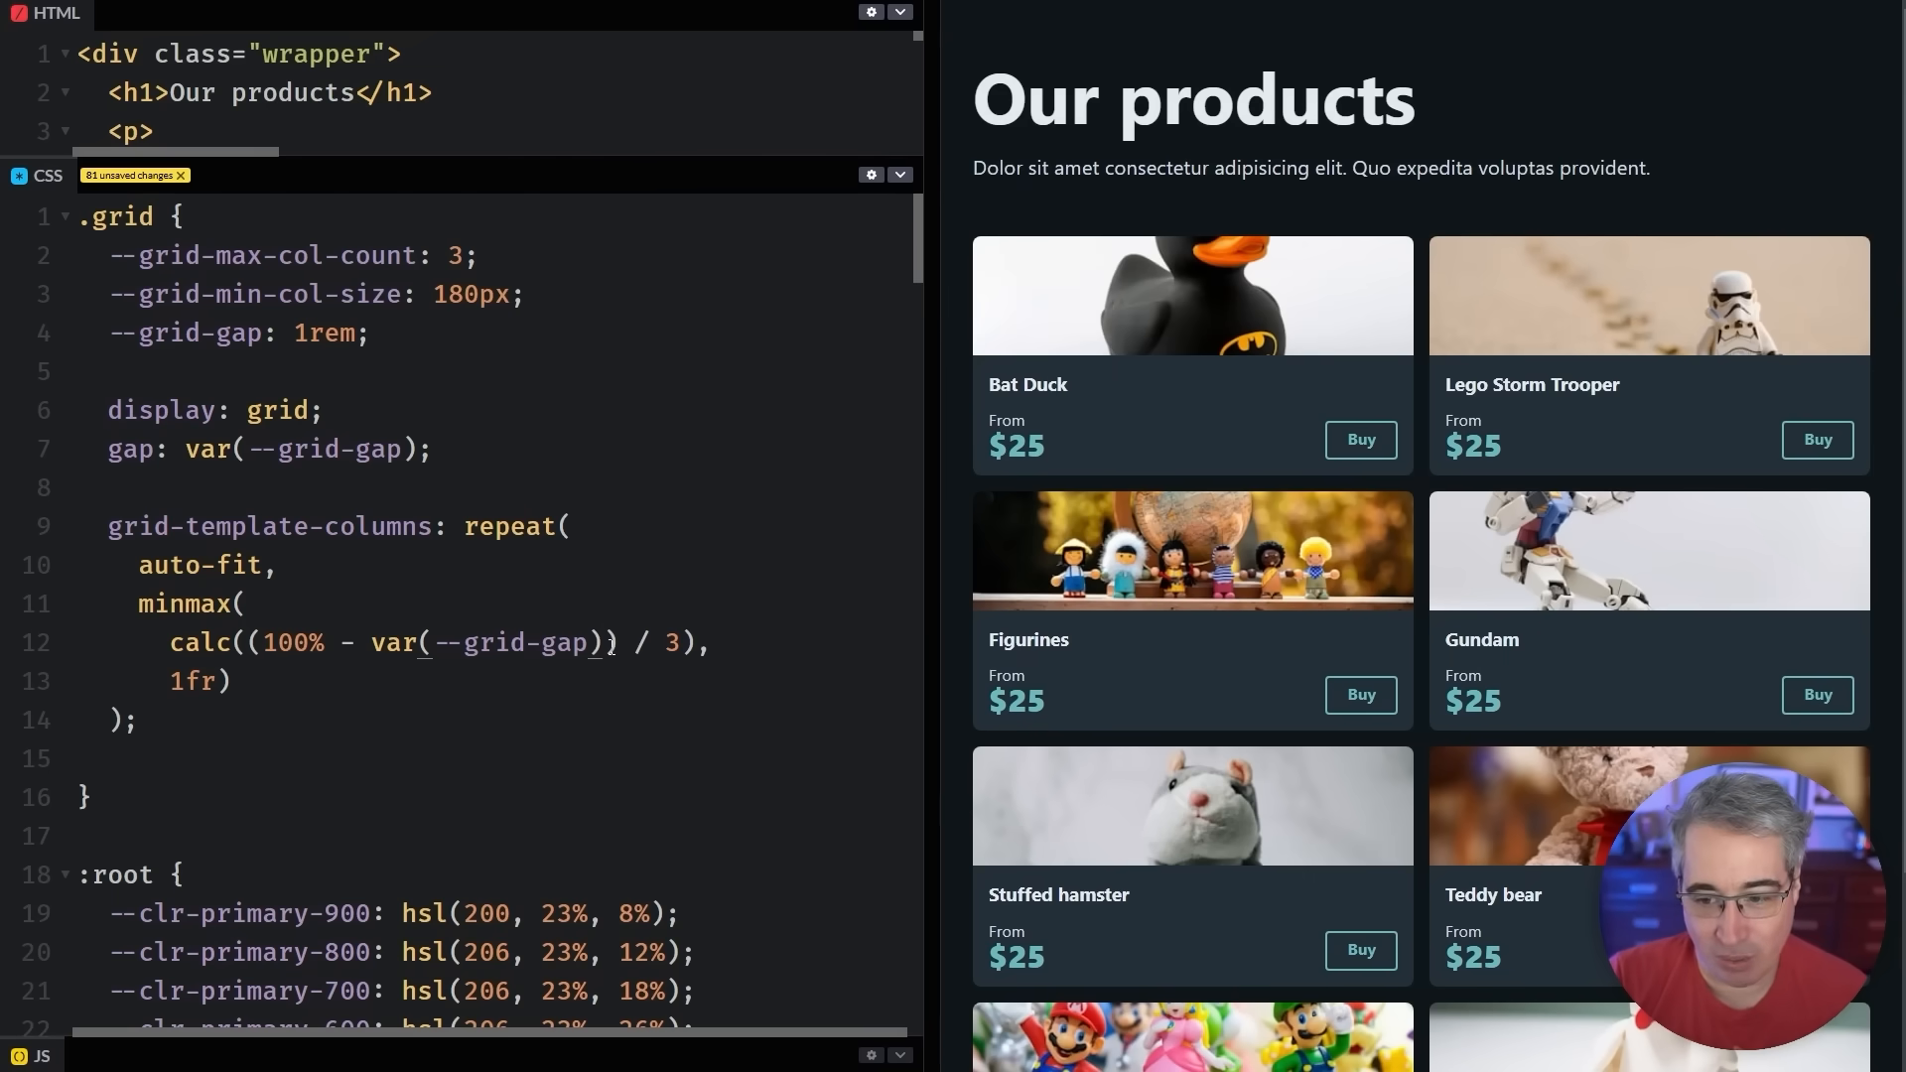
Edit minmax to calc((100% - var(--grid-gap) * var(--grid-max-col-count)) / var(--grid-max-col-count))
type("* var(--grid-max-col-count")
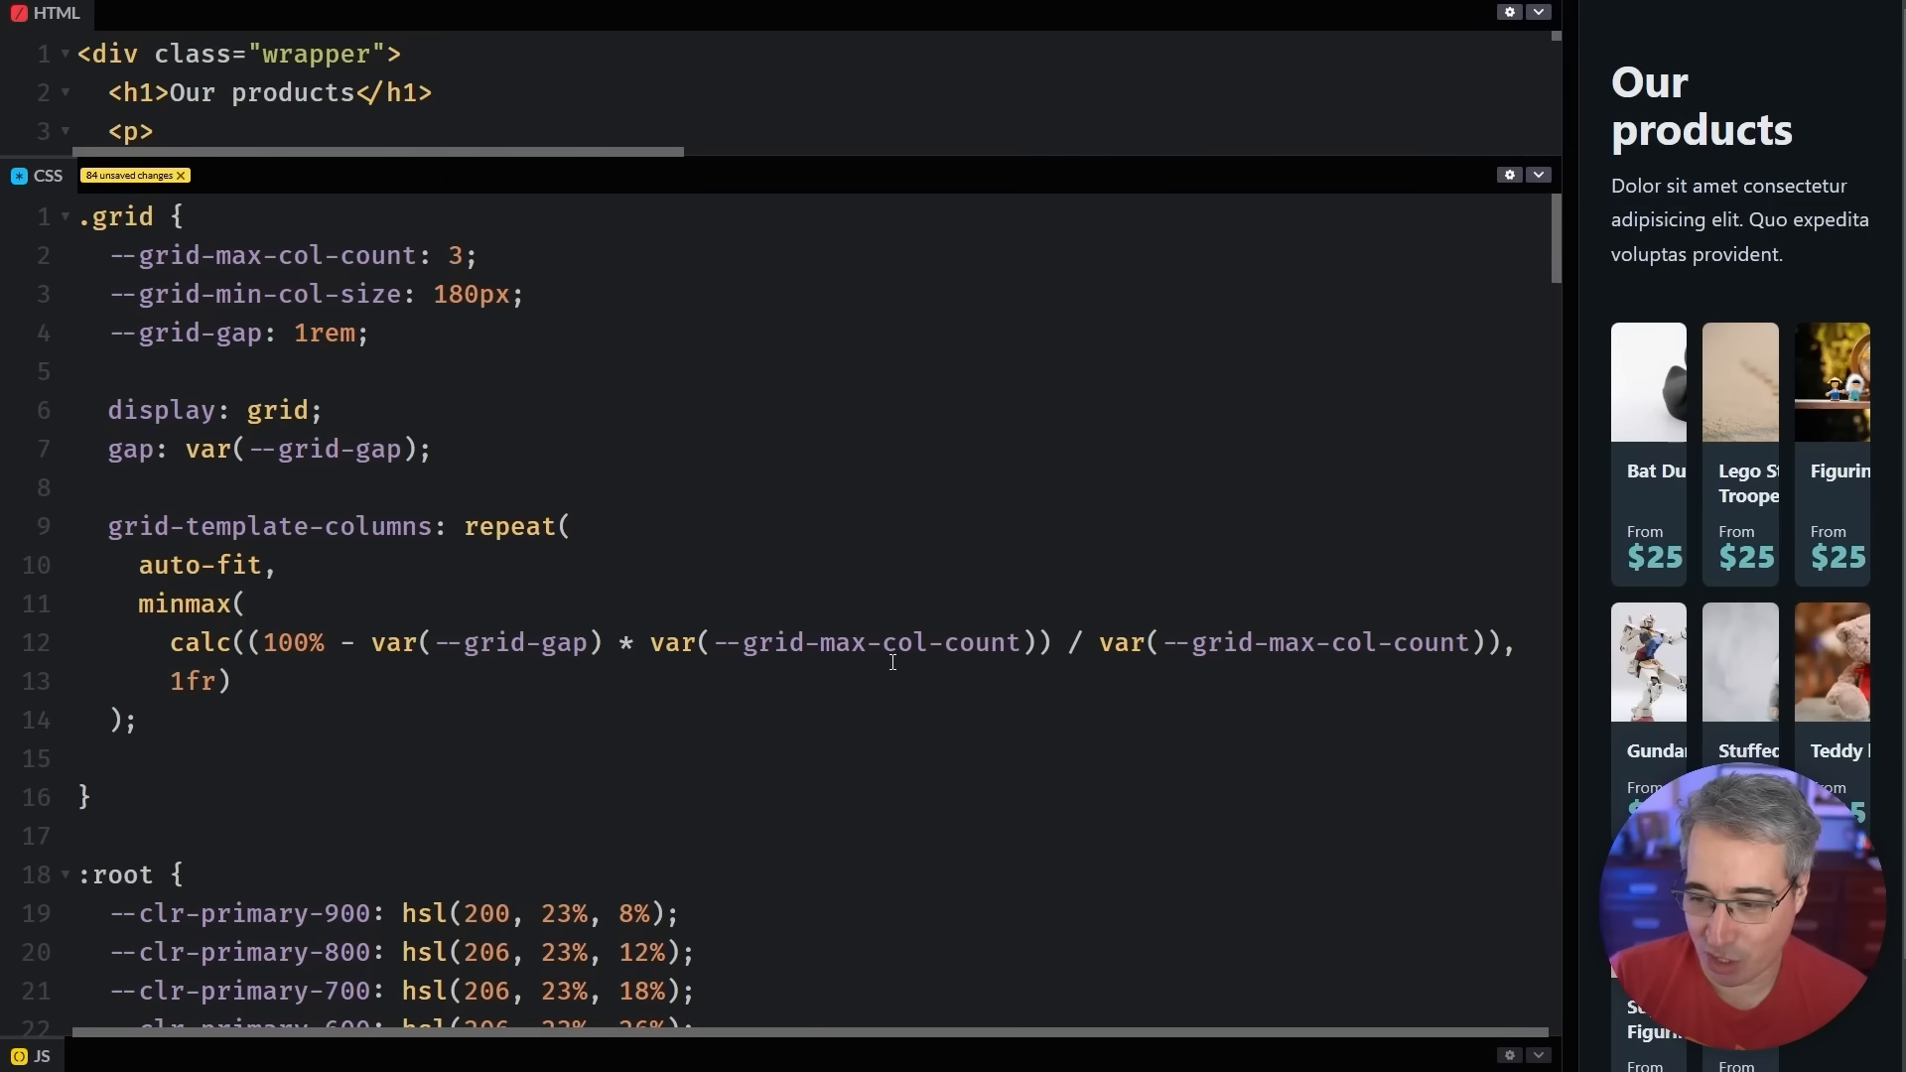
mouse_move(1427, 610)
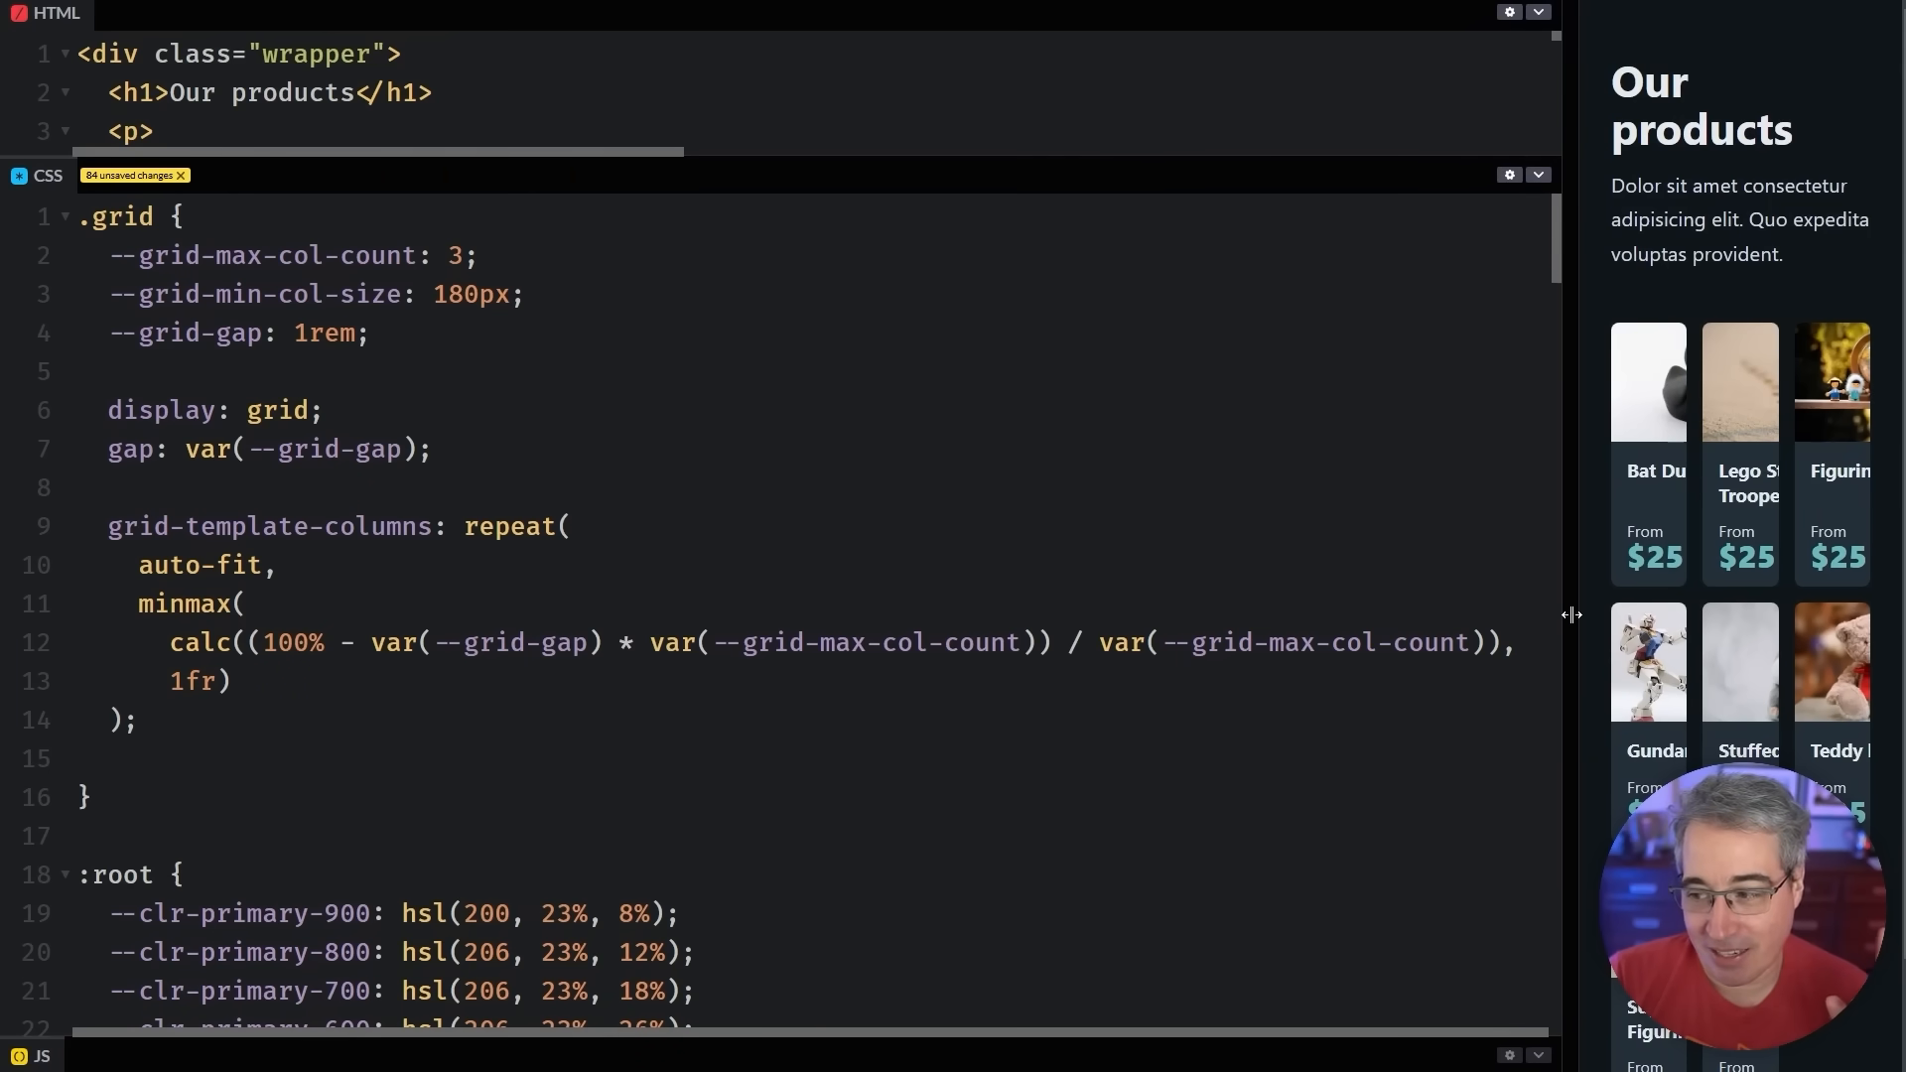
left_click_drag(1571, 613, 572, 691)
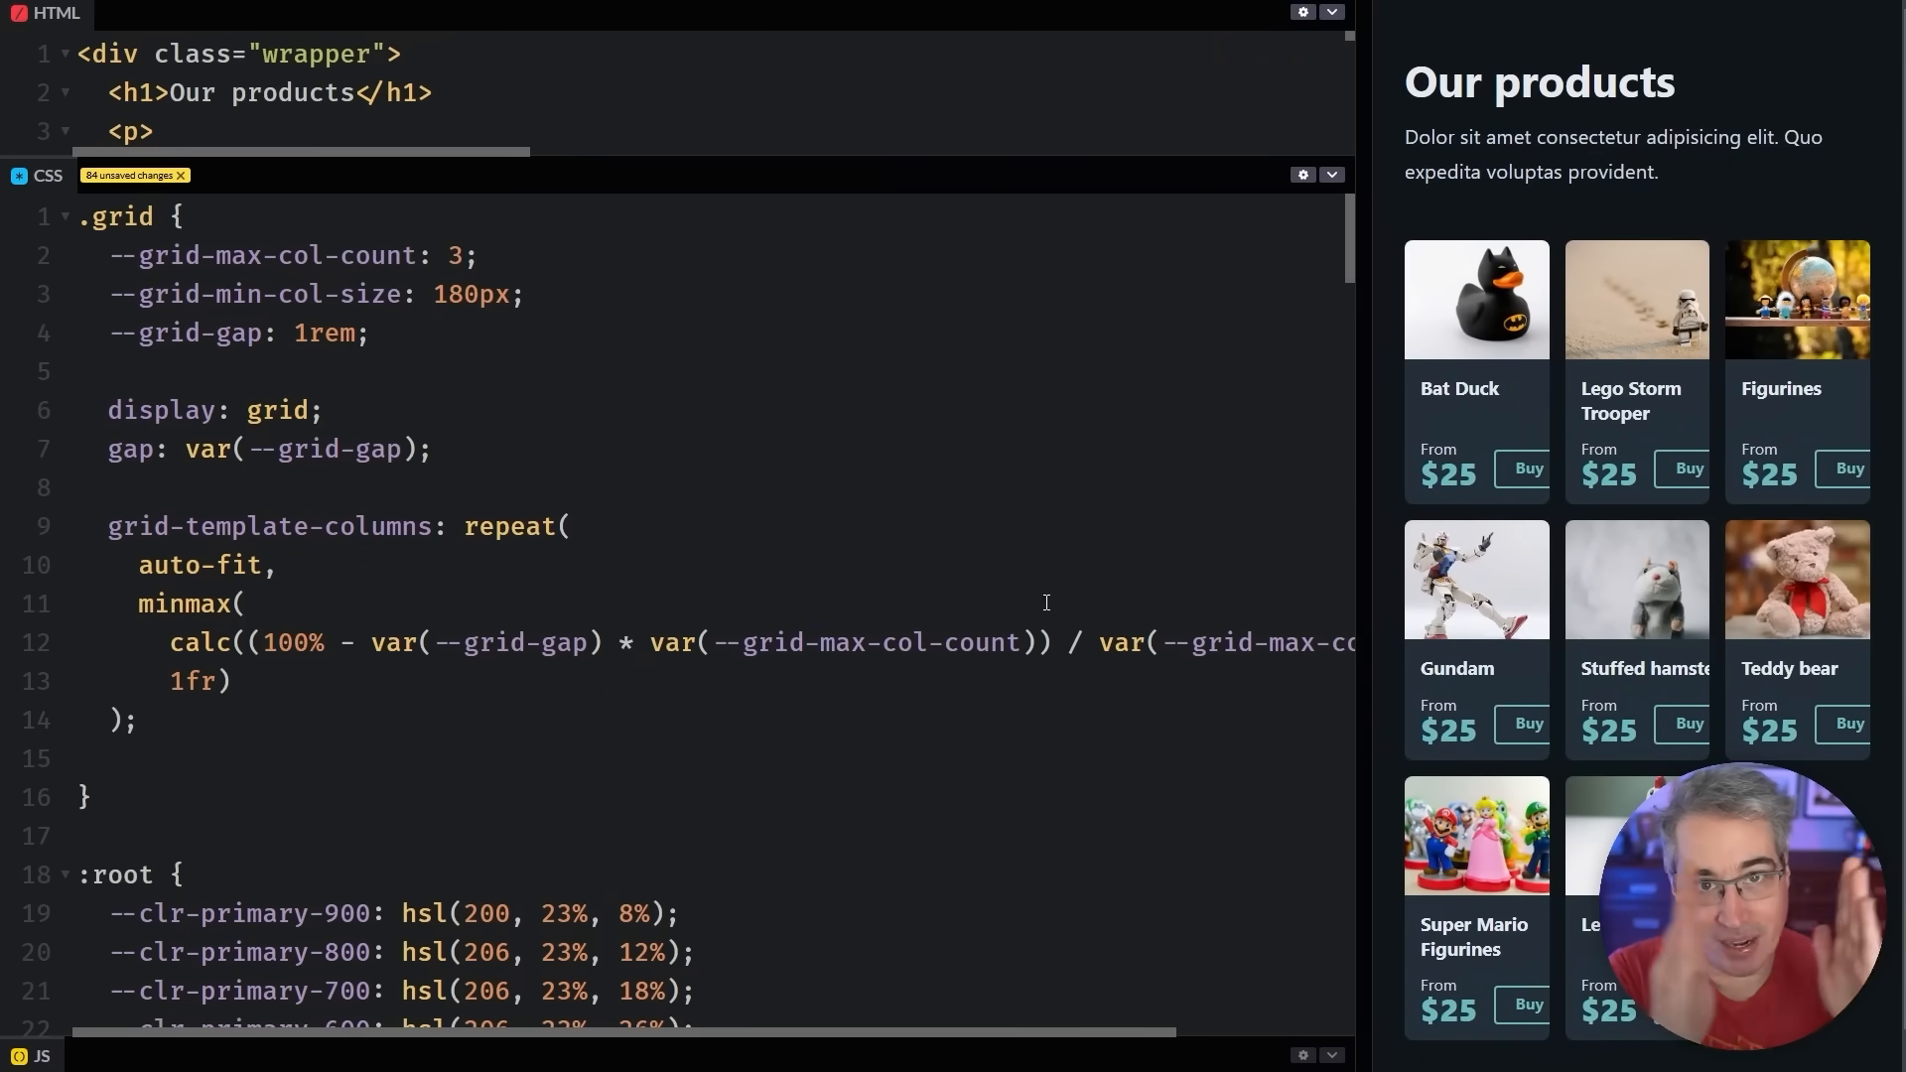
double_click(488, 643)
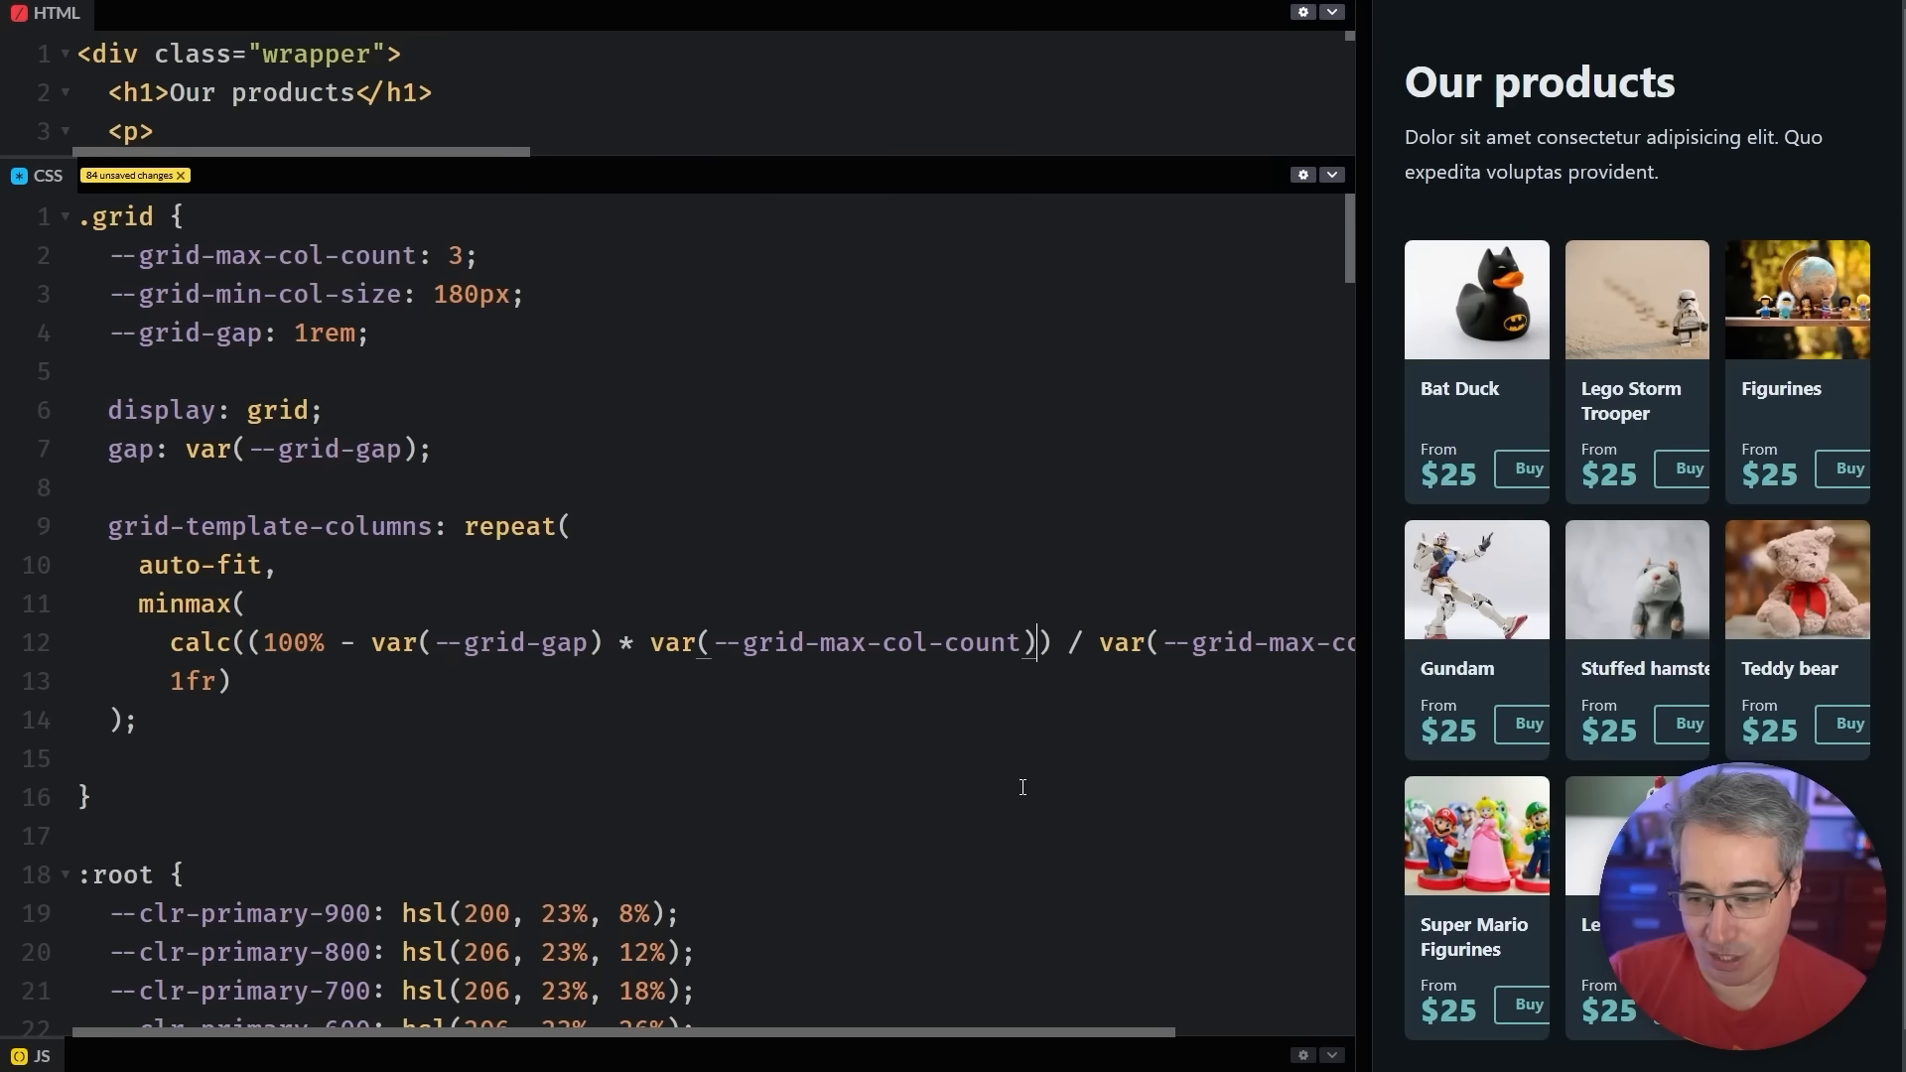
type("- var")
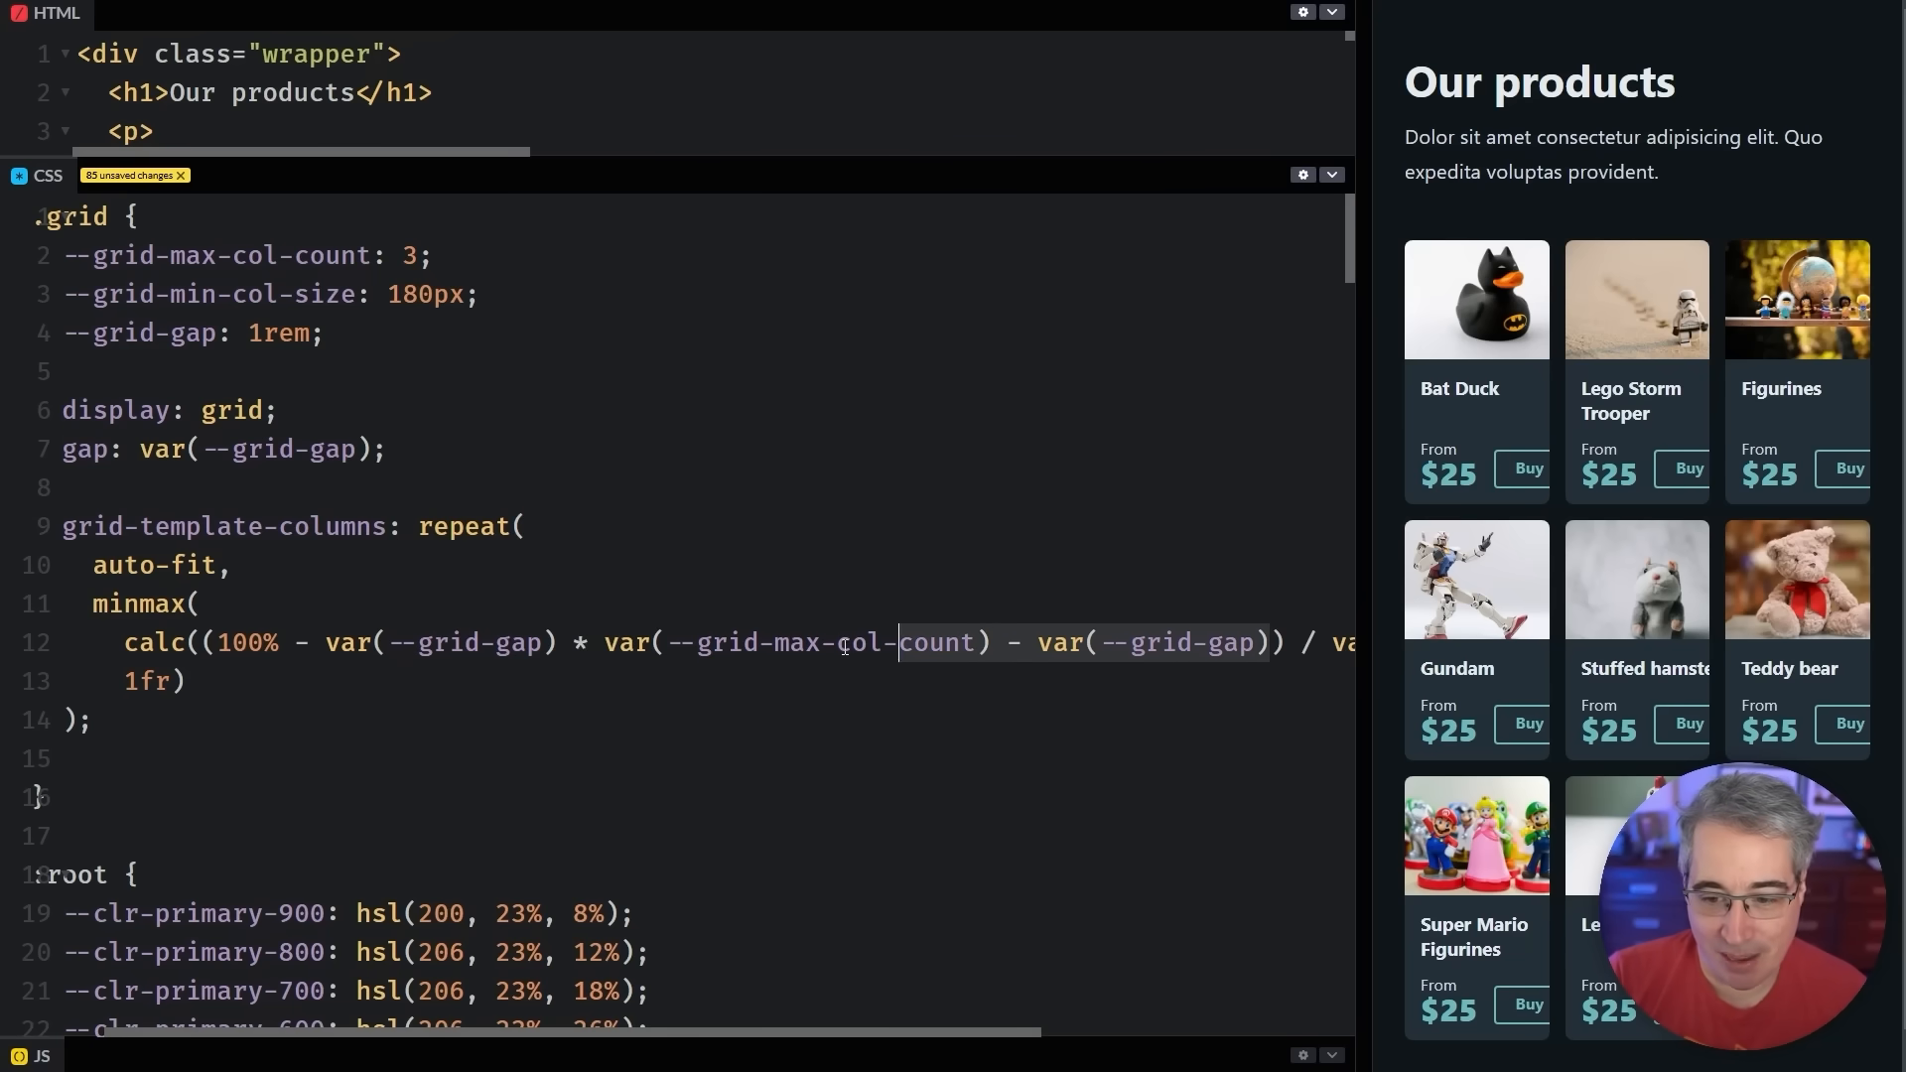
left_click(1057, 683)
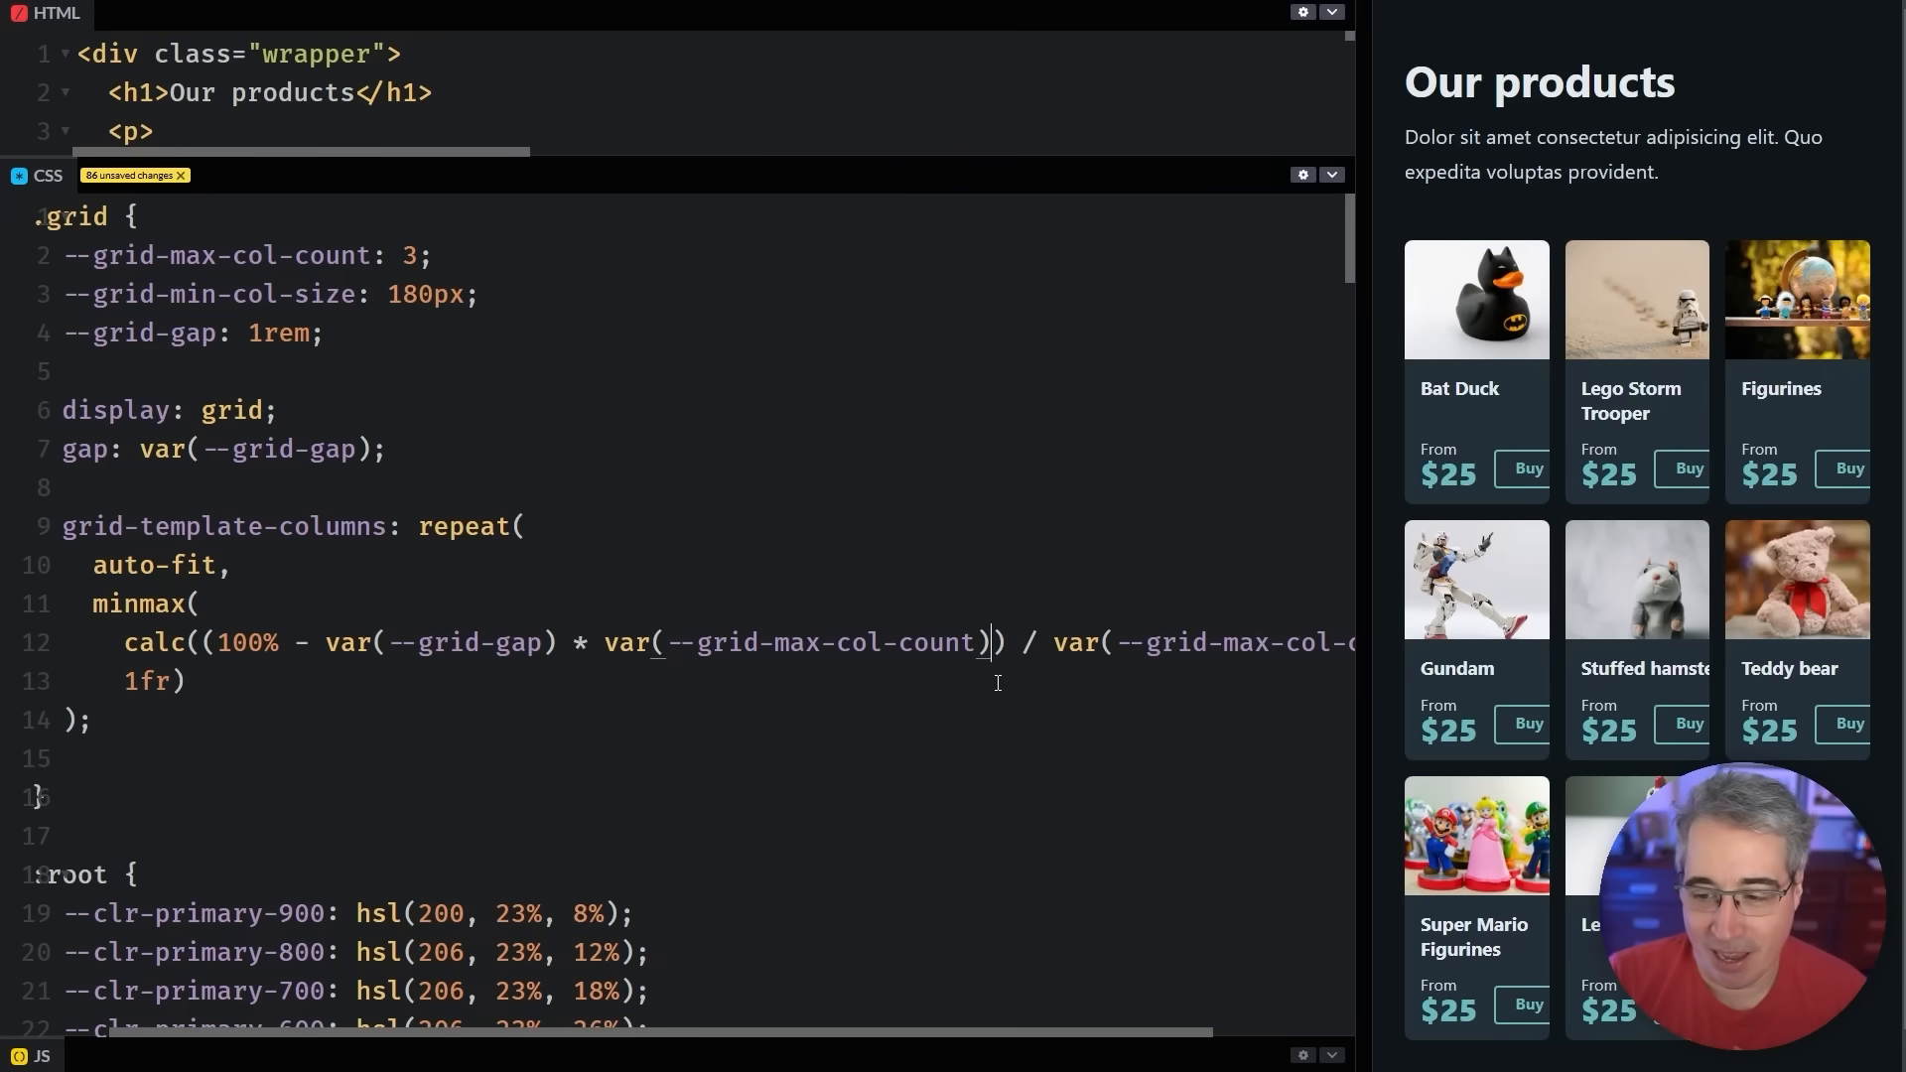
mouse_move(865, 787)
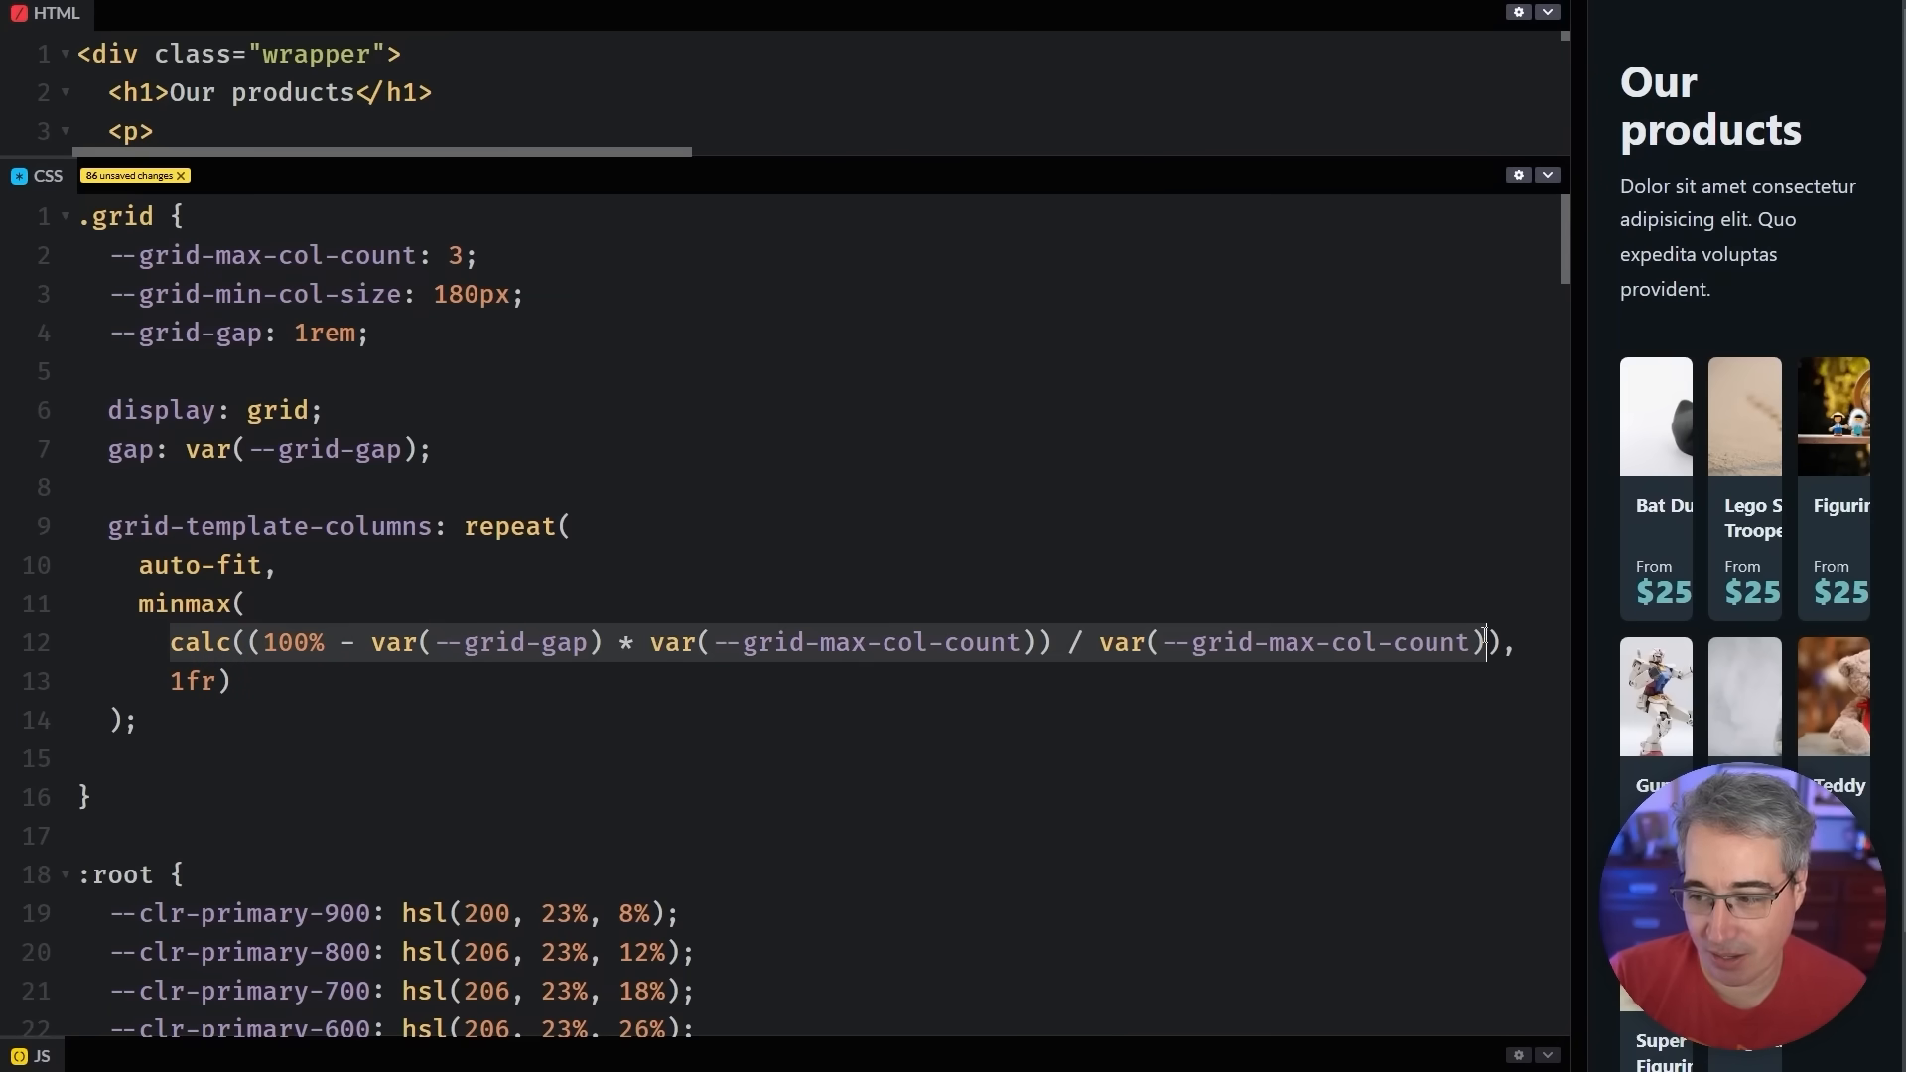
Cut the calc formula and add a 'calculations, do not touch' comment with a --grid property
key("Backspace")
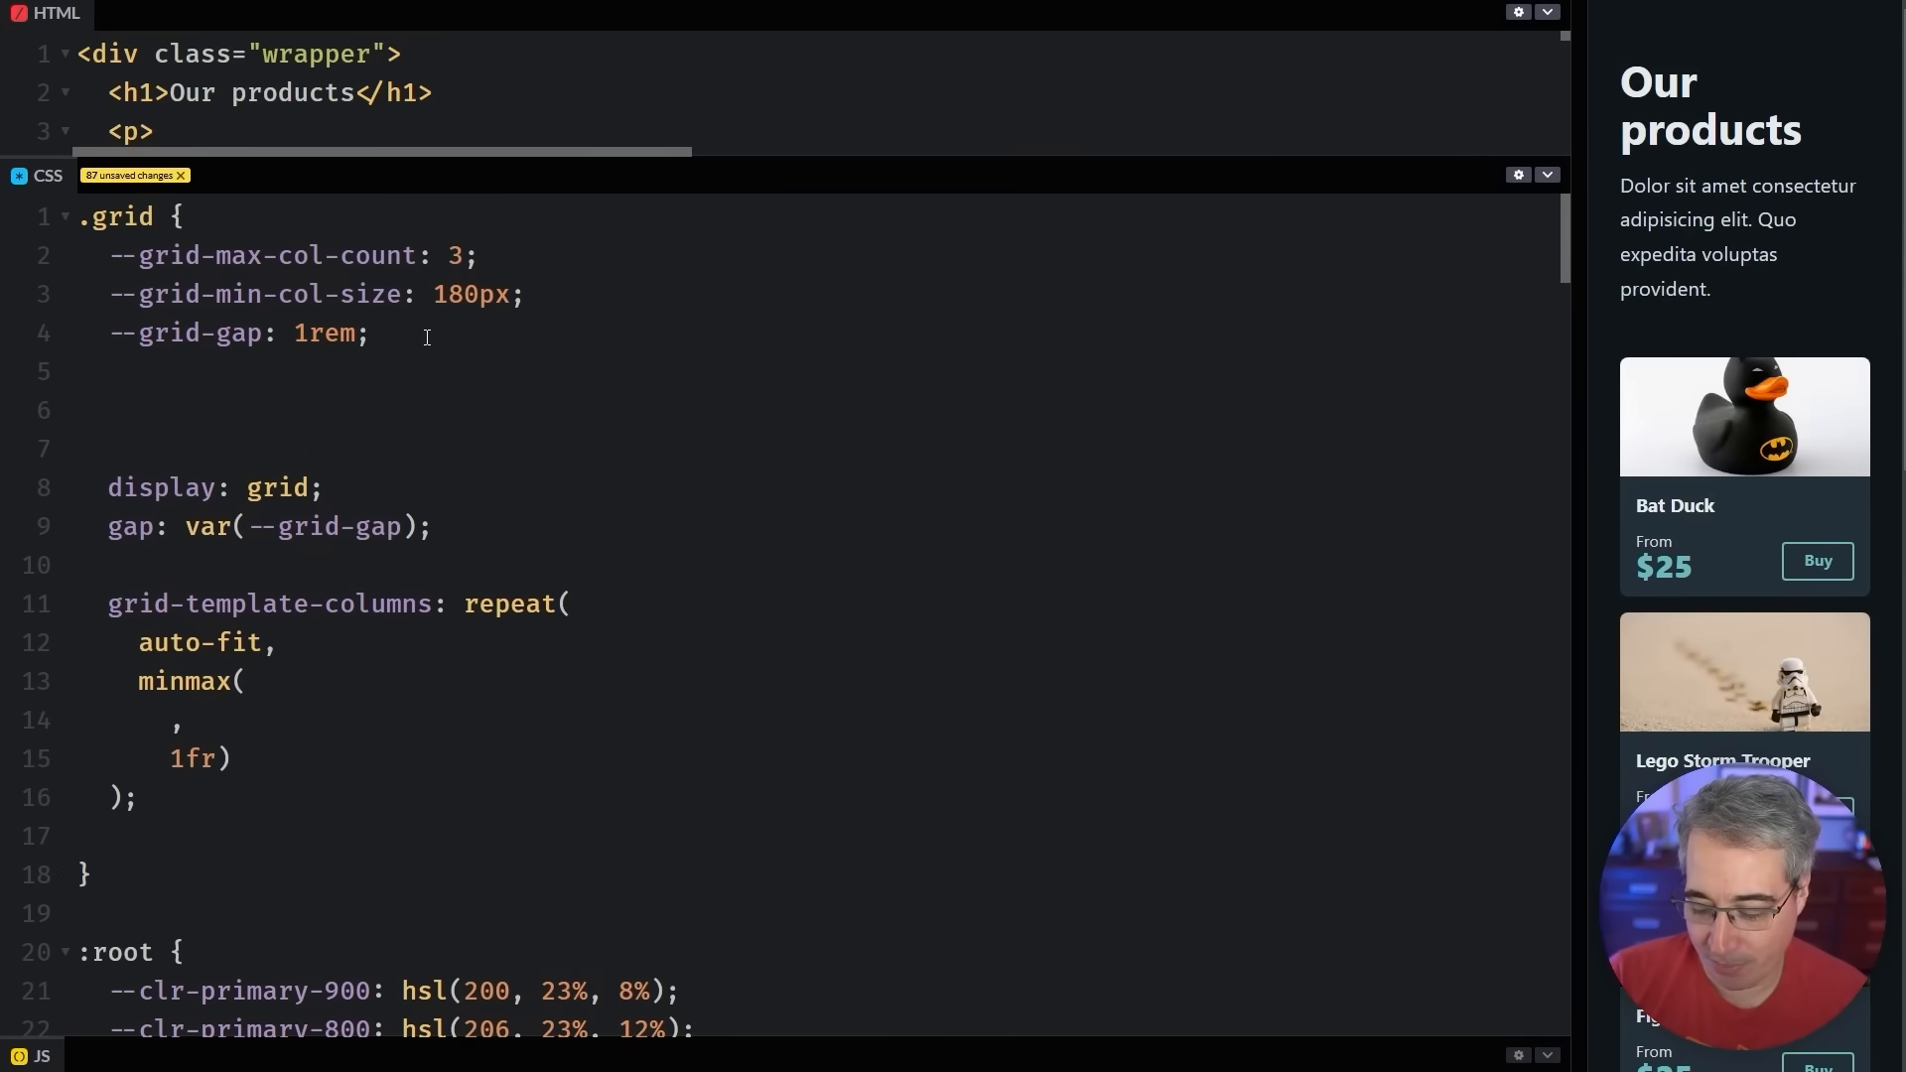
type("/*")
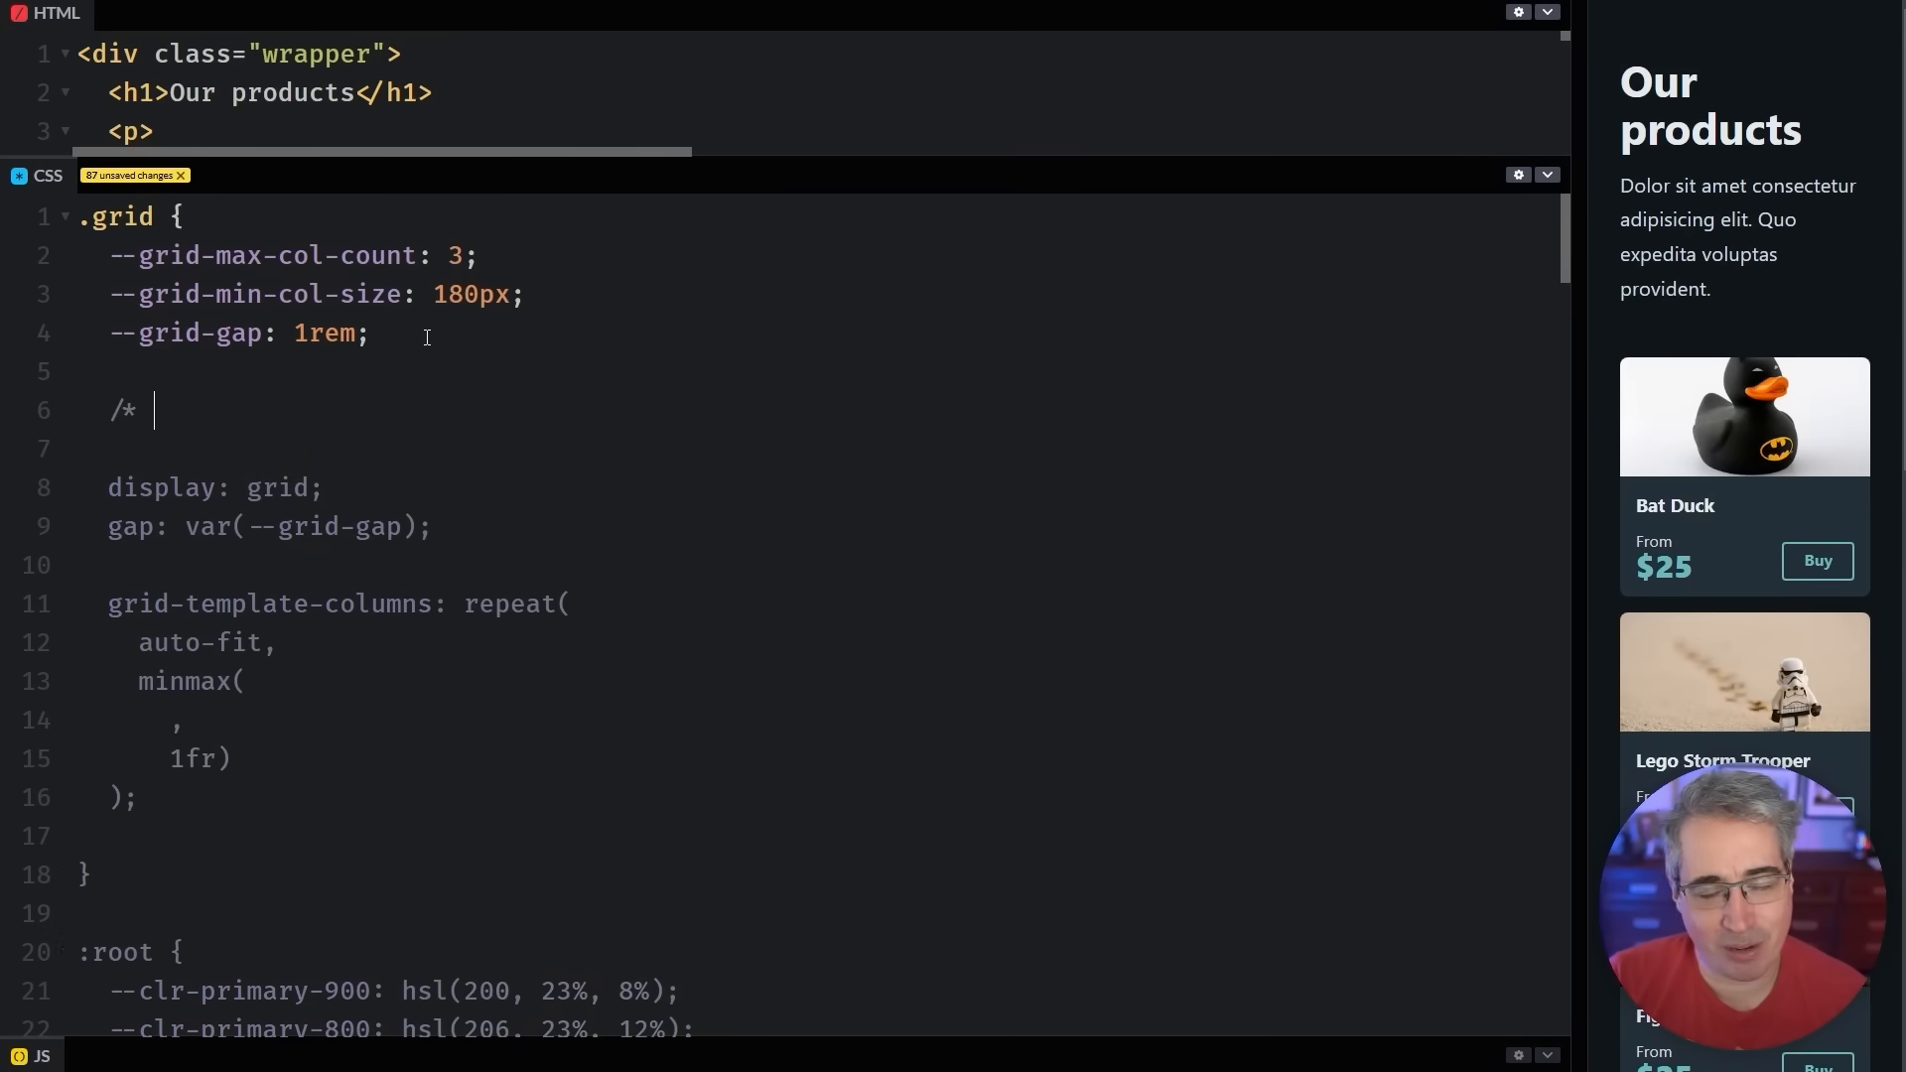
type("cal")
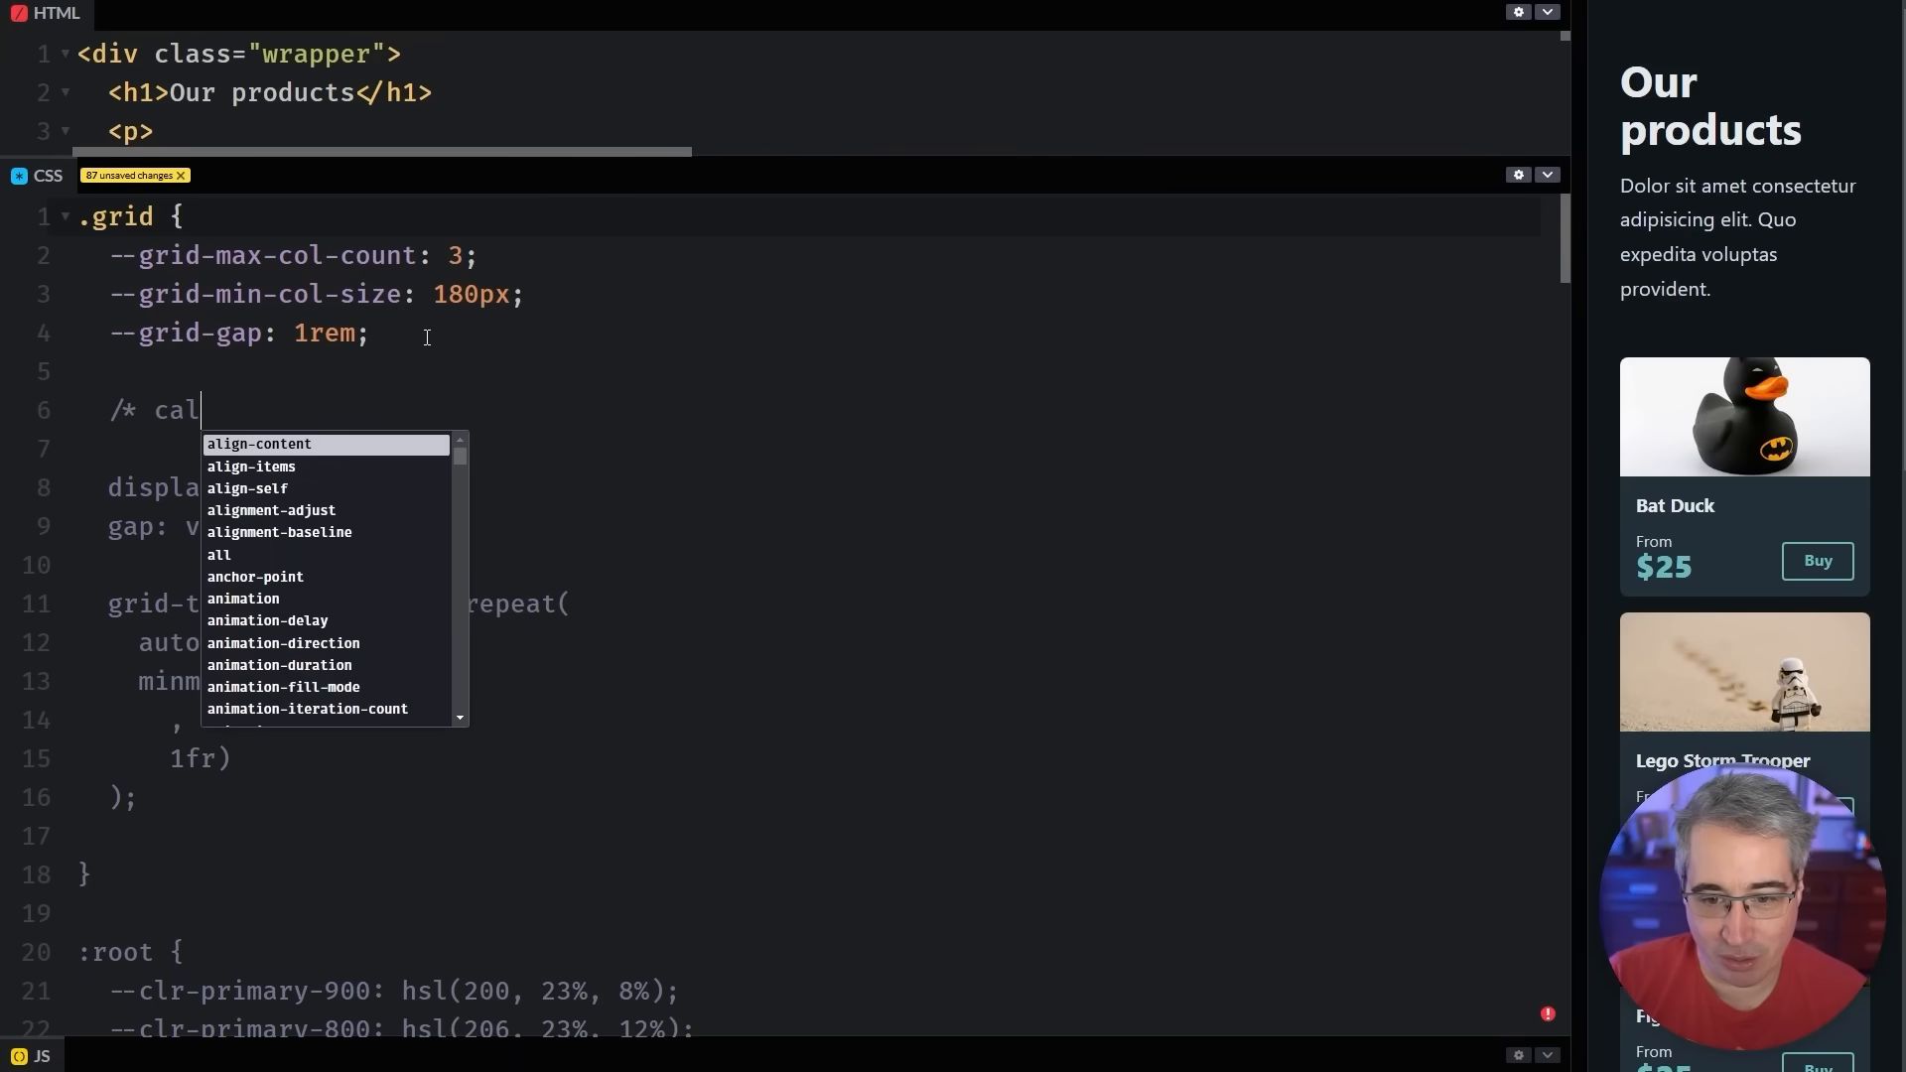
type("culations,")
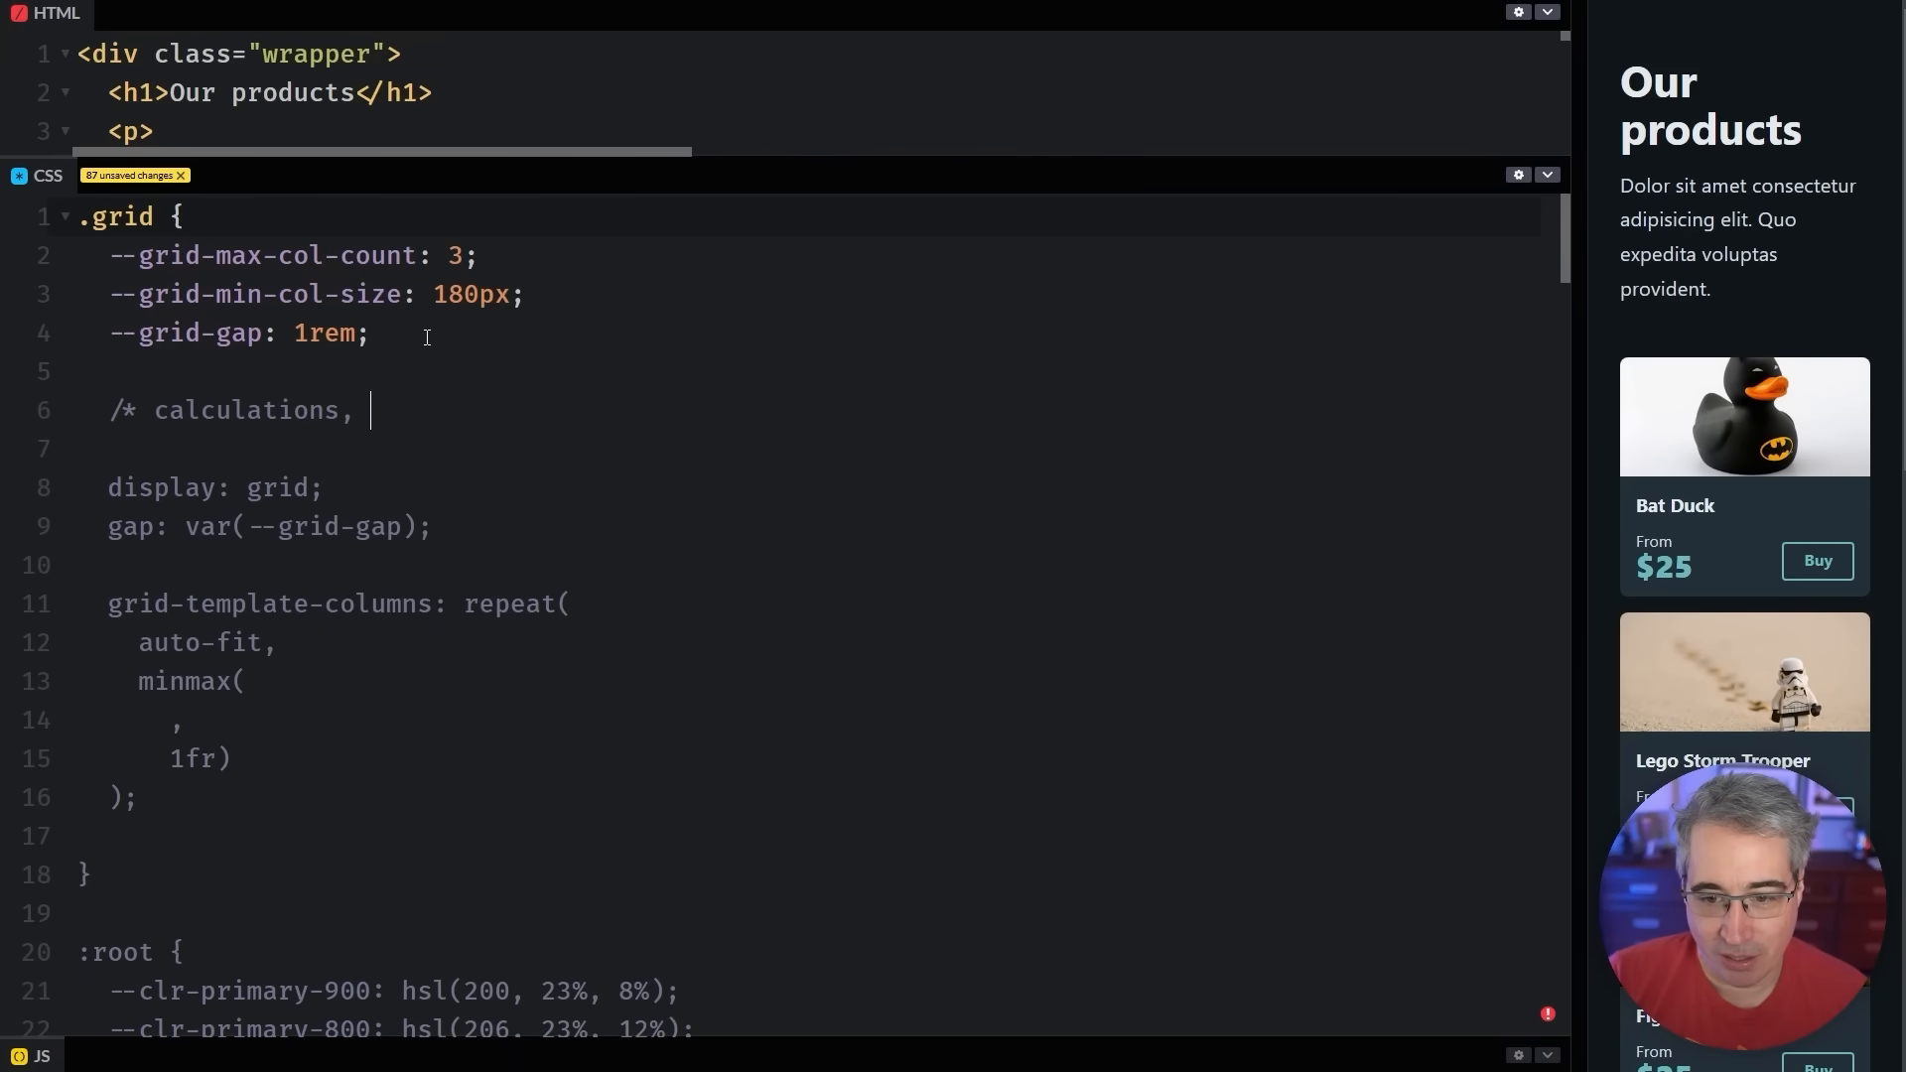
type("do not touch */")
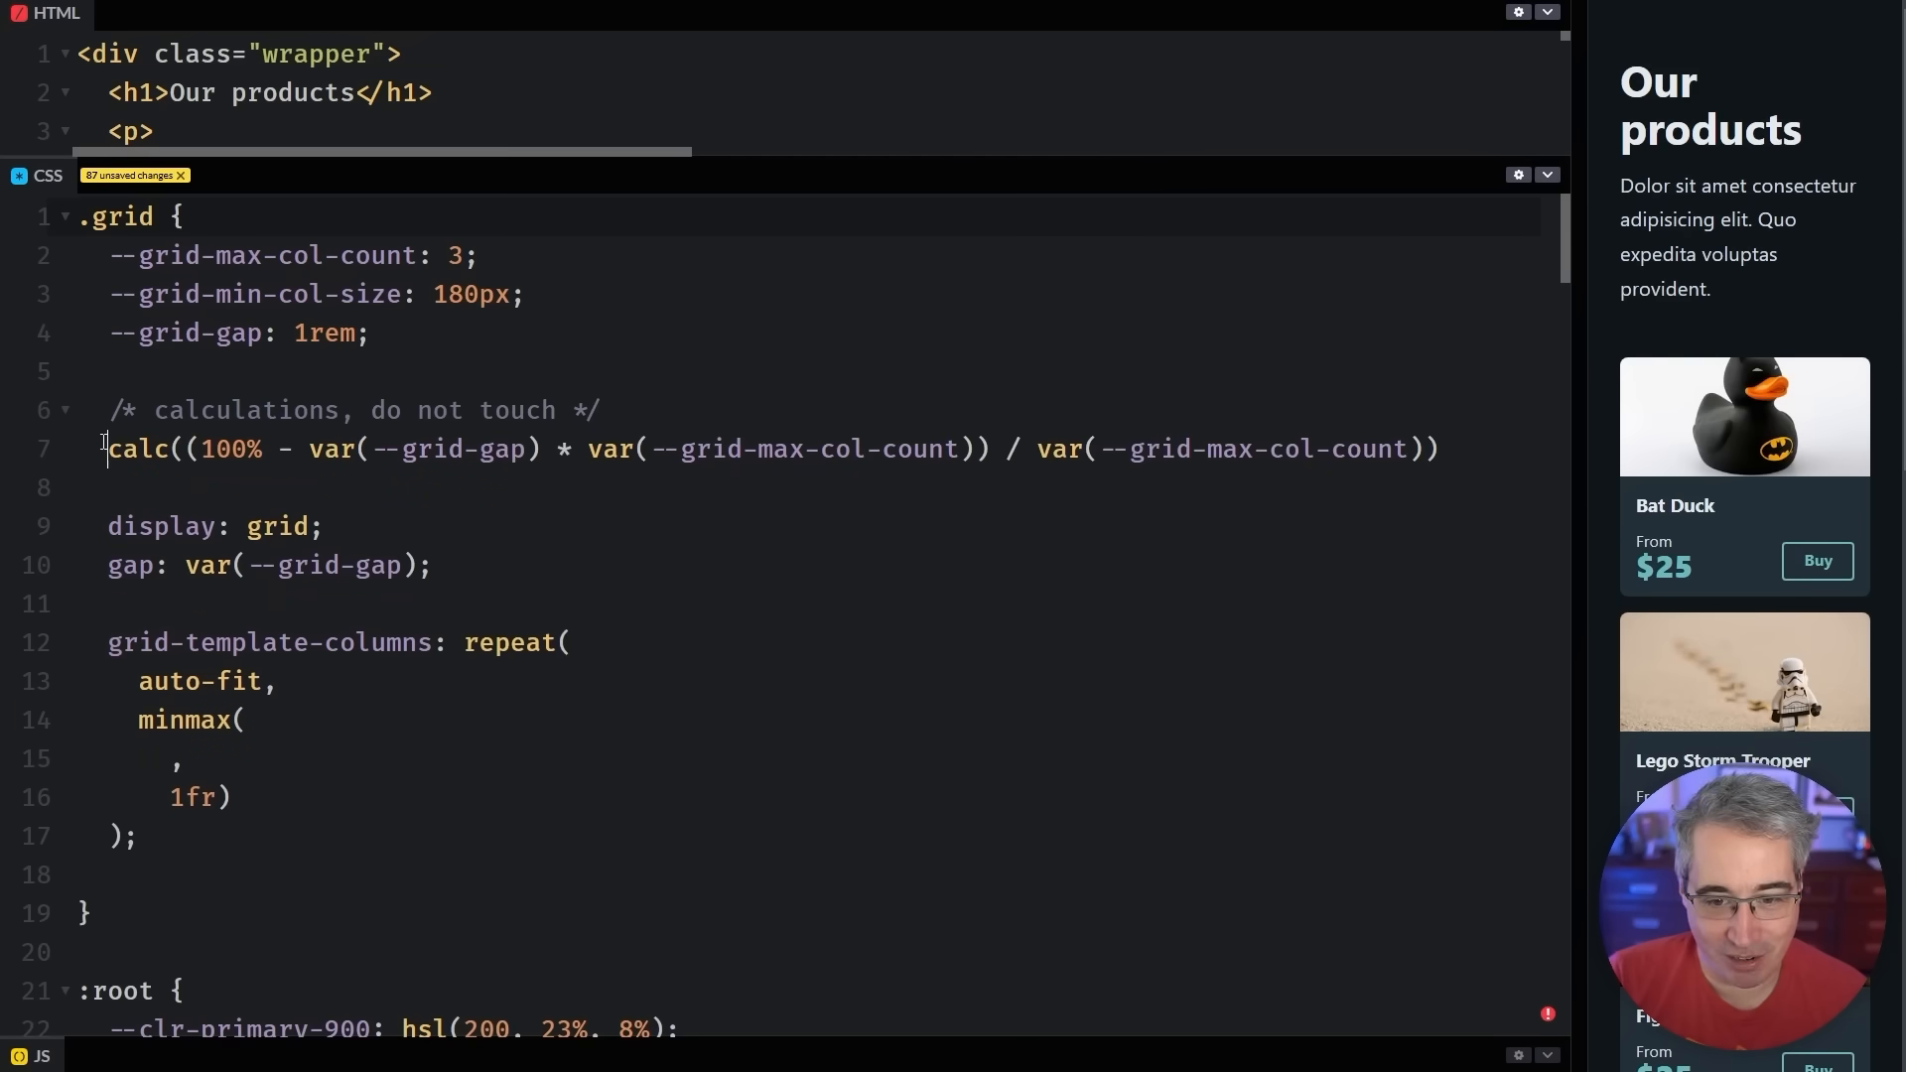
type("--grid-col-size-calc:")
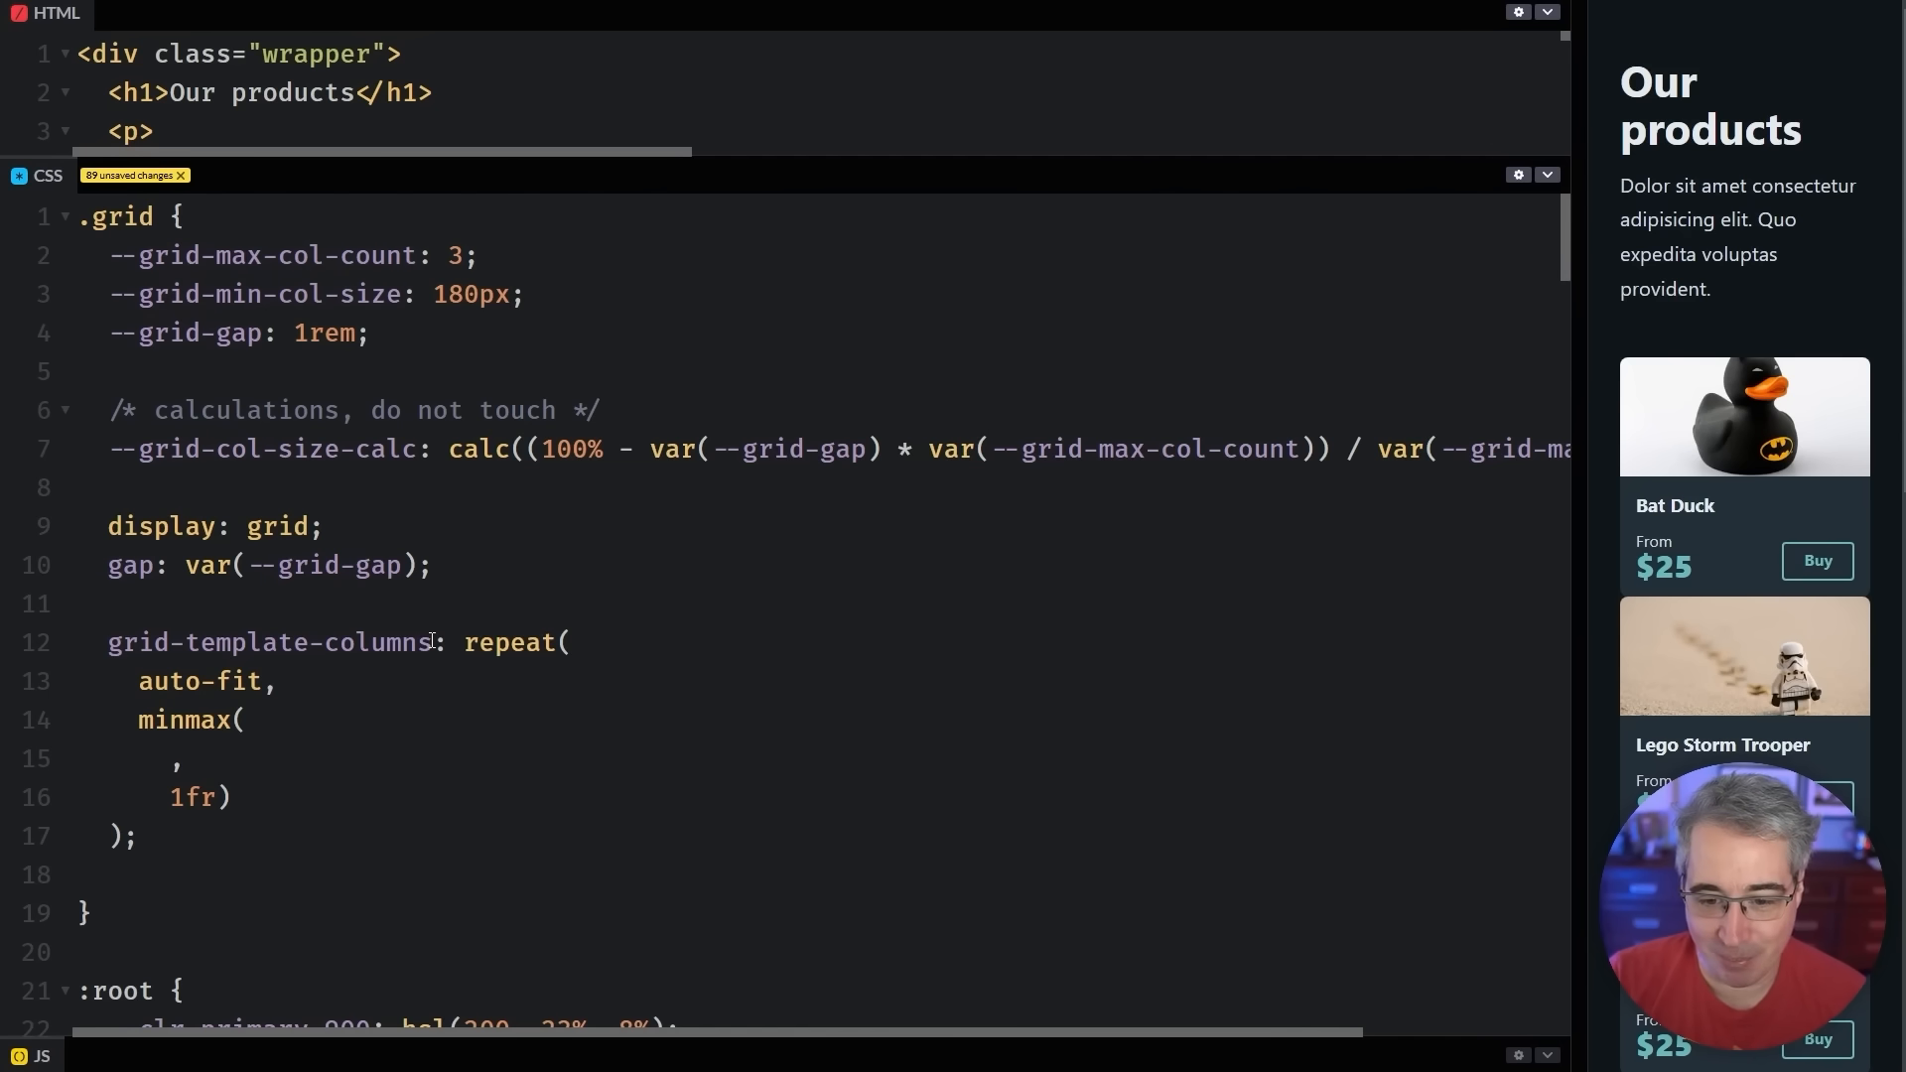
Use var(--grid-col-size-calc) in minmax alongside 1fr and complete the stored formula
type("var(--gri")
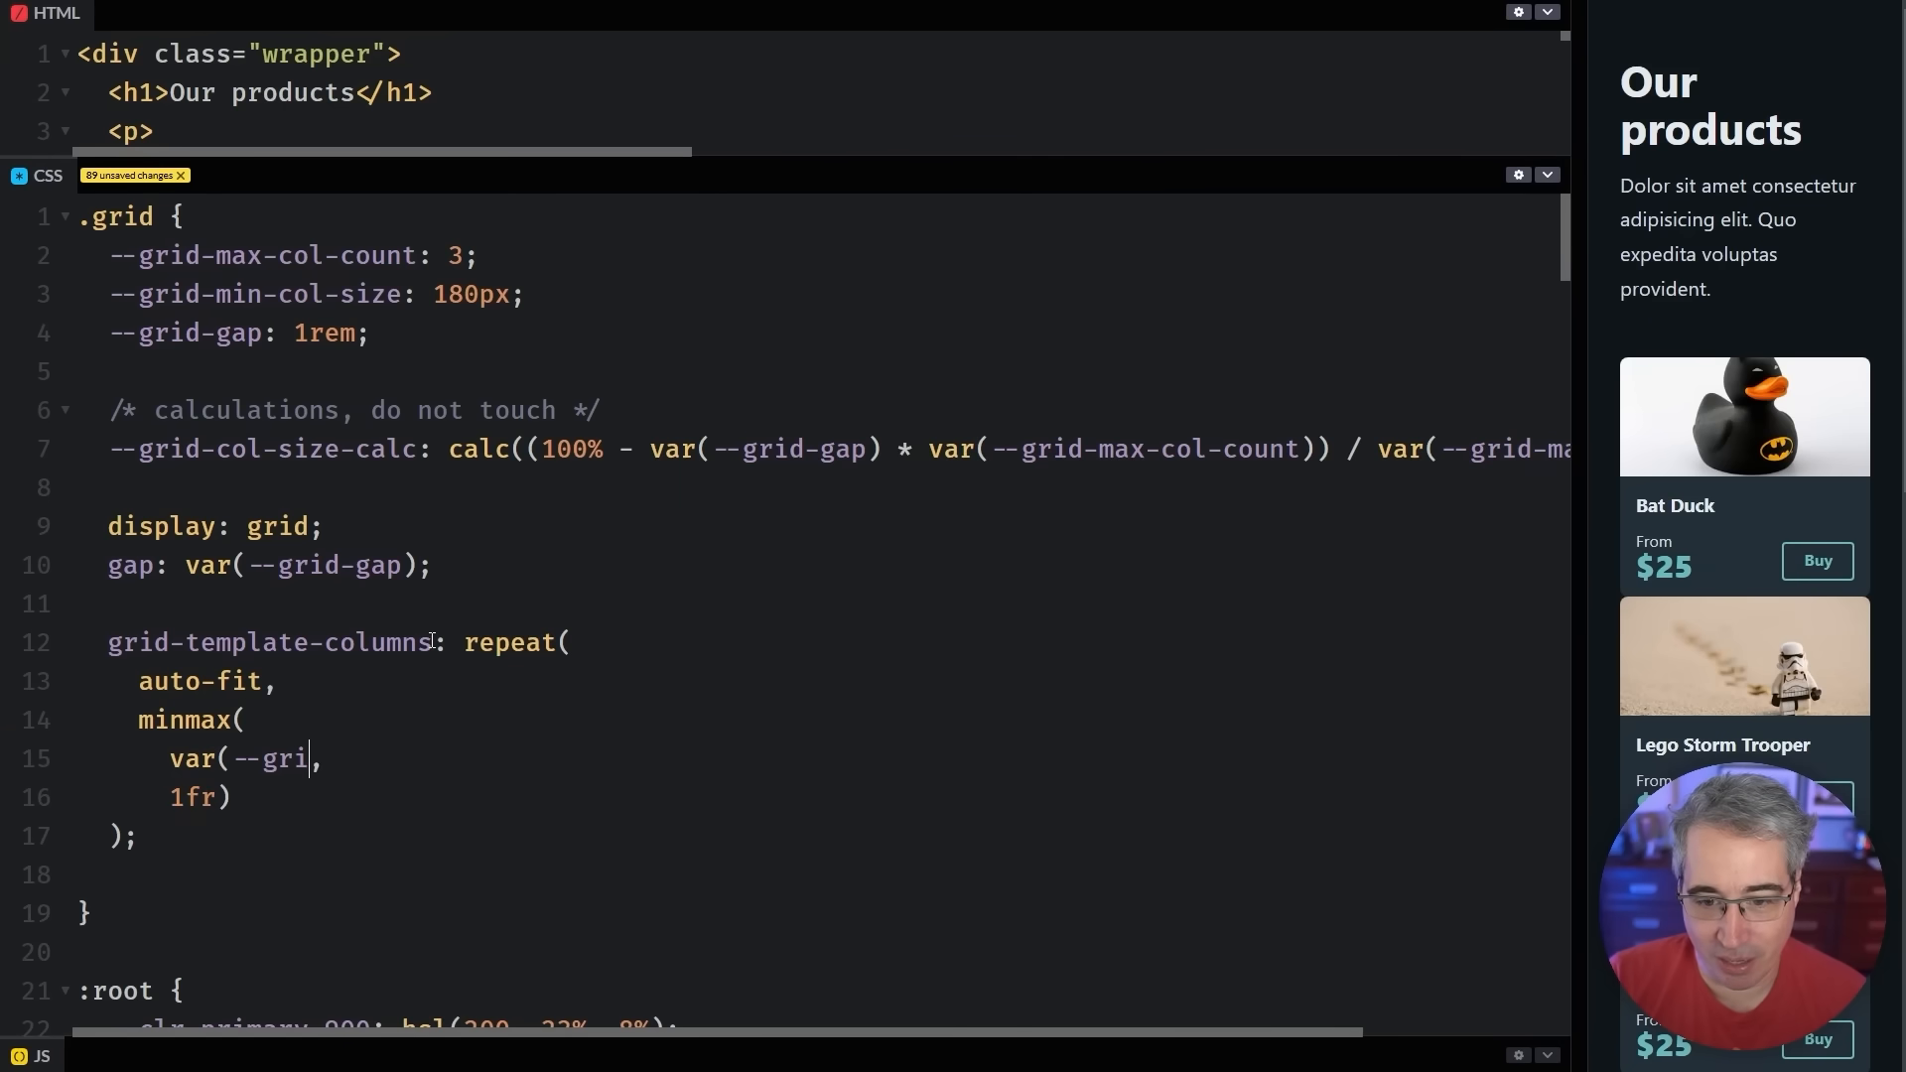
type("d-col-size-co")
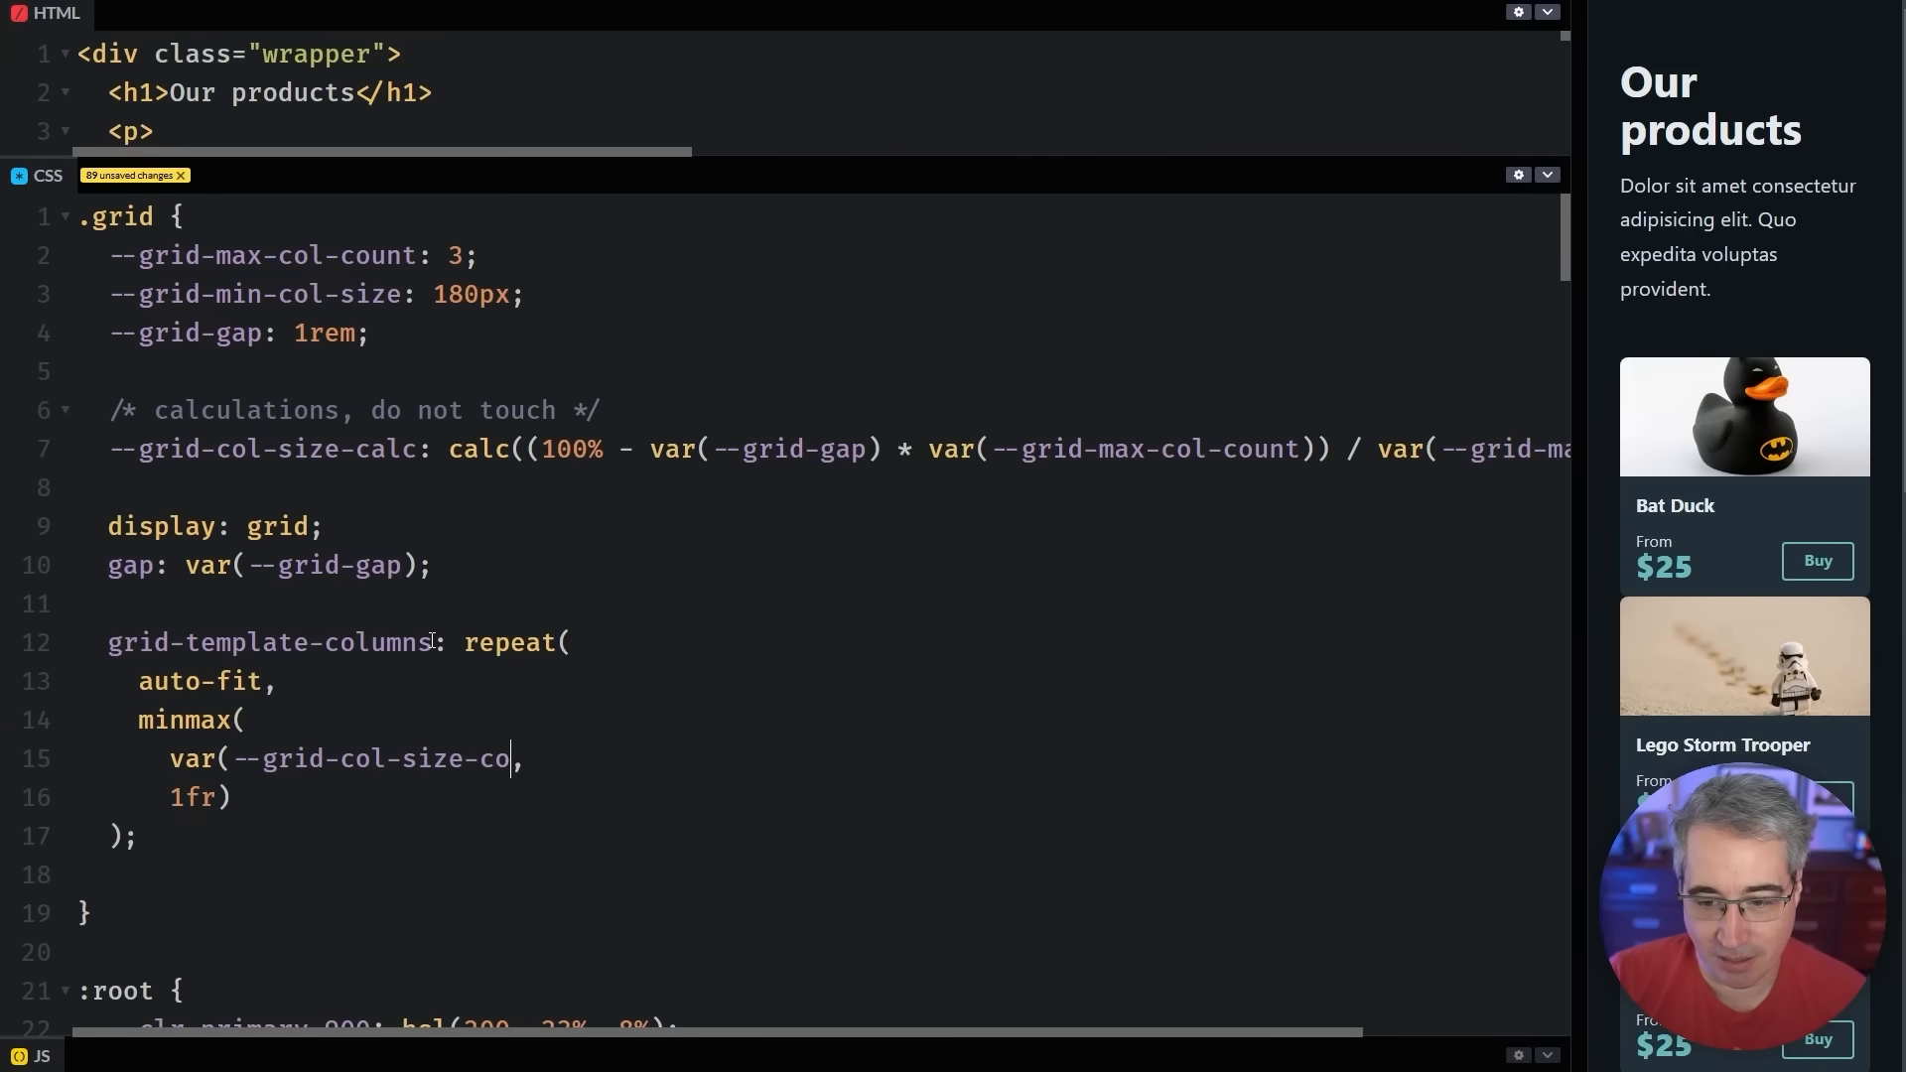
type("lc)")
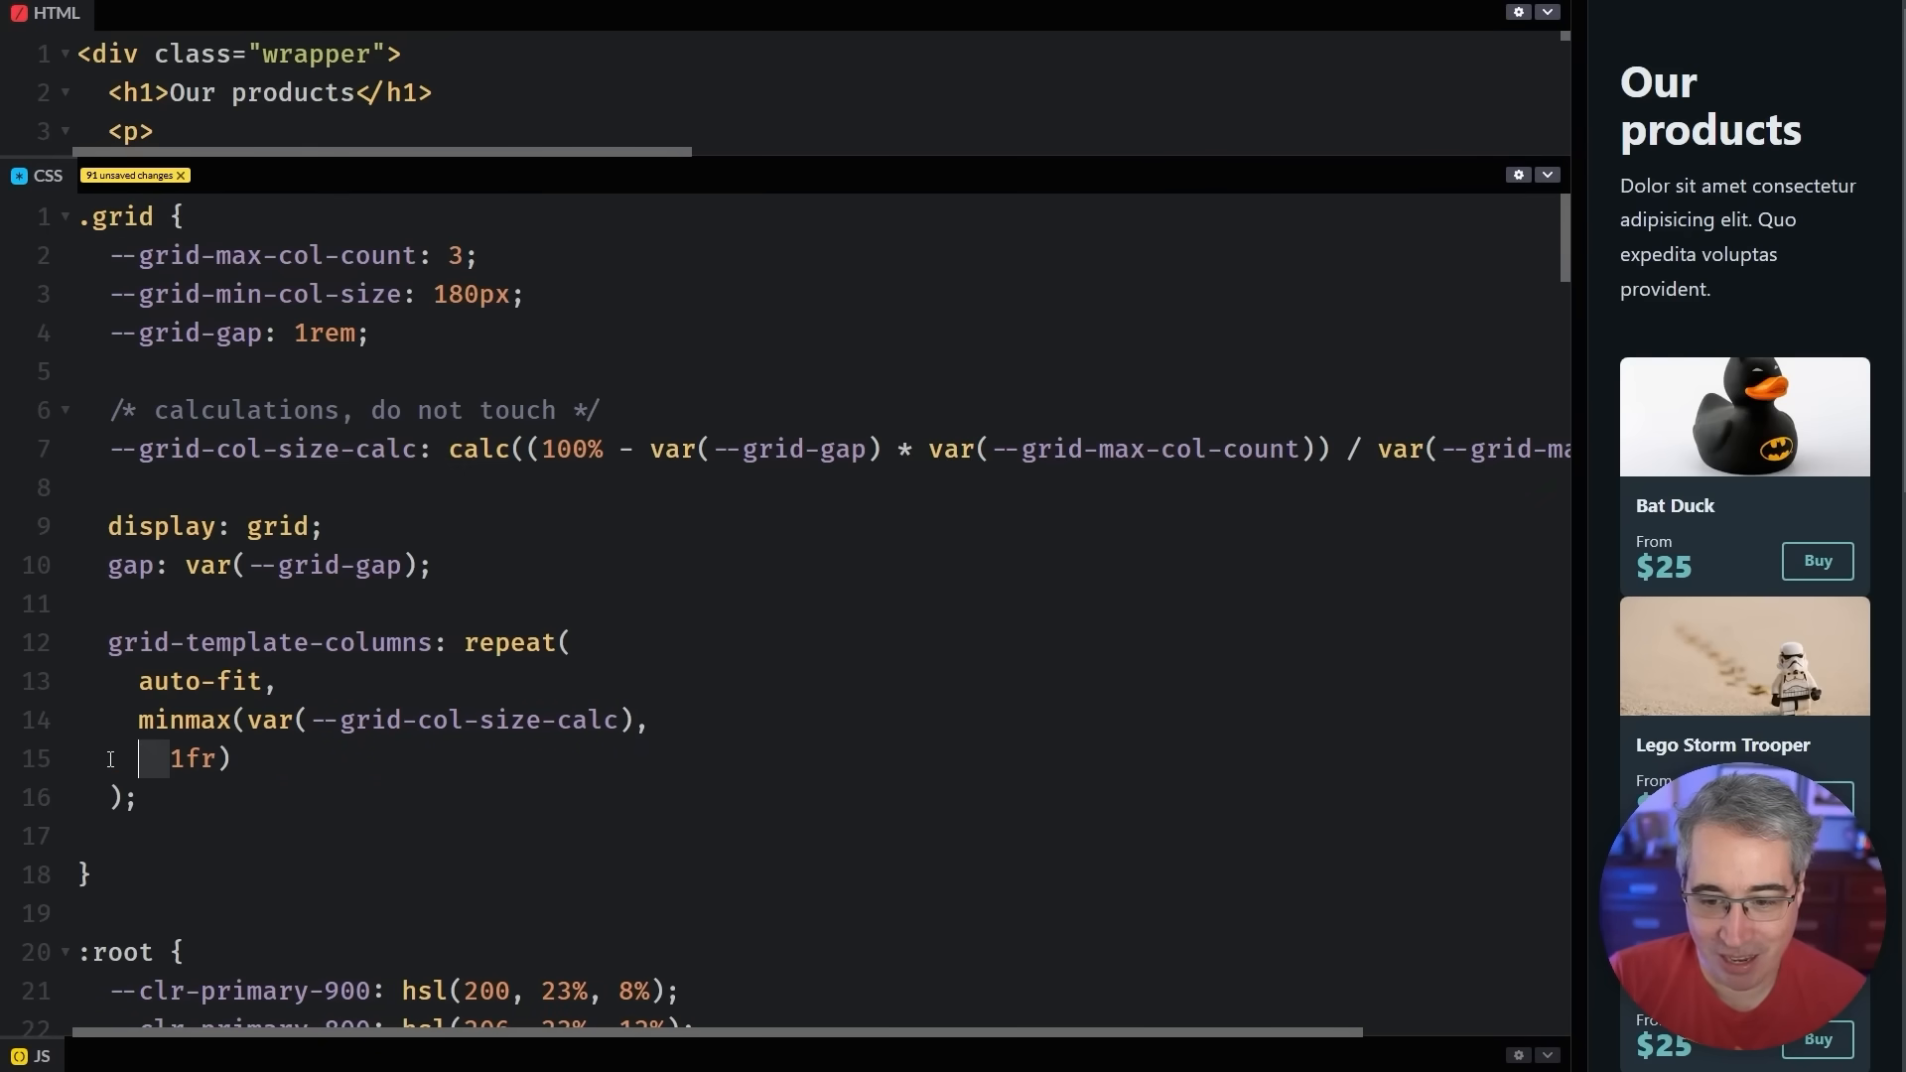
key("Backspace")
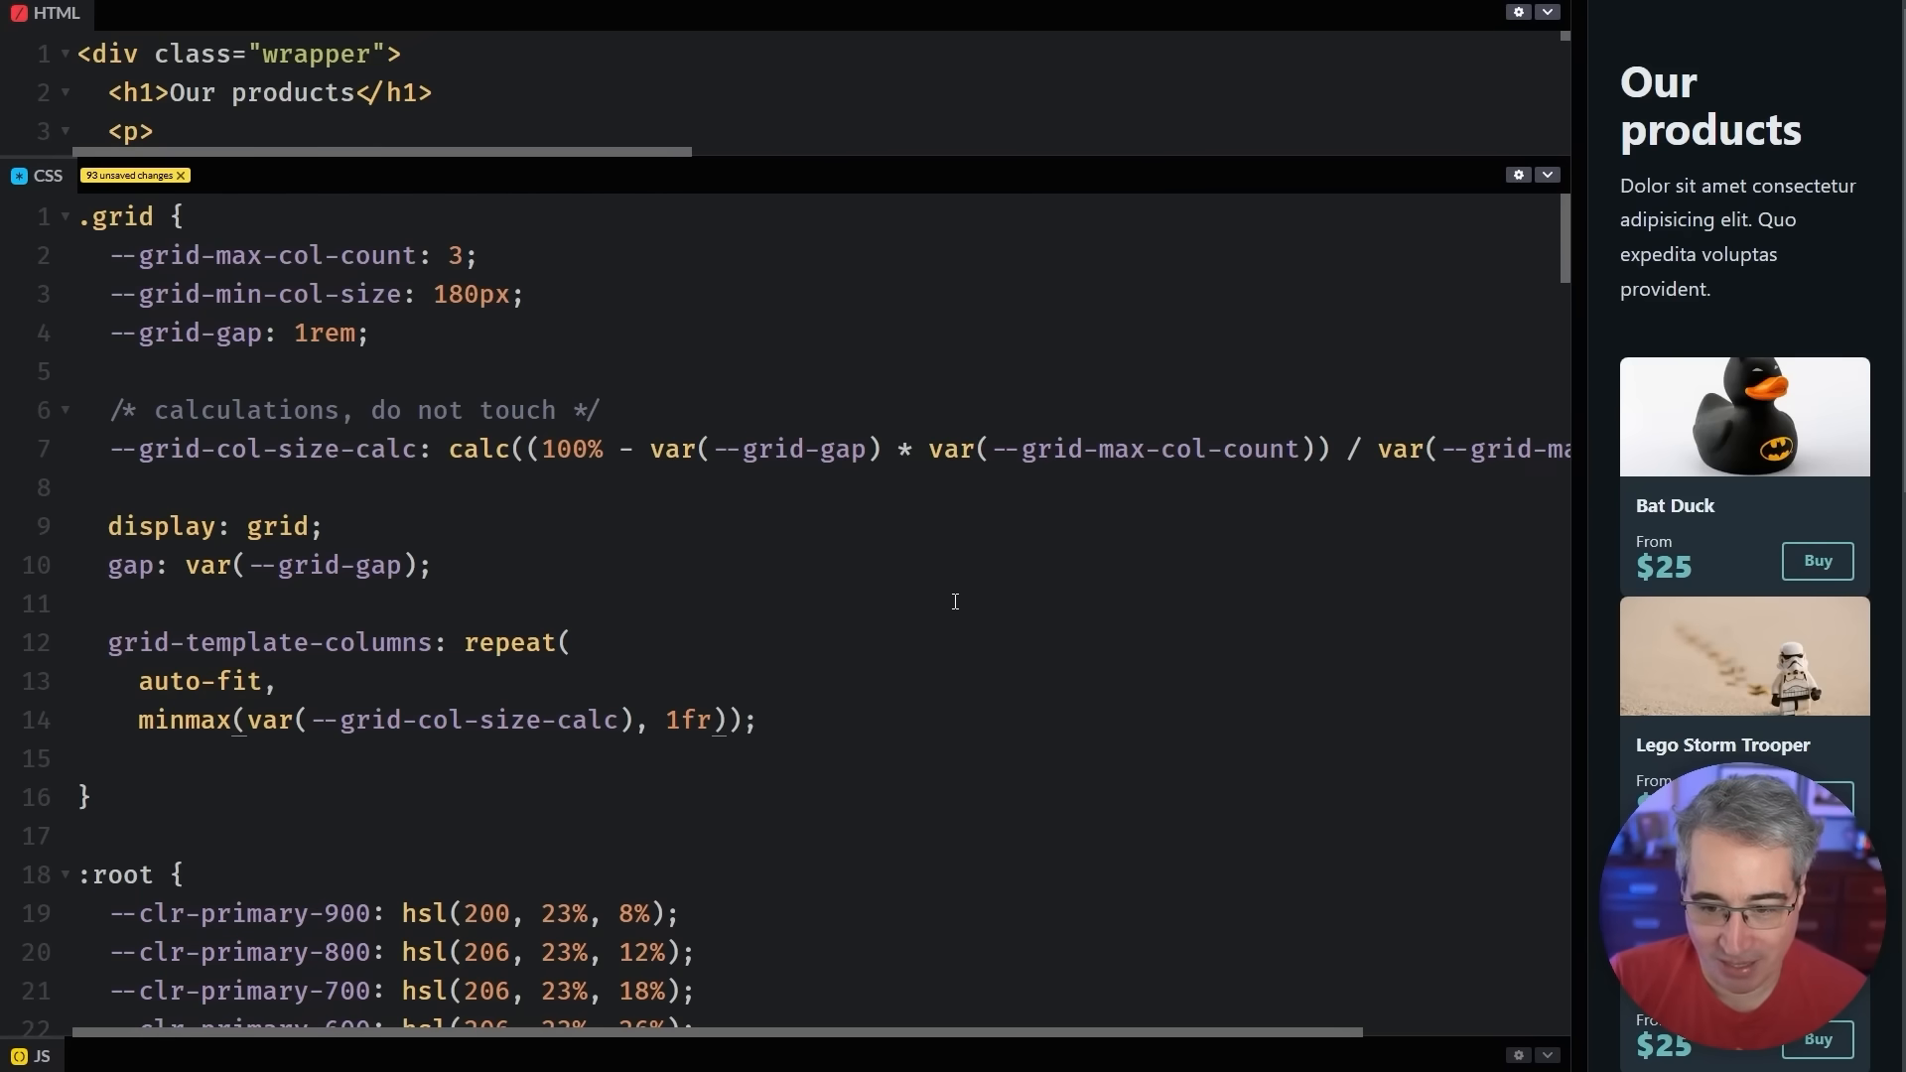
double_click(261, 448)
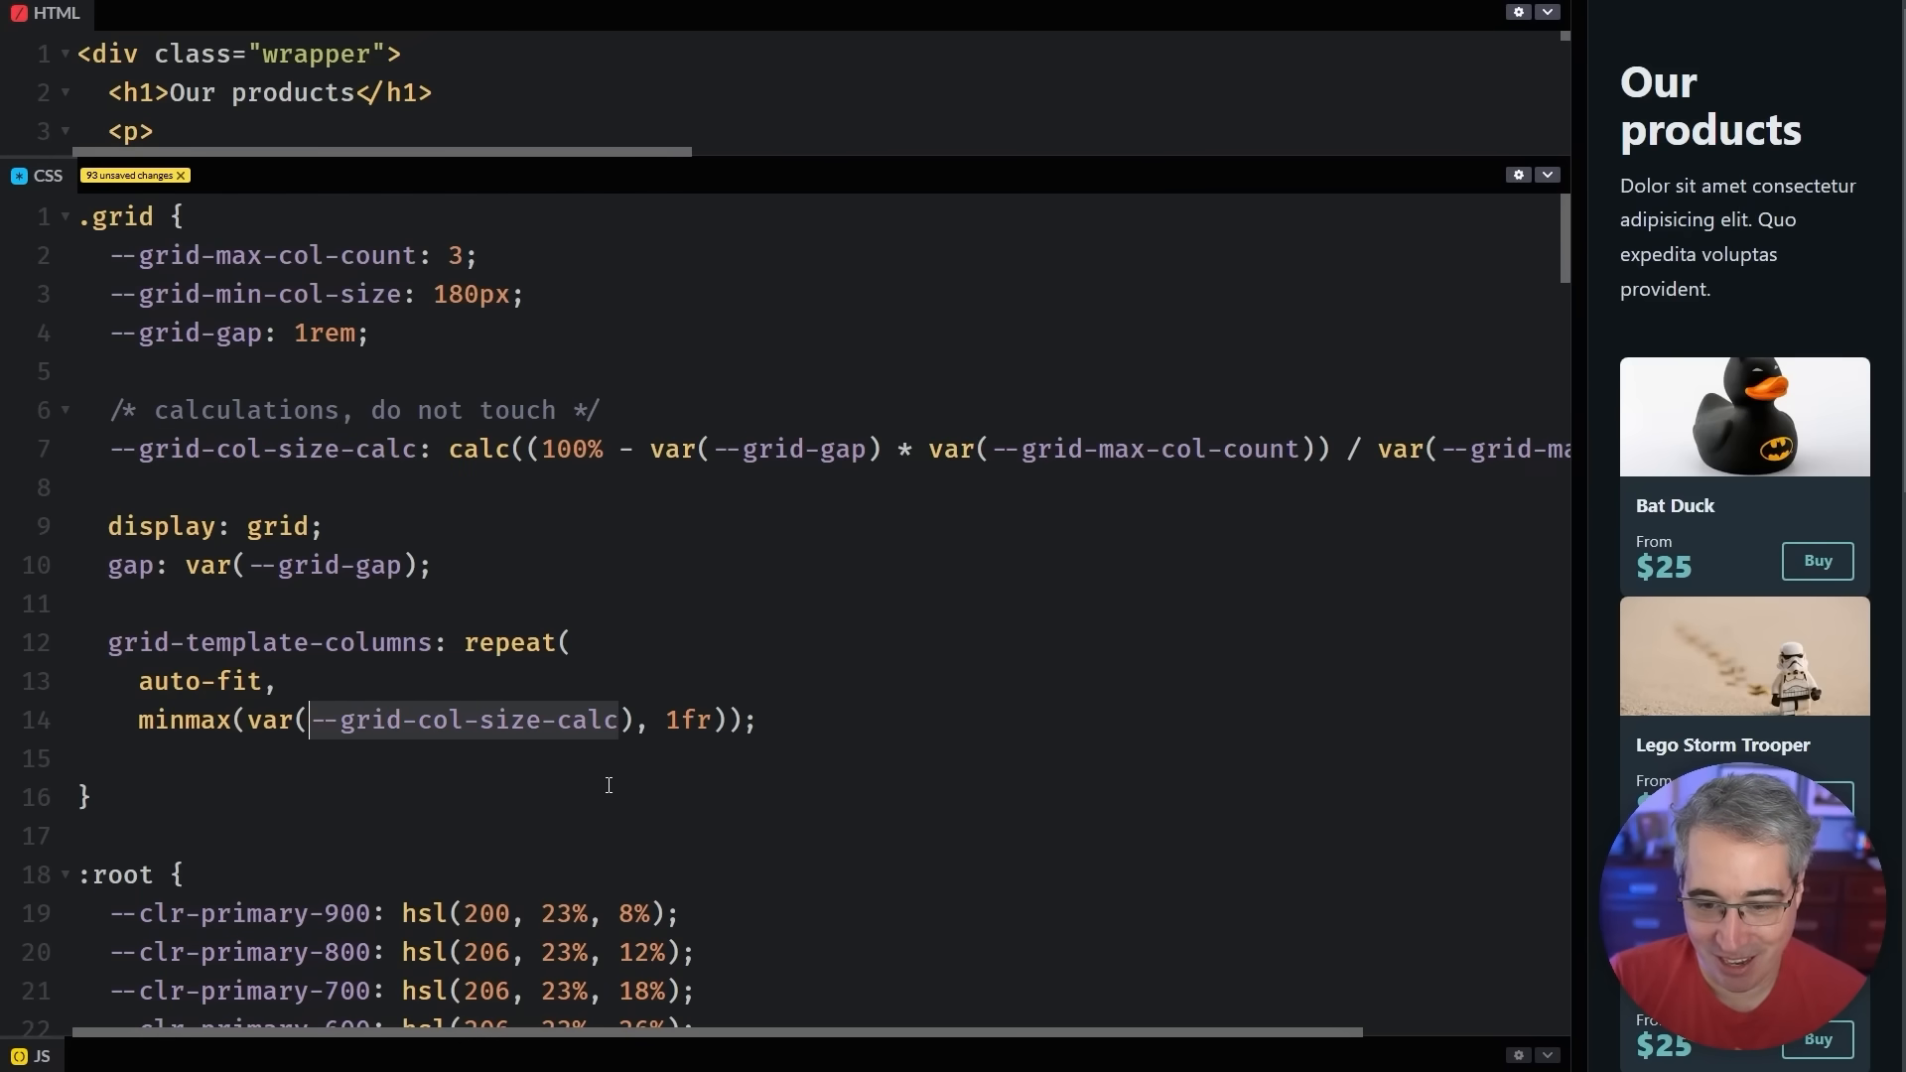
type("var(--grid-max-col-count))")
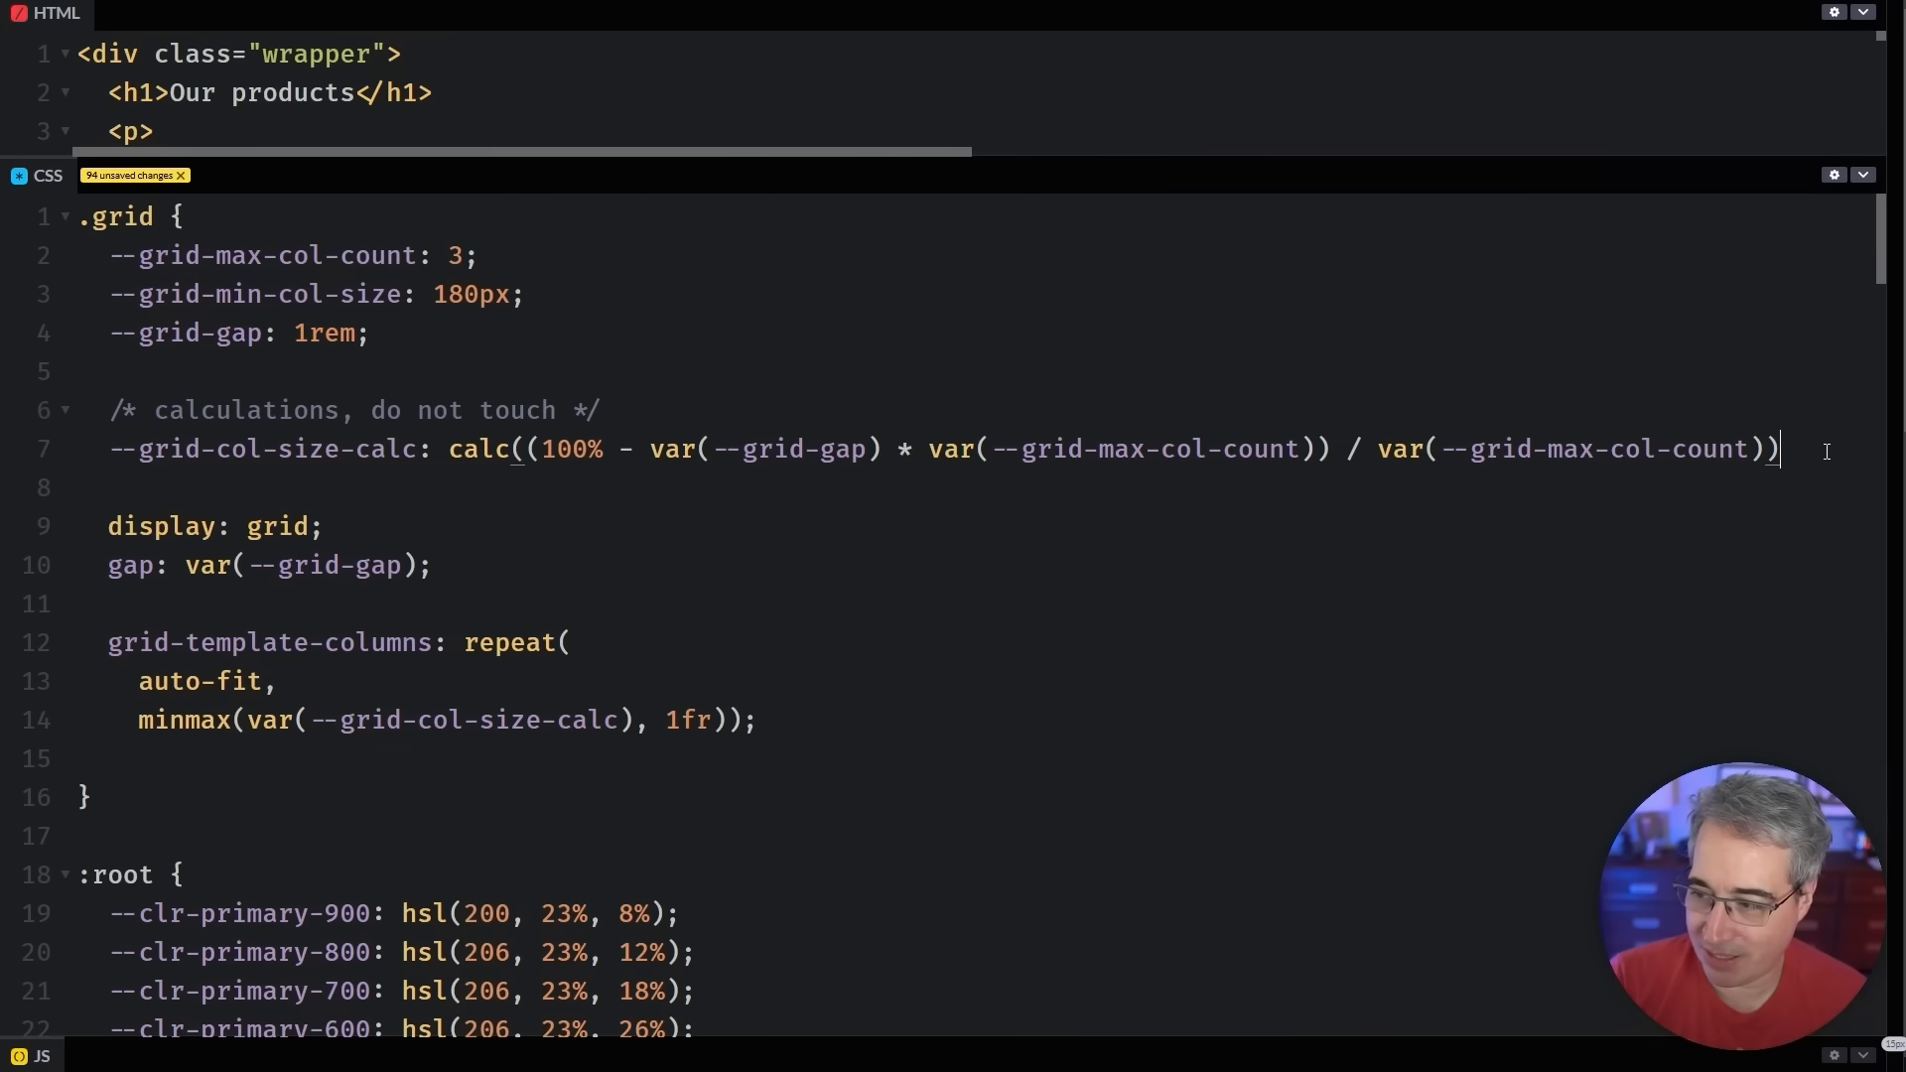
type(";")
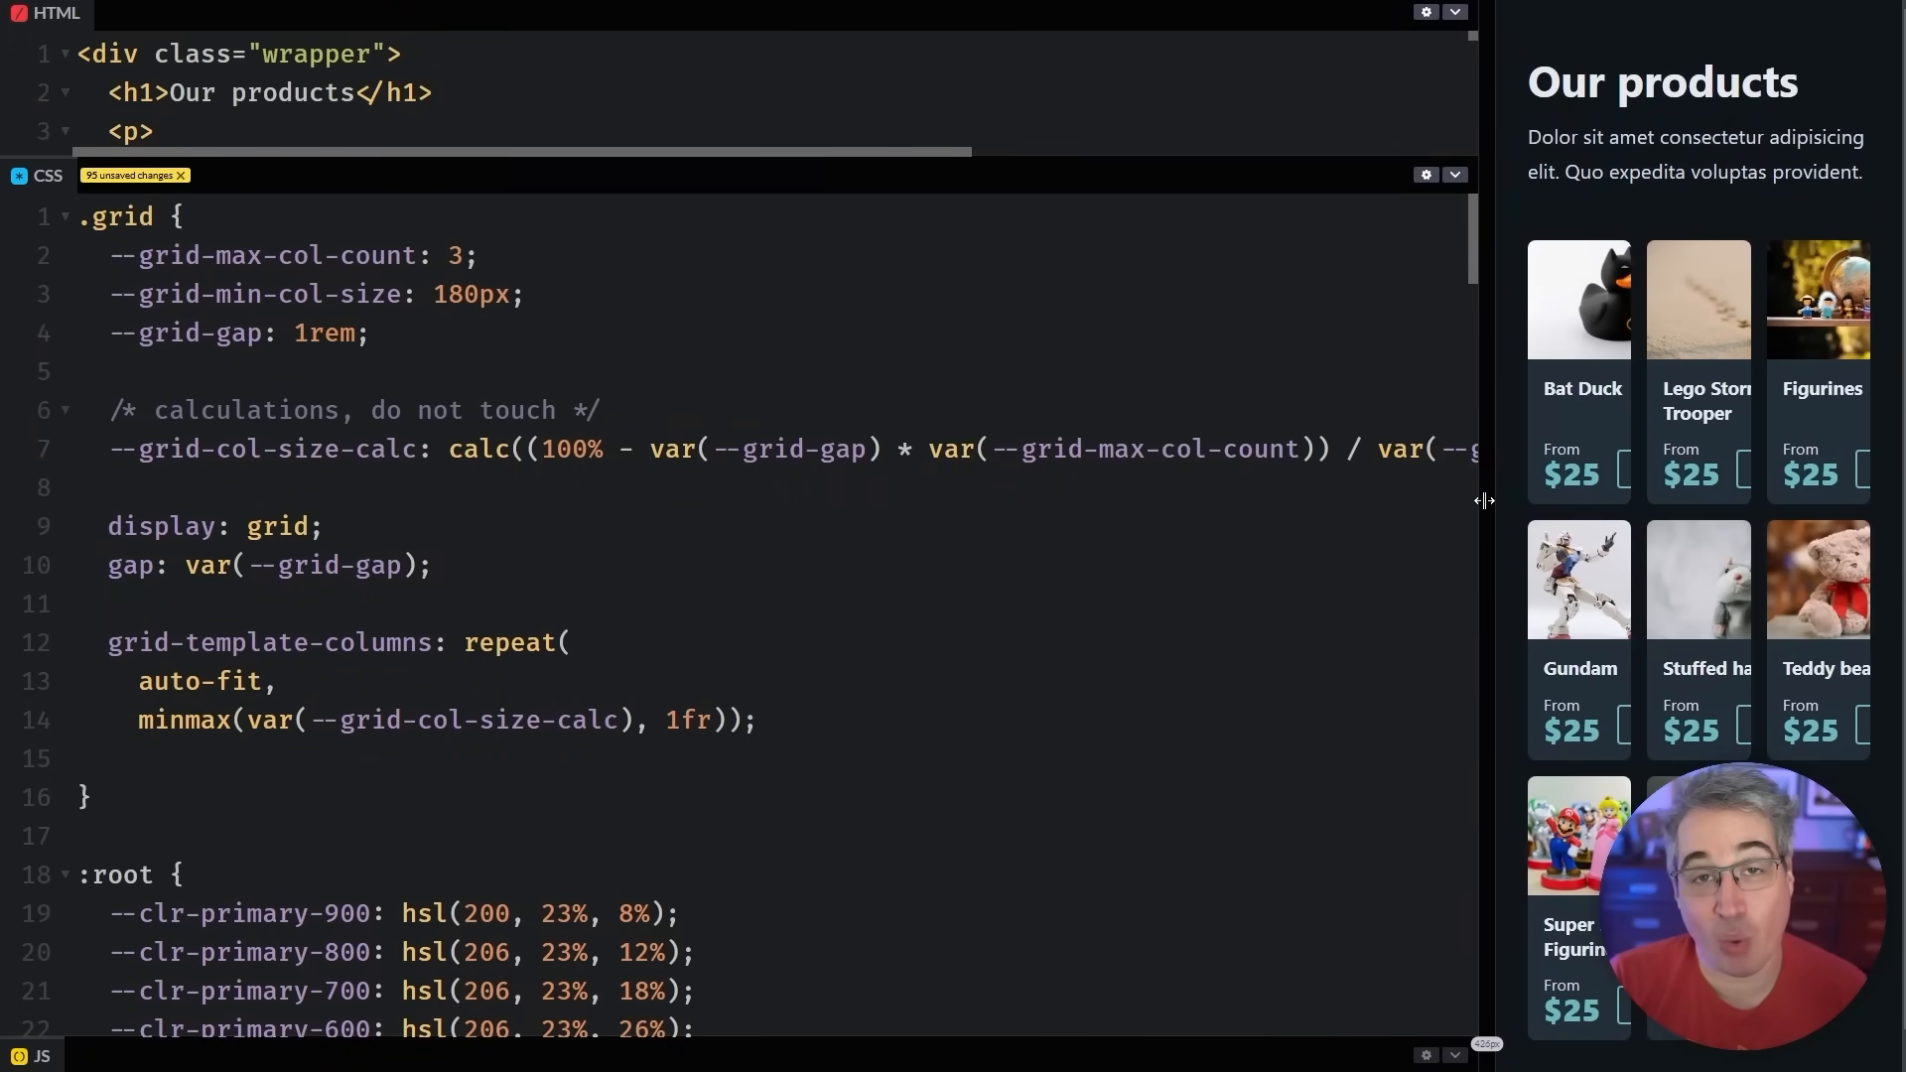
Narrow, then widen the preview until three columns show complete product names
left_click_drag(1482, 498, 1522, 496)
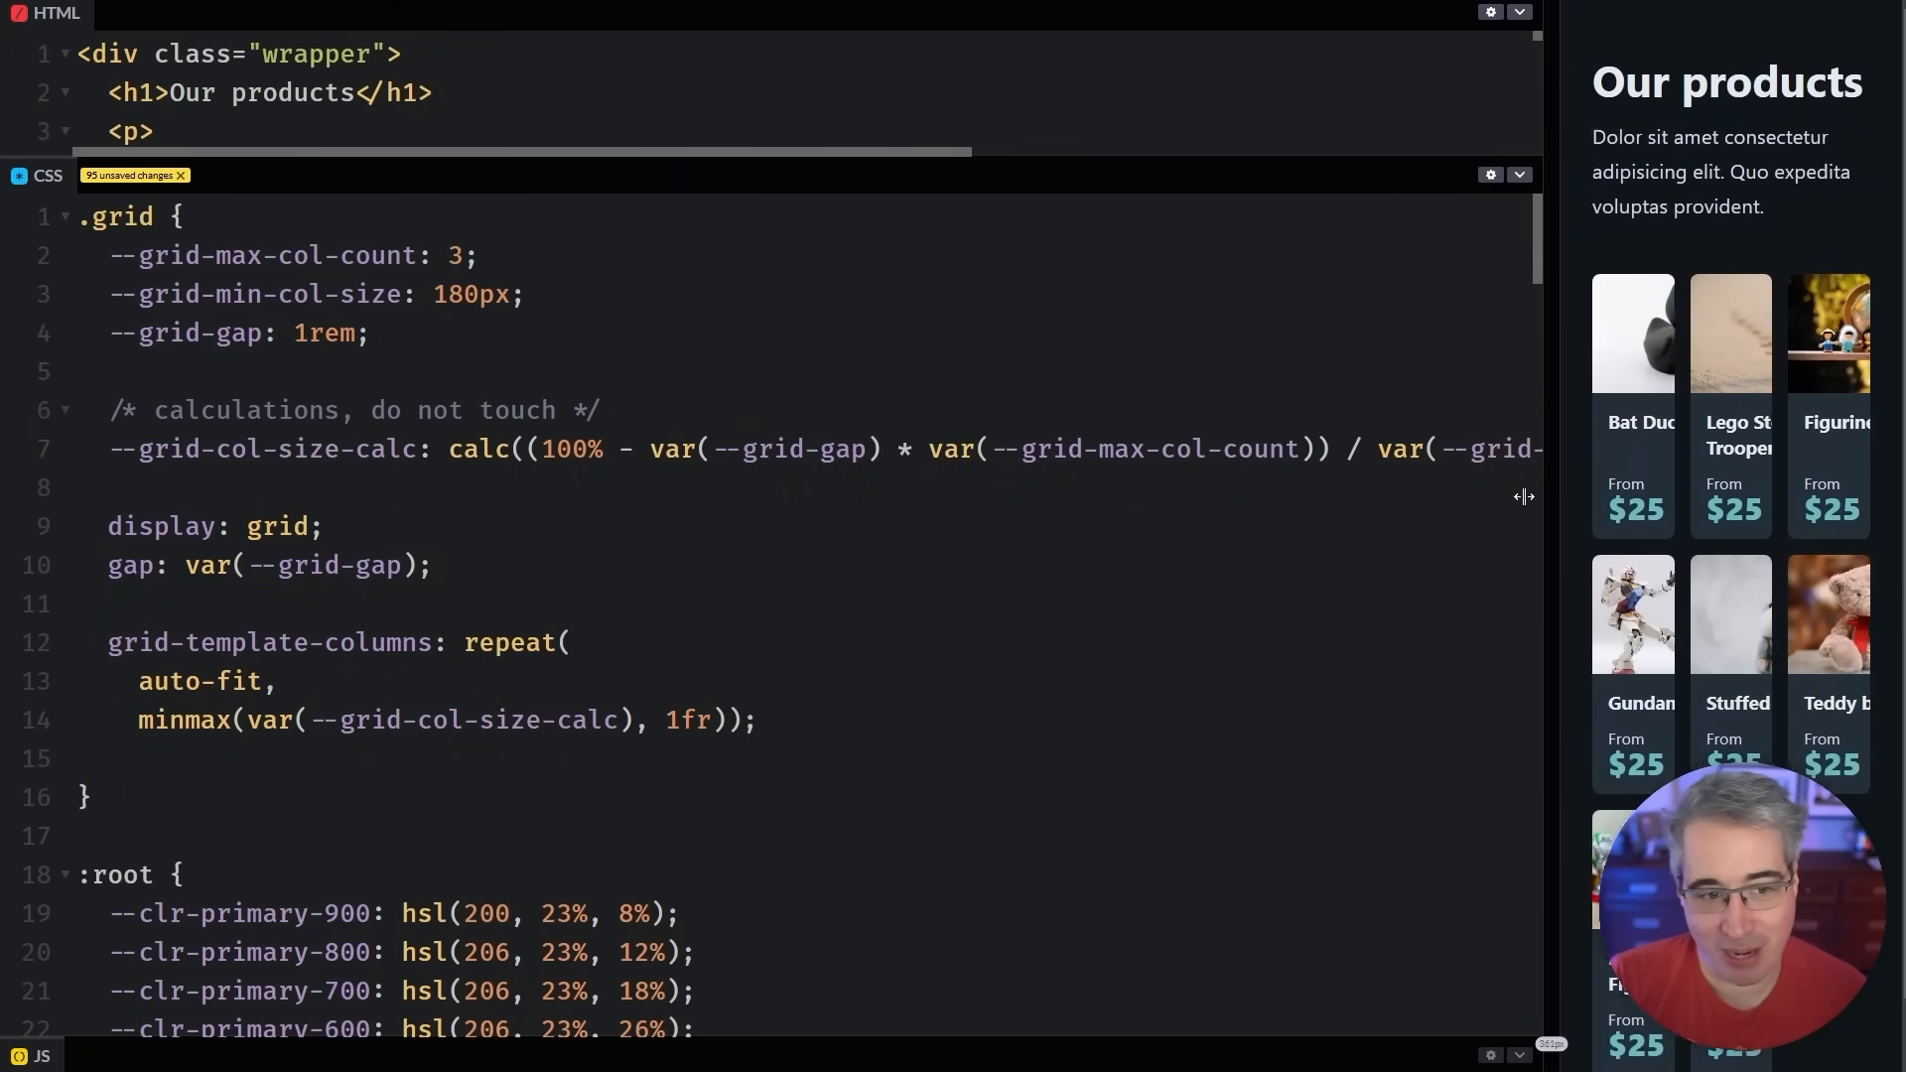
left_click_drag(1523, 496, 1136, 540)
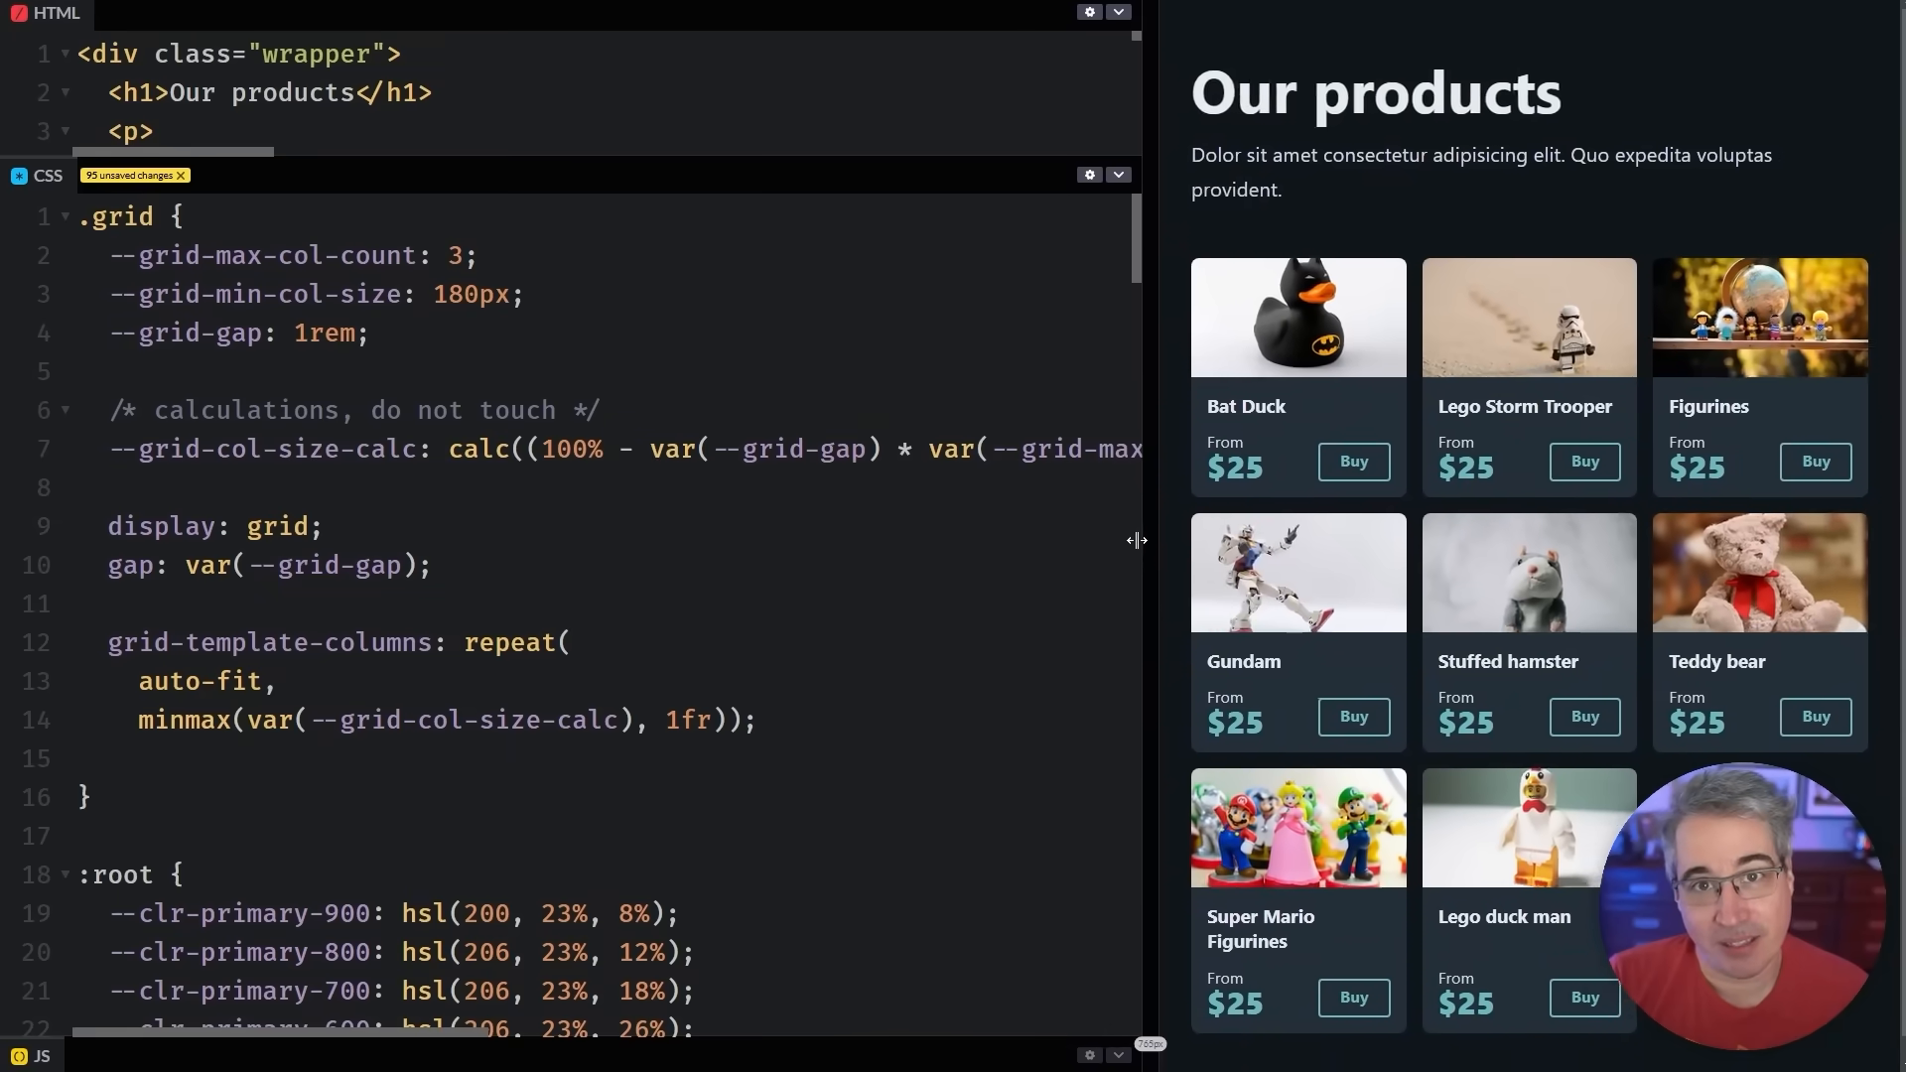
left_click_drag(1140, 539, 1164, 560)
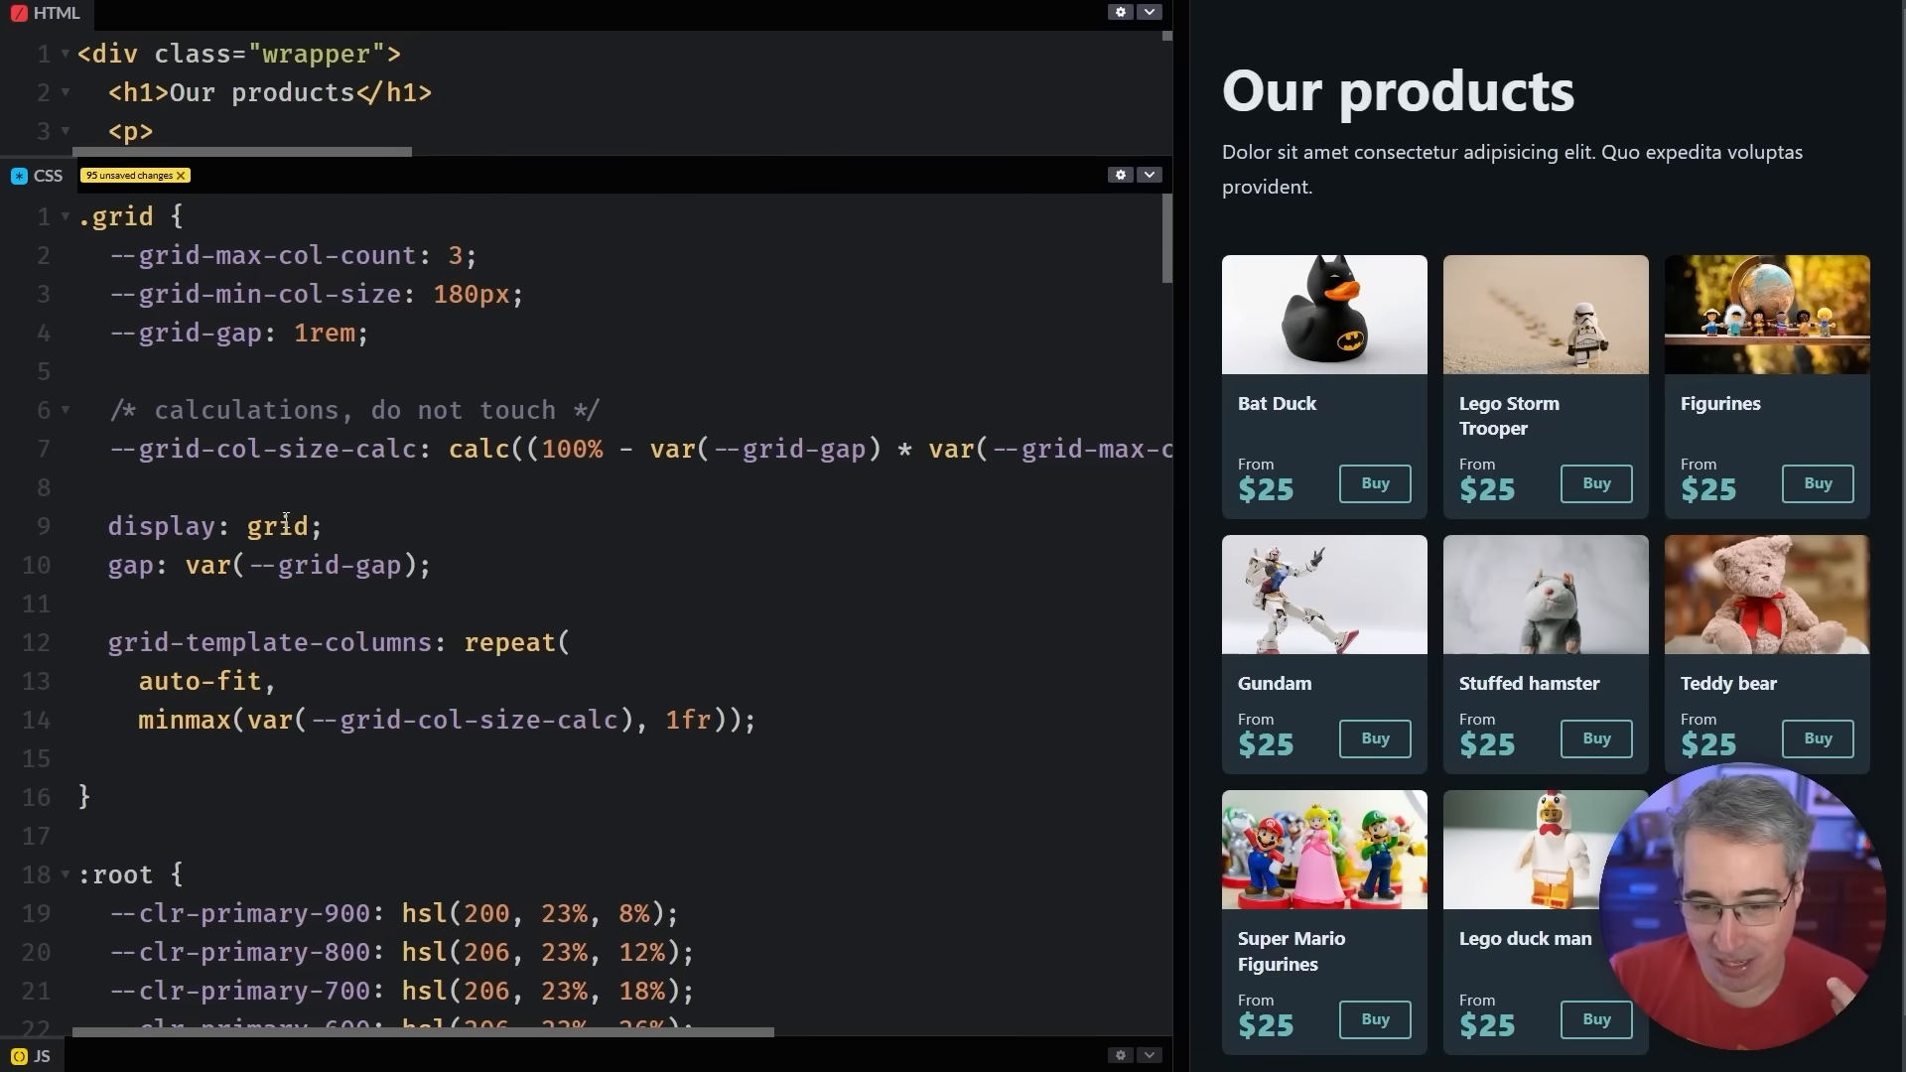
Add an empty --grid-col-min-size-calc property on a new line below --grid-col-size-calc
key("Enter")
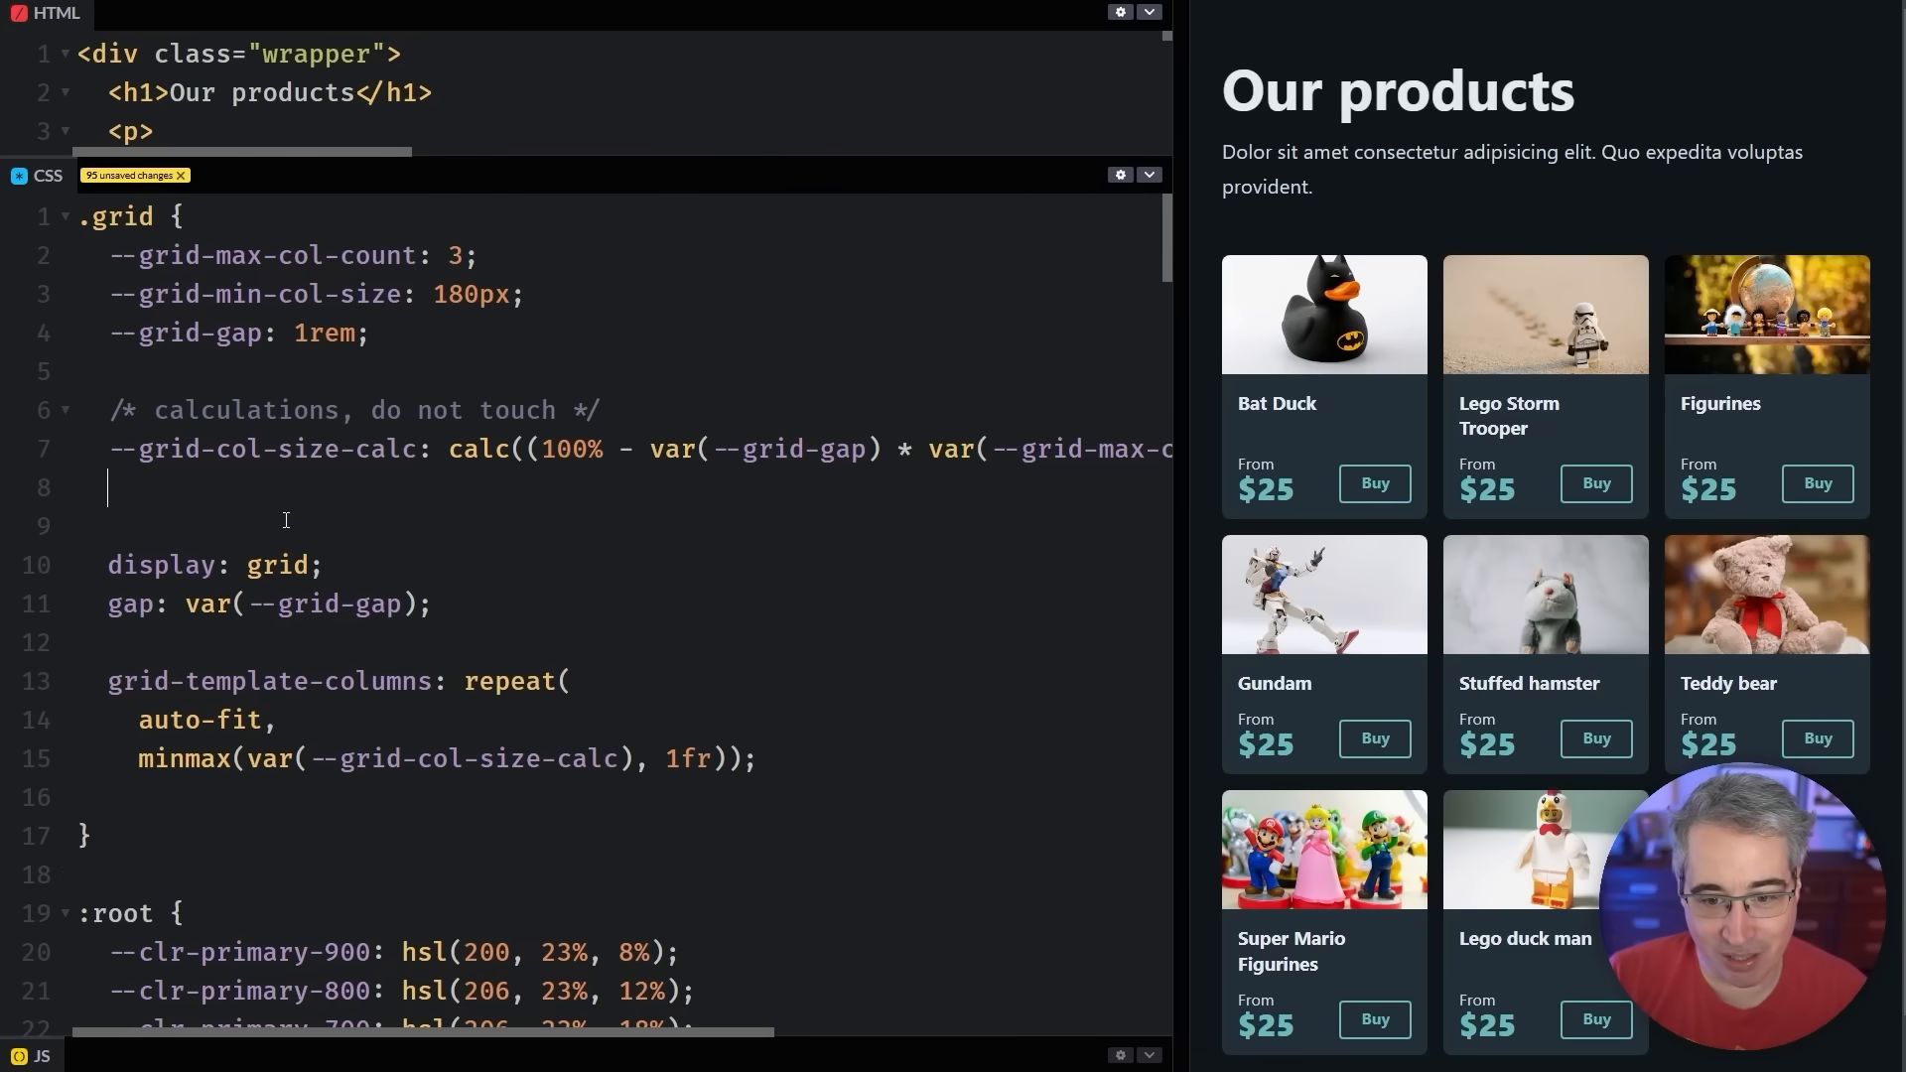
type("--gridf-col-")
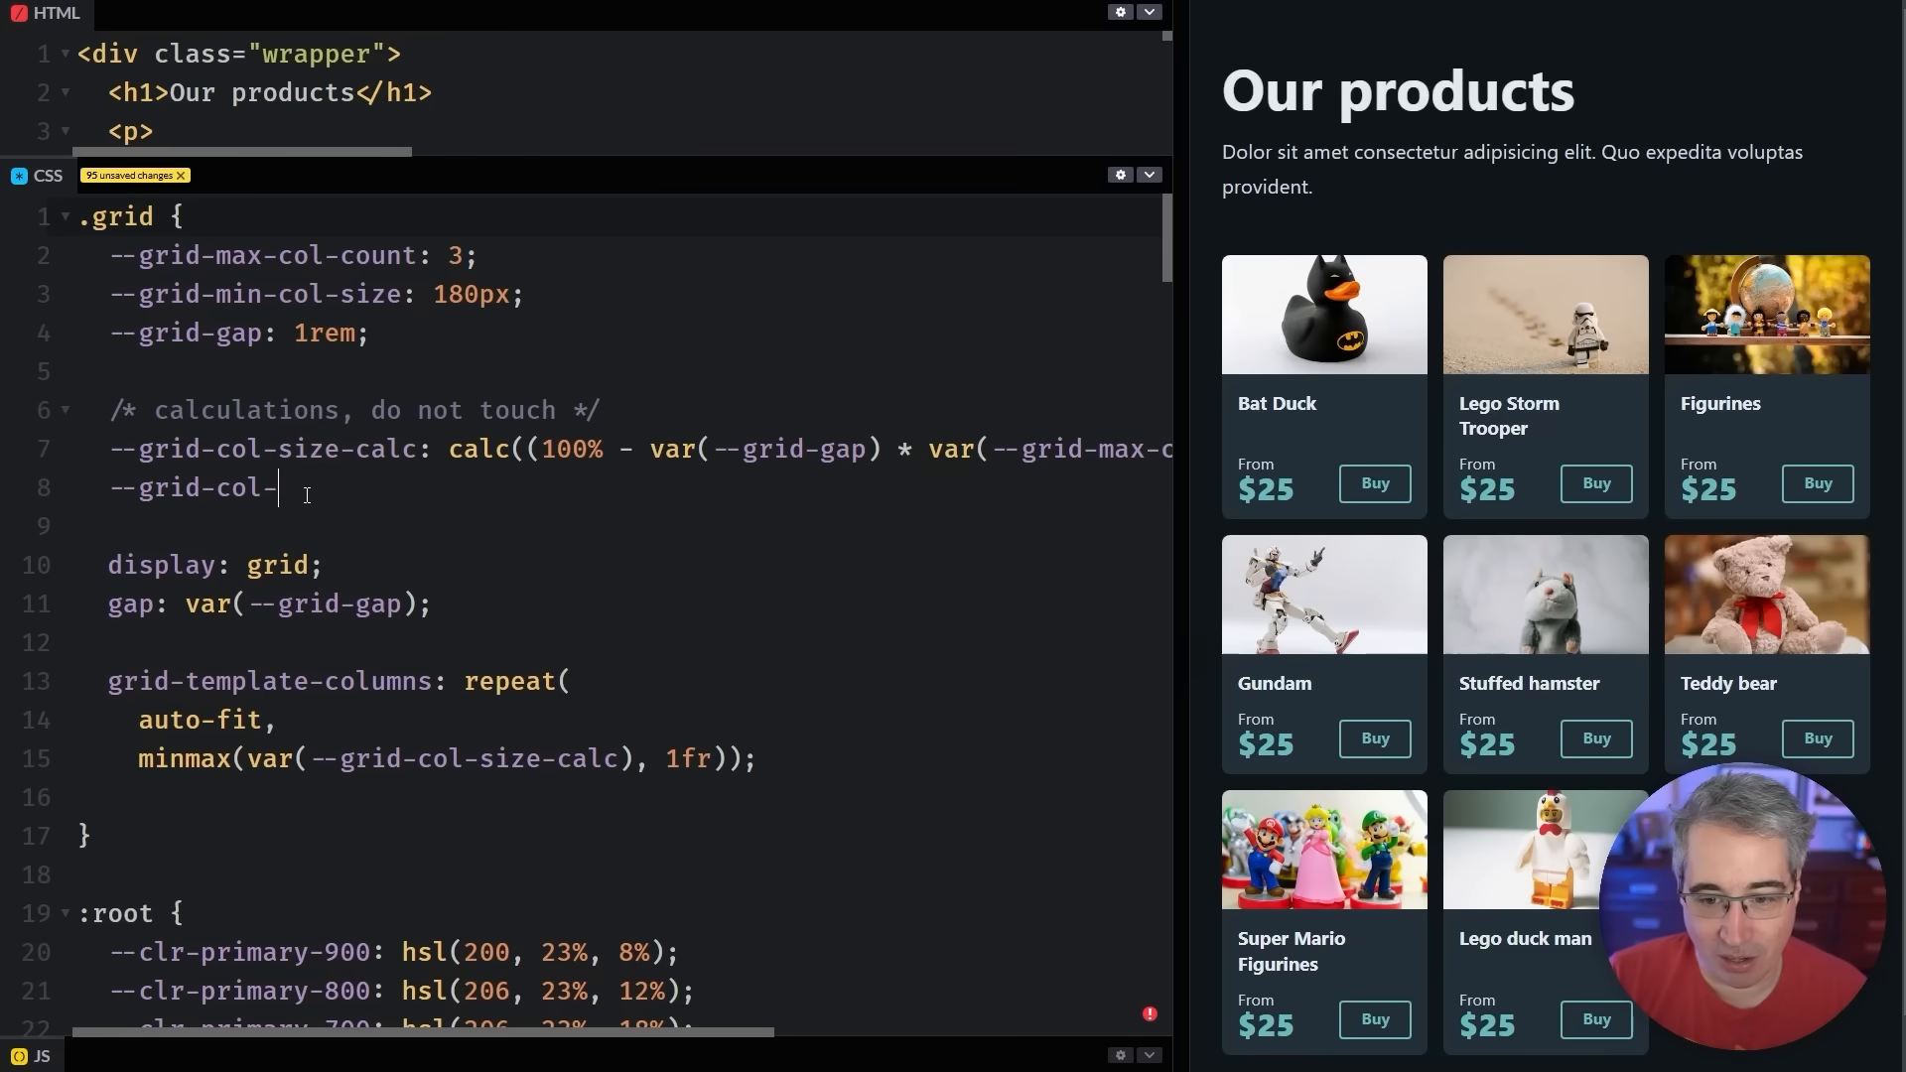
type("min-size-calc")
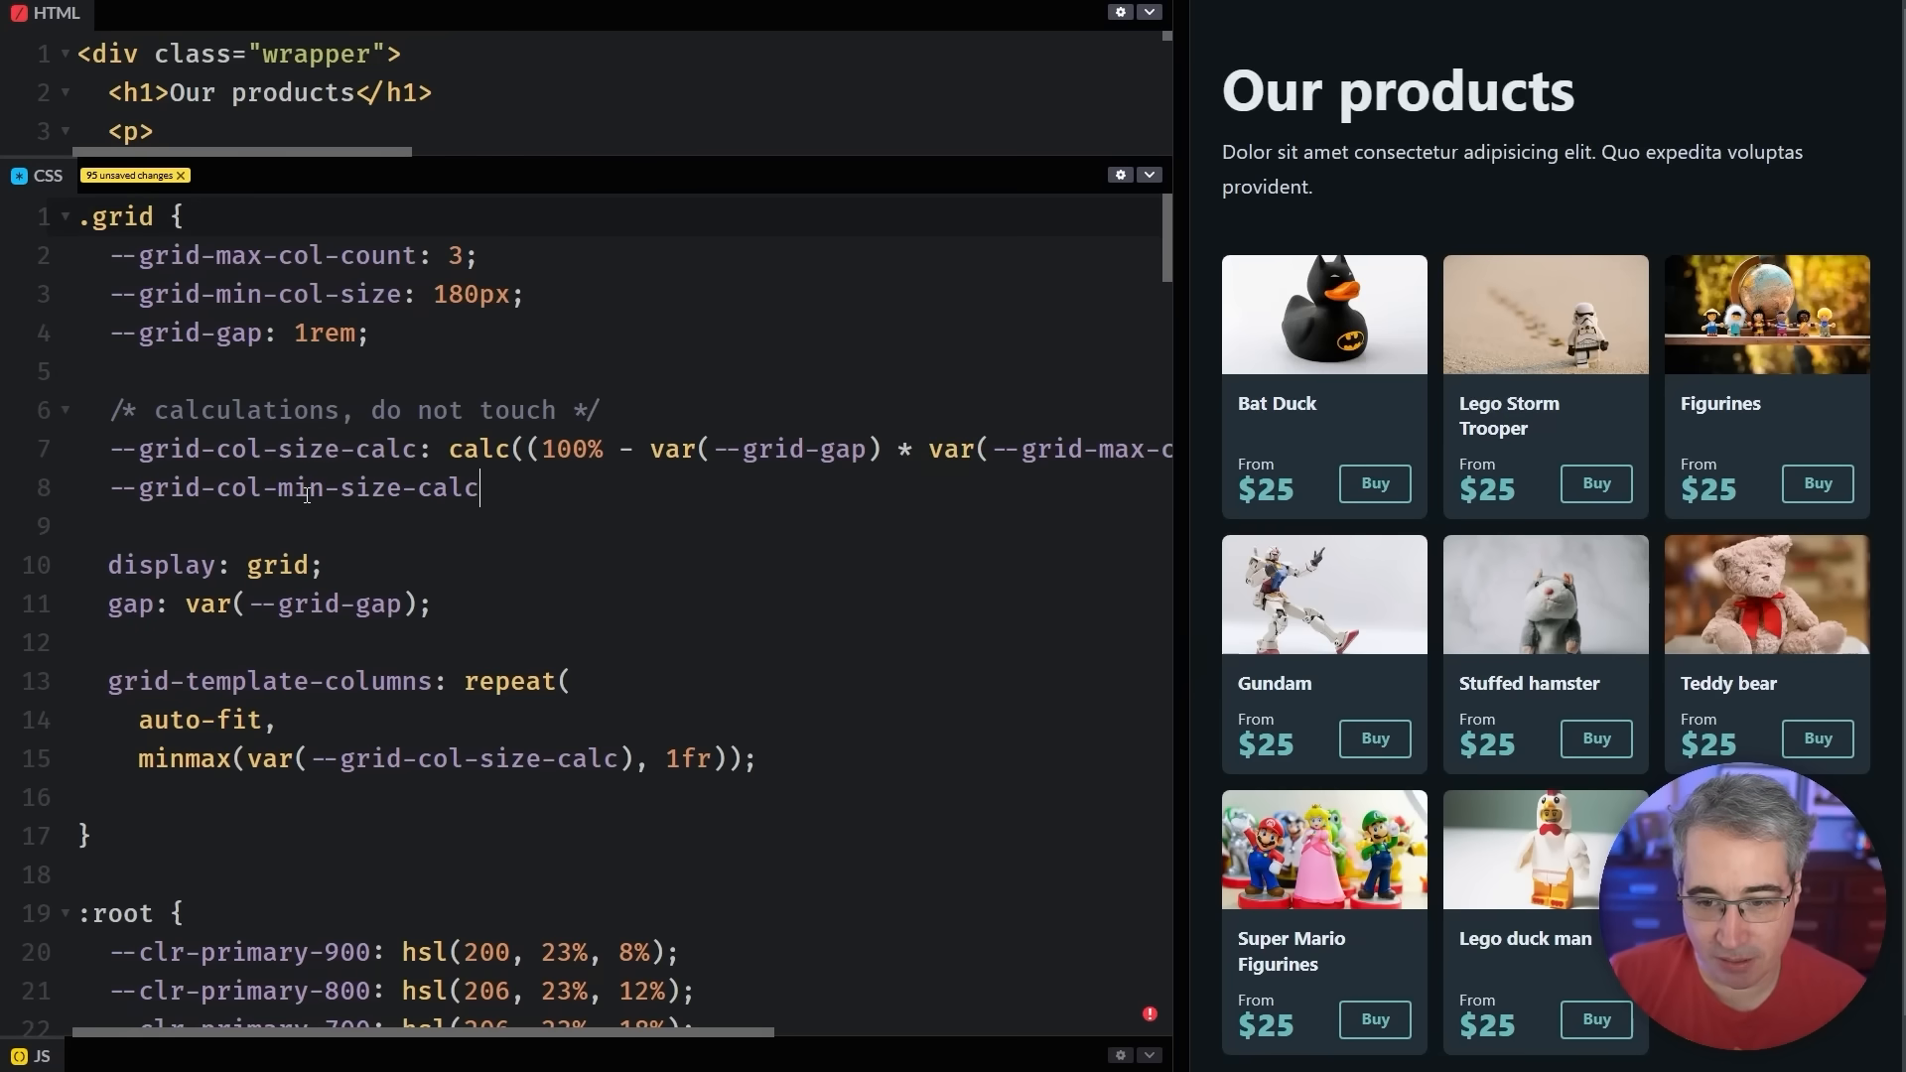
type(":")
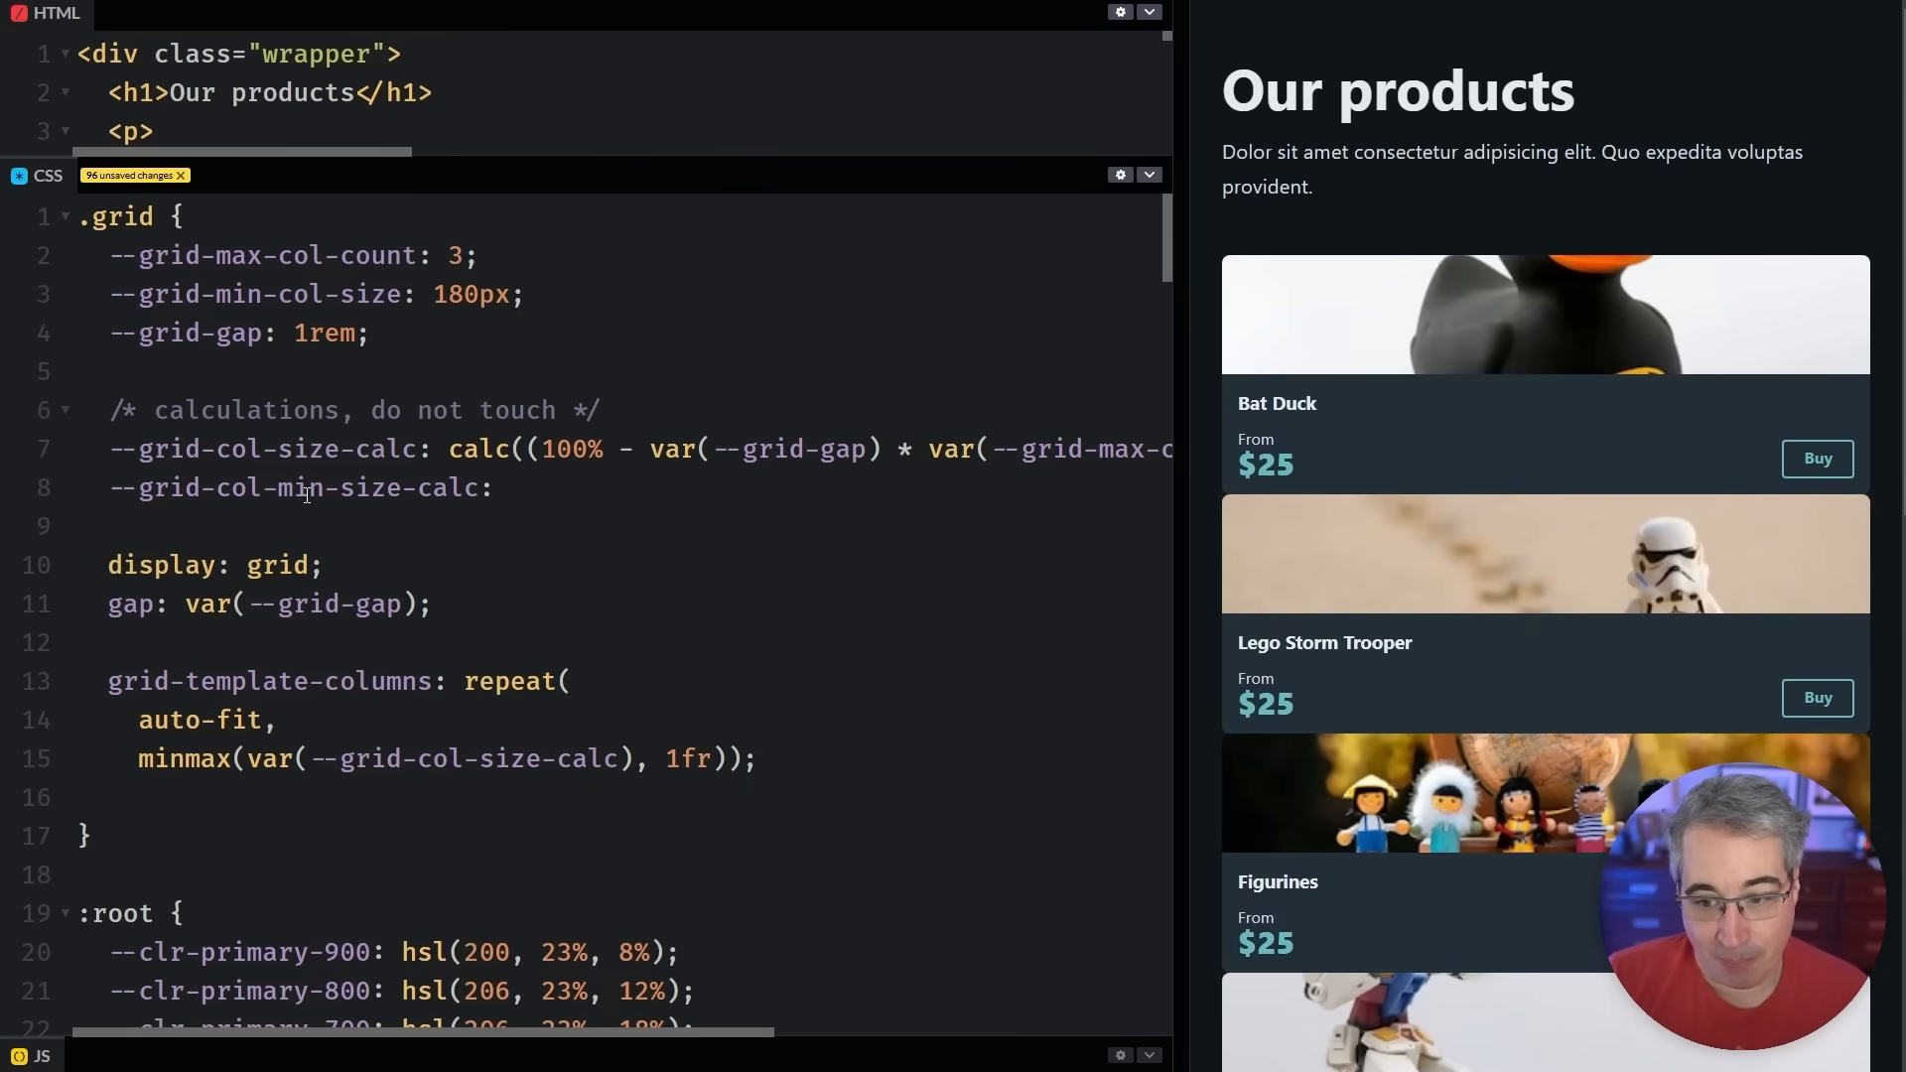
left_click(757, 759)
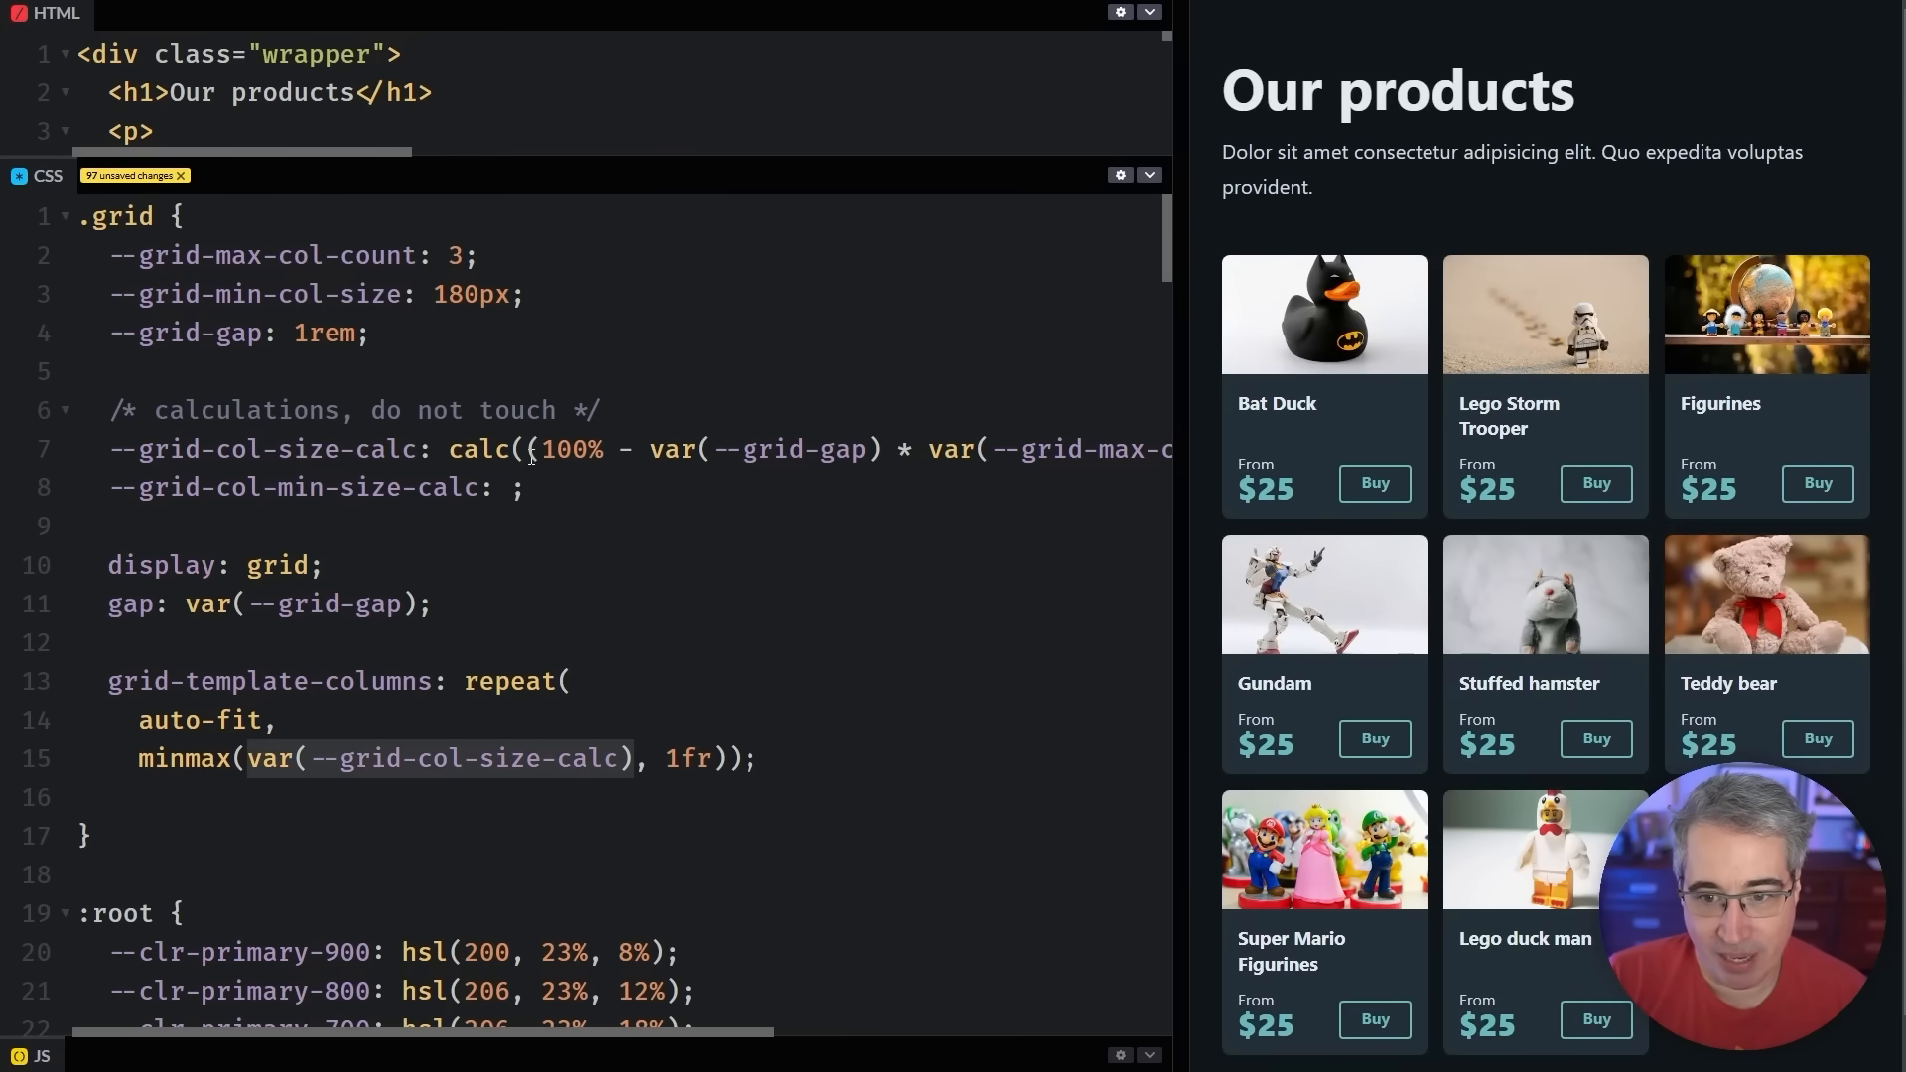
mouse_move(1580, 417)
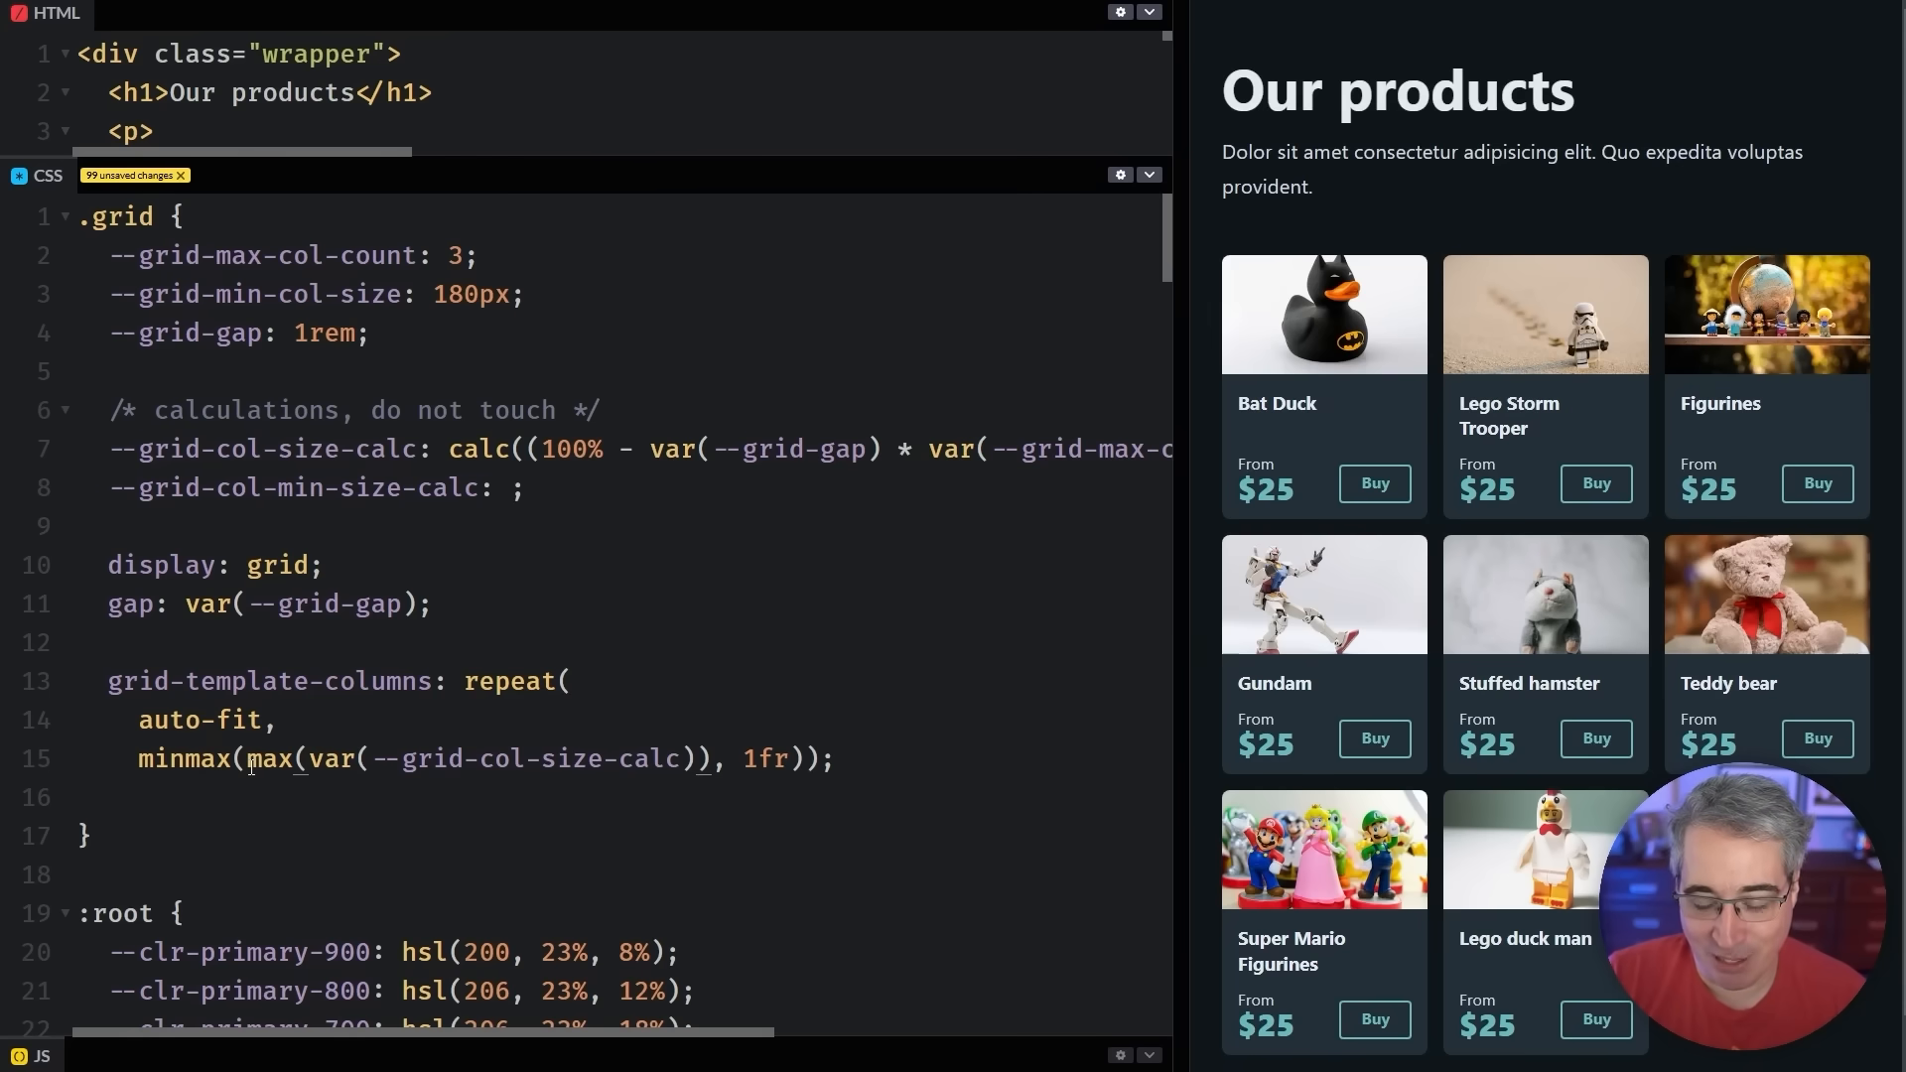
Type 180px and test the grid by resizing the preview between one and two columns
type("180px,")
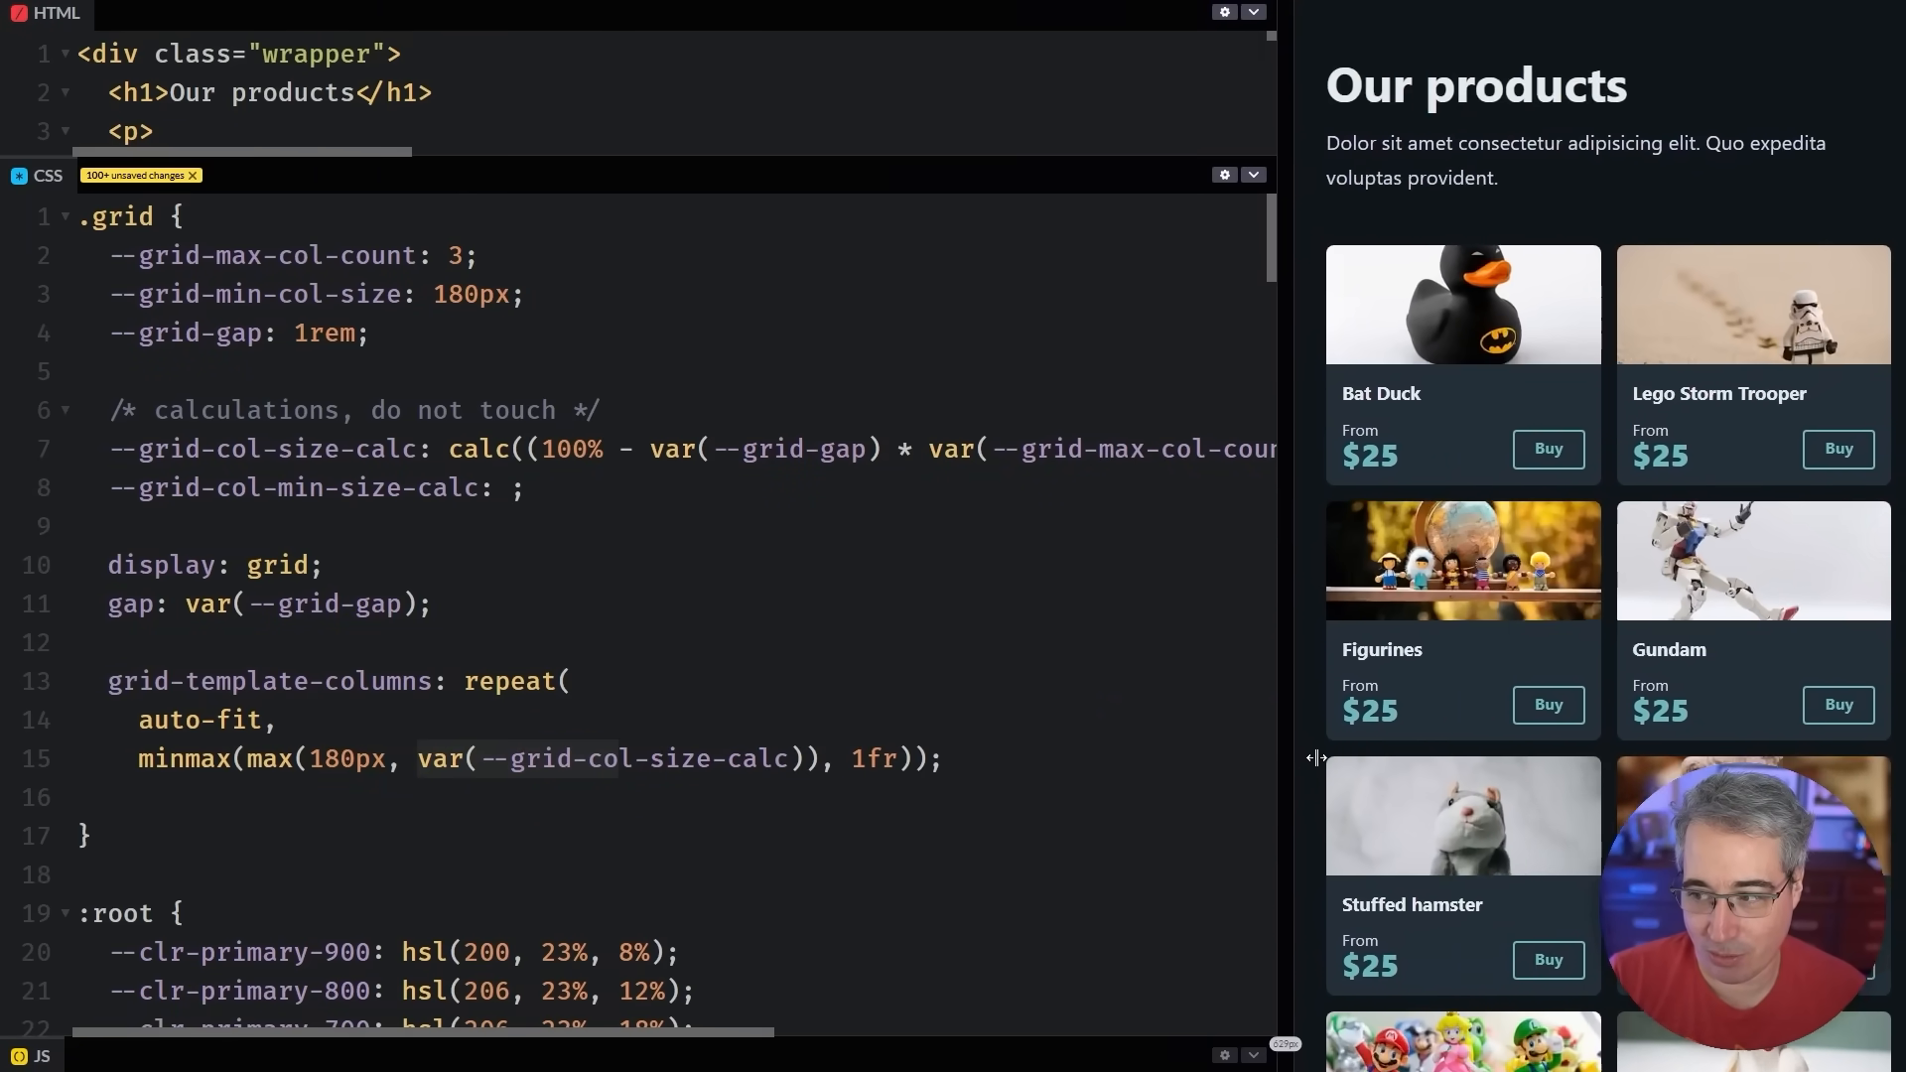
left_click_drag(1316, 757, 1568, 748)
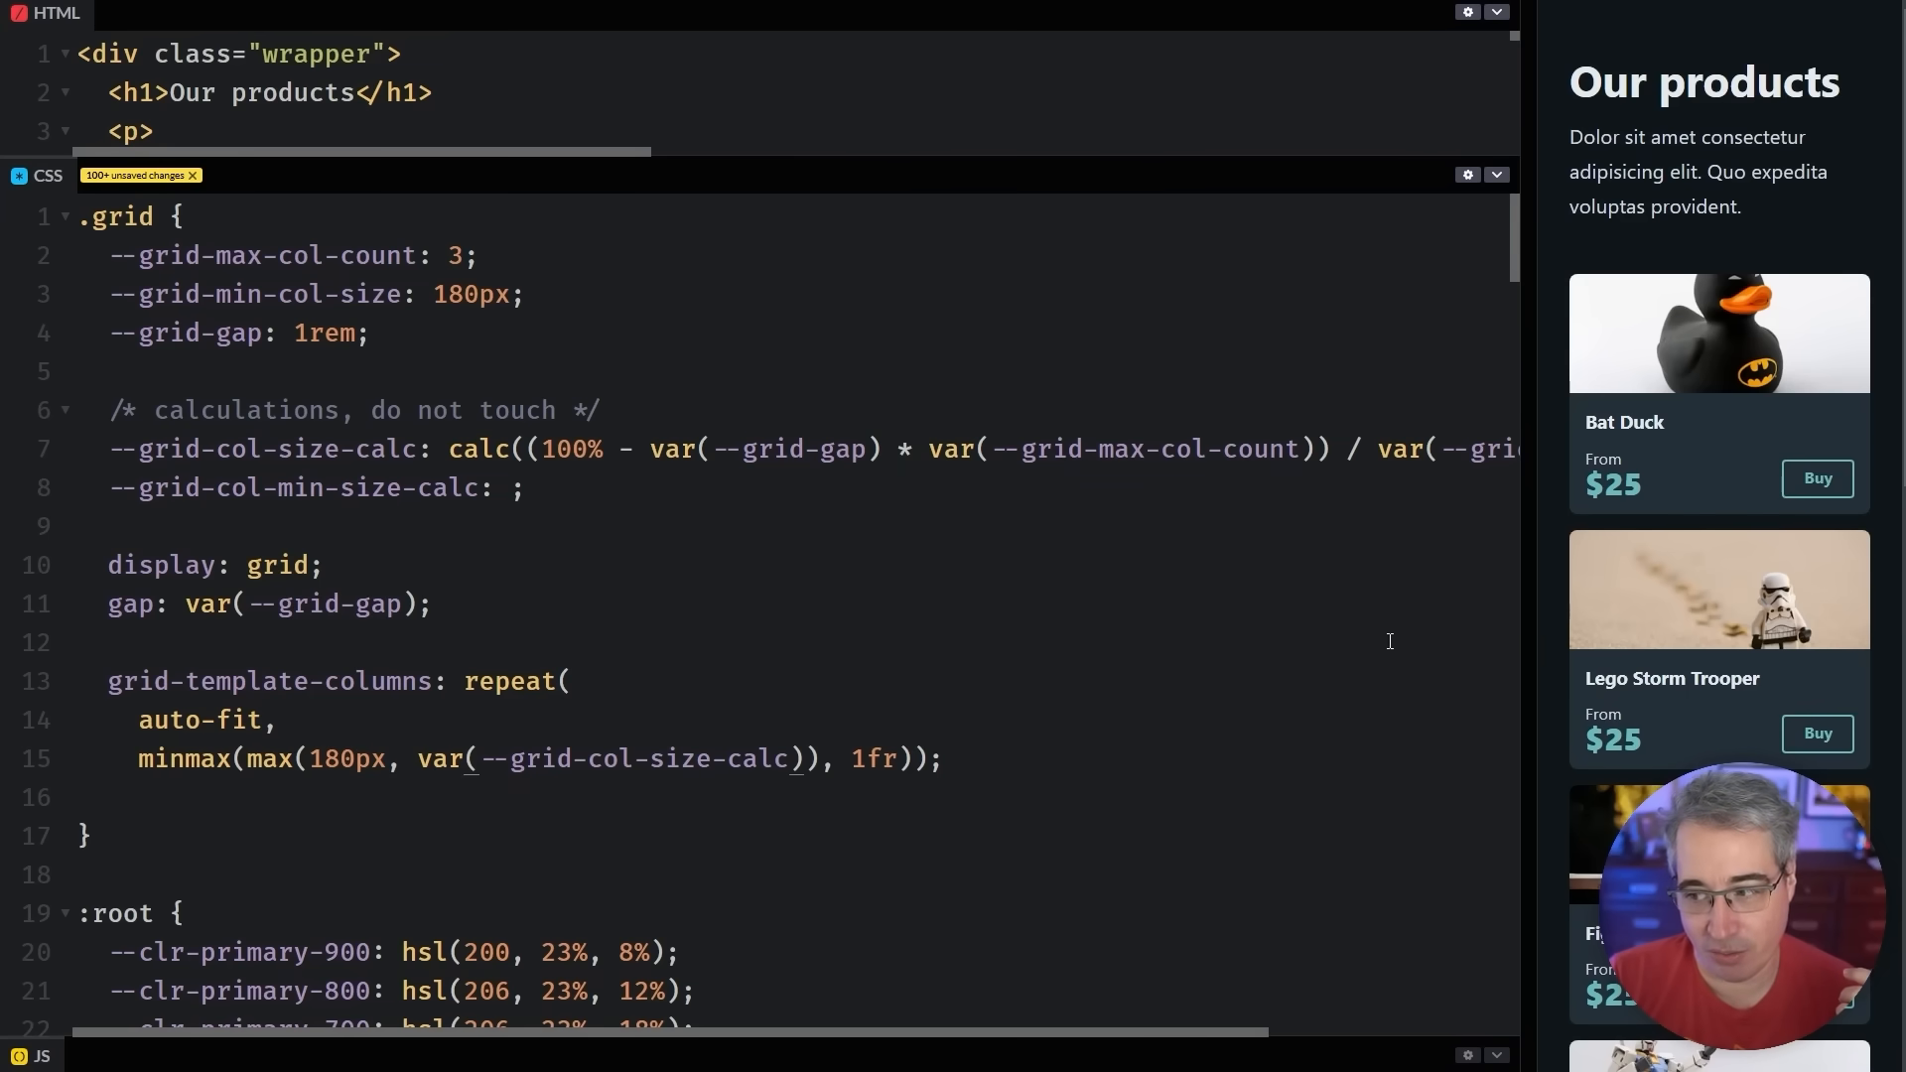
left_click_drag(1501, 619, 1290, 620)
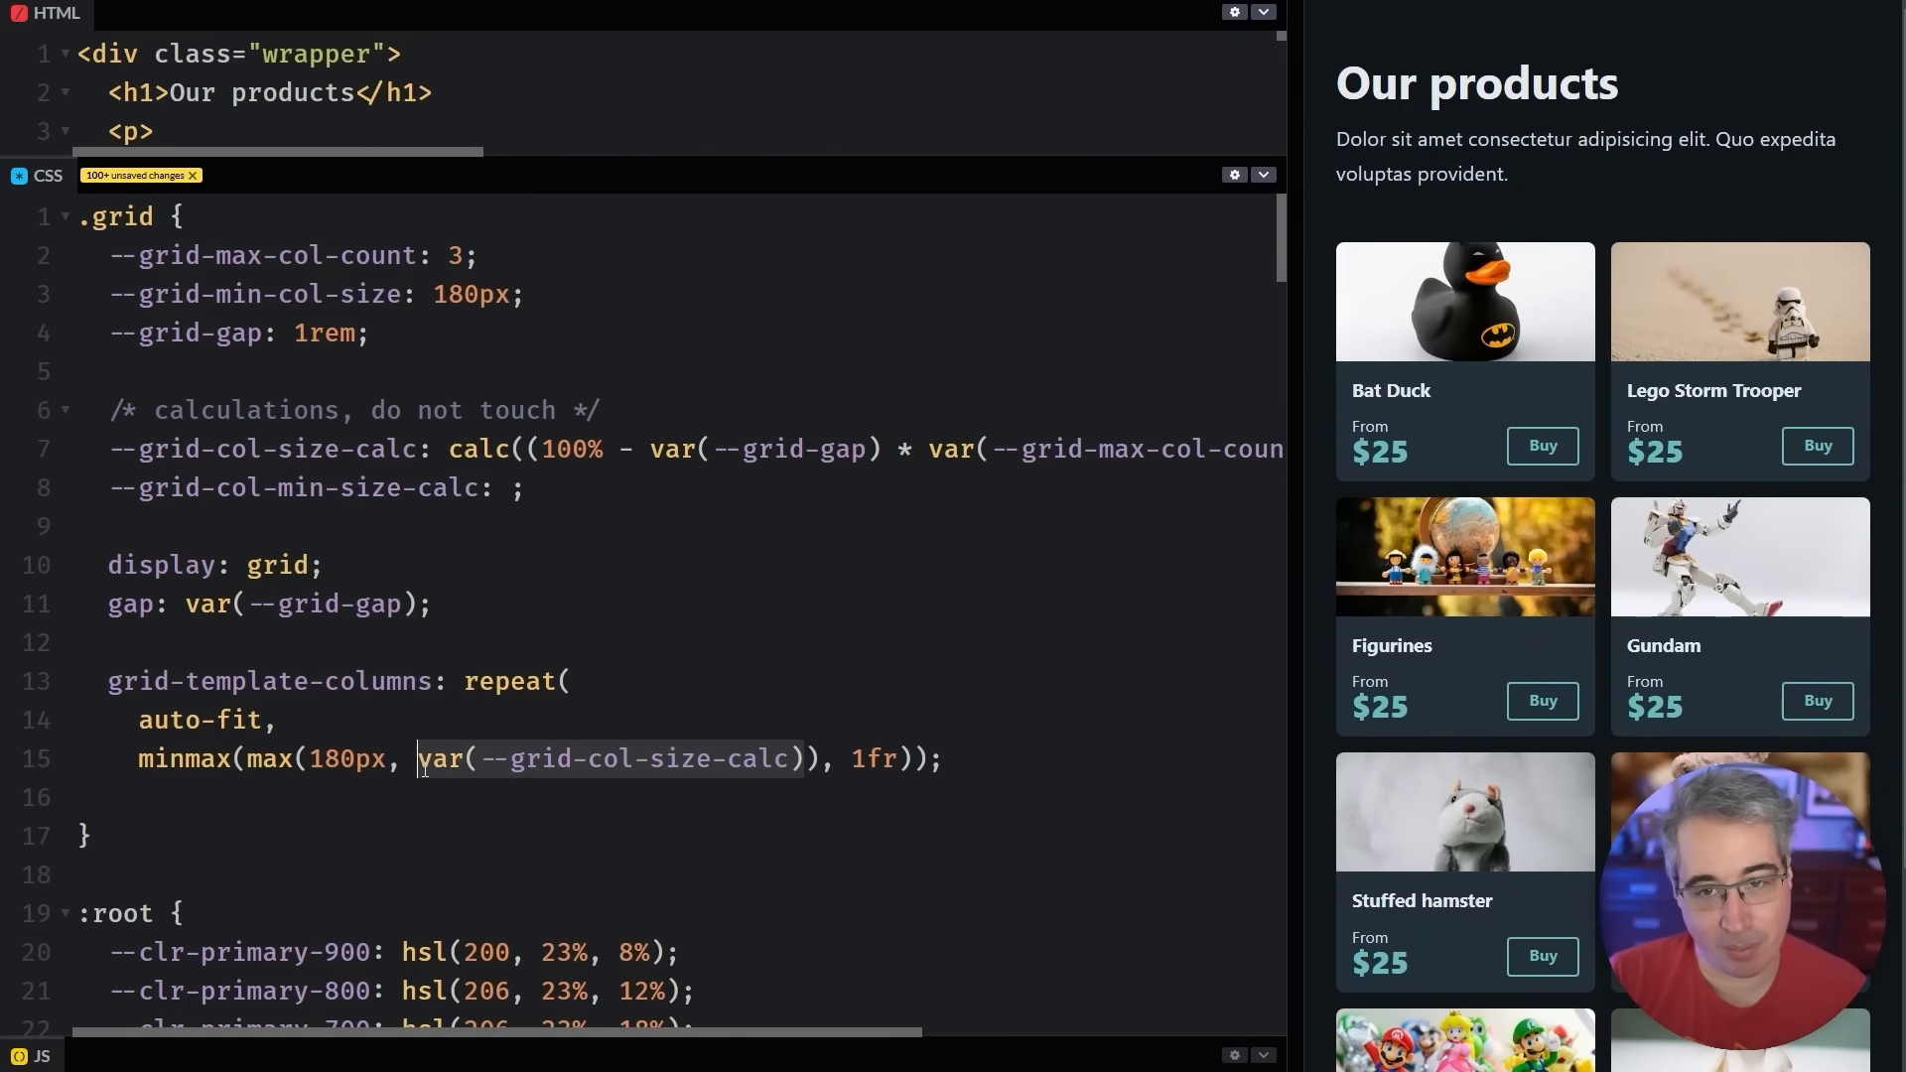
mouse_move(1260, 556)
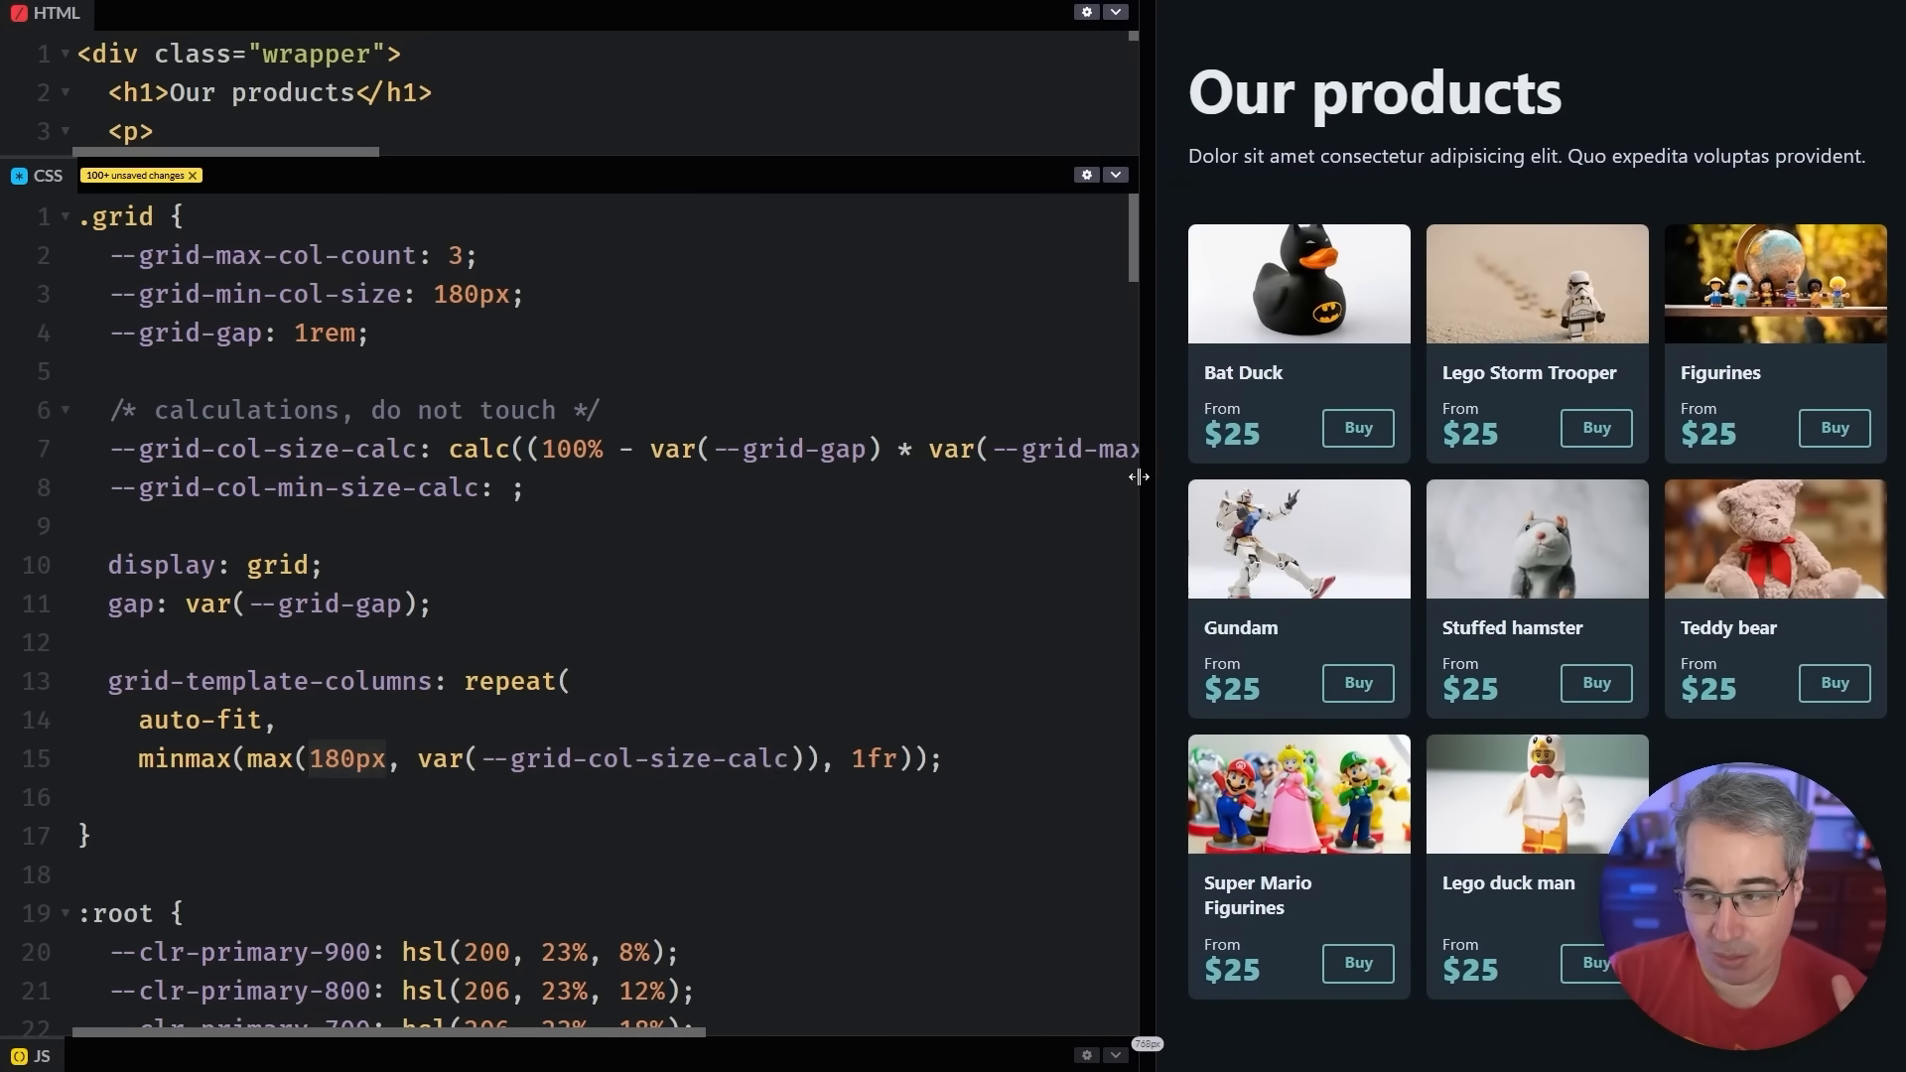
left_click_drag(1136, 476, 1163, 439)
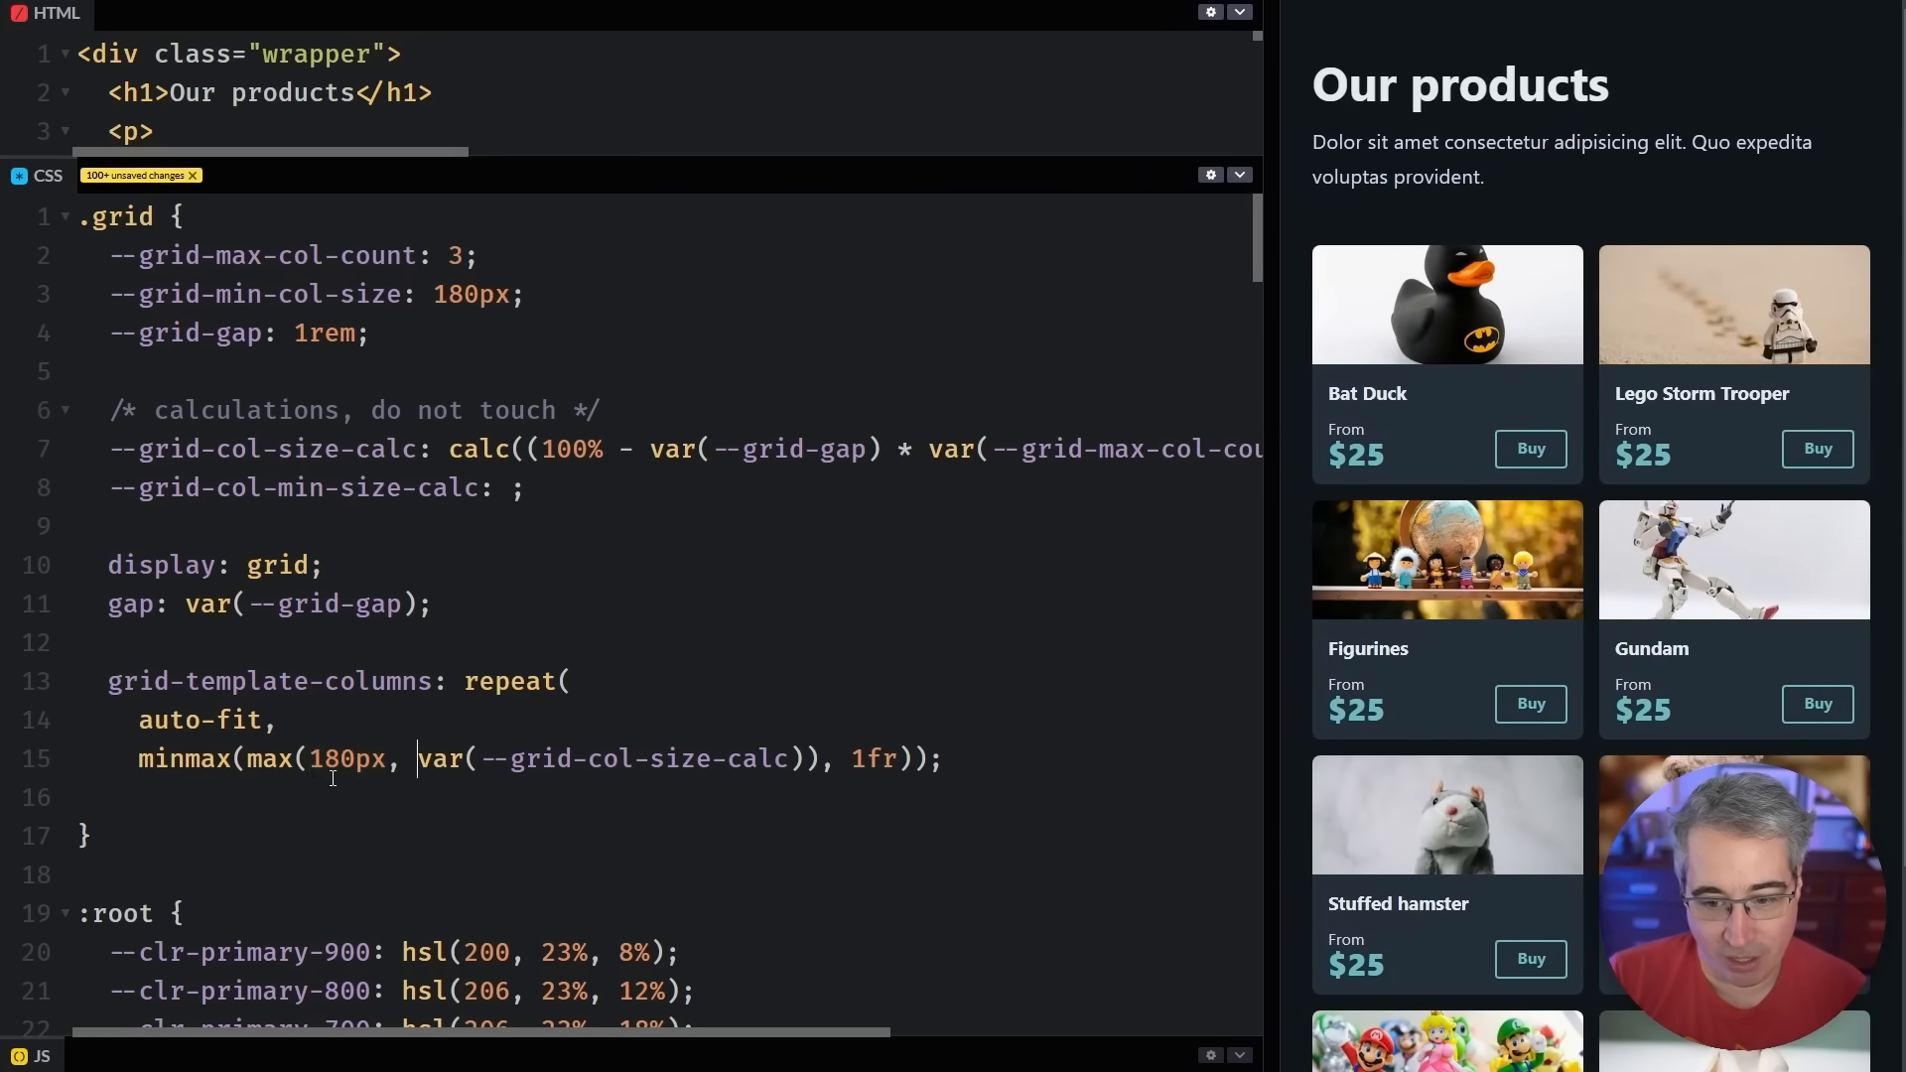
Move max(180px, var(--grid-col-size-calc)) into --grid-col-min-size-calc on line 8
double_click(346, 758)
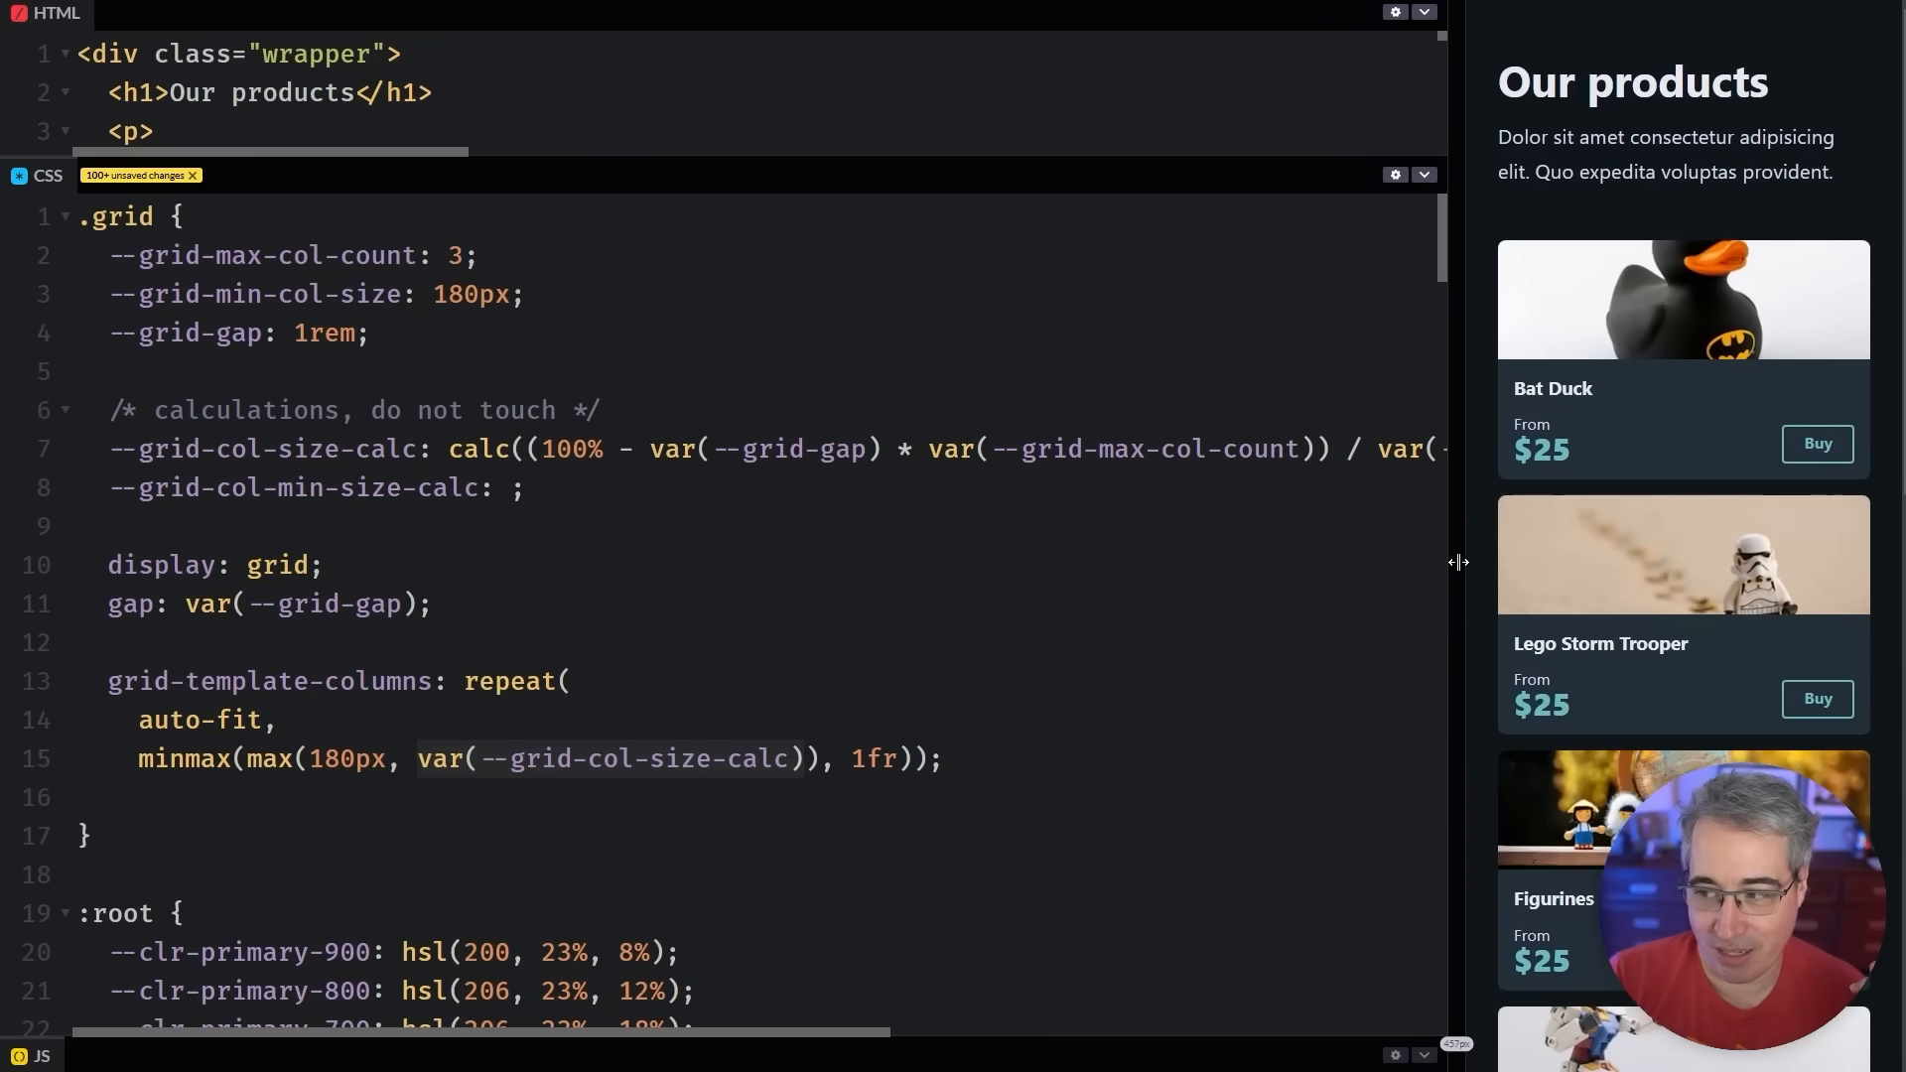
left_click_drag(1456, 561, 1258, 573)
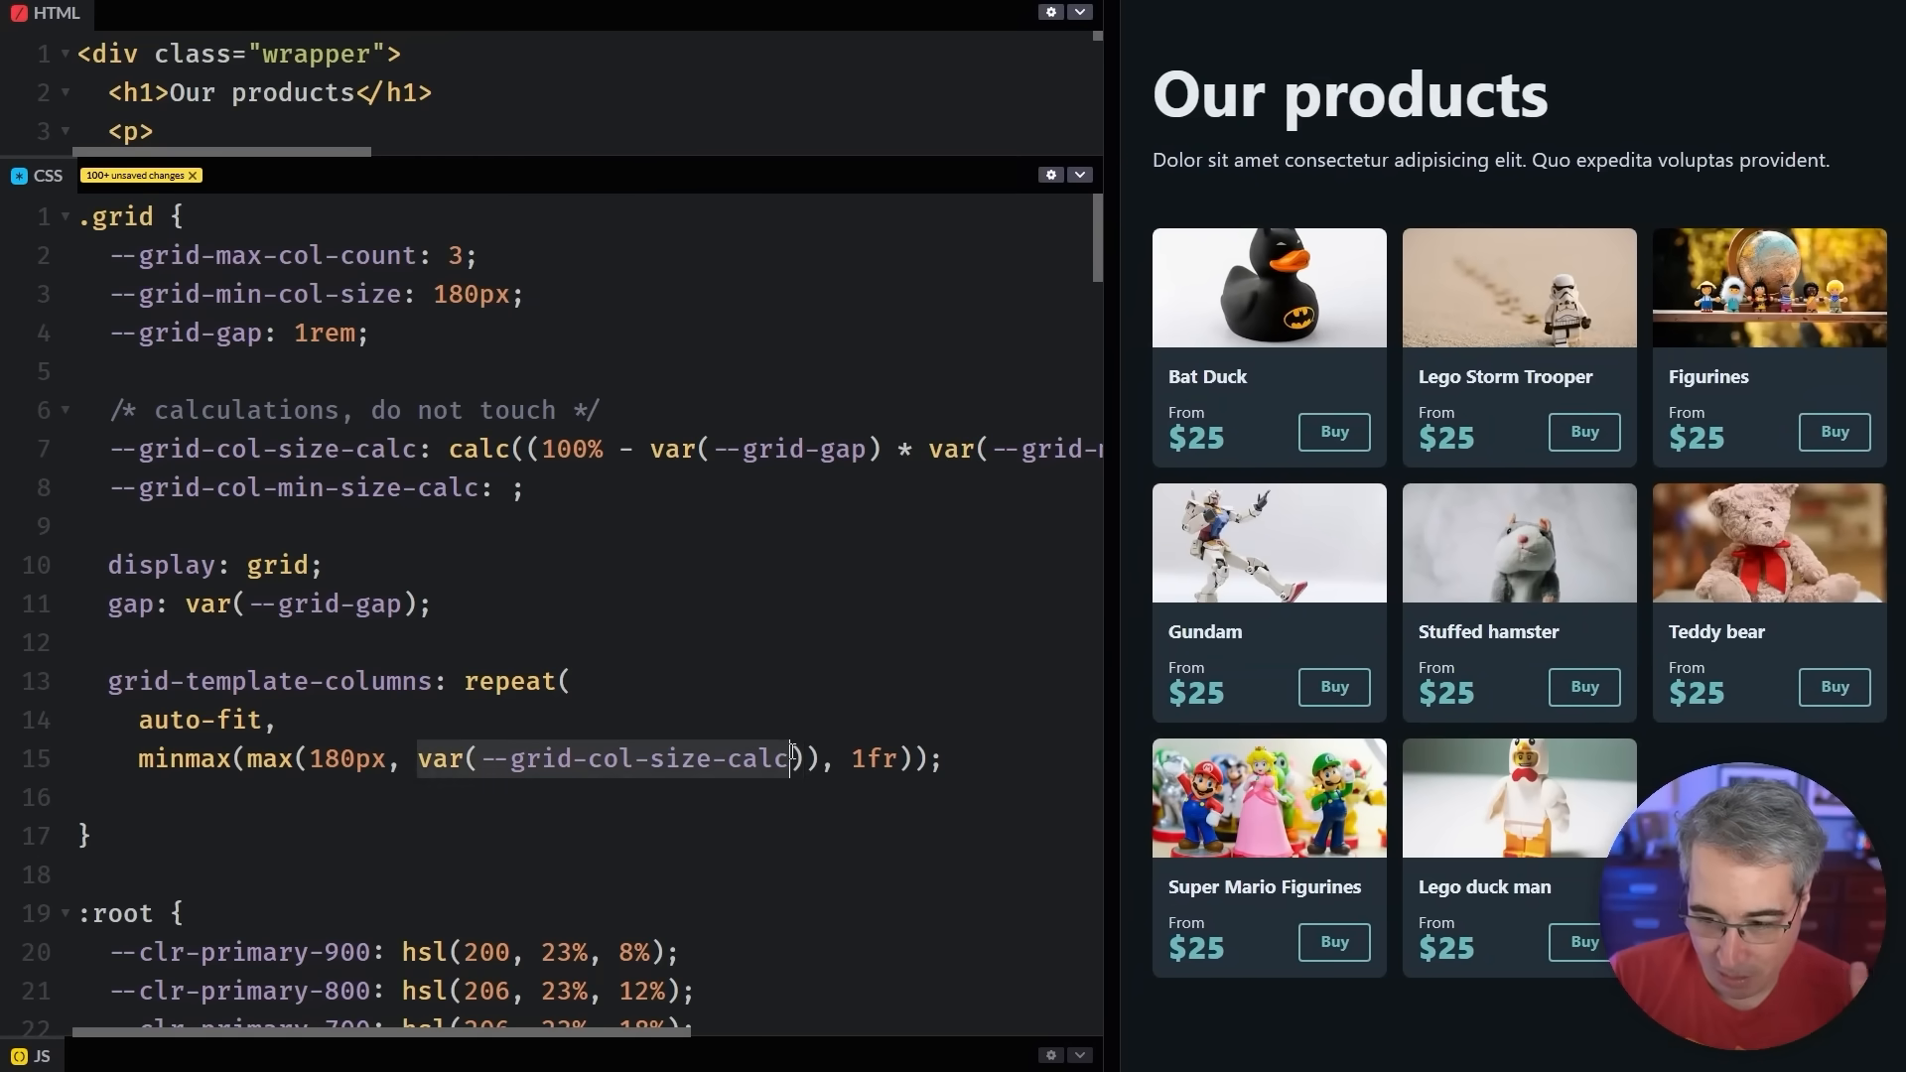
left_click_drag(1106, 689, 1092, 688)
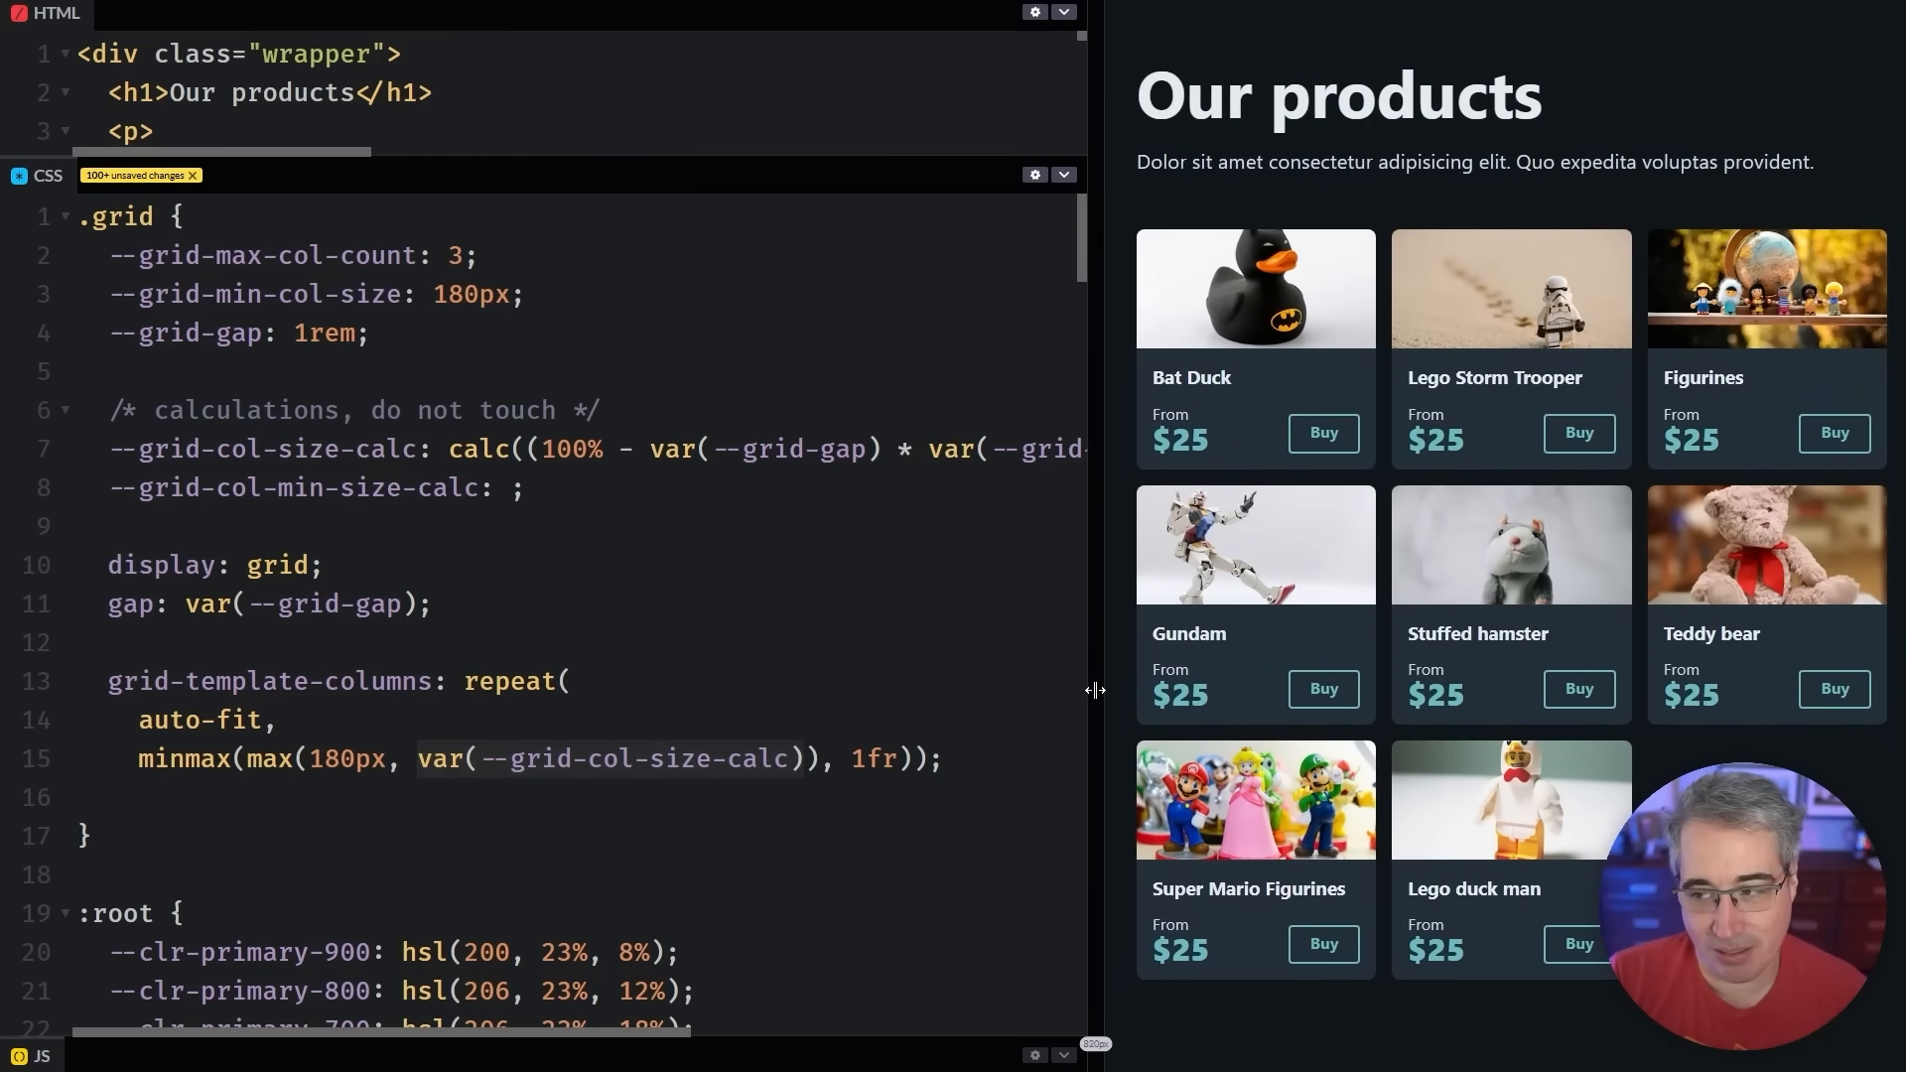
left_click_drag(1093, 688, 300, 700)
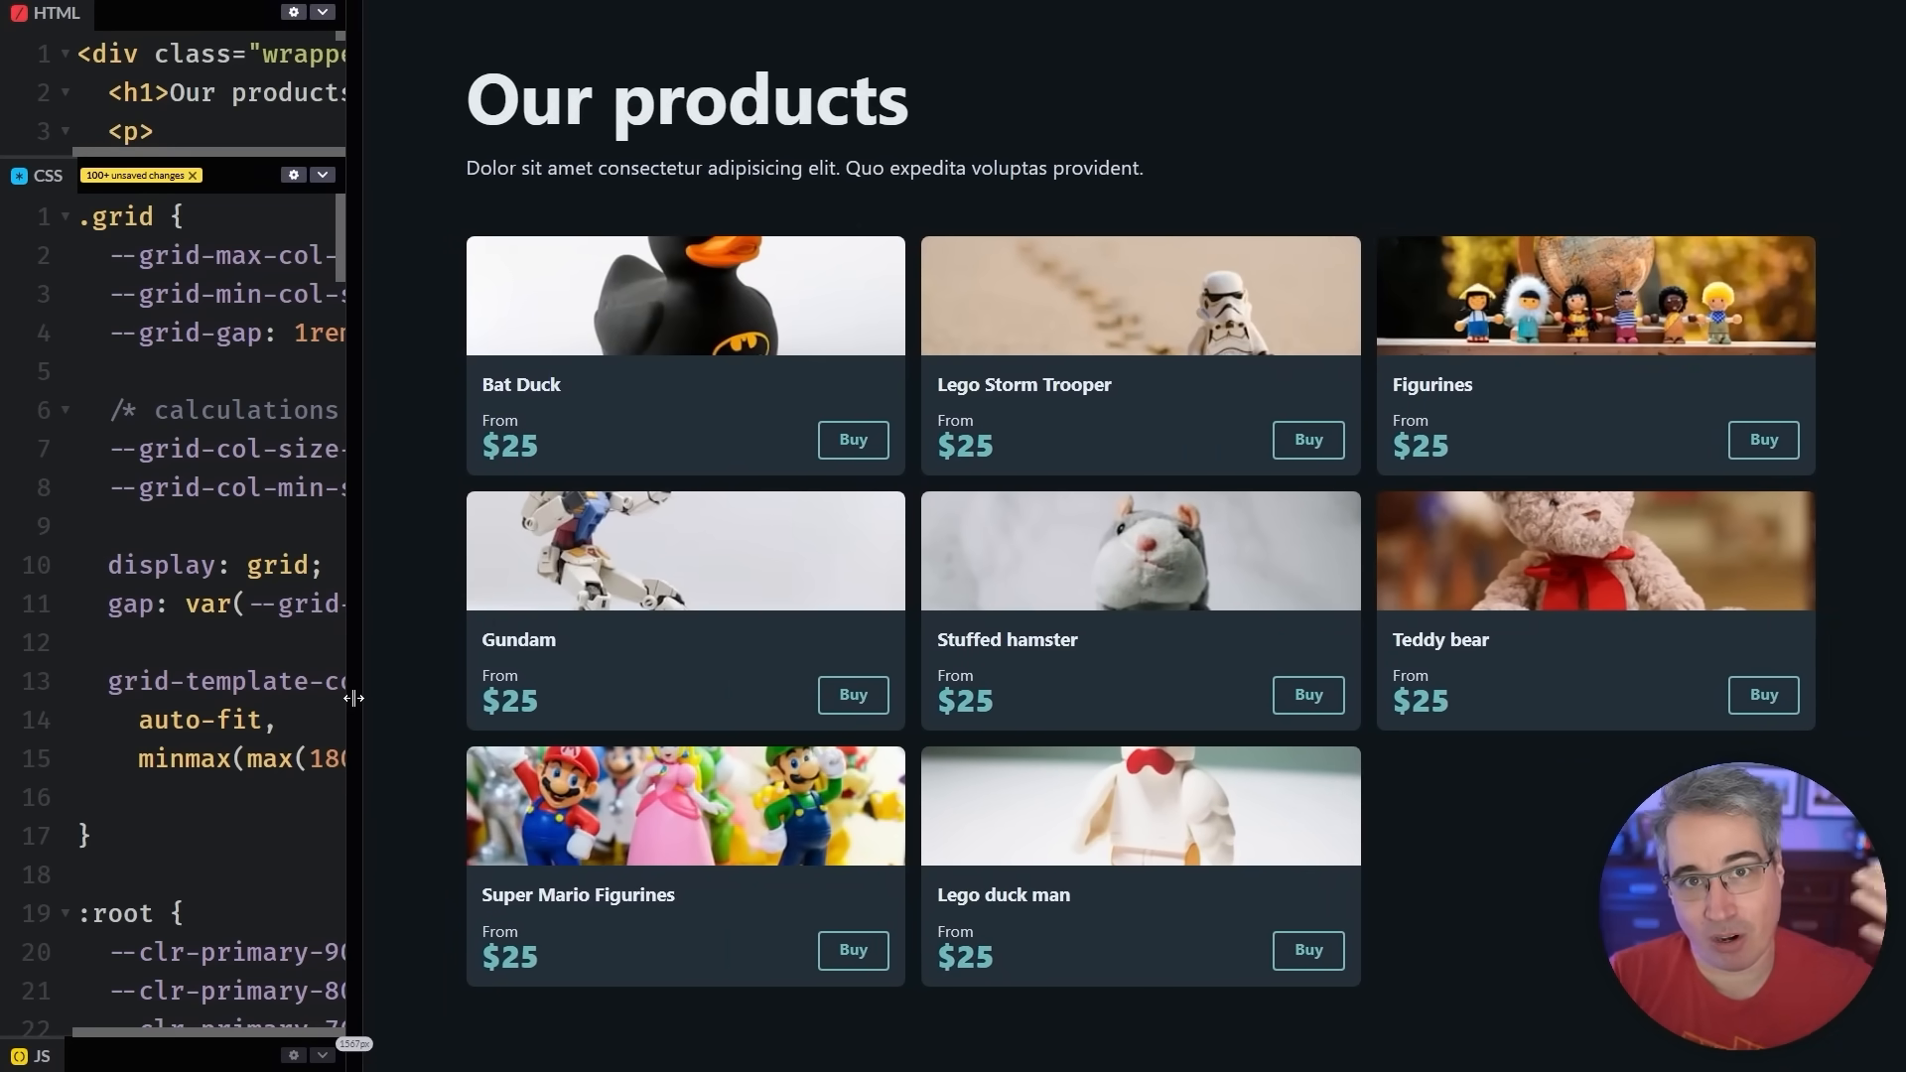
left_click_drag(357, 697, 973, 696)
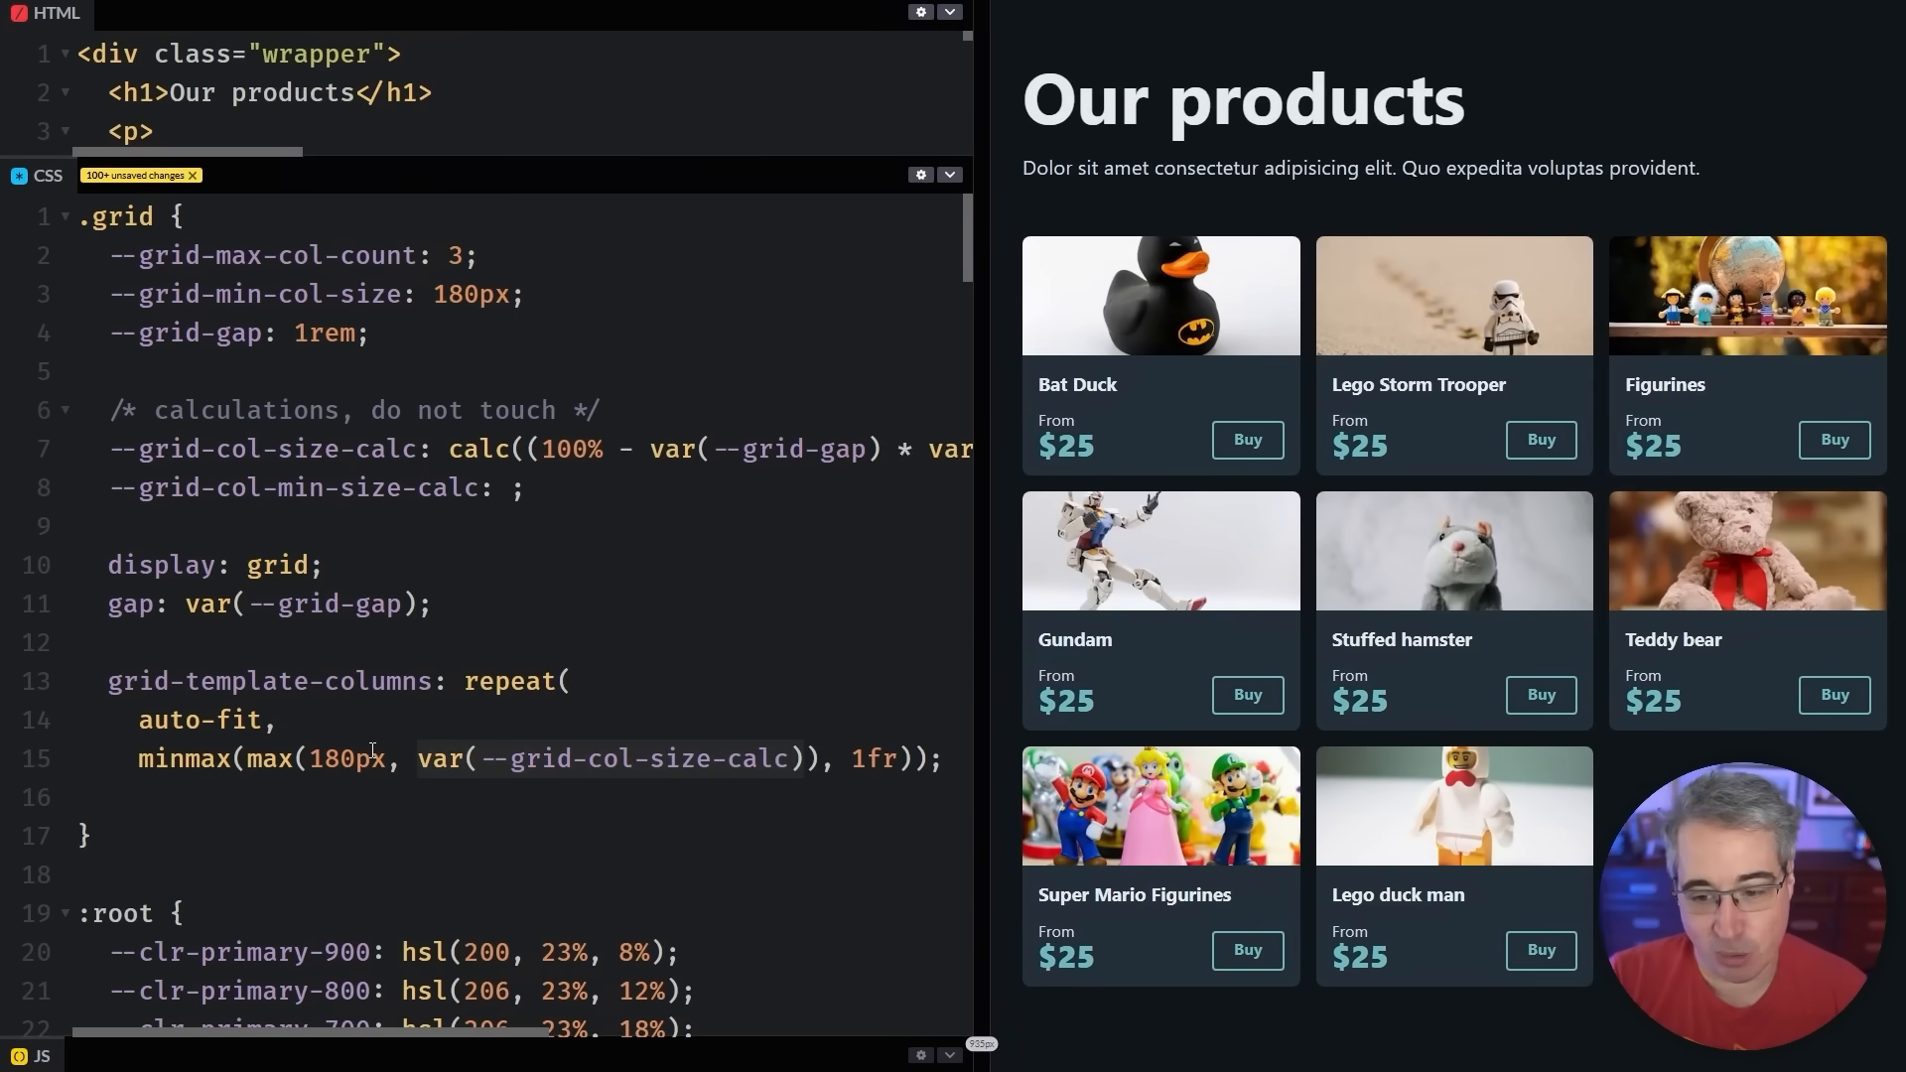
double_click(346, 757)
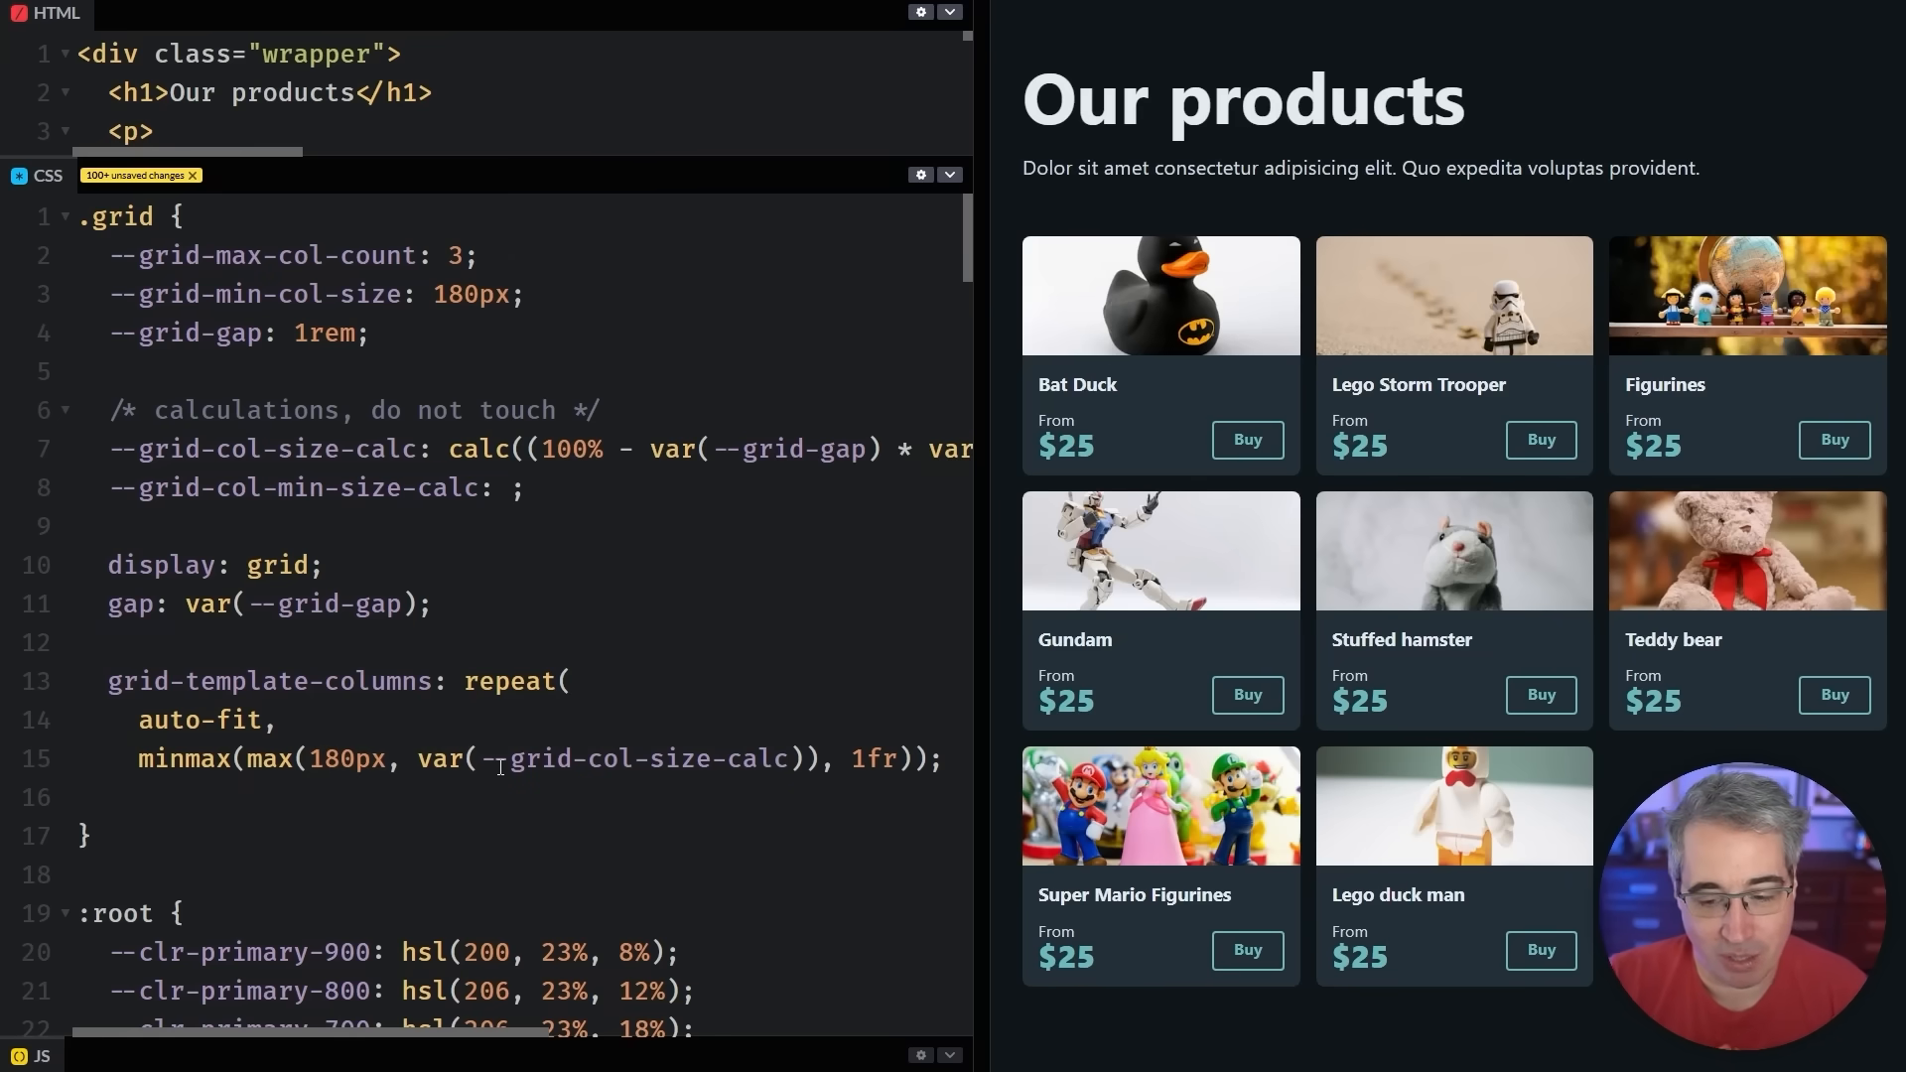
left_click_drag(991, 737, 1141, 738)
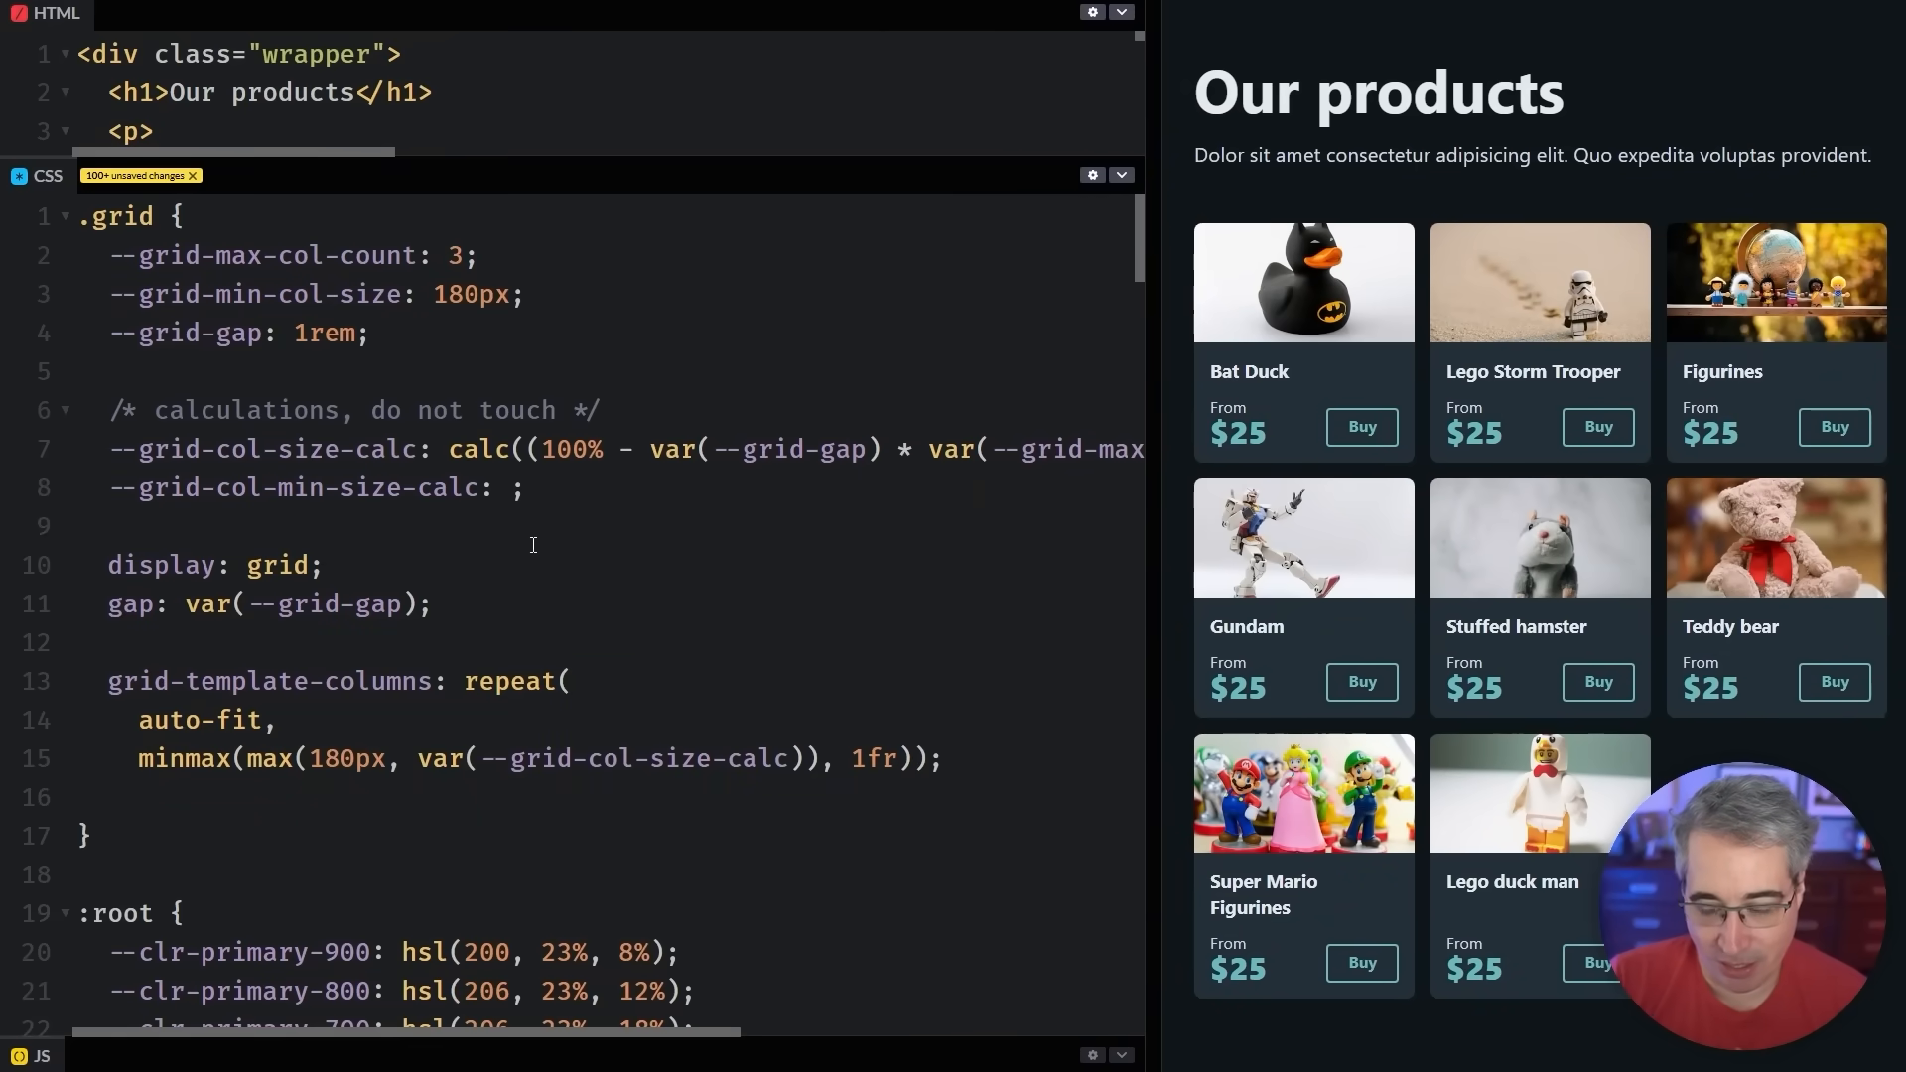
left_click(507, 487)
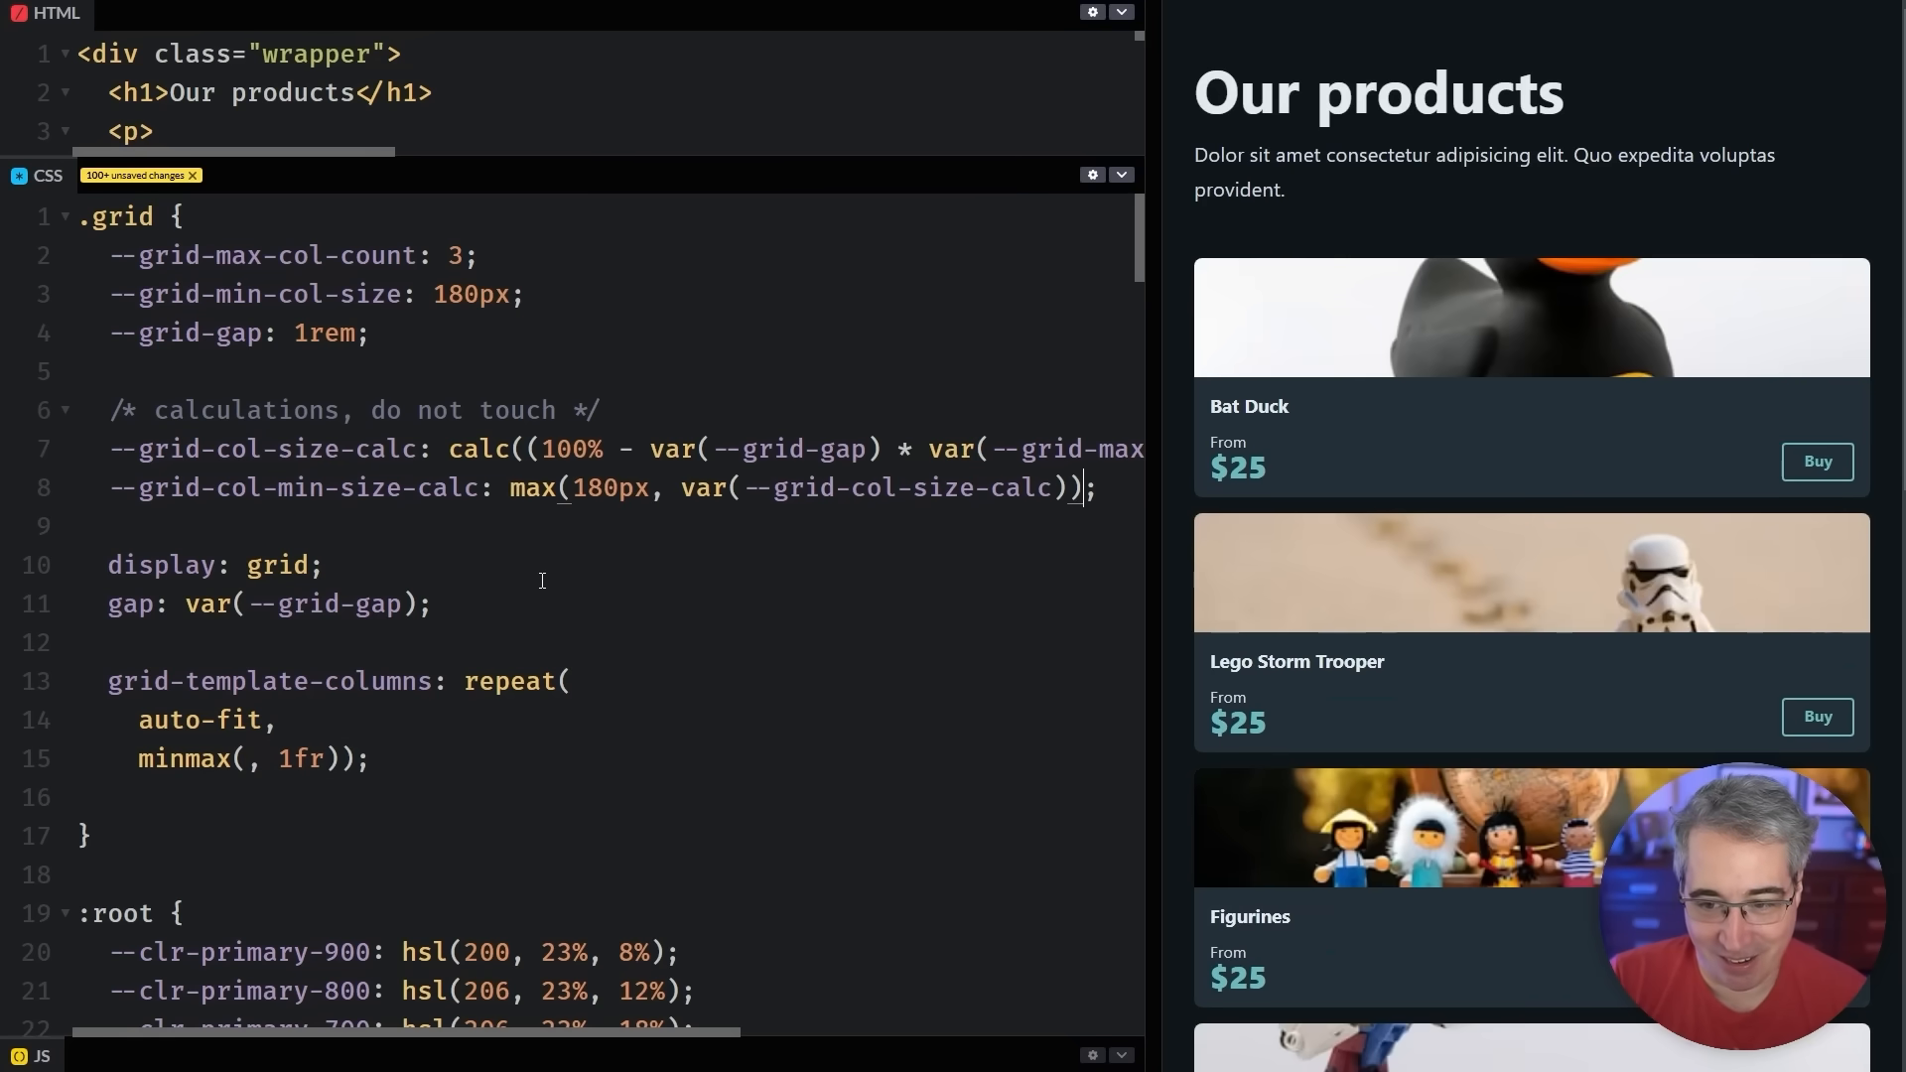
Enter var(--grid-col-min-size-calc) as the minmax minimum and narrow the preview to two columns
type("v")
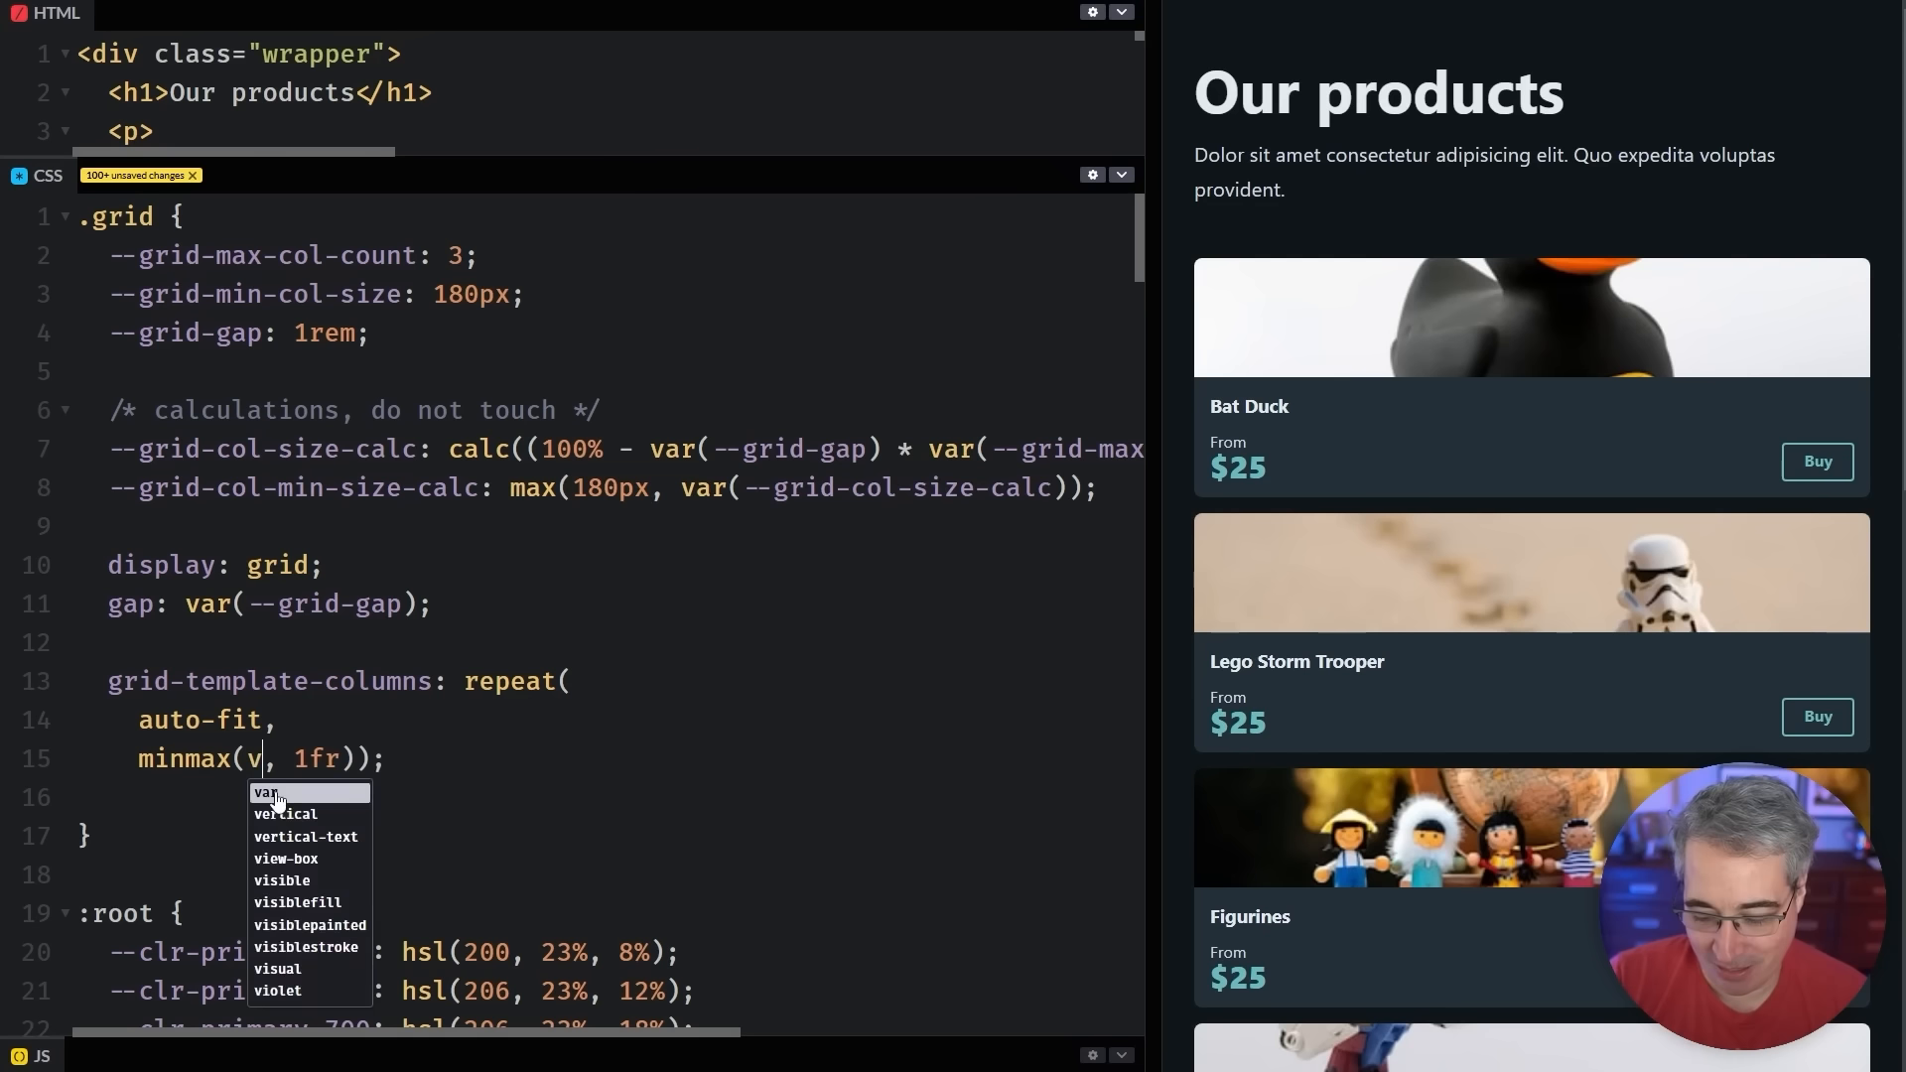
type("ar(--grid-col")
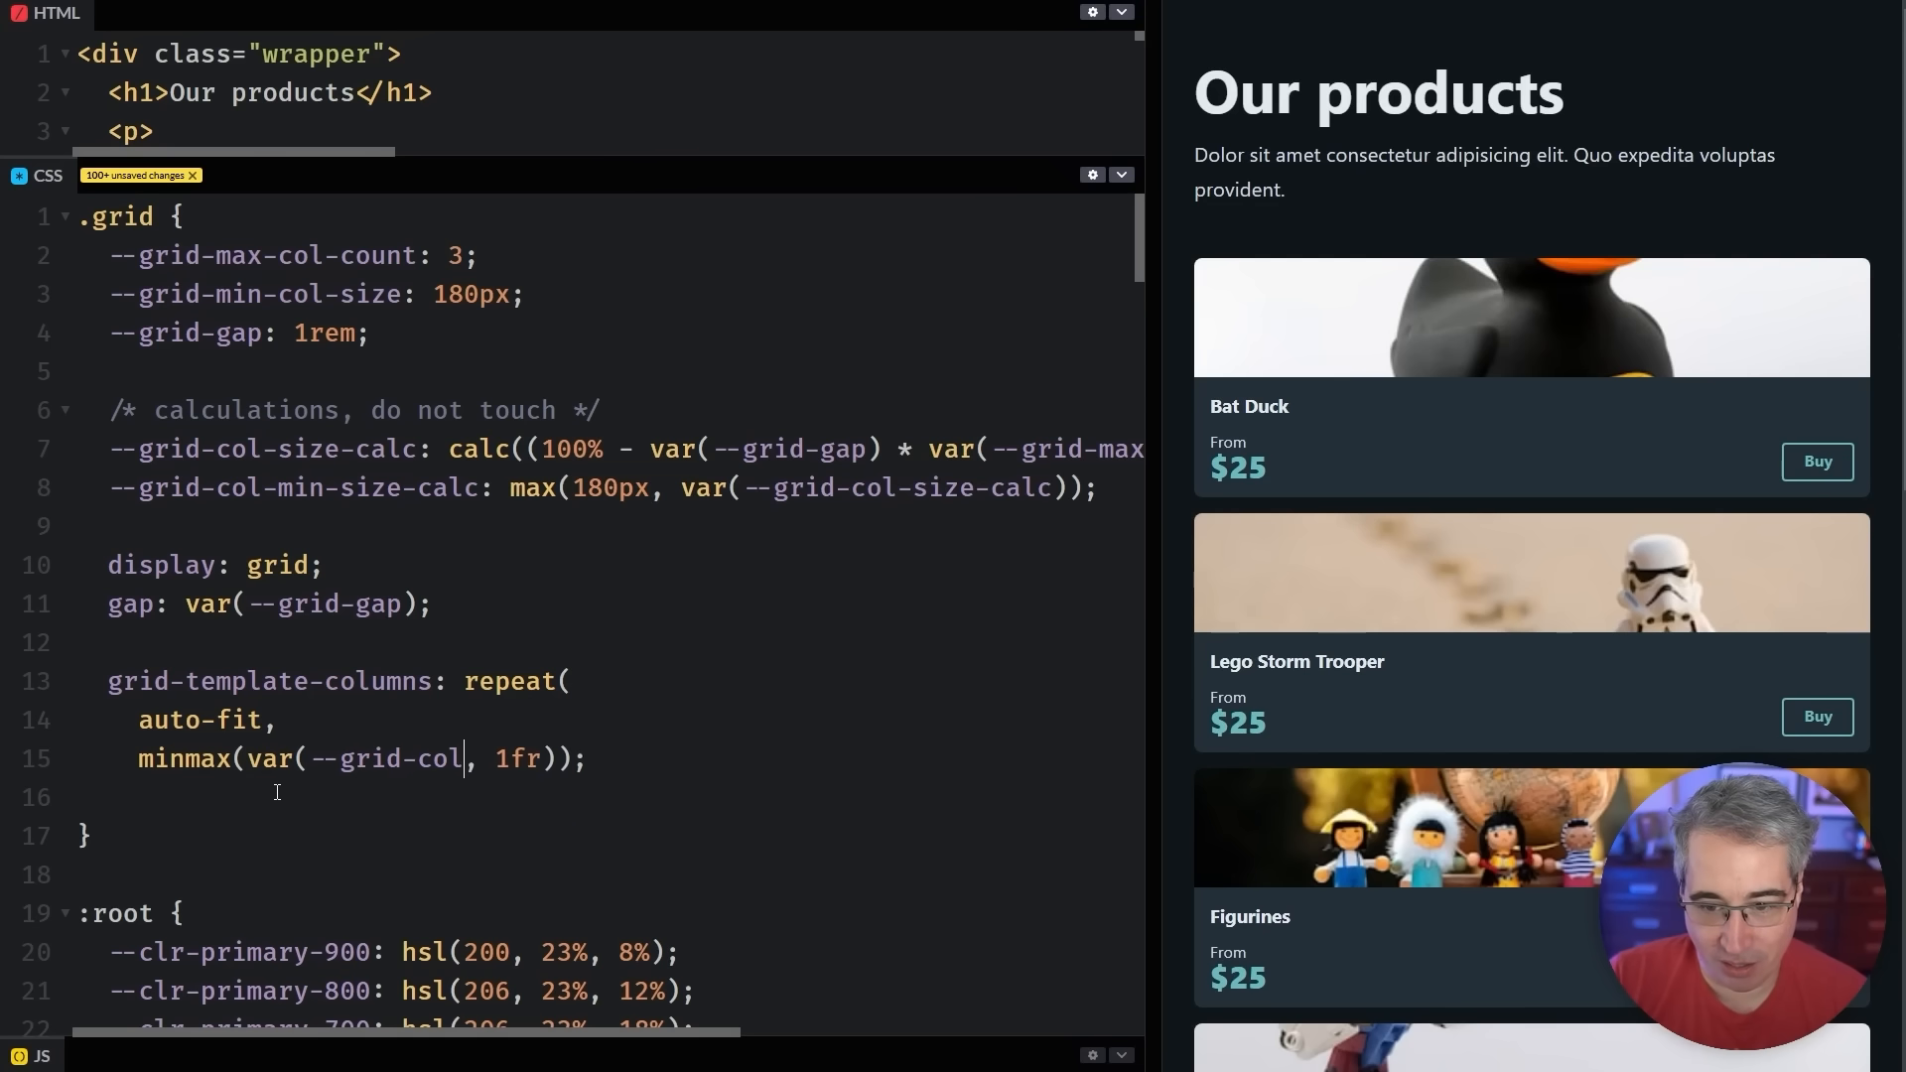
type("-min-size-cal")
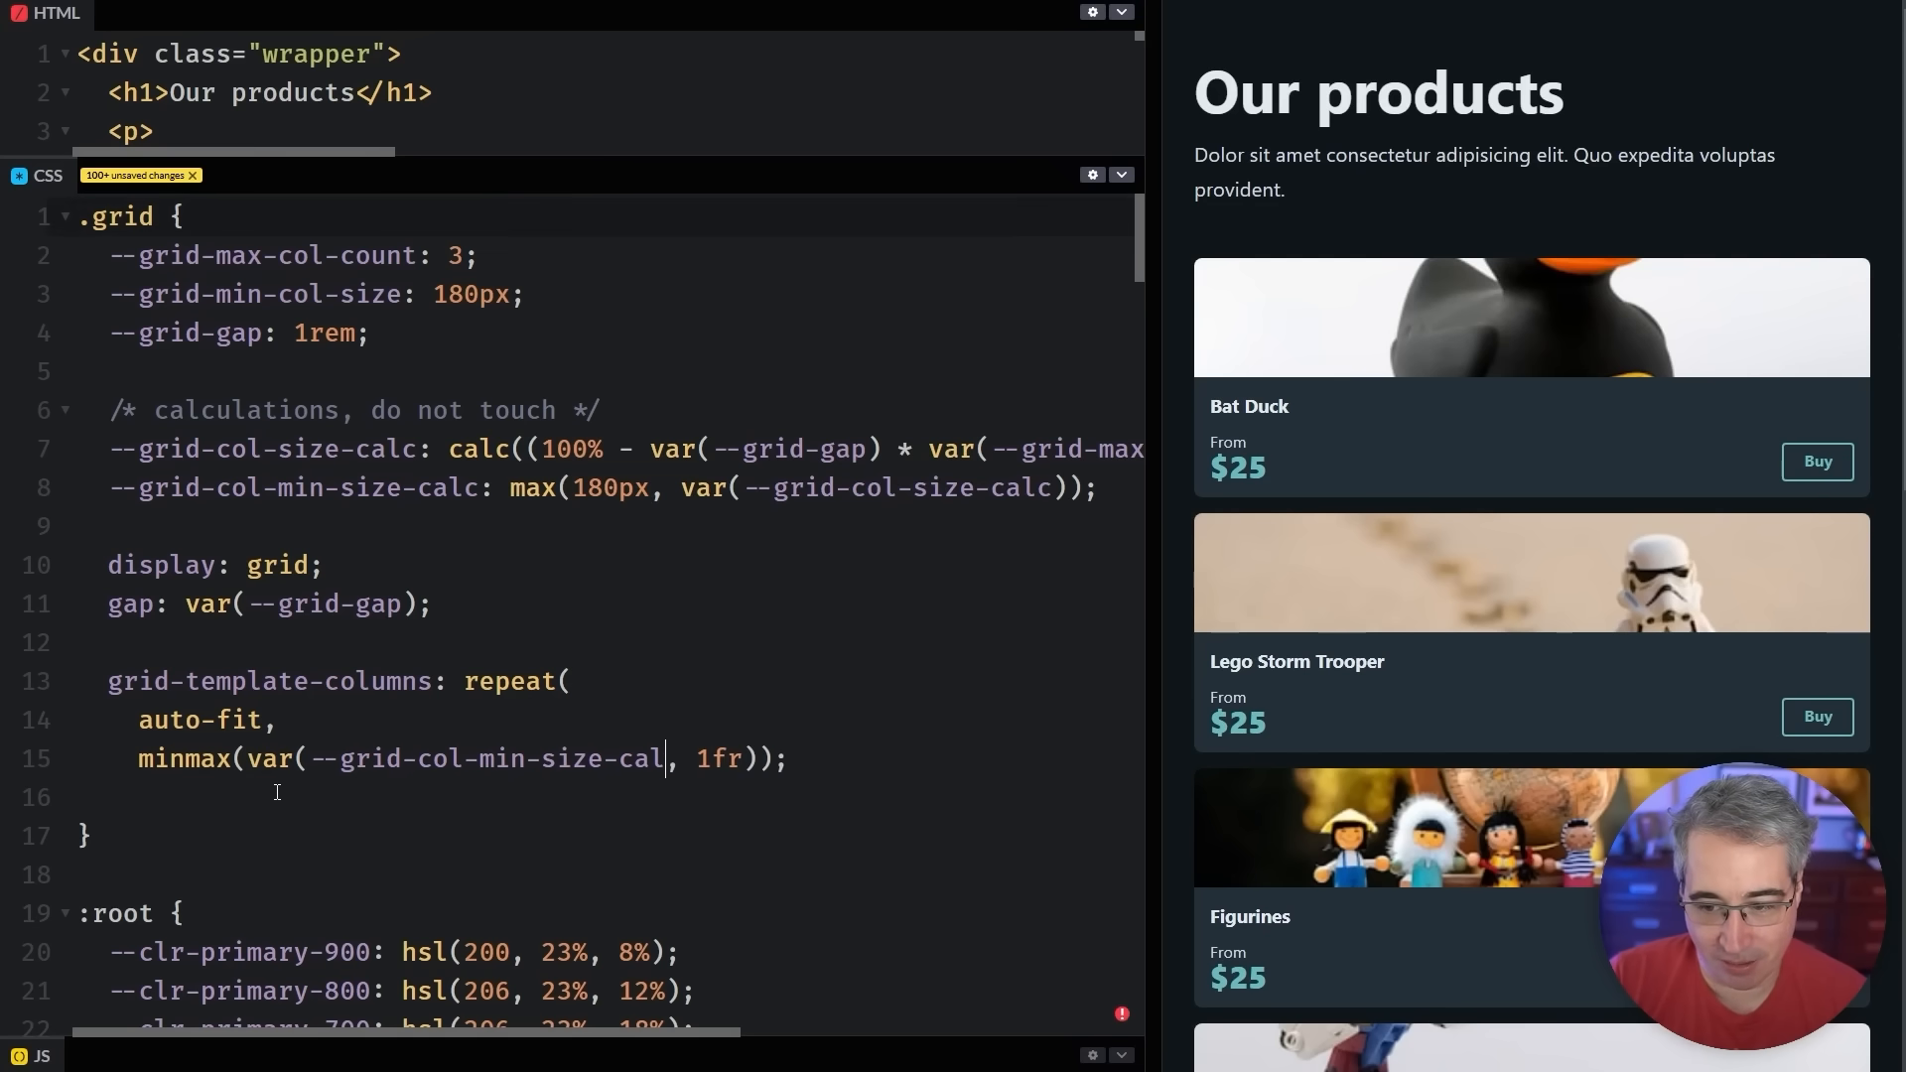
type("c")
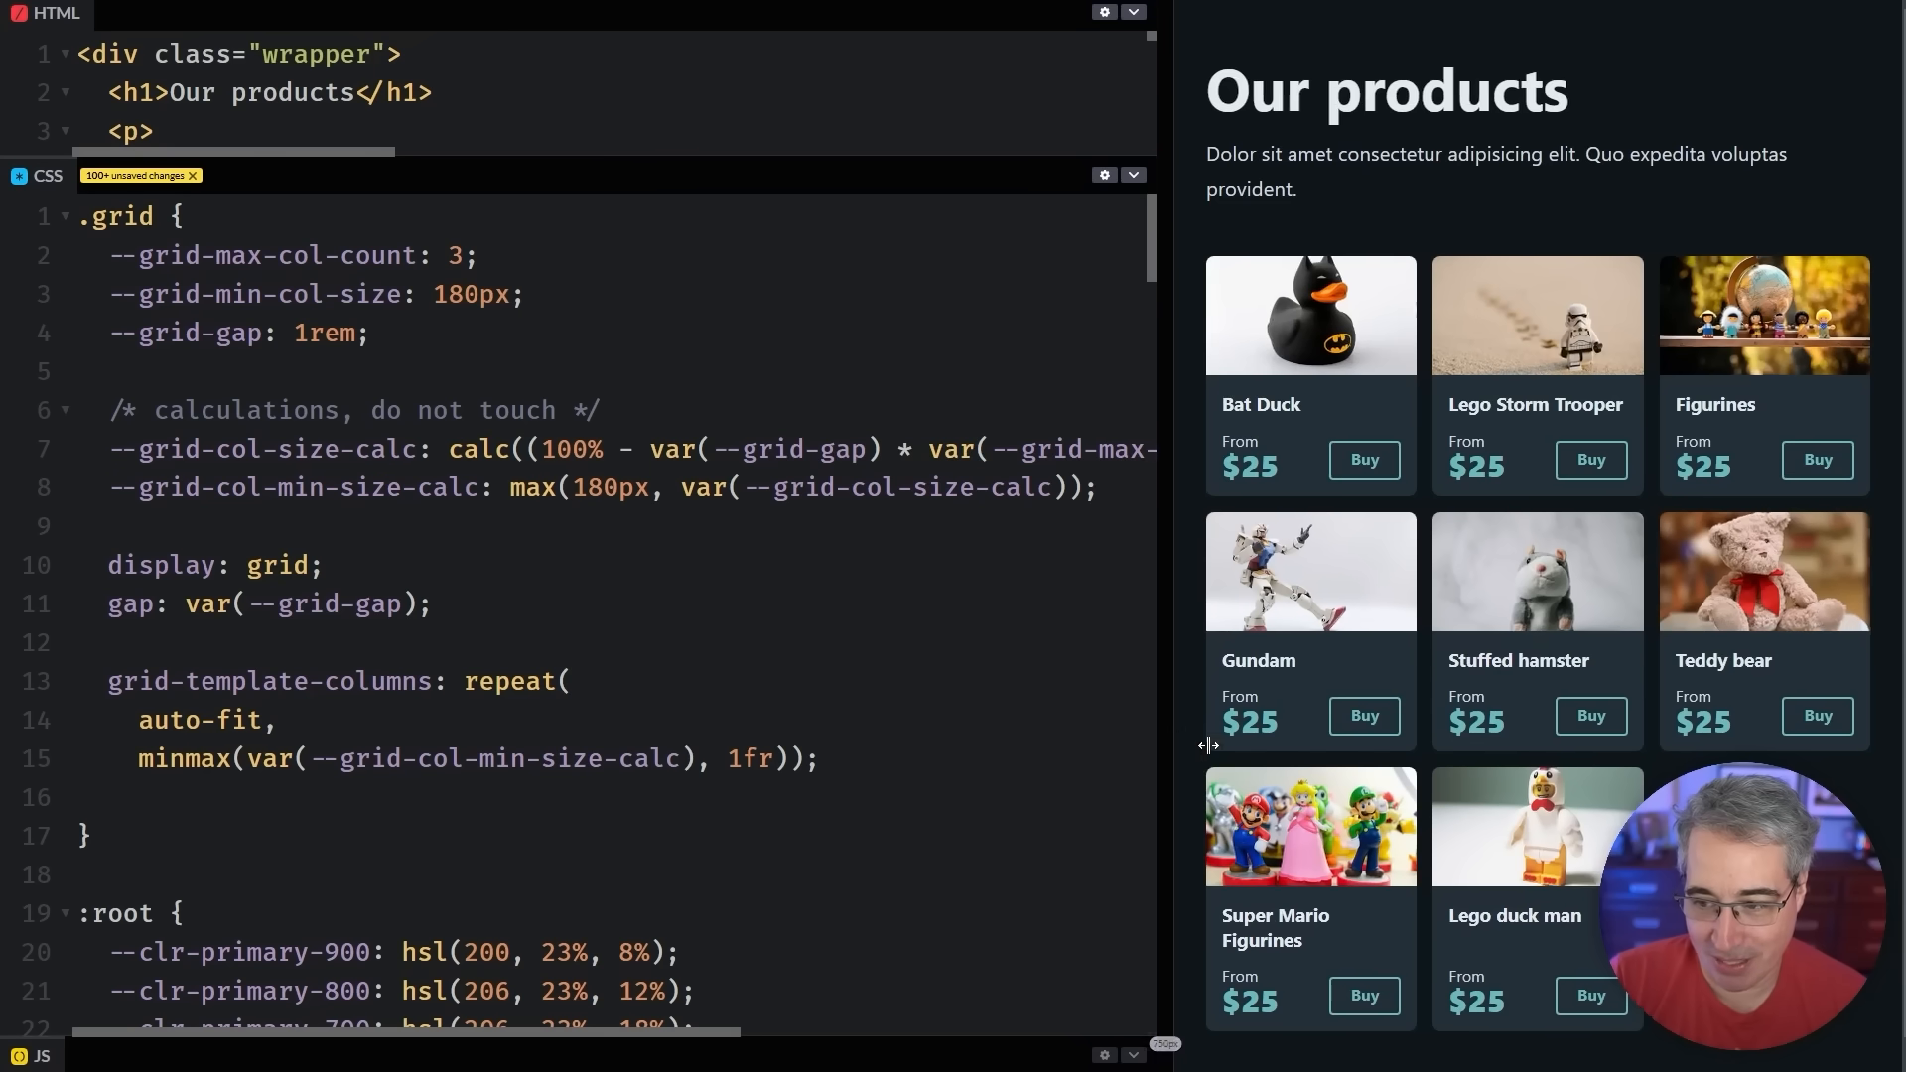
left_click_drag(1203, 745, 359, 740)
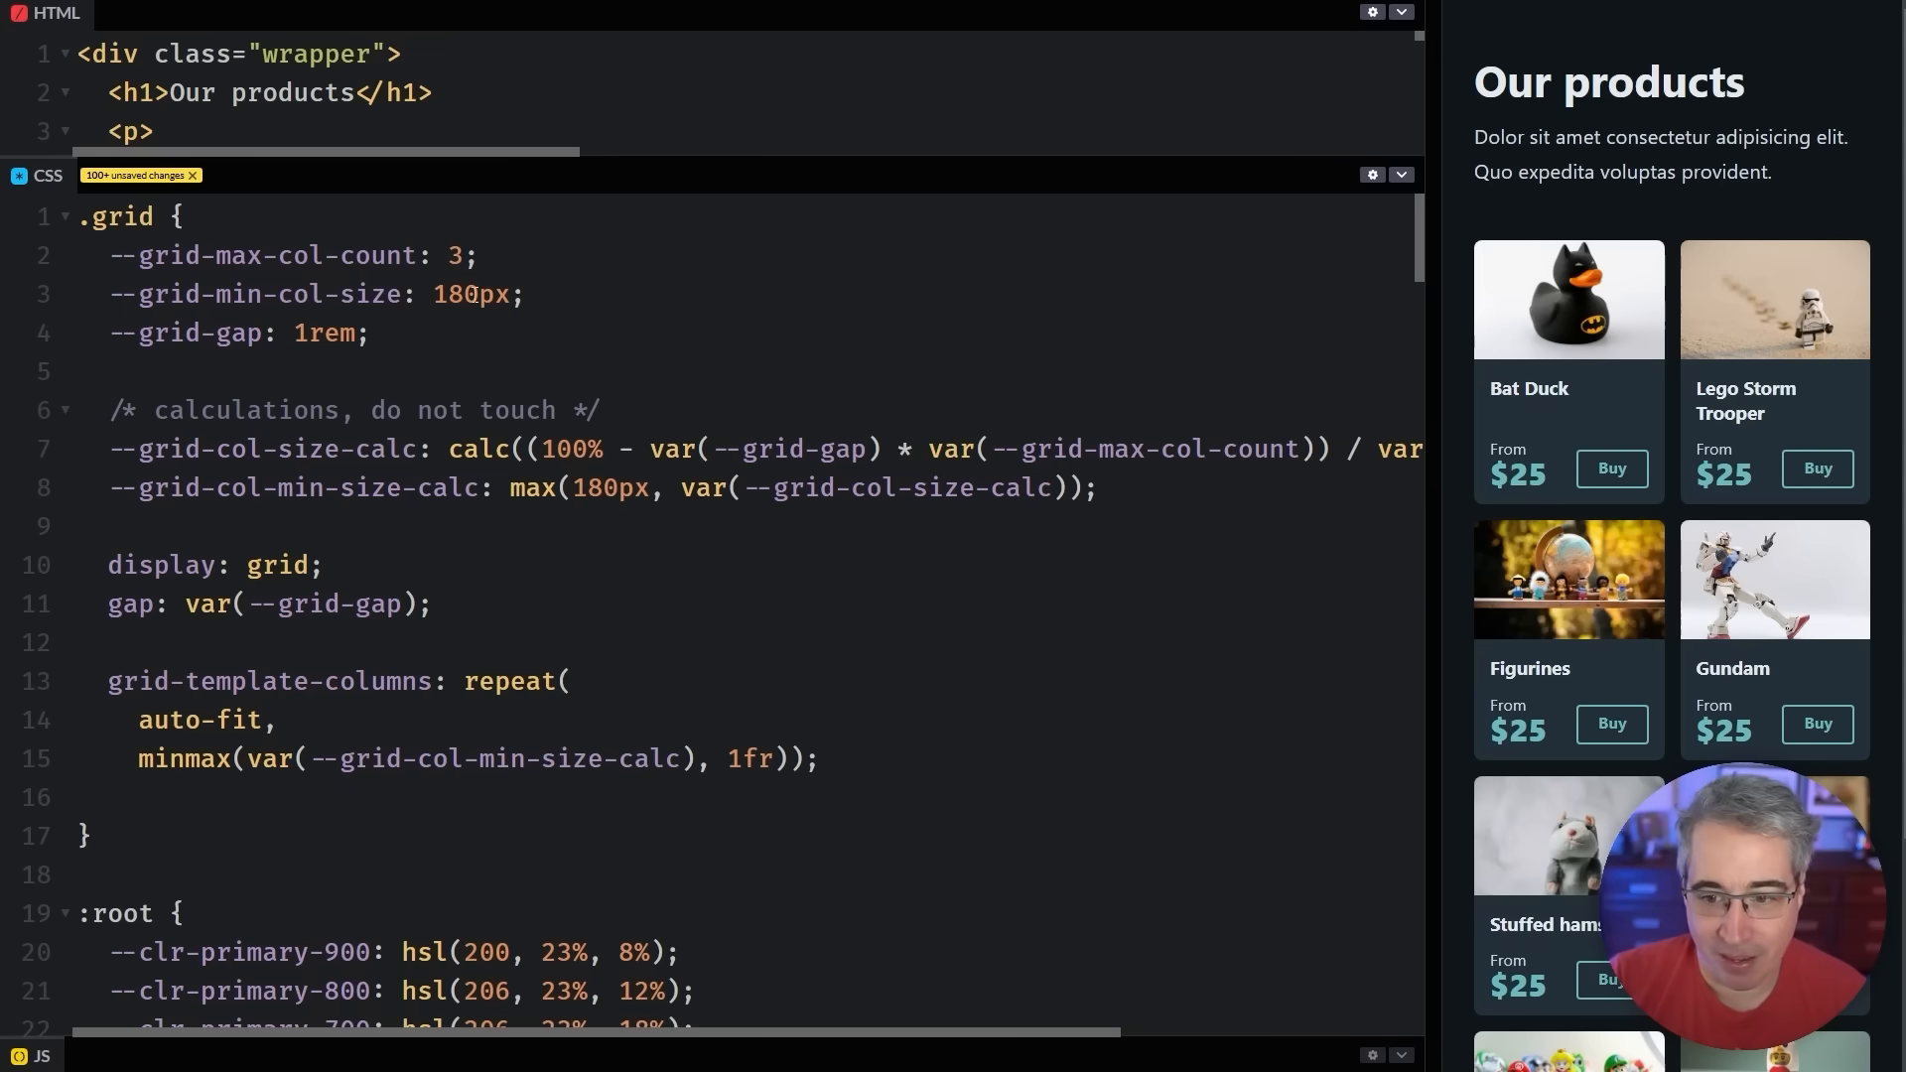
Set --grid-min-col-size to 400px and replace the calculation's fixed 180px with var(--grid-min-col-size)
double_click(453, 294)
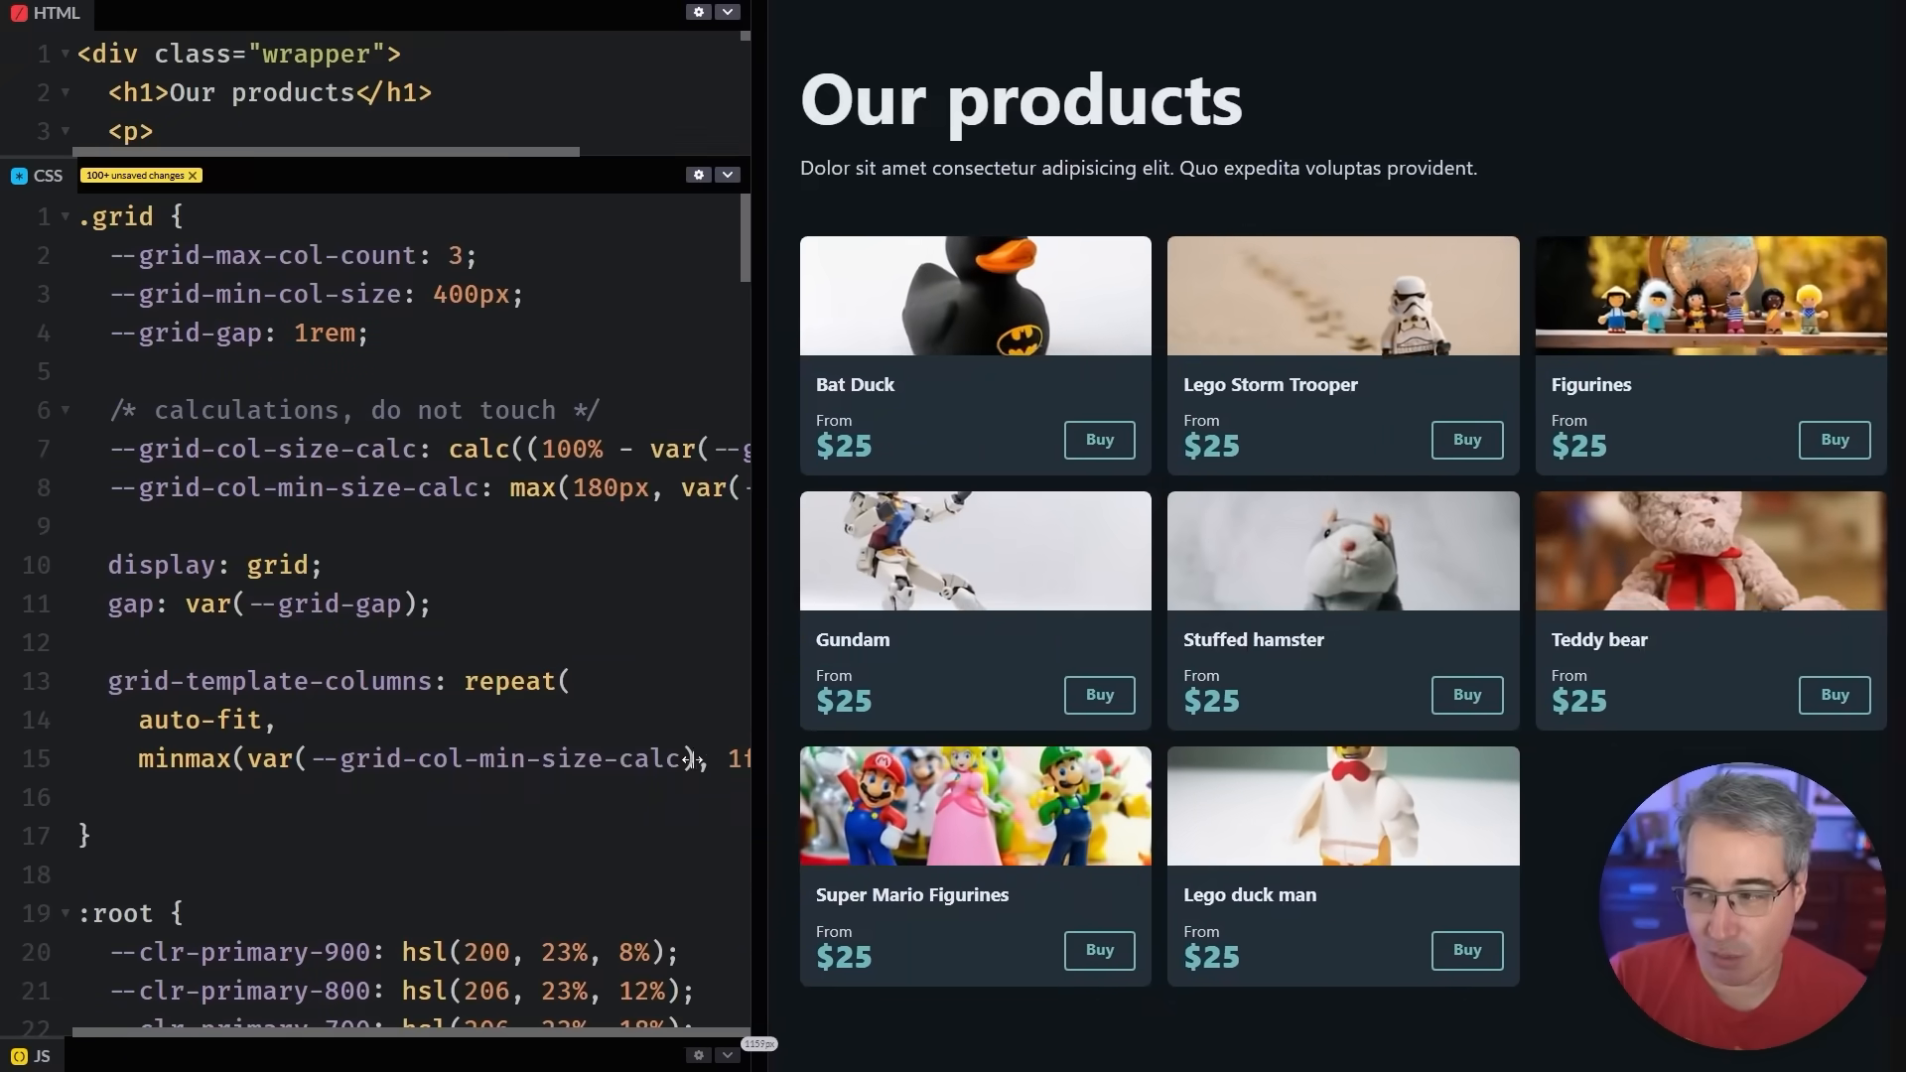
left_click_drag(784, 751, 1209, 751)
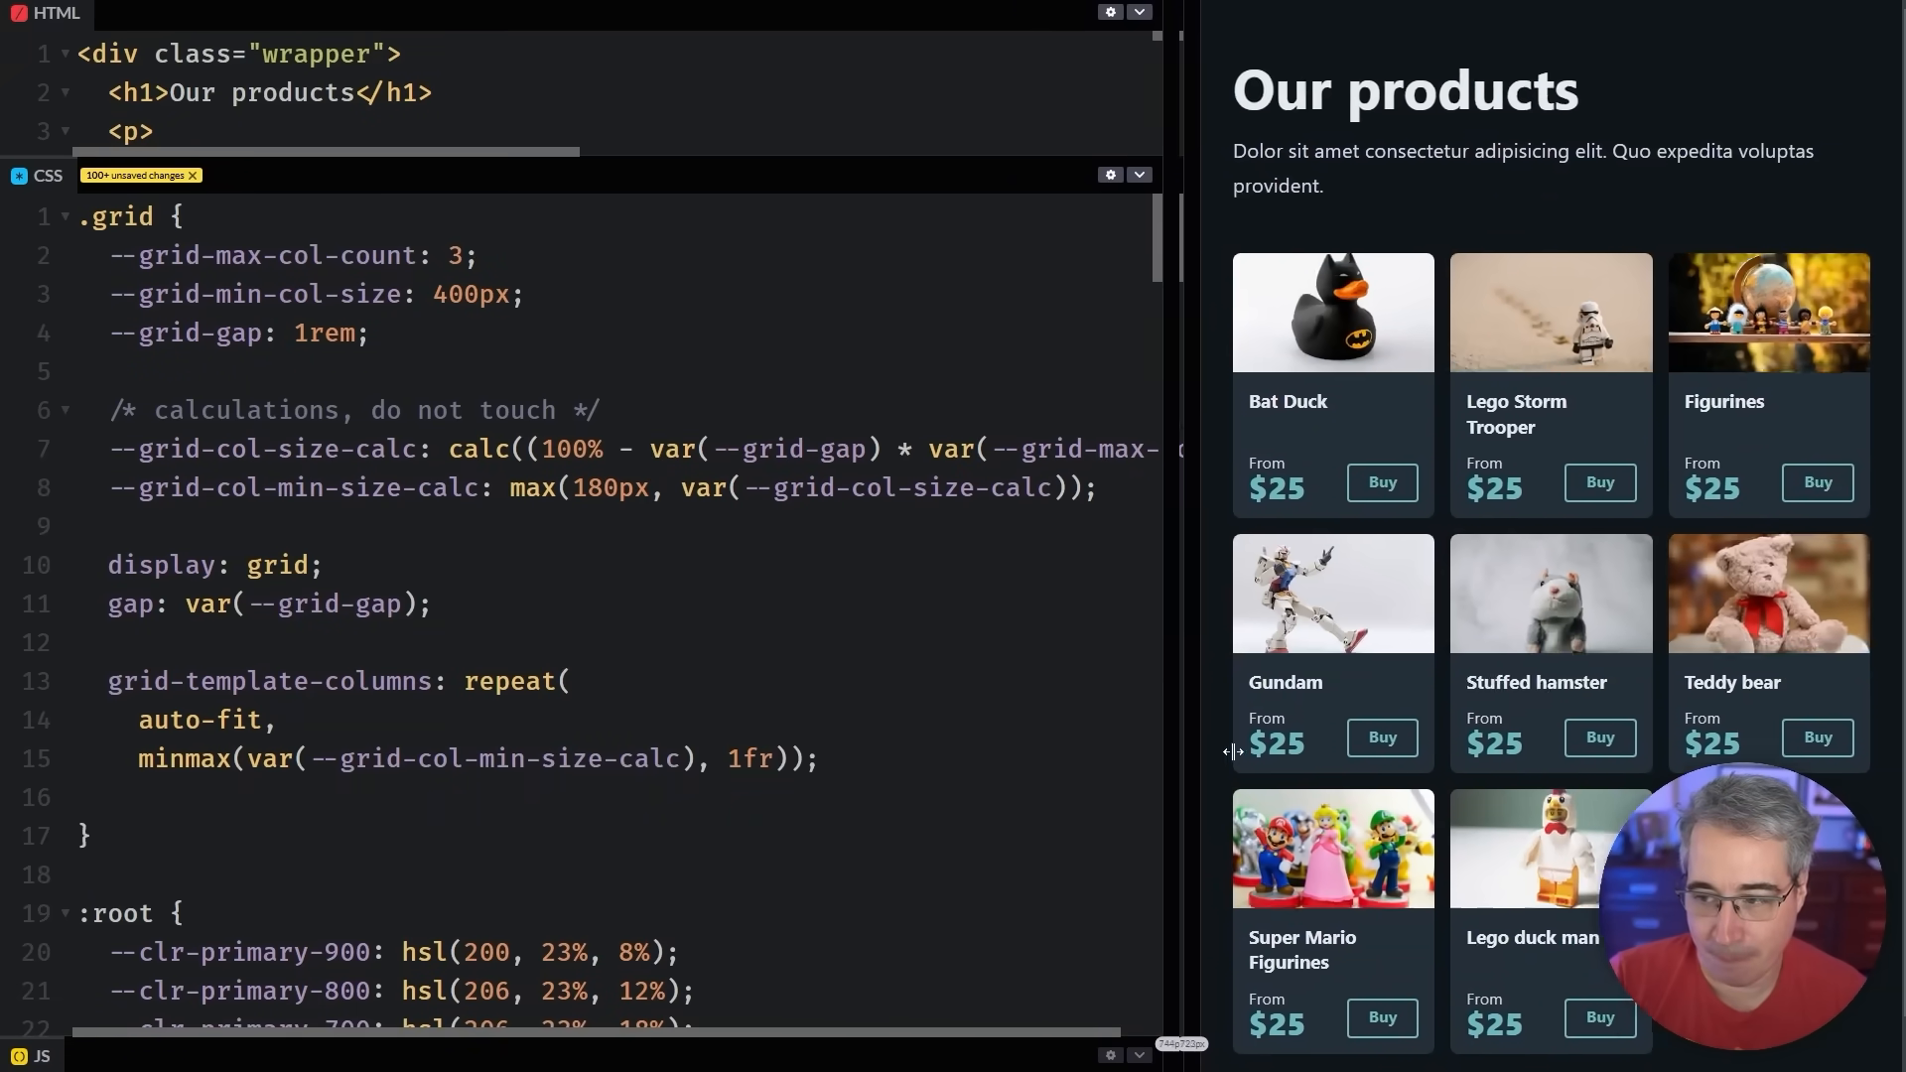
left_click_drag(1230, 751, 1559, 738)
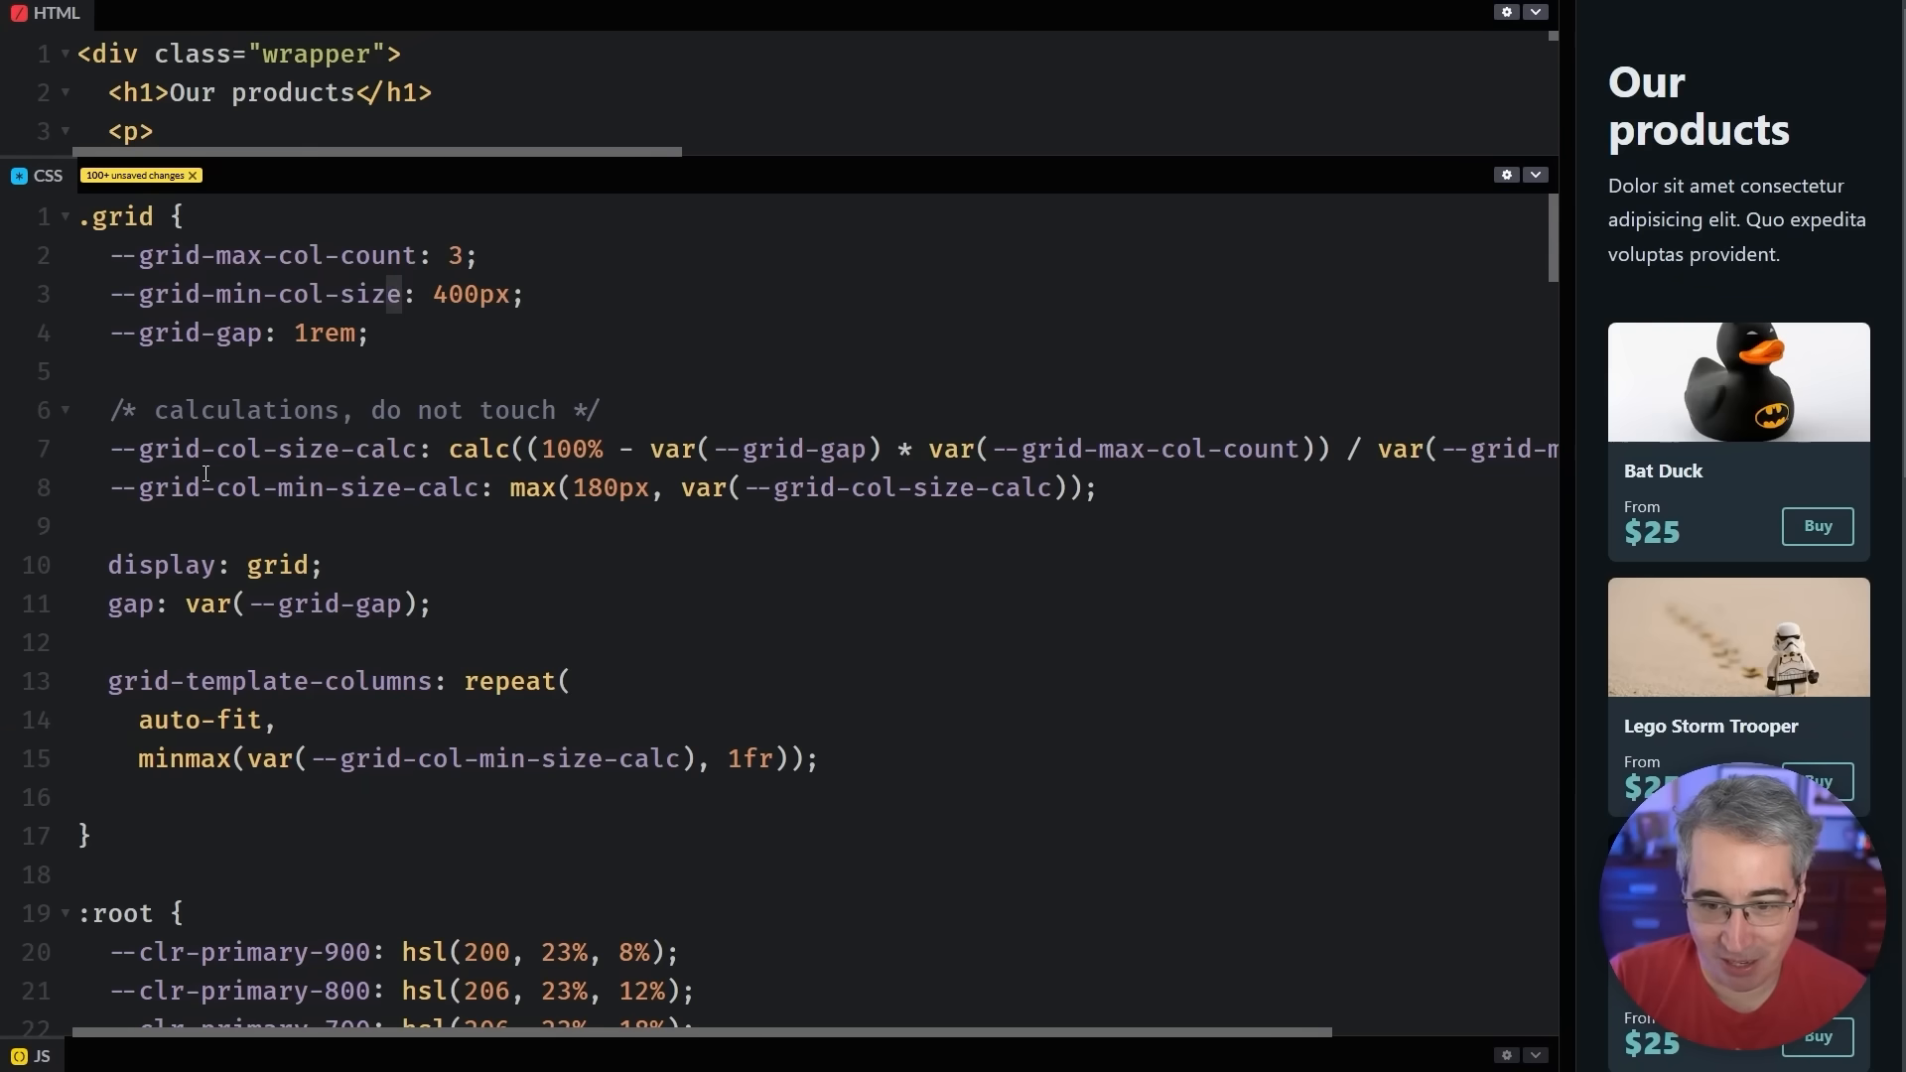
double_click(267, 294)
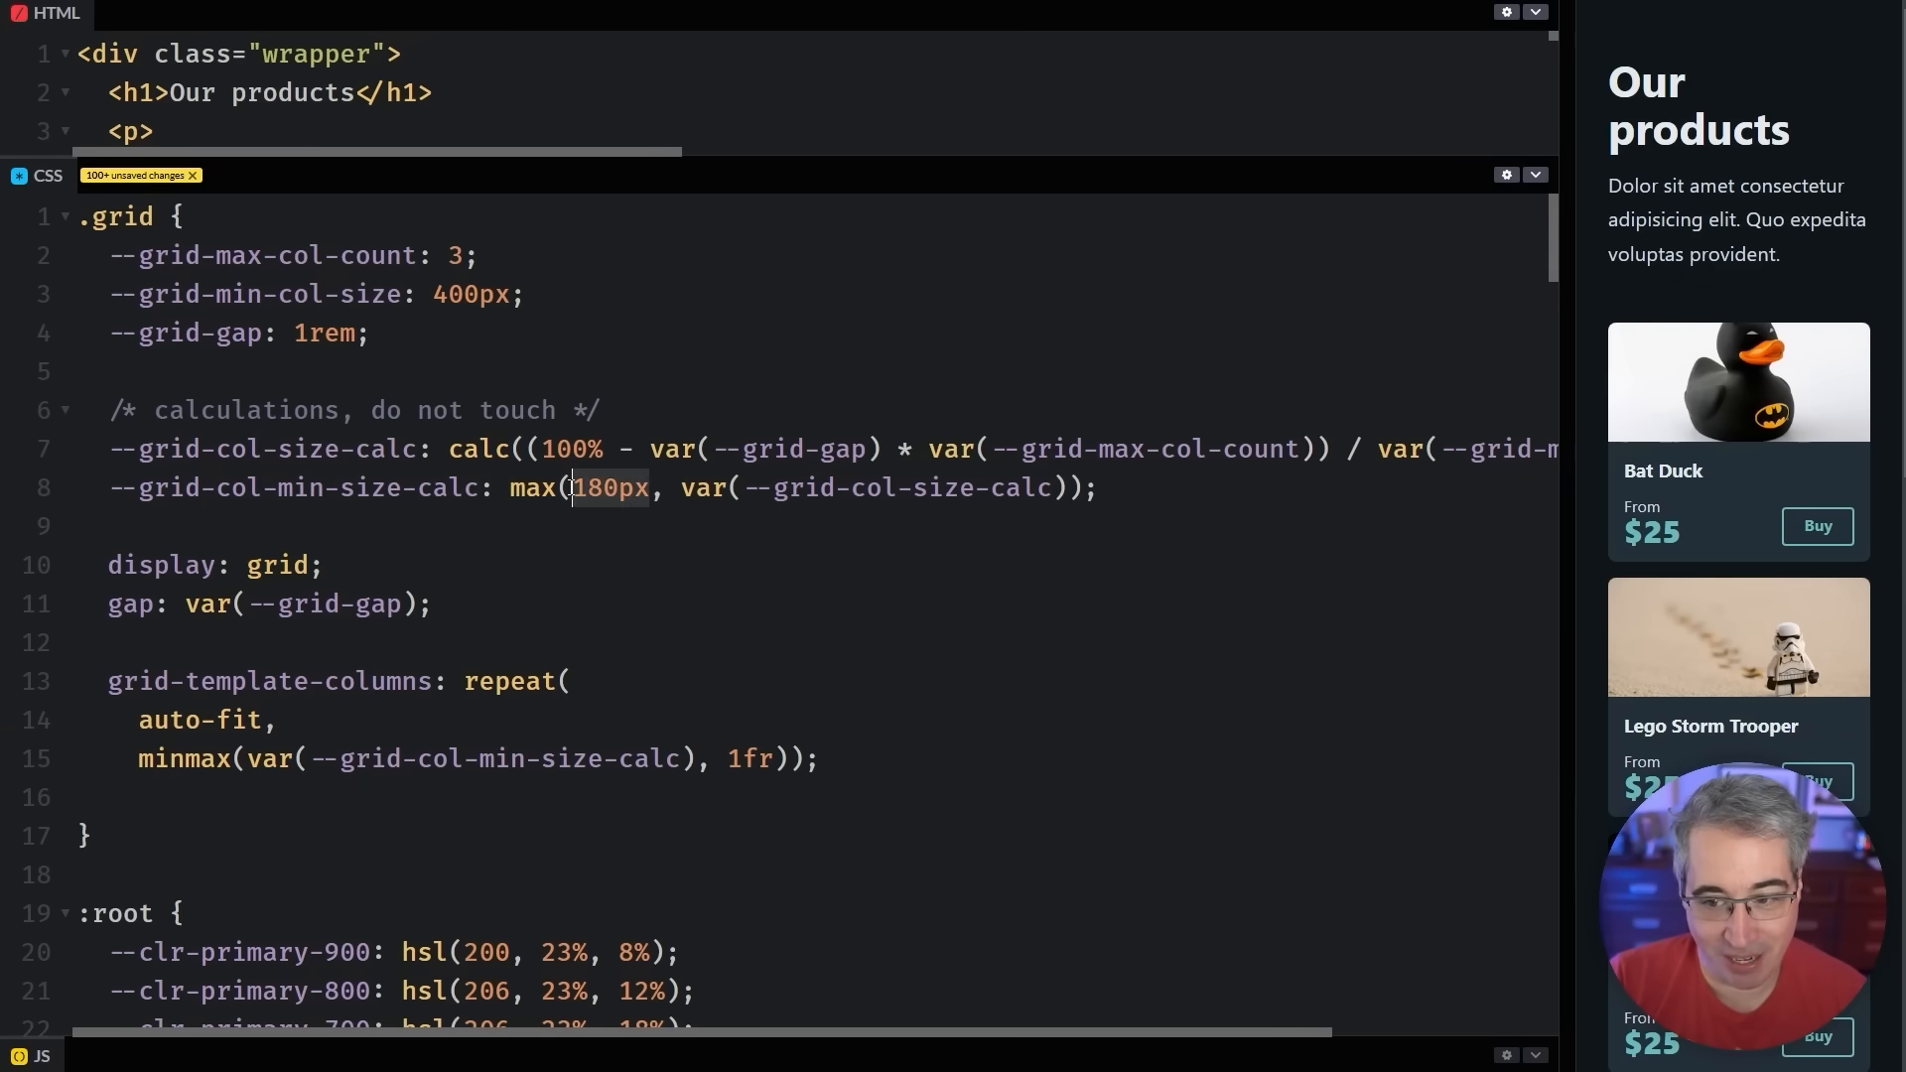
type("var(--")
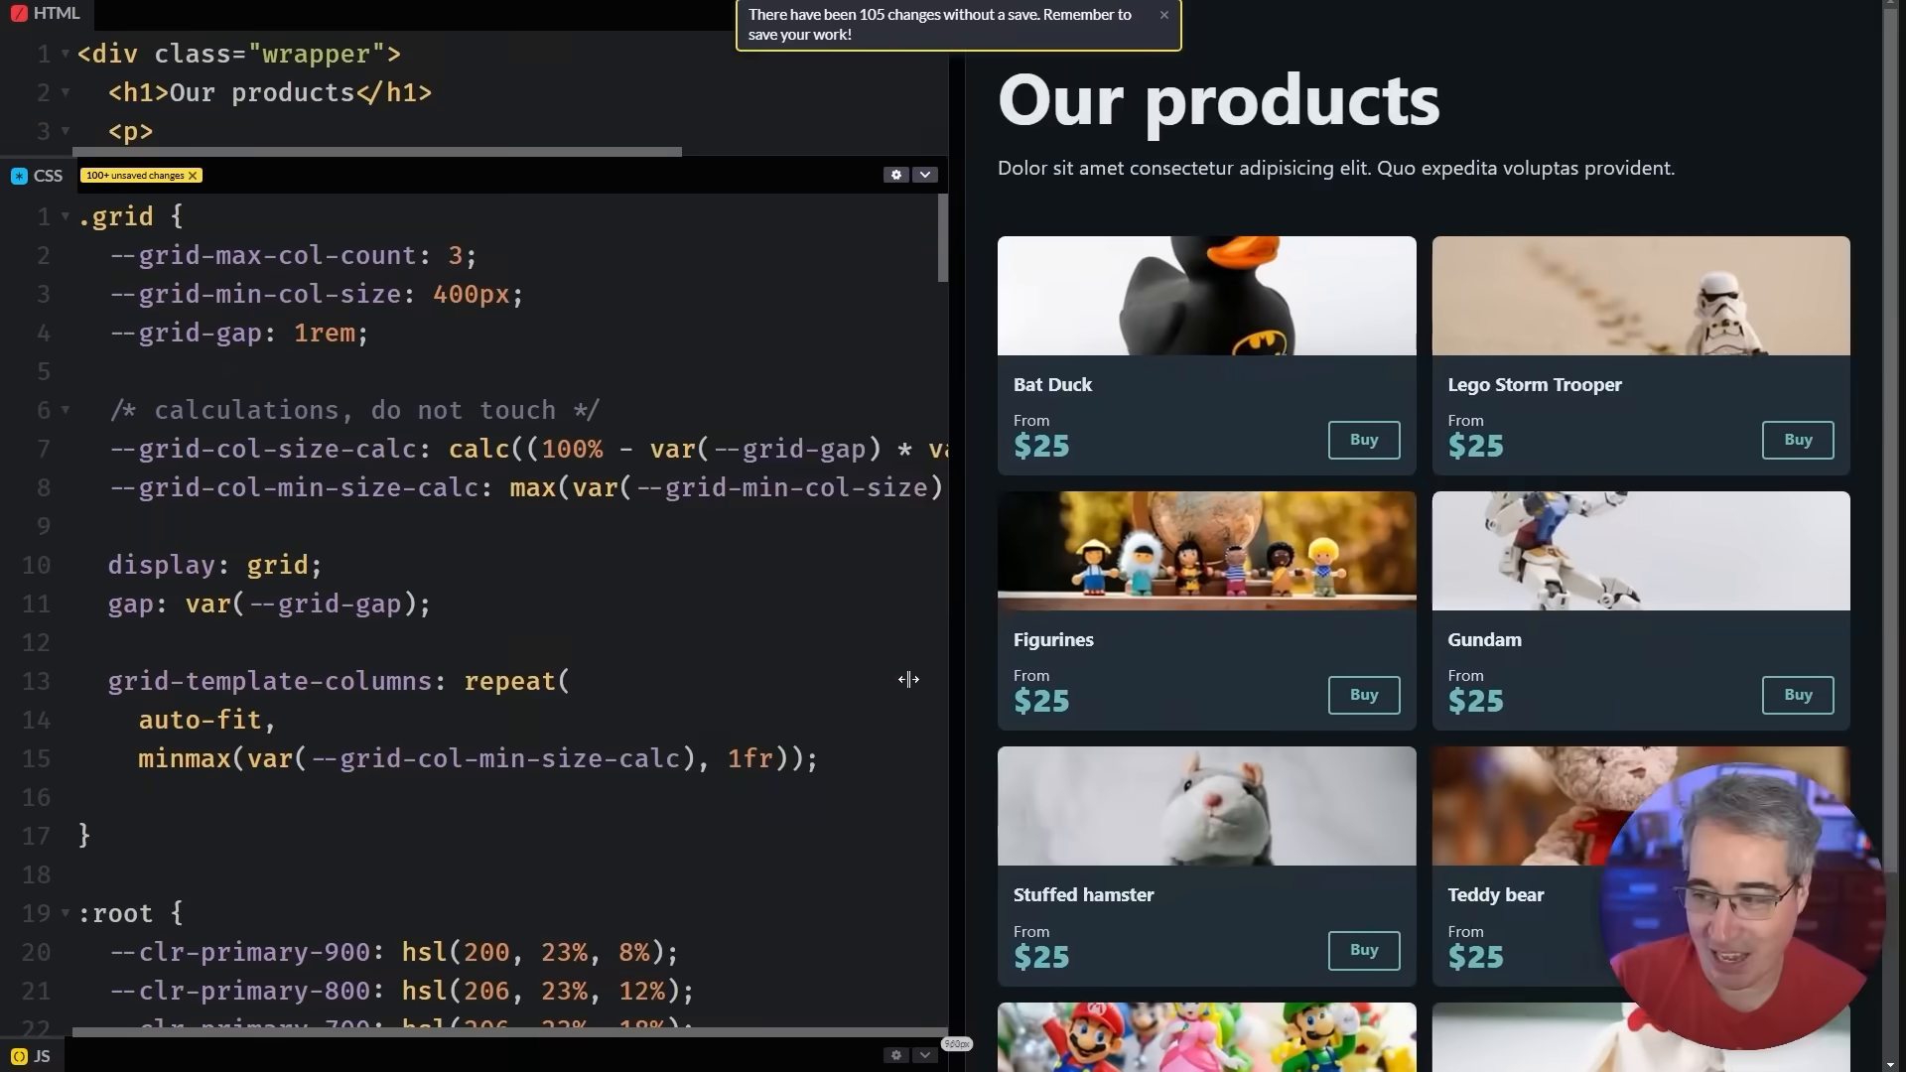
left_click_drag(908, 678, 410, 731)
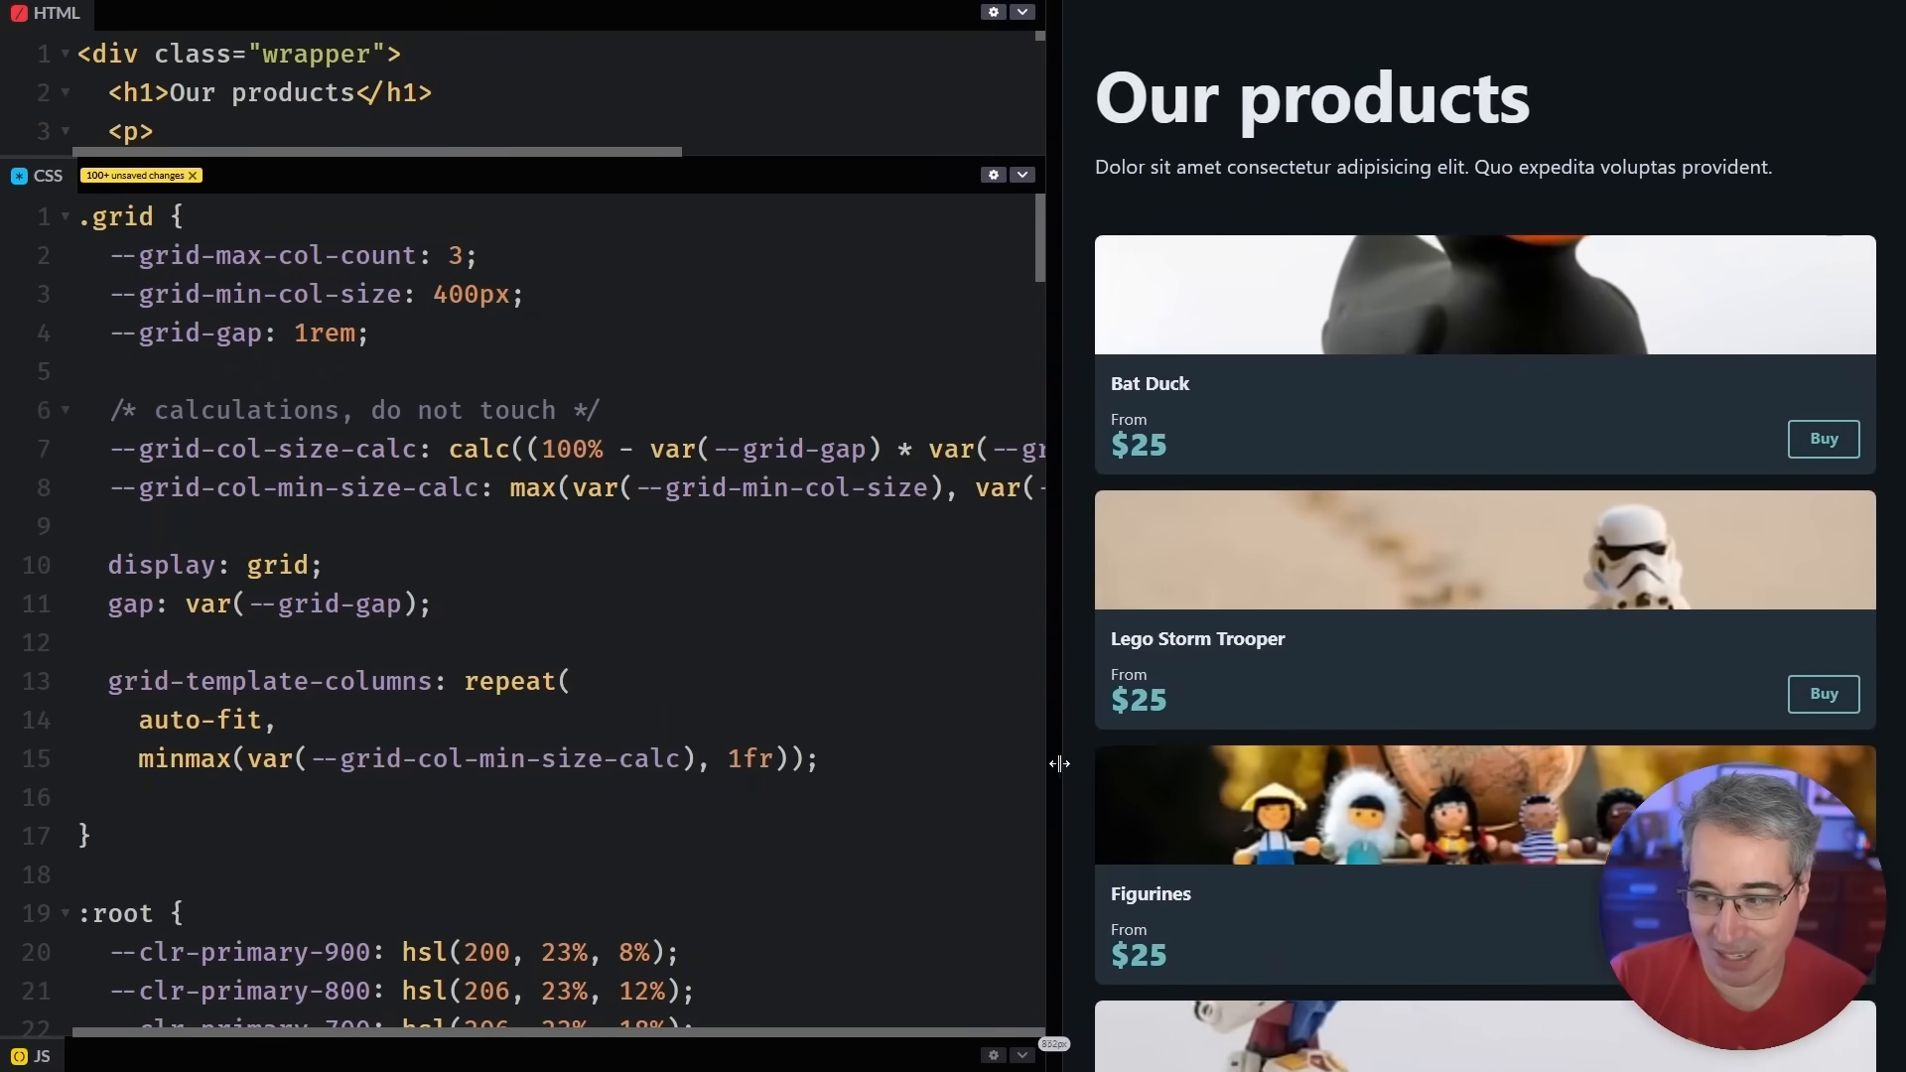
left_click_drag(1055, 763, 1310, 783)
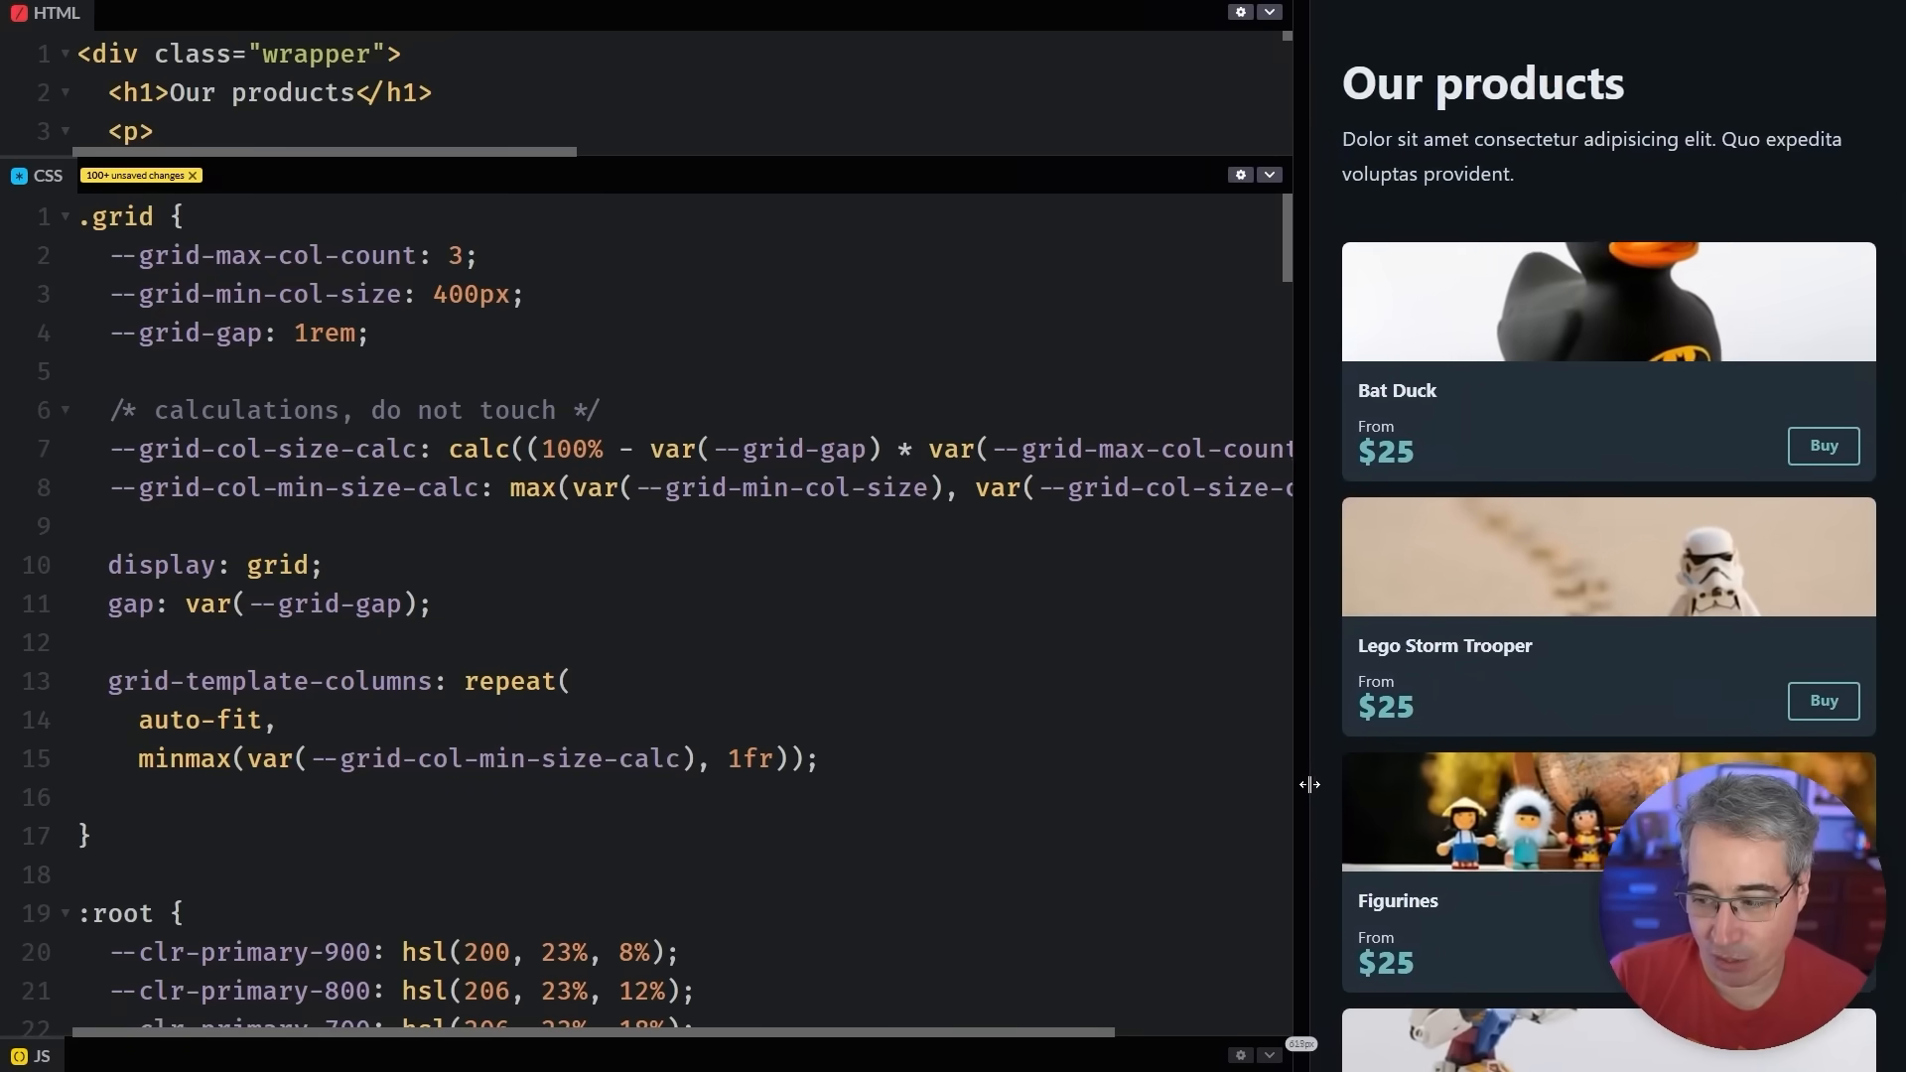
left_click_drag(1310, 784, 1515, 785)
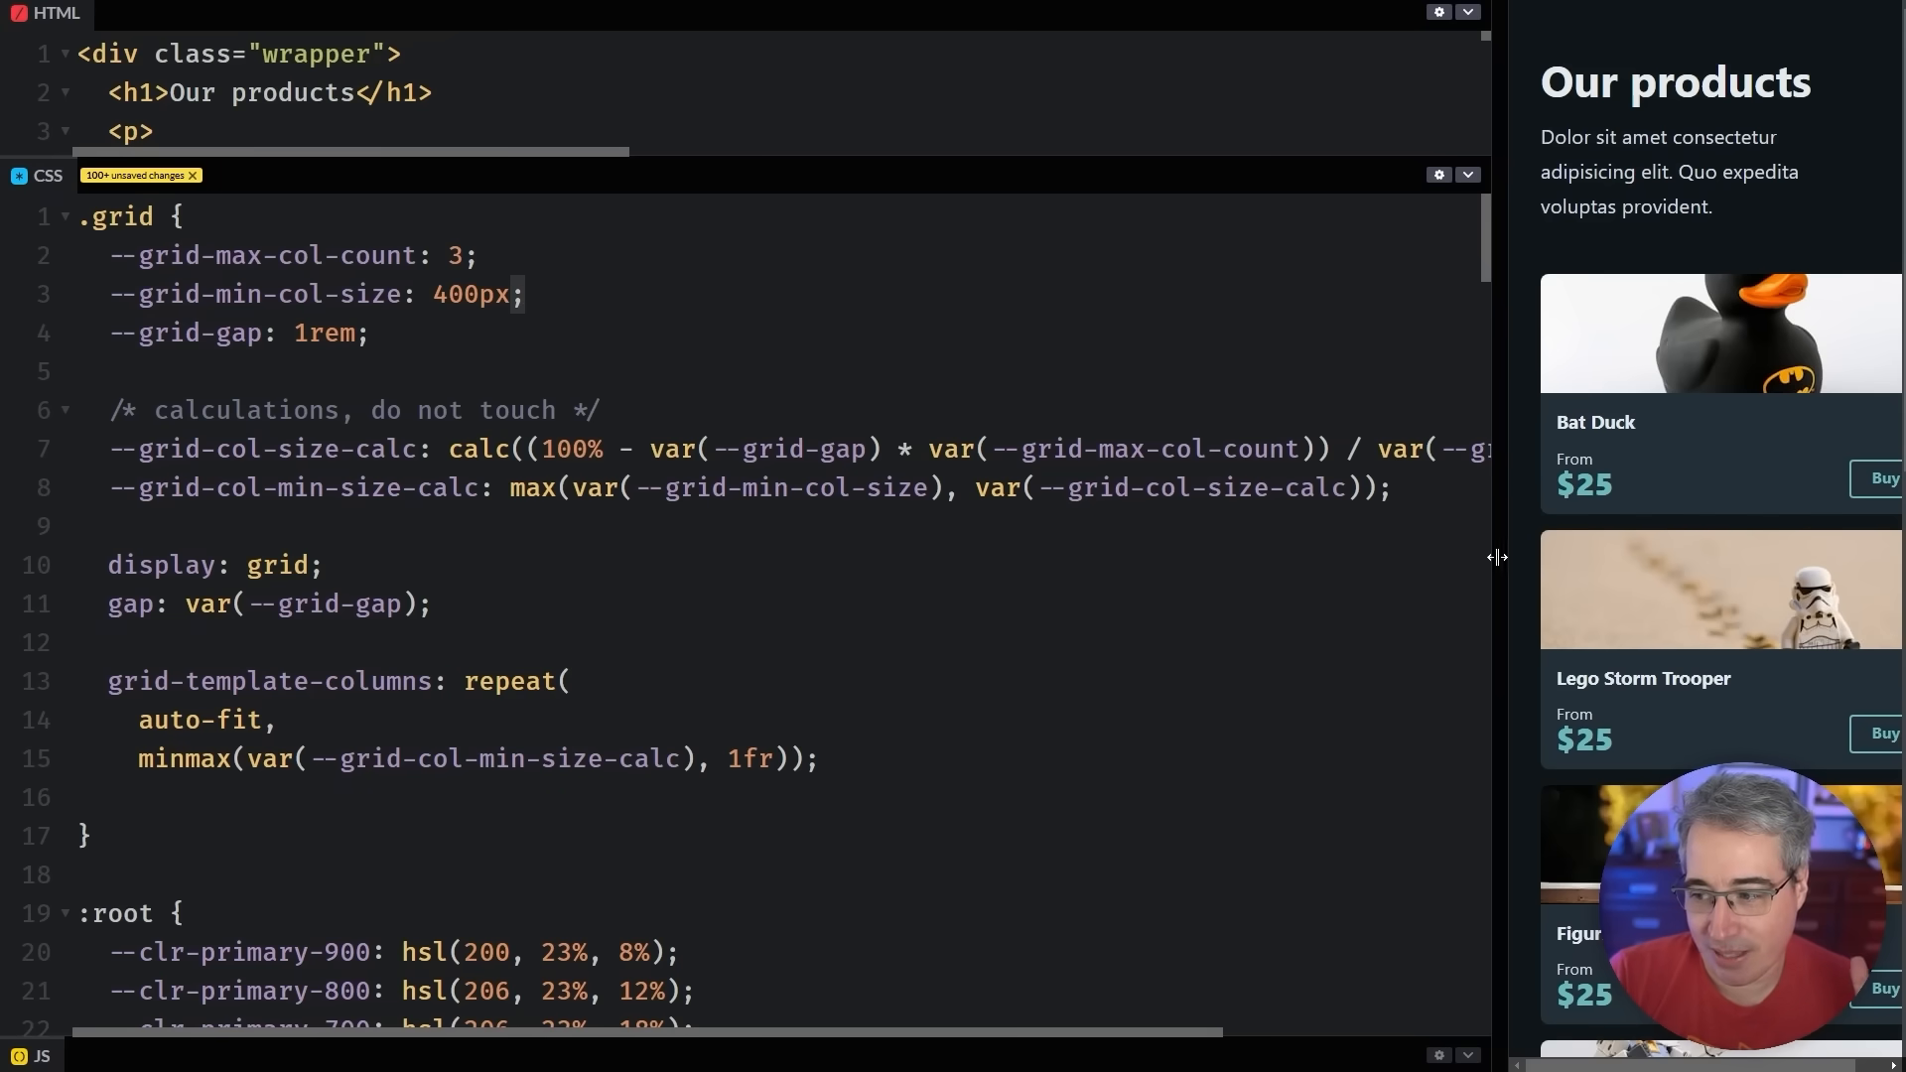
left_click_drag(1496, 557, 681, 659)
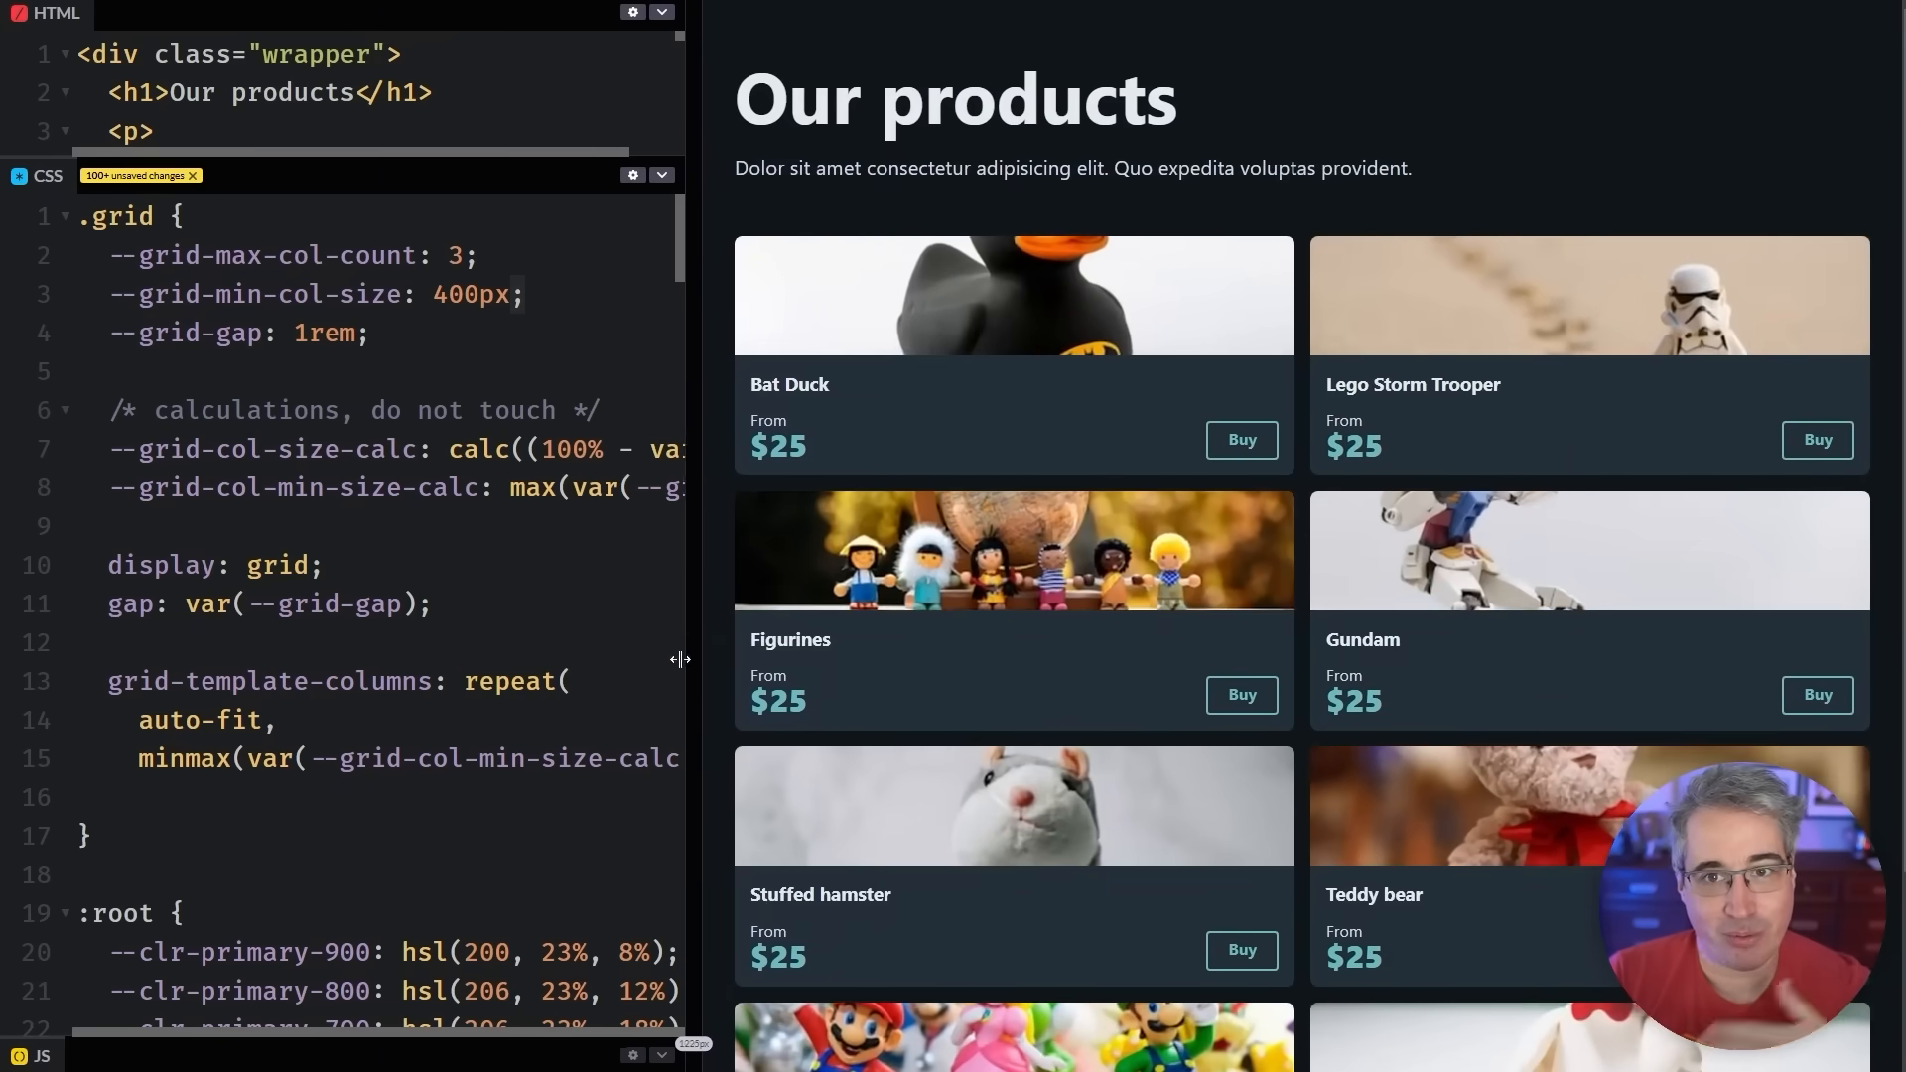
left_click_drag(681, 658, 995, 657)
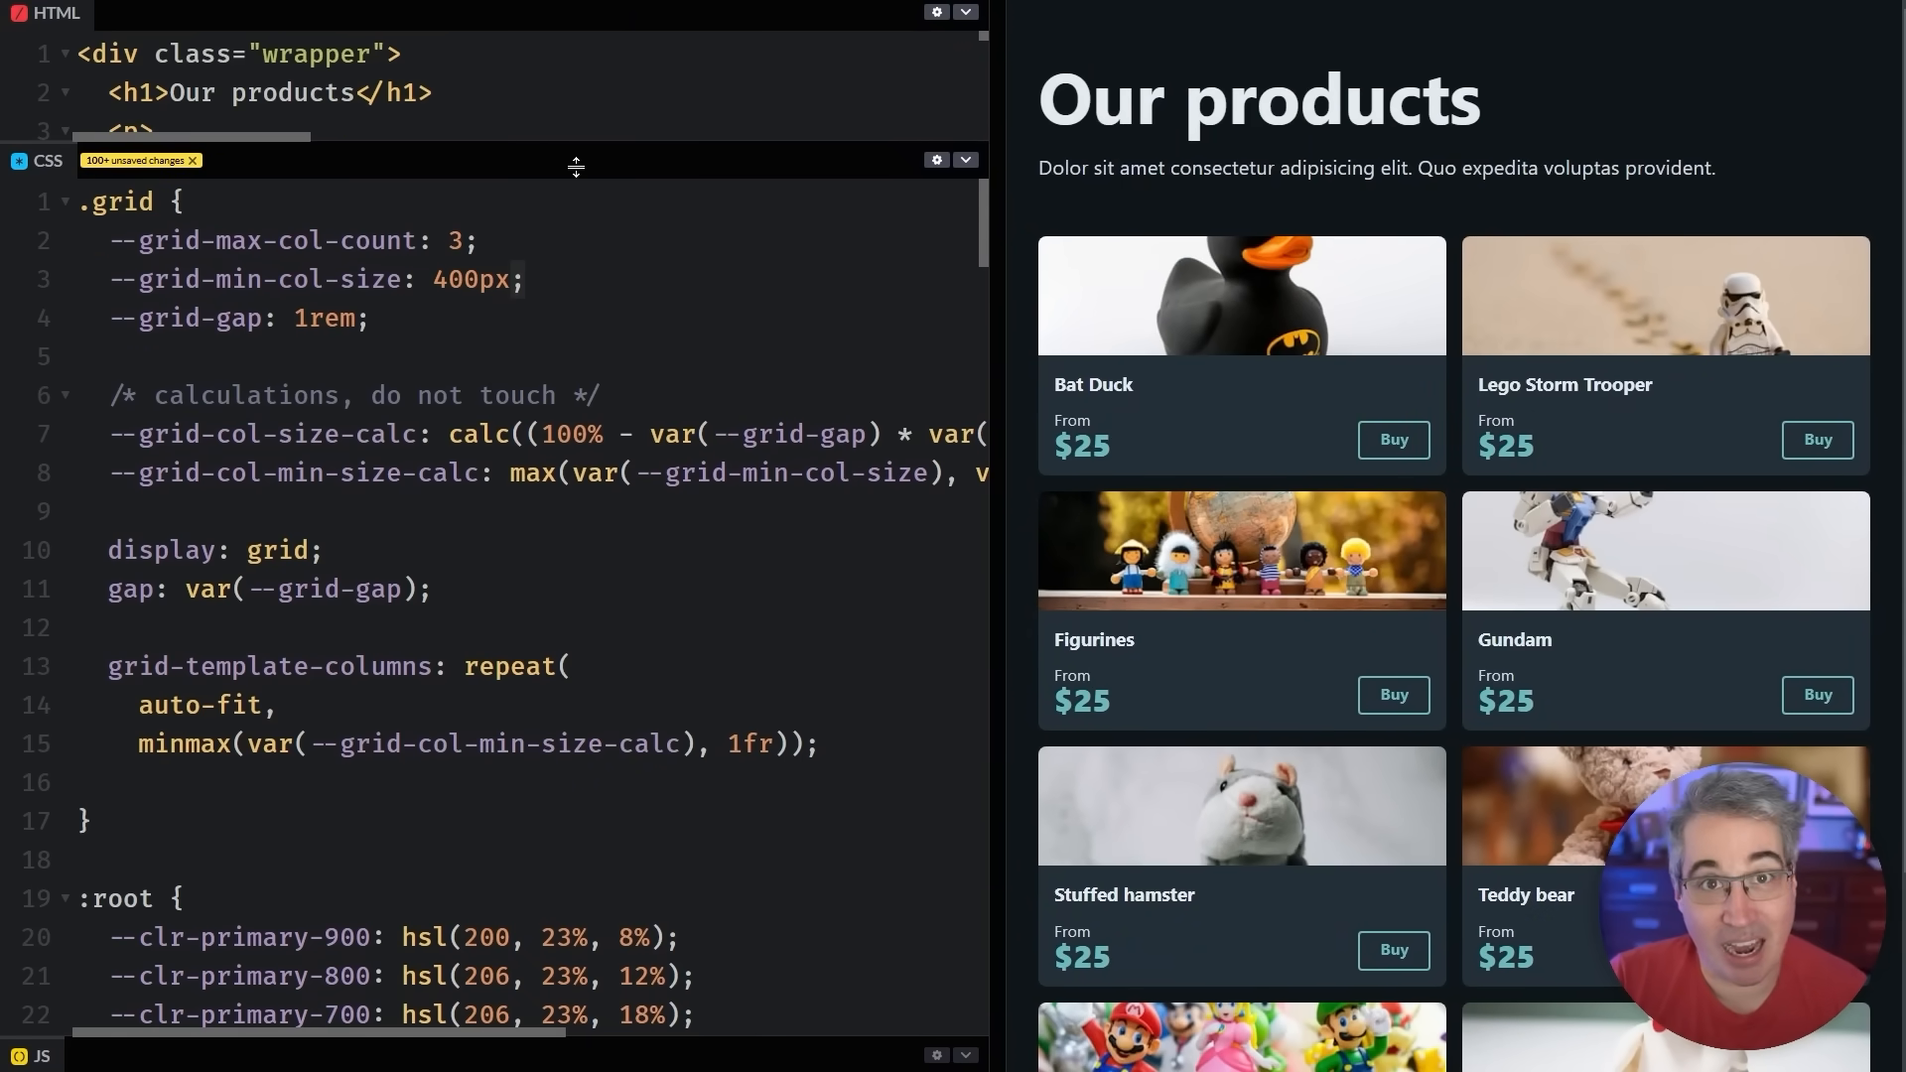
scroll("down", 3)
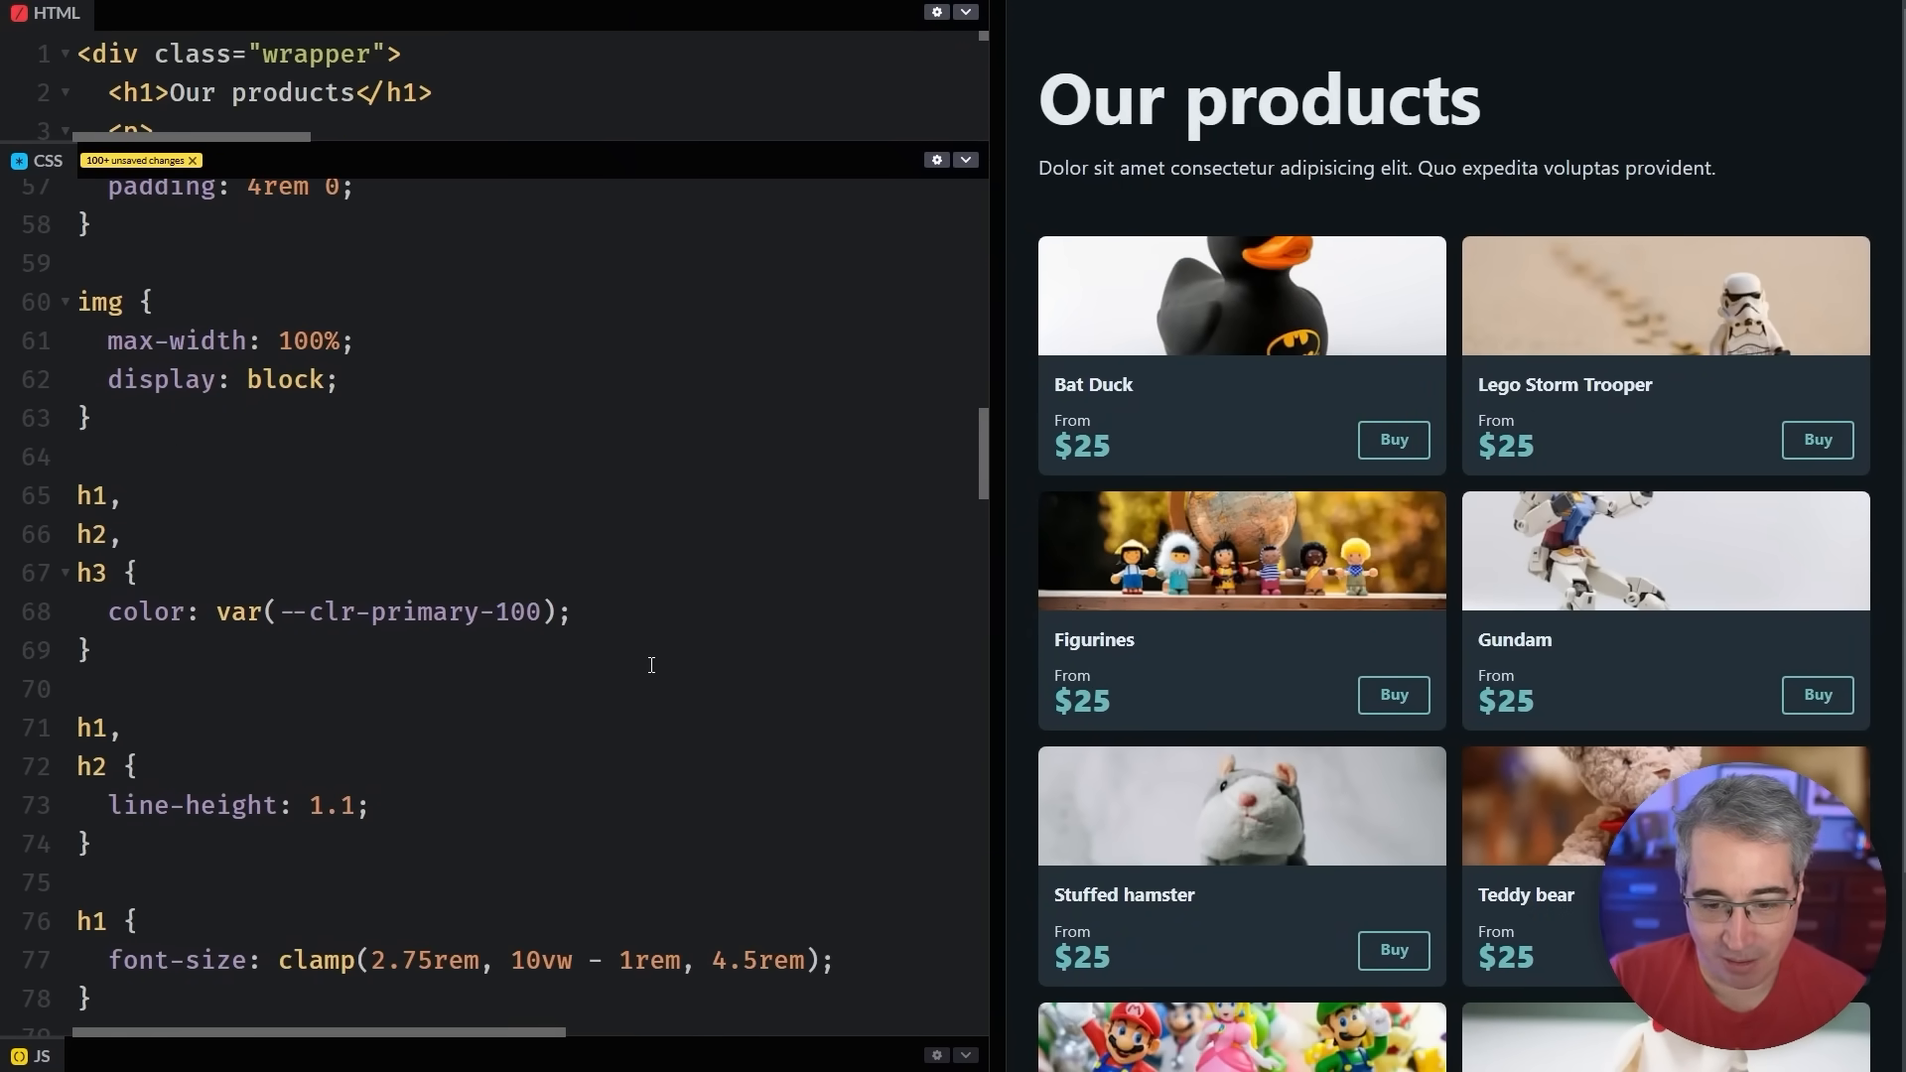
scroll("down", 3)
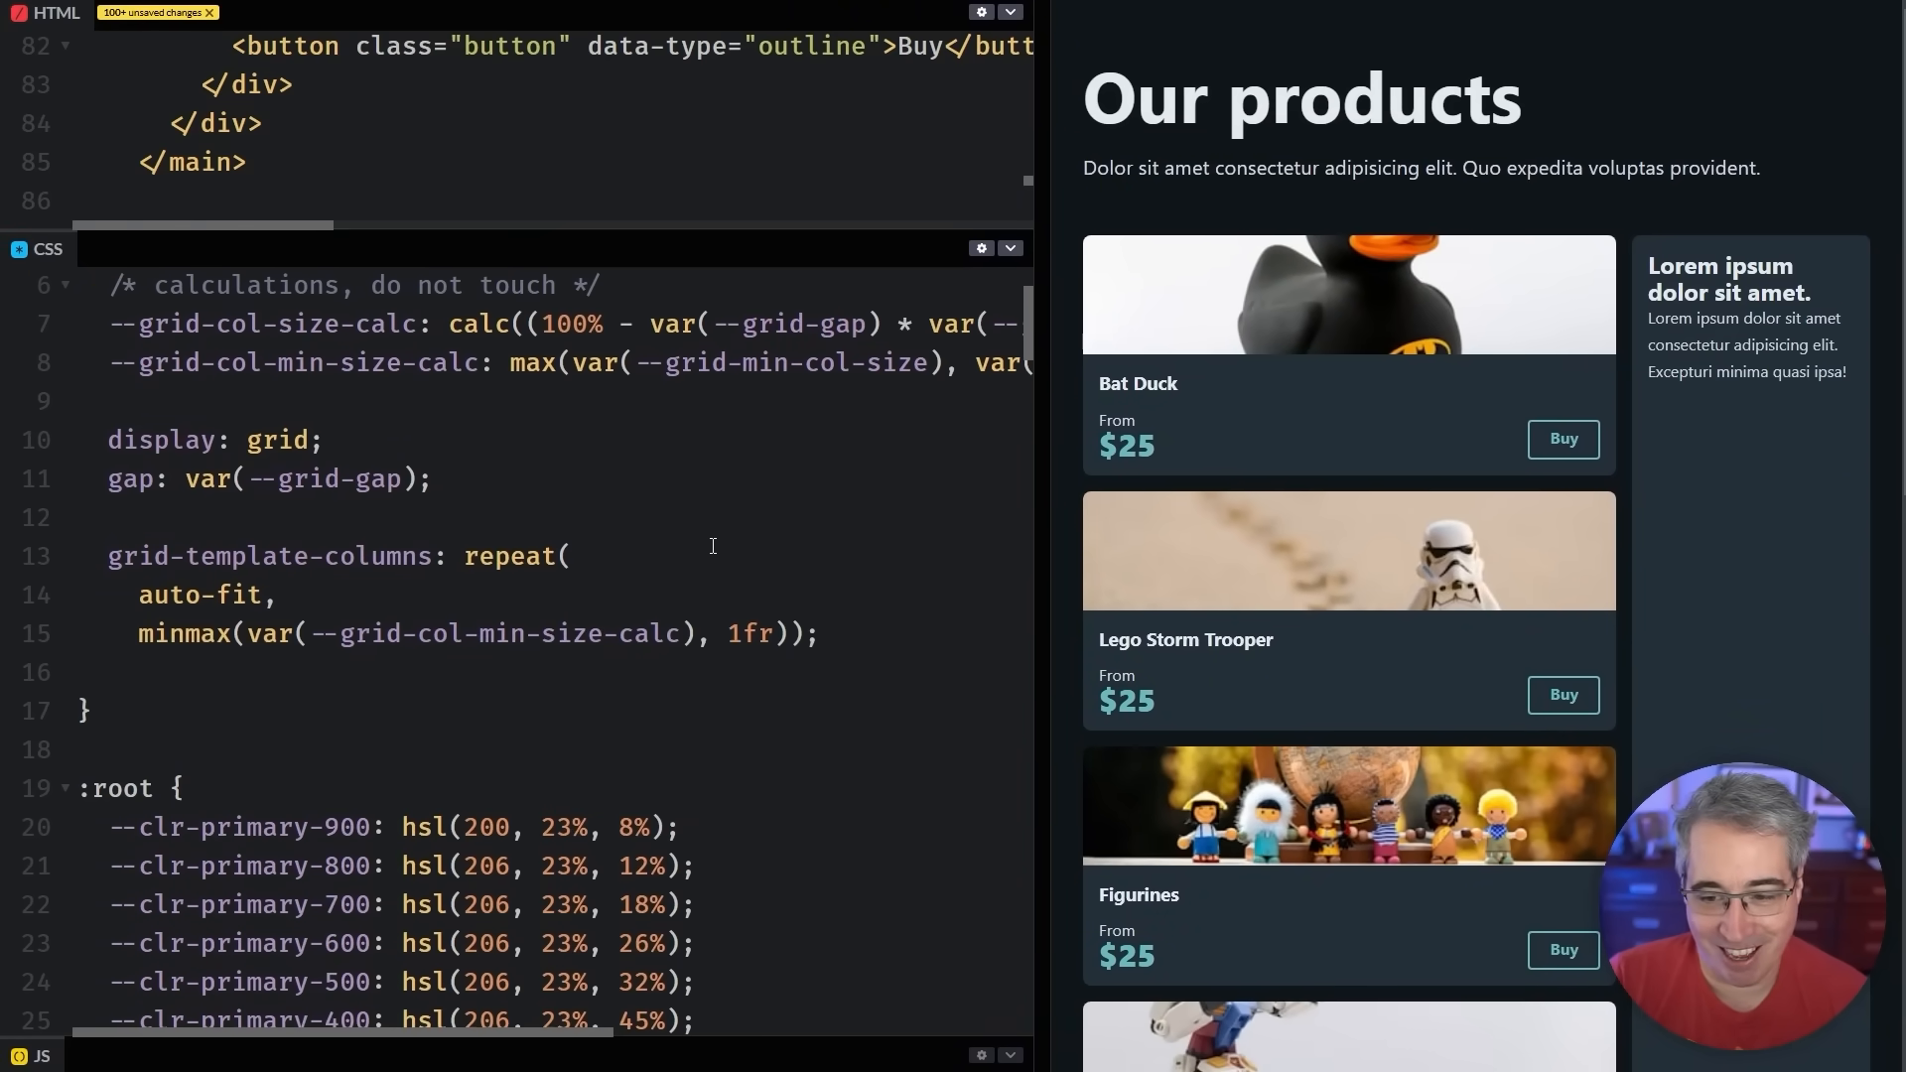
Test the 1fr / 240px layout by narrowing the preview until cards overlap the sidebar
scroll("down", 3)
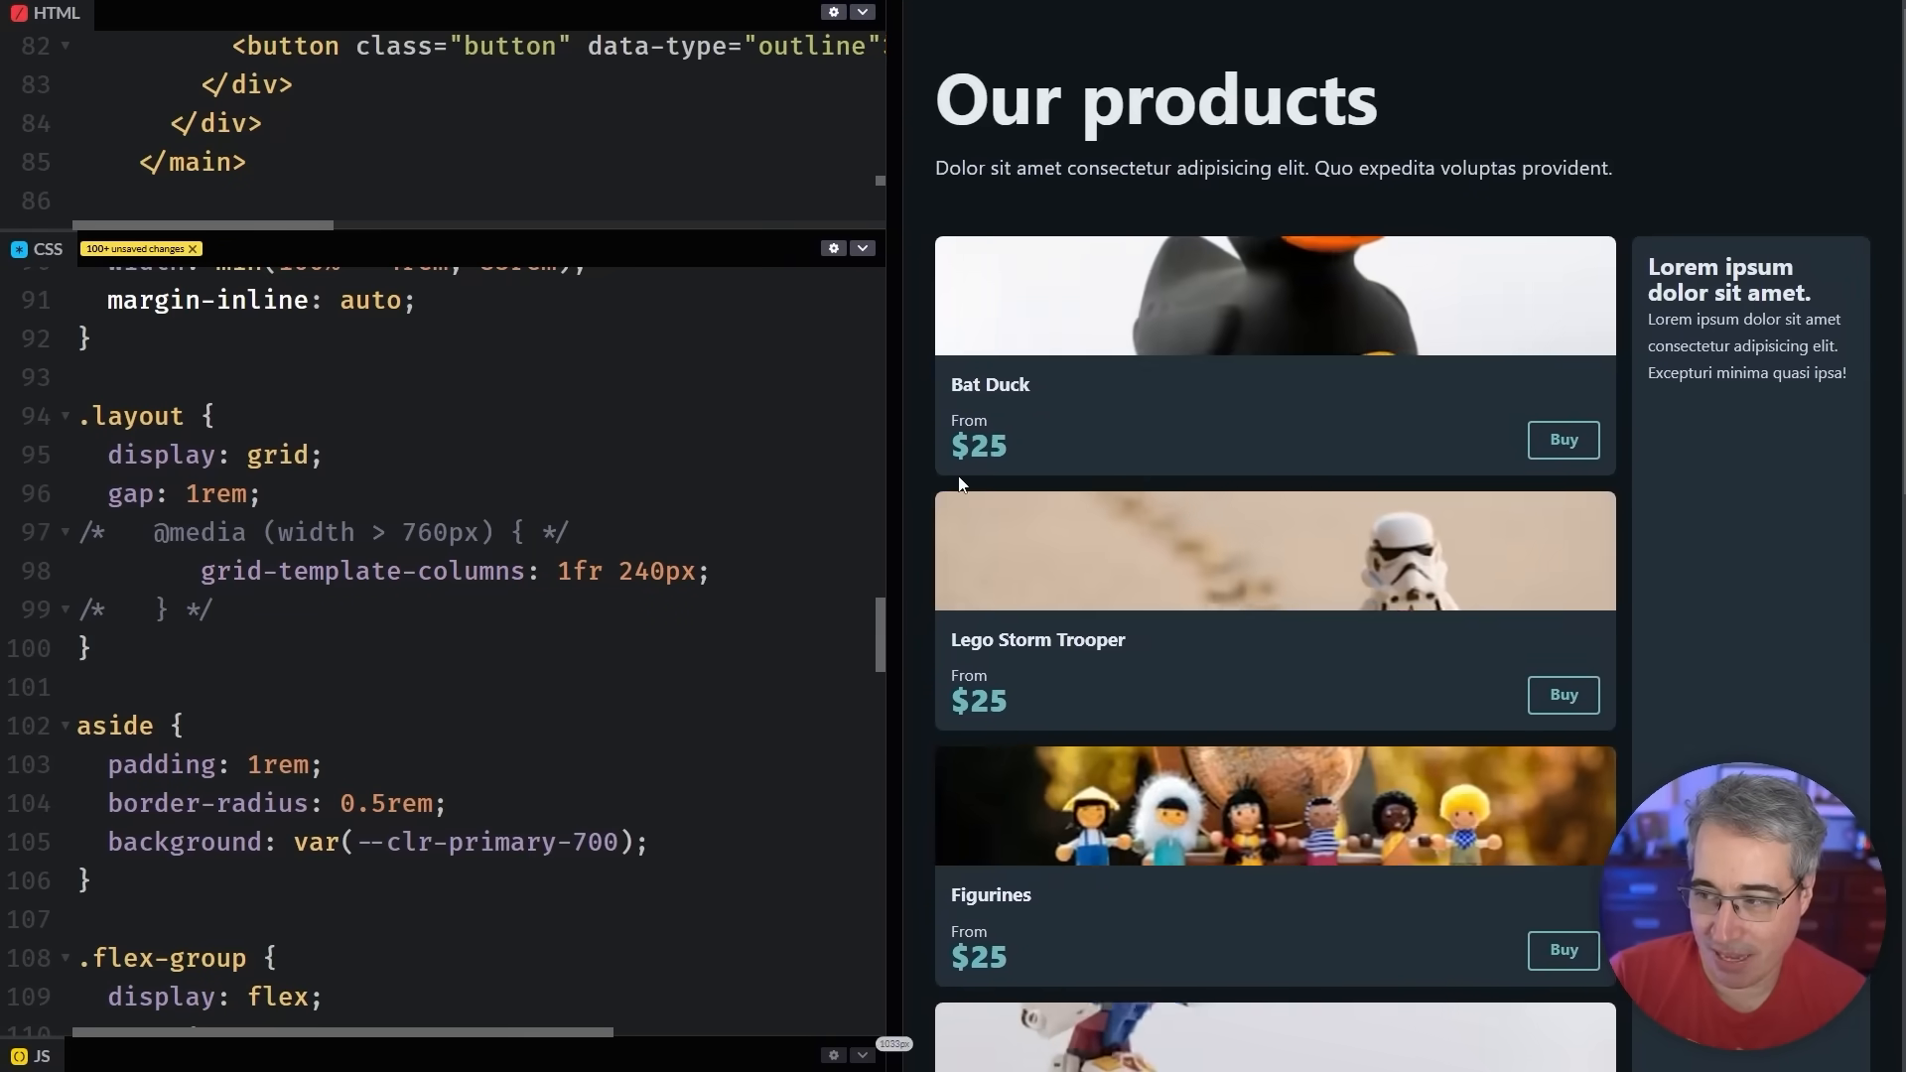
left_click_drag(884, 486, 982, 487)
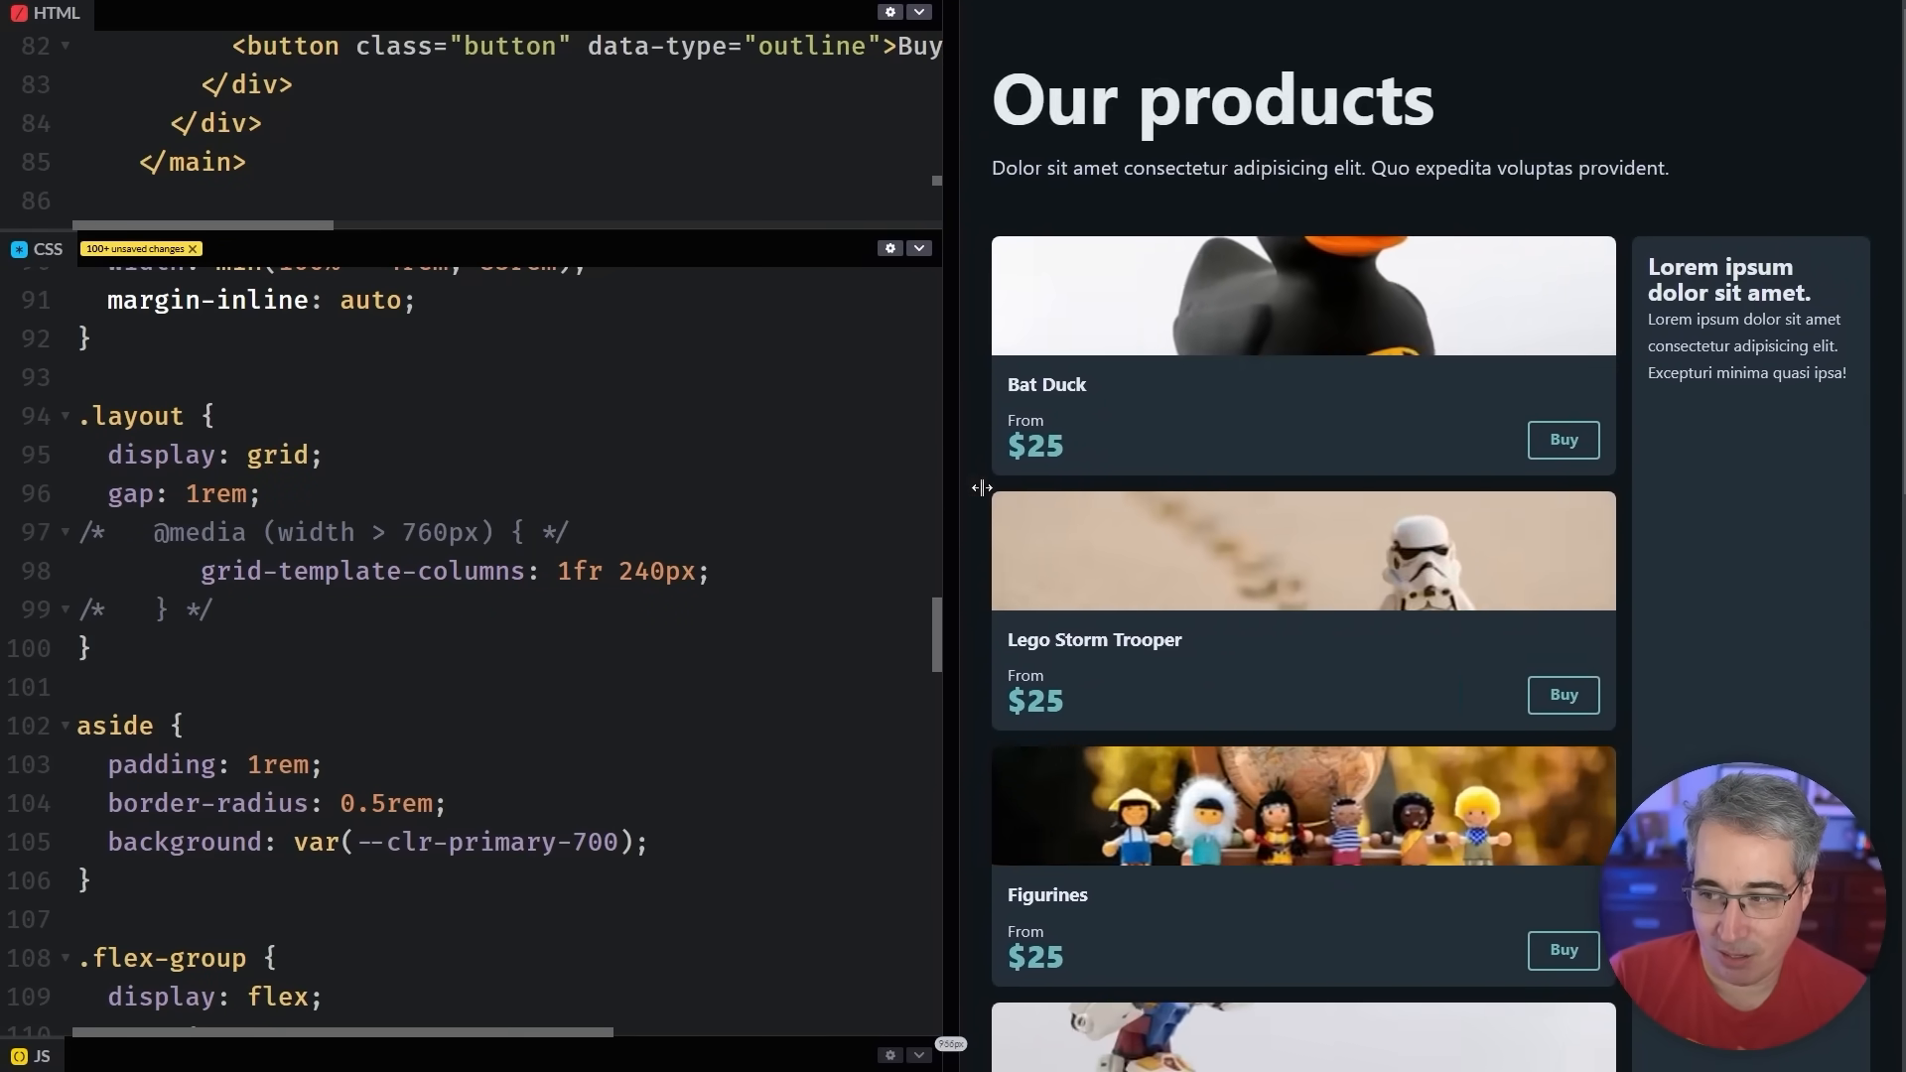
left_click_drag(982, 487, 1070, 487)
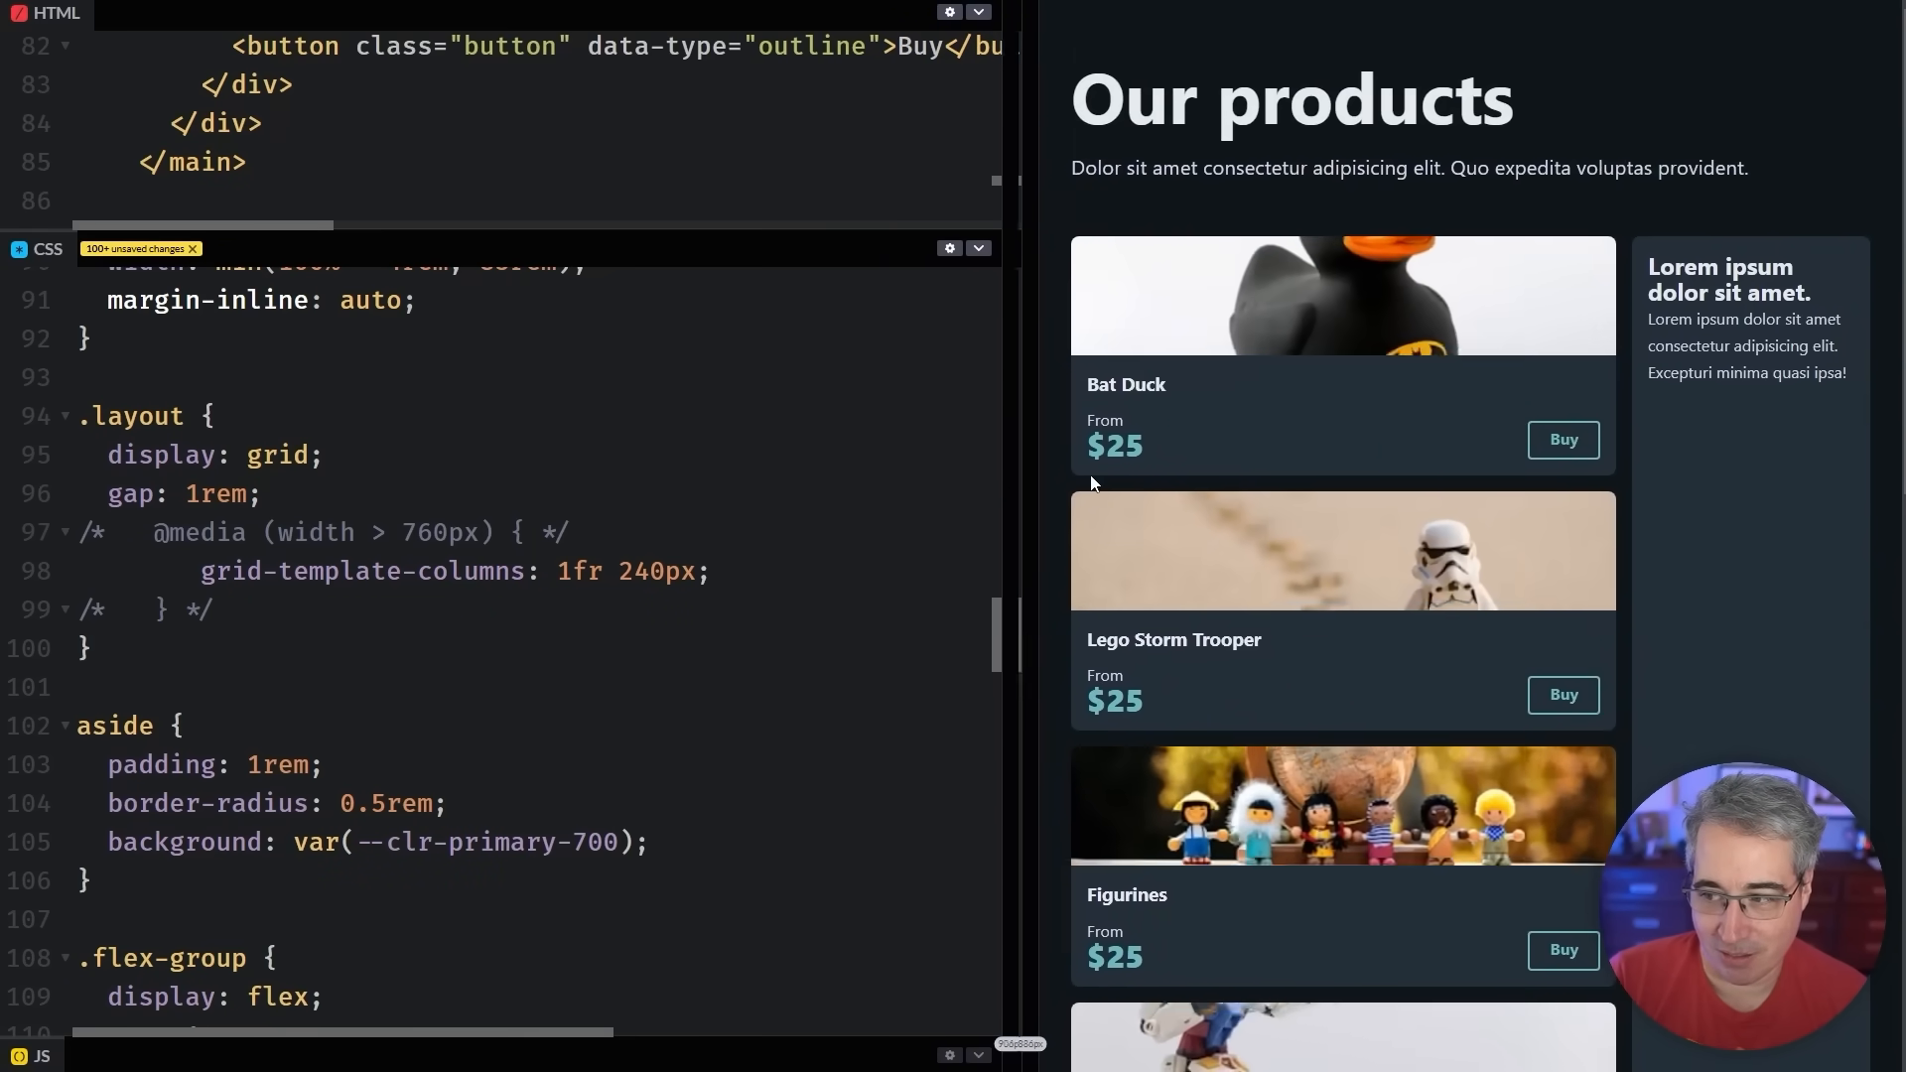
left_click_drag(1024, 474, 1228, 475)
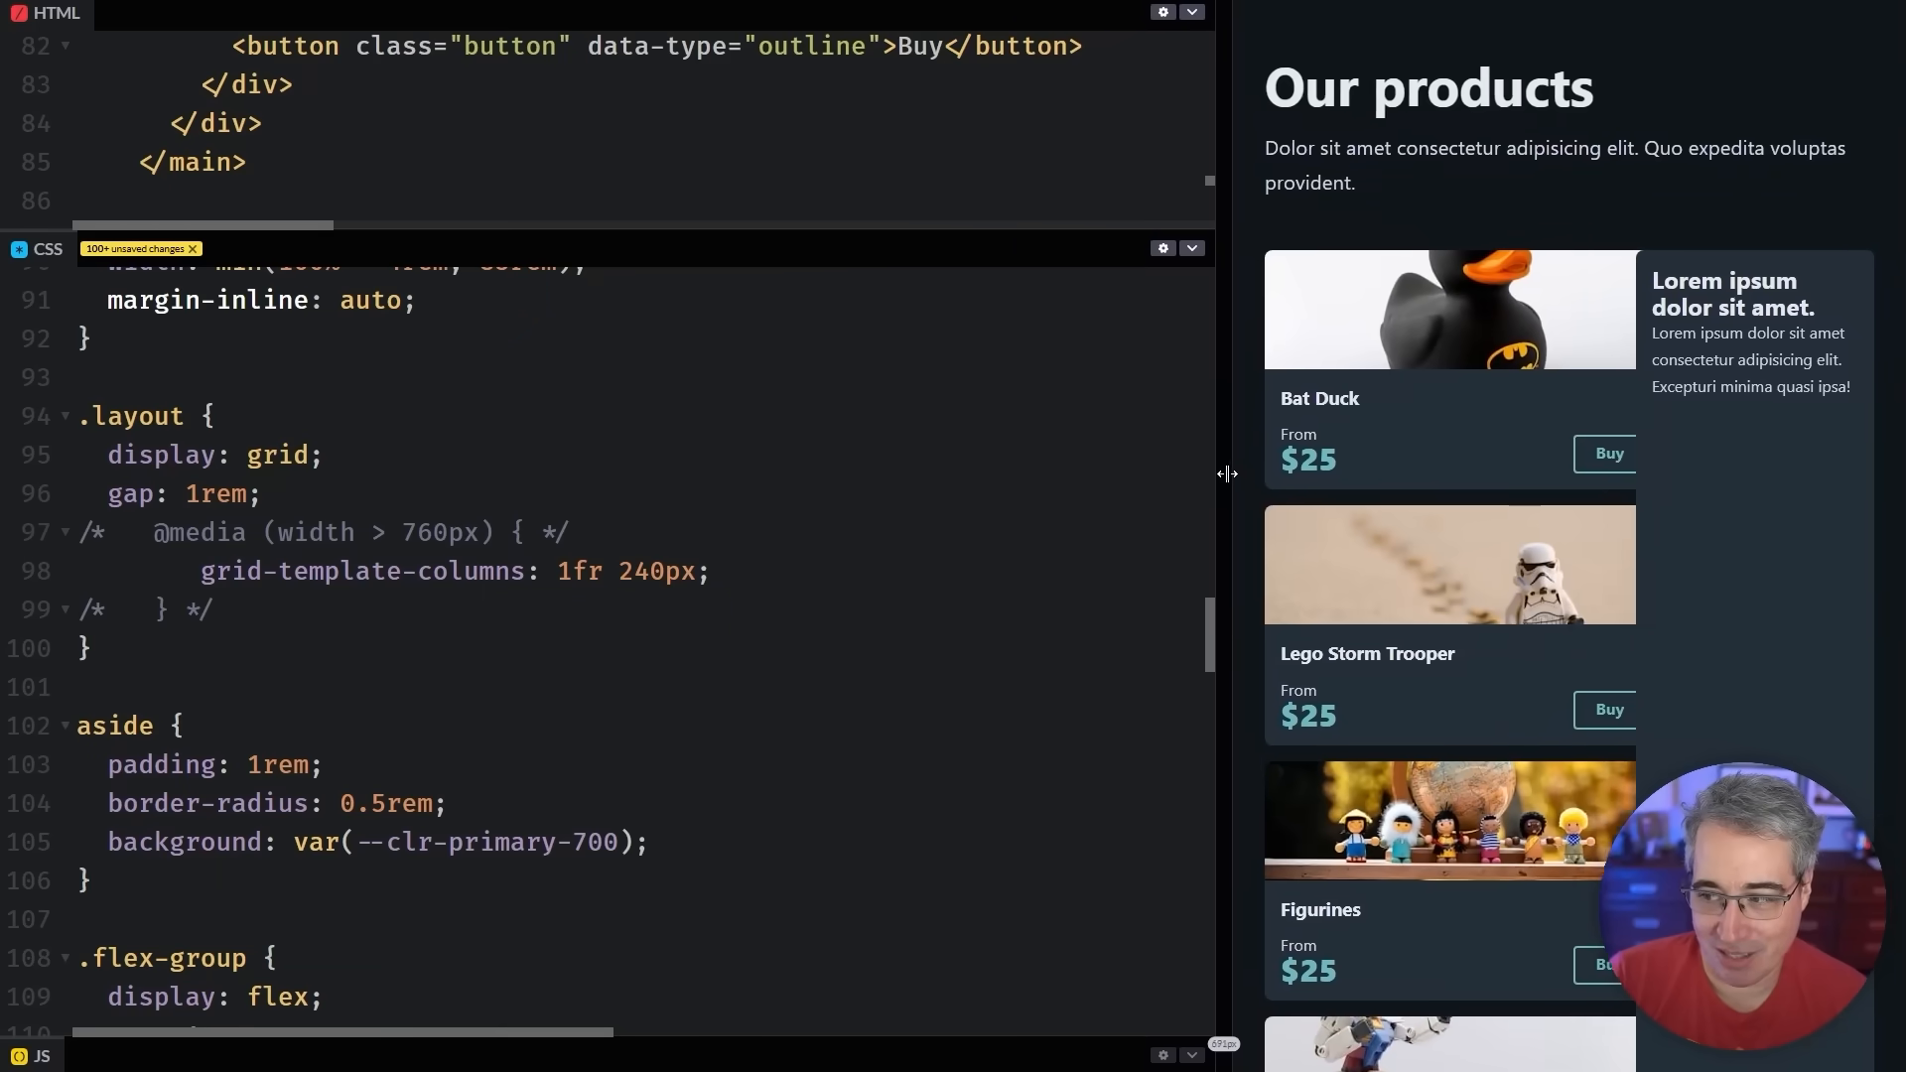
left_click_drag(1227, 474, 1271, 474)
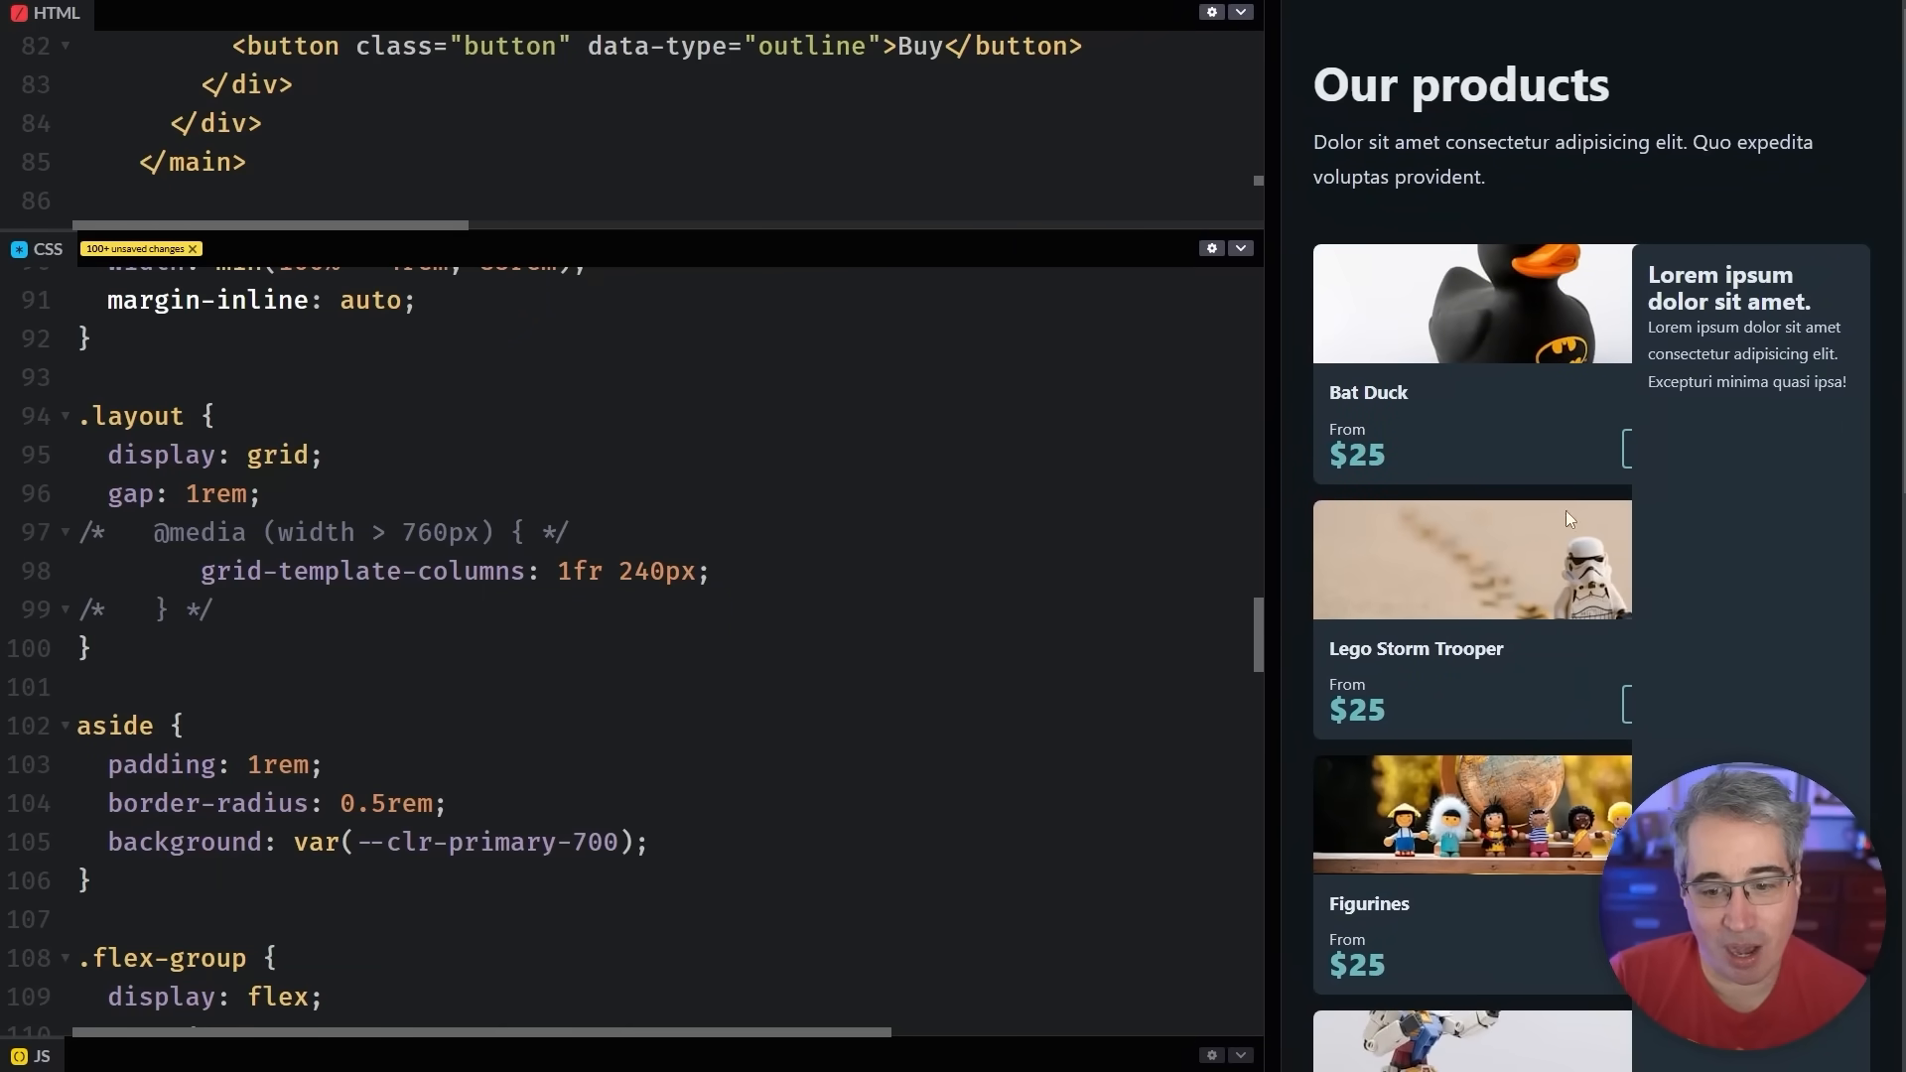
left_click(635, 842)
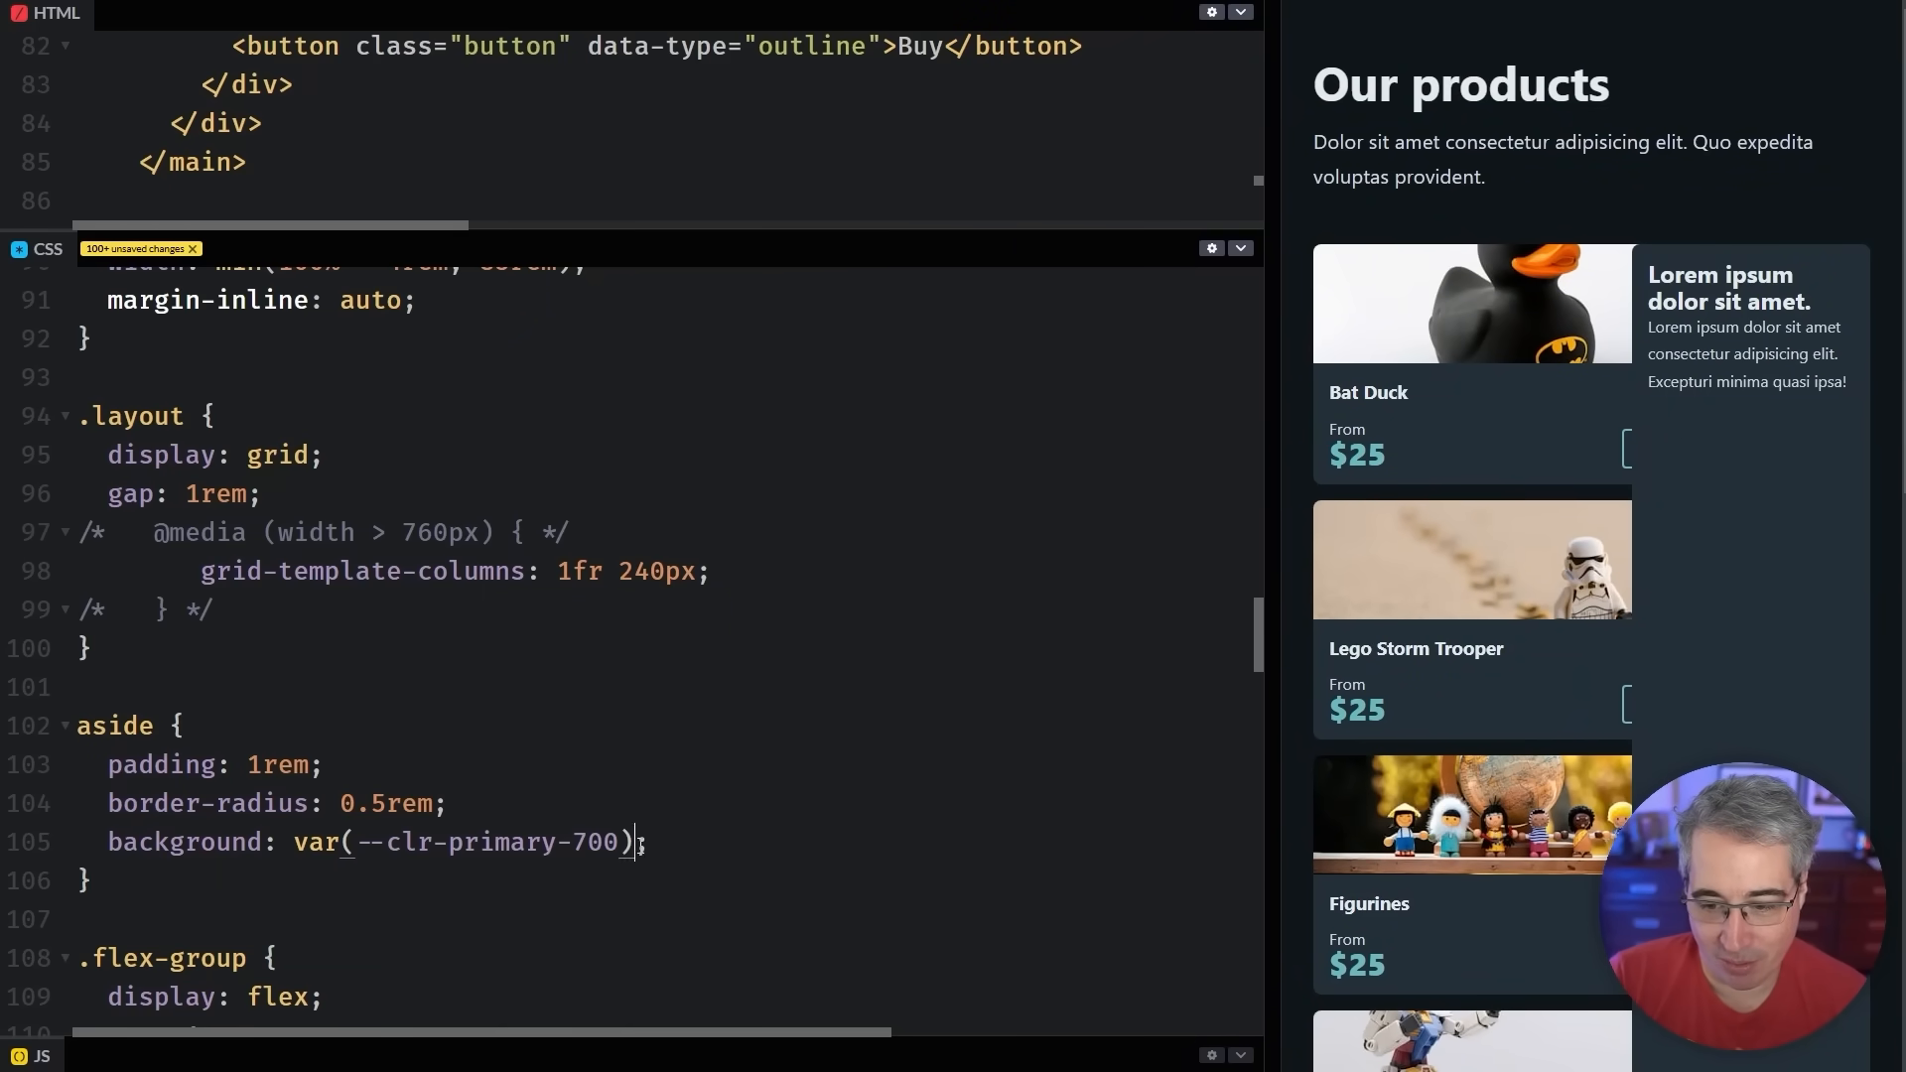
type("dpo")
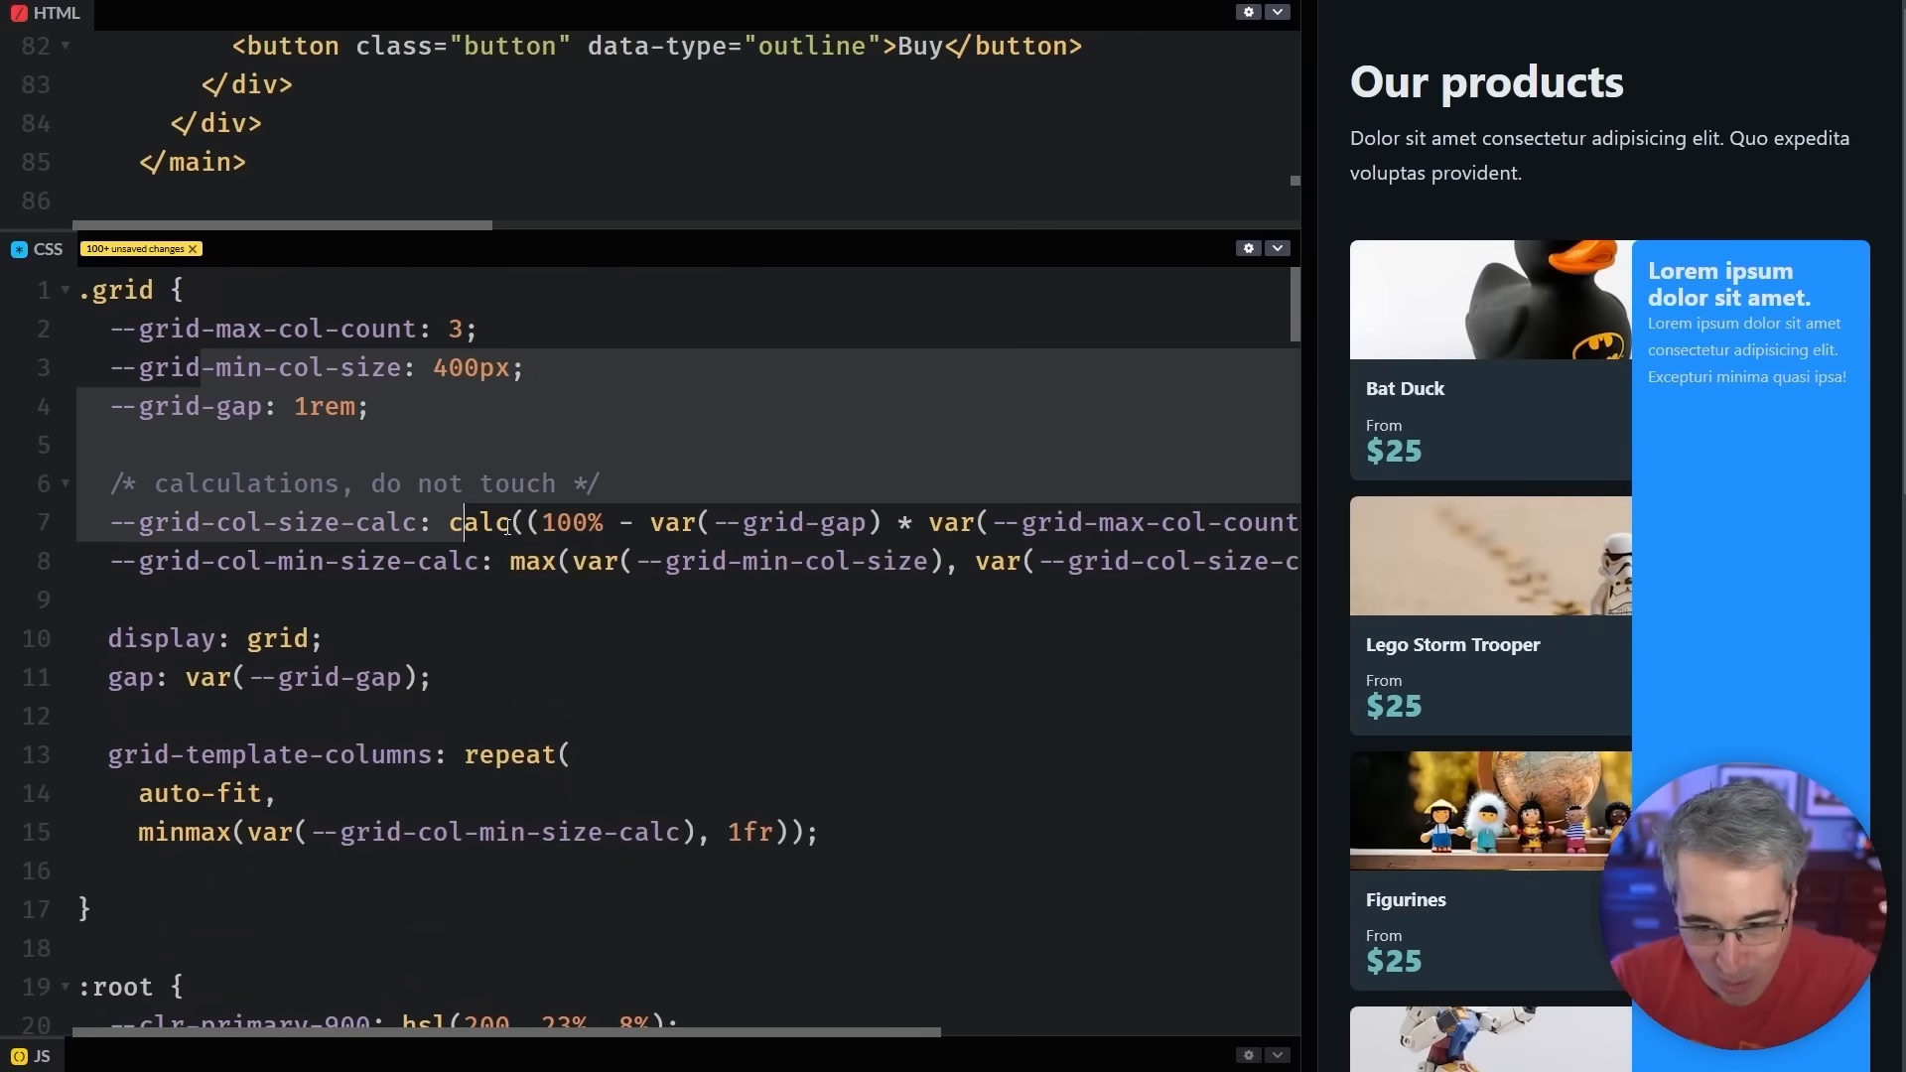
Wrap var(--grid-col-min-size-calc) in min(…, 100%) and widen the preview to check the cards
left_click(913, 855)
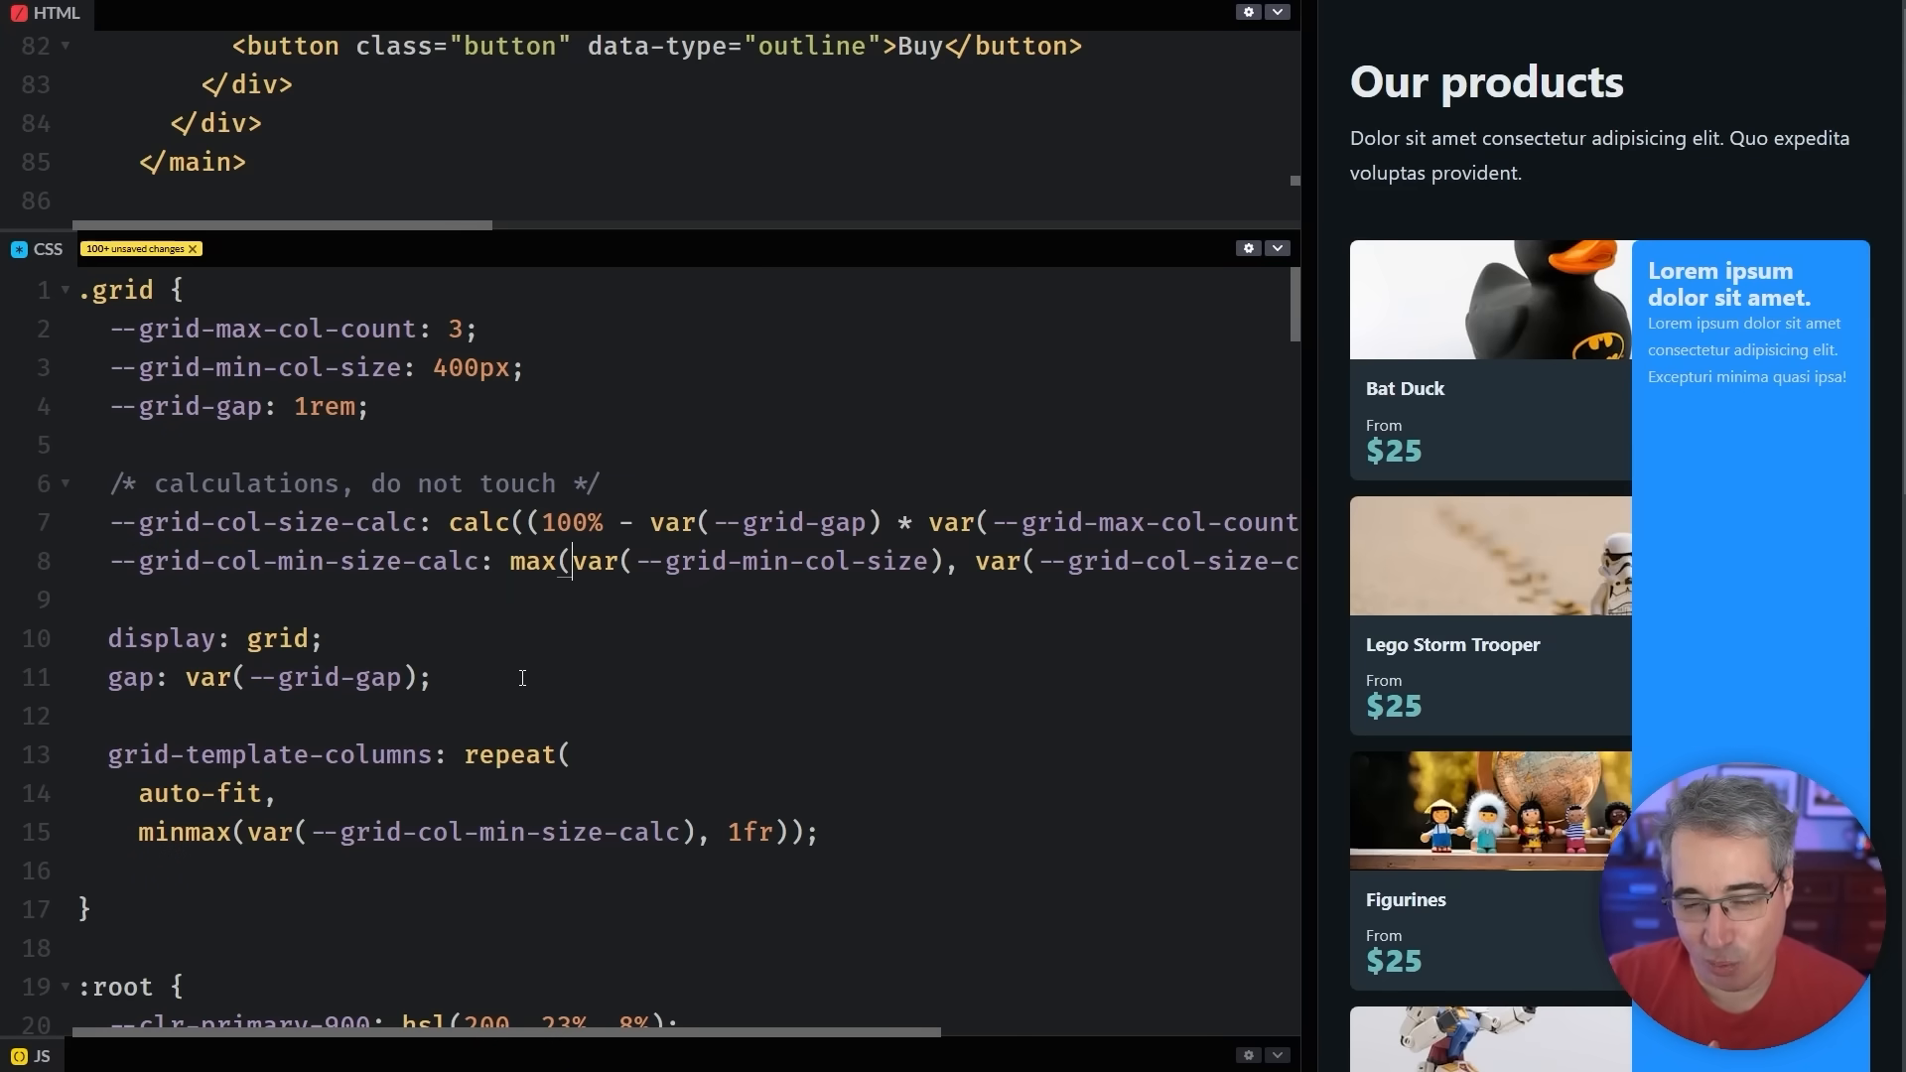
left_click_drag(569, 562, 715, 562)
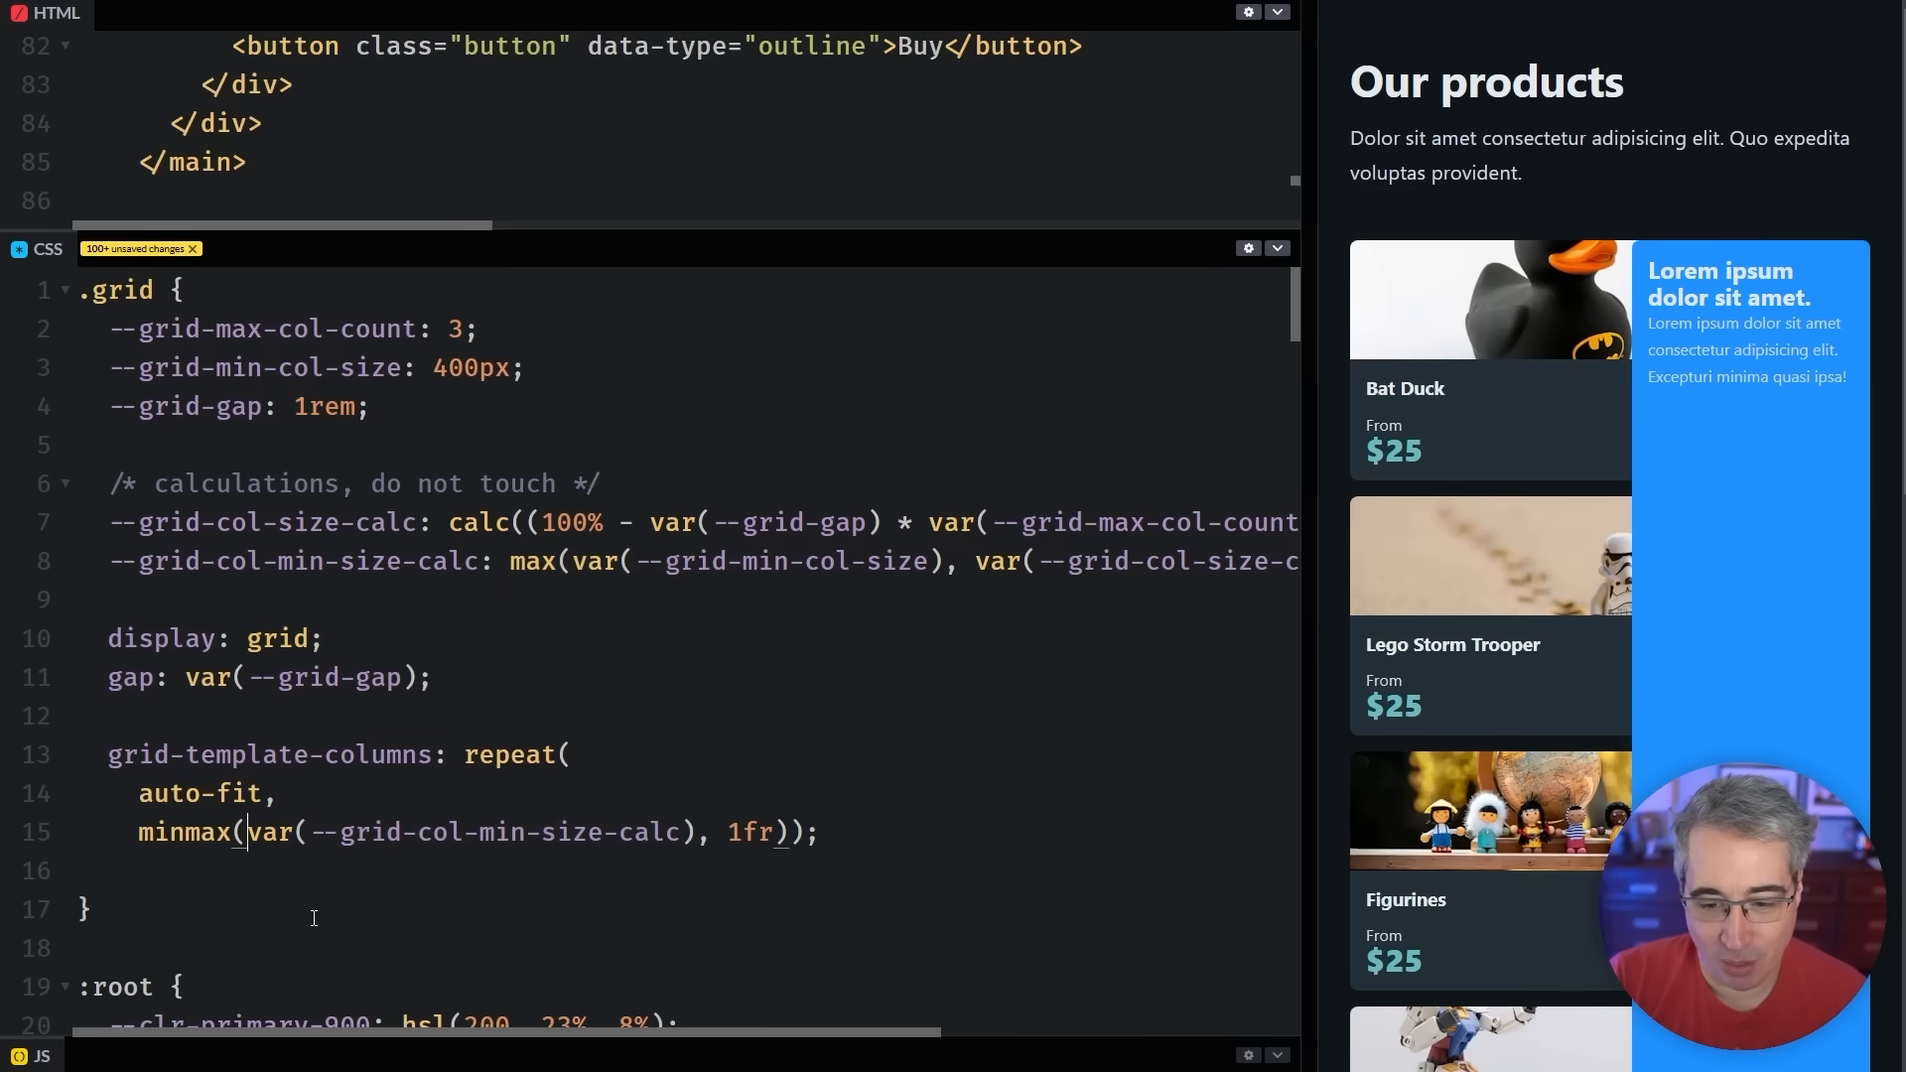
type("min")
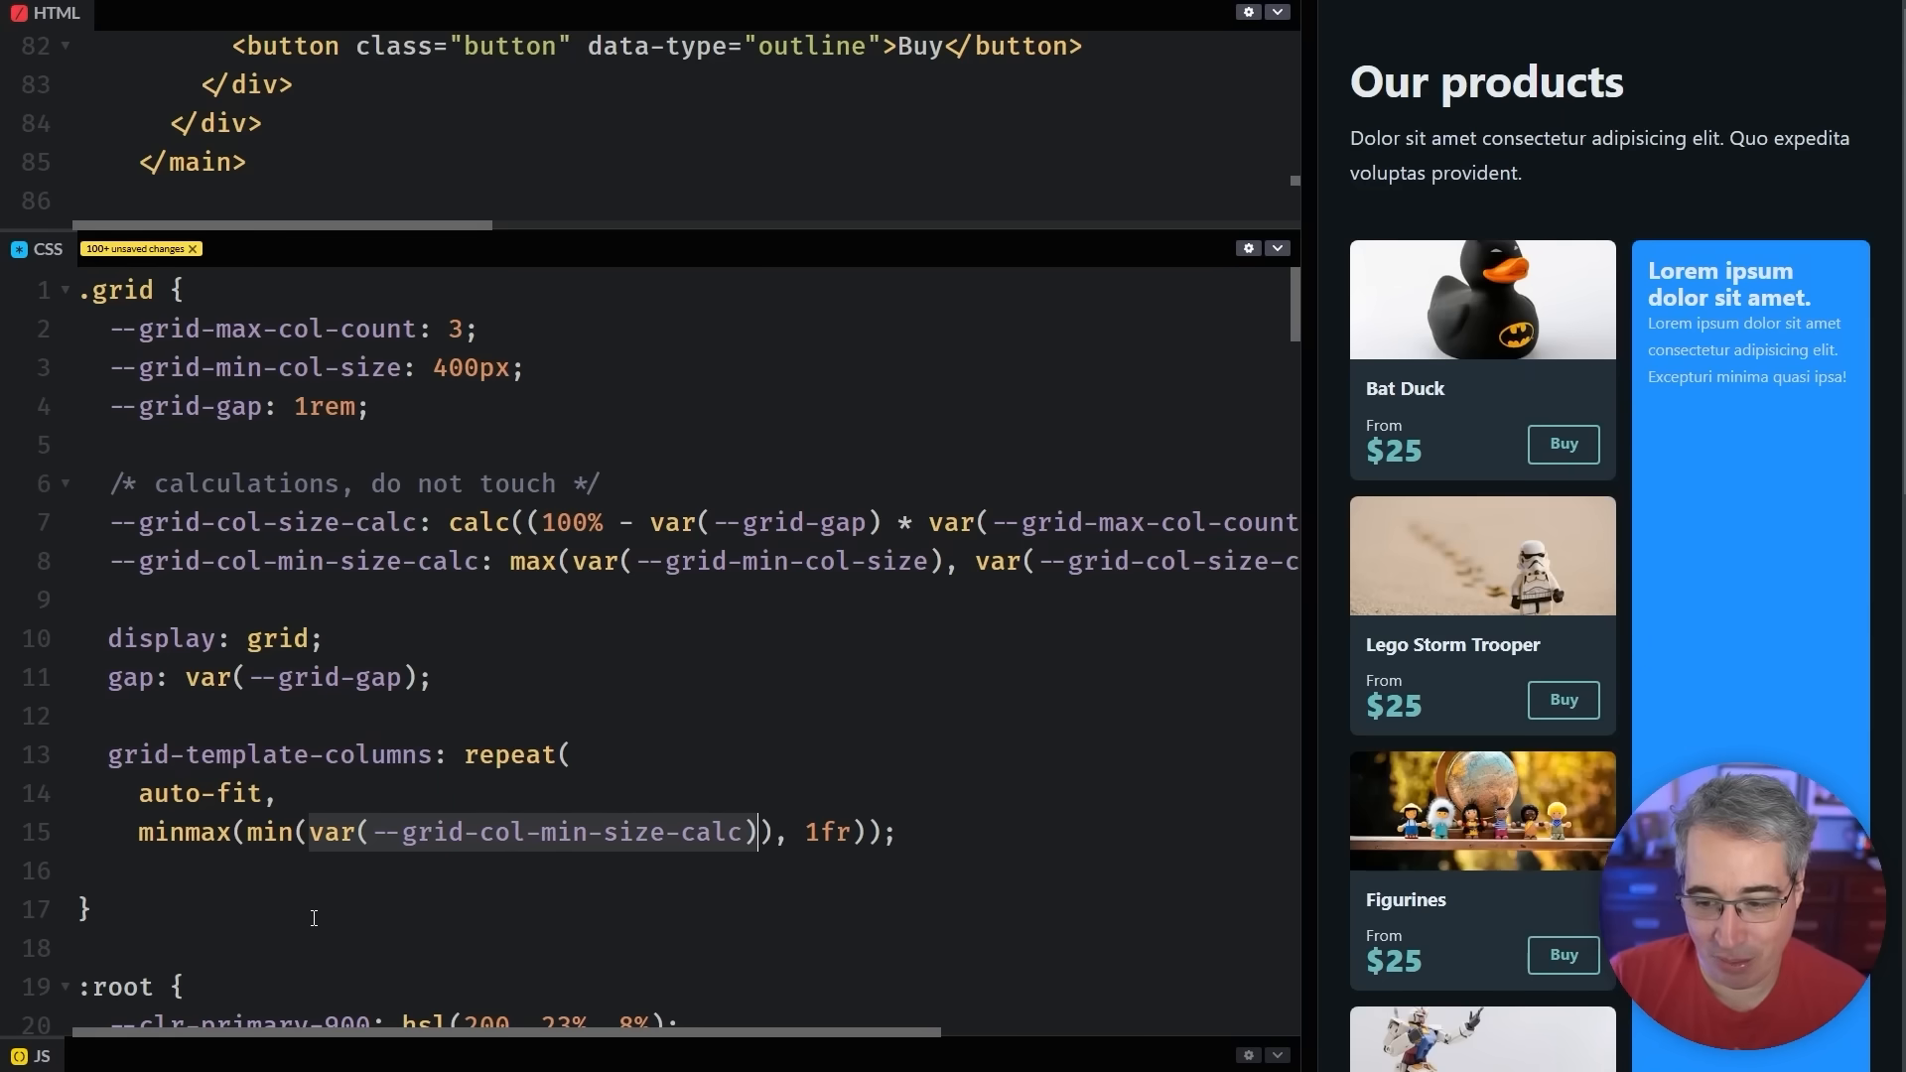
type("100%")
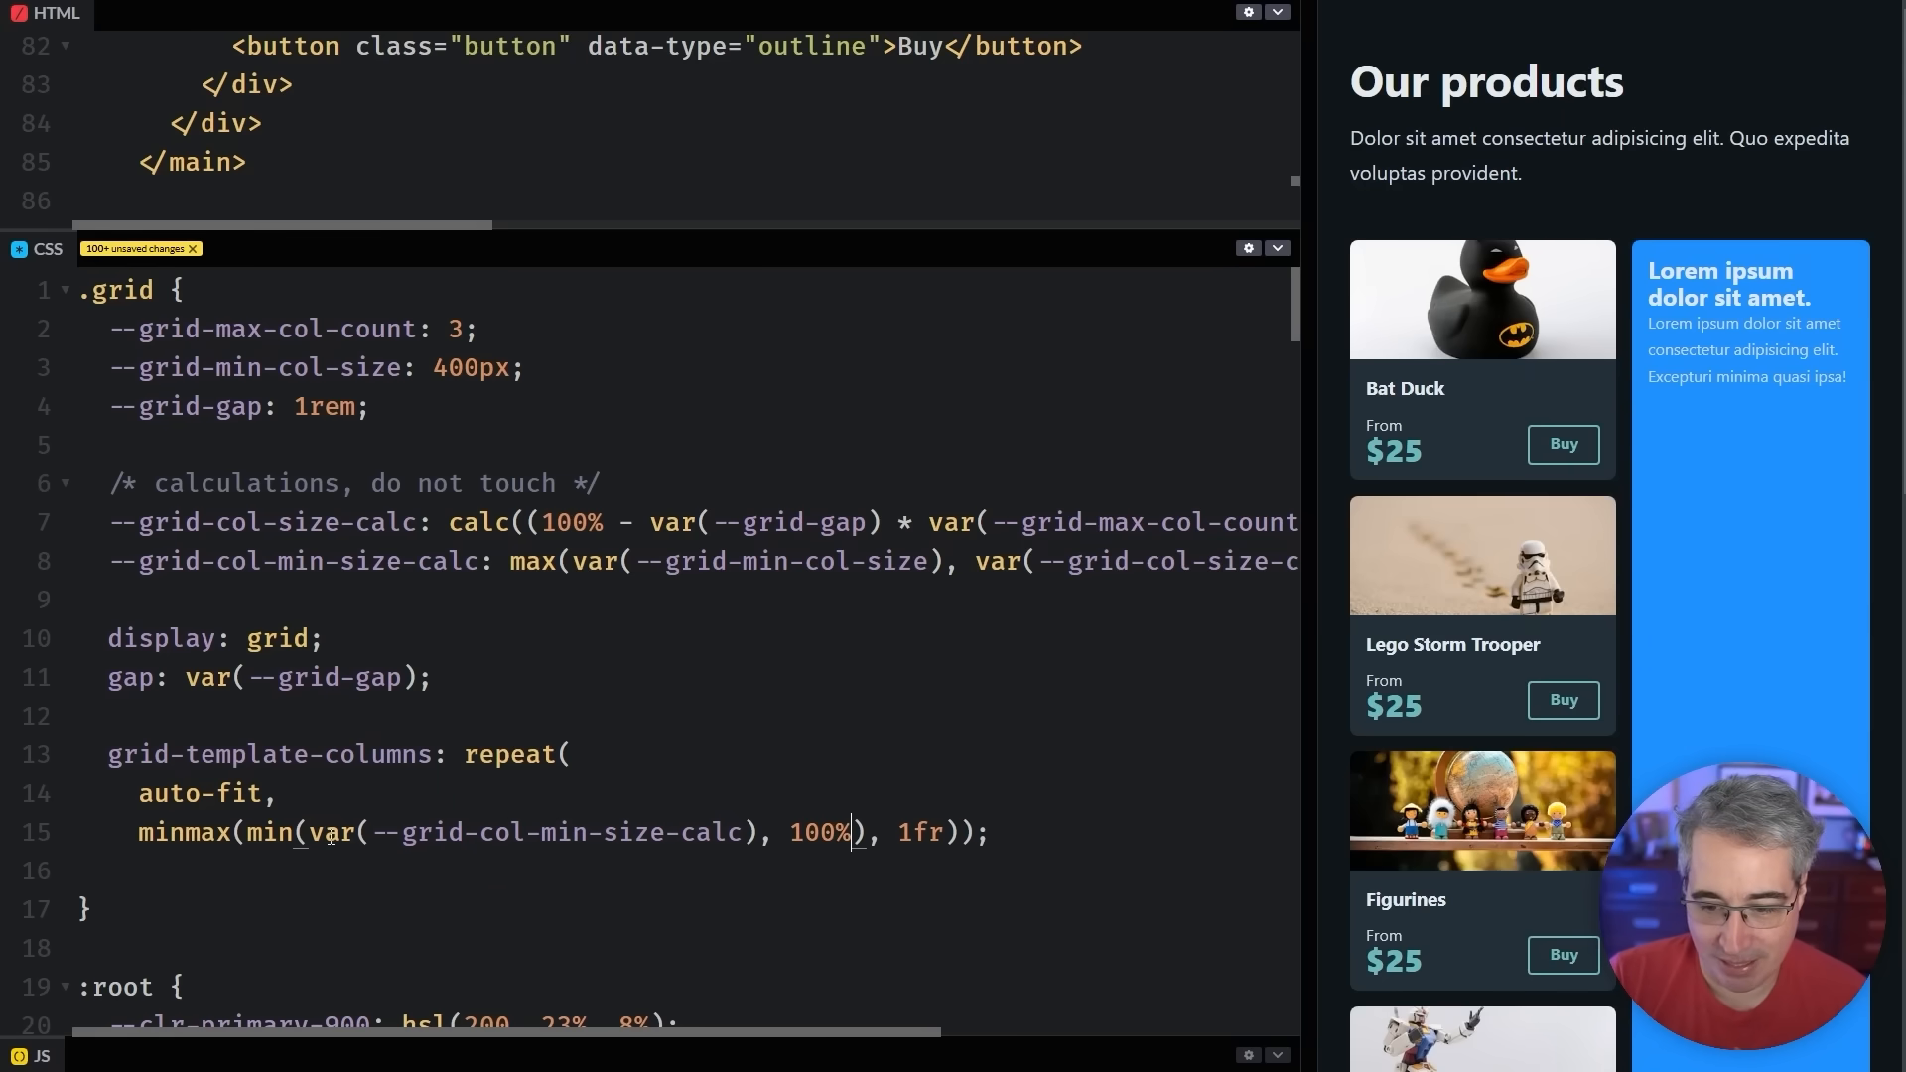
left_click_drag(314, 833, 757, 833)
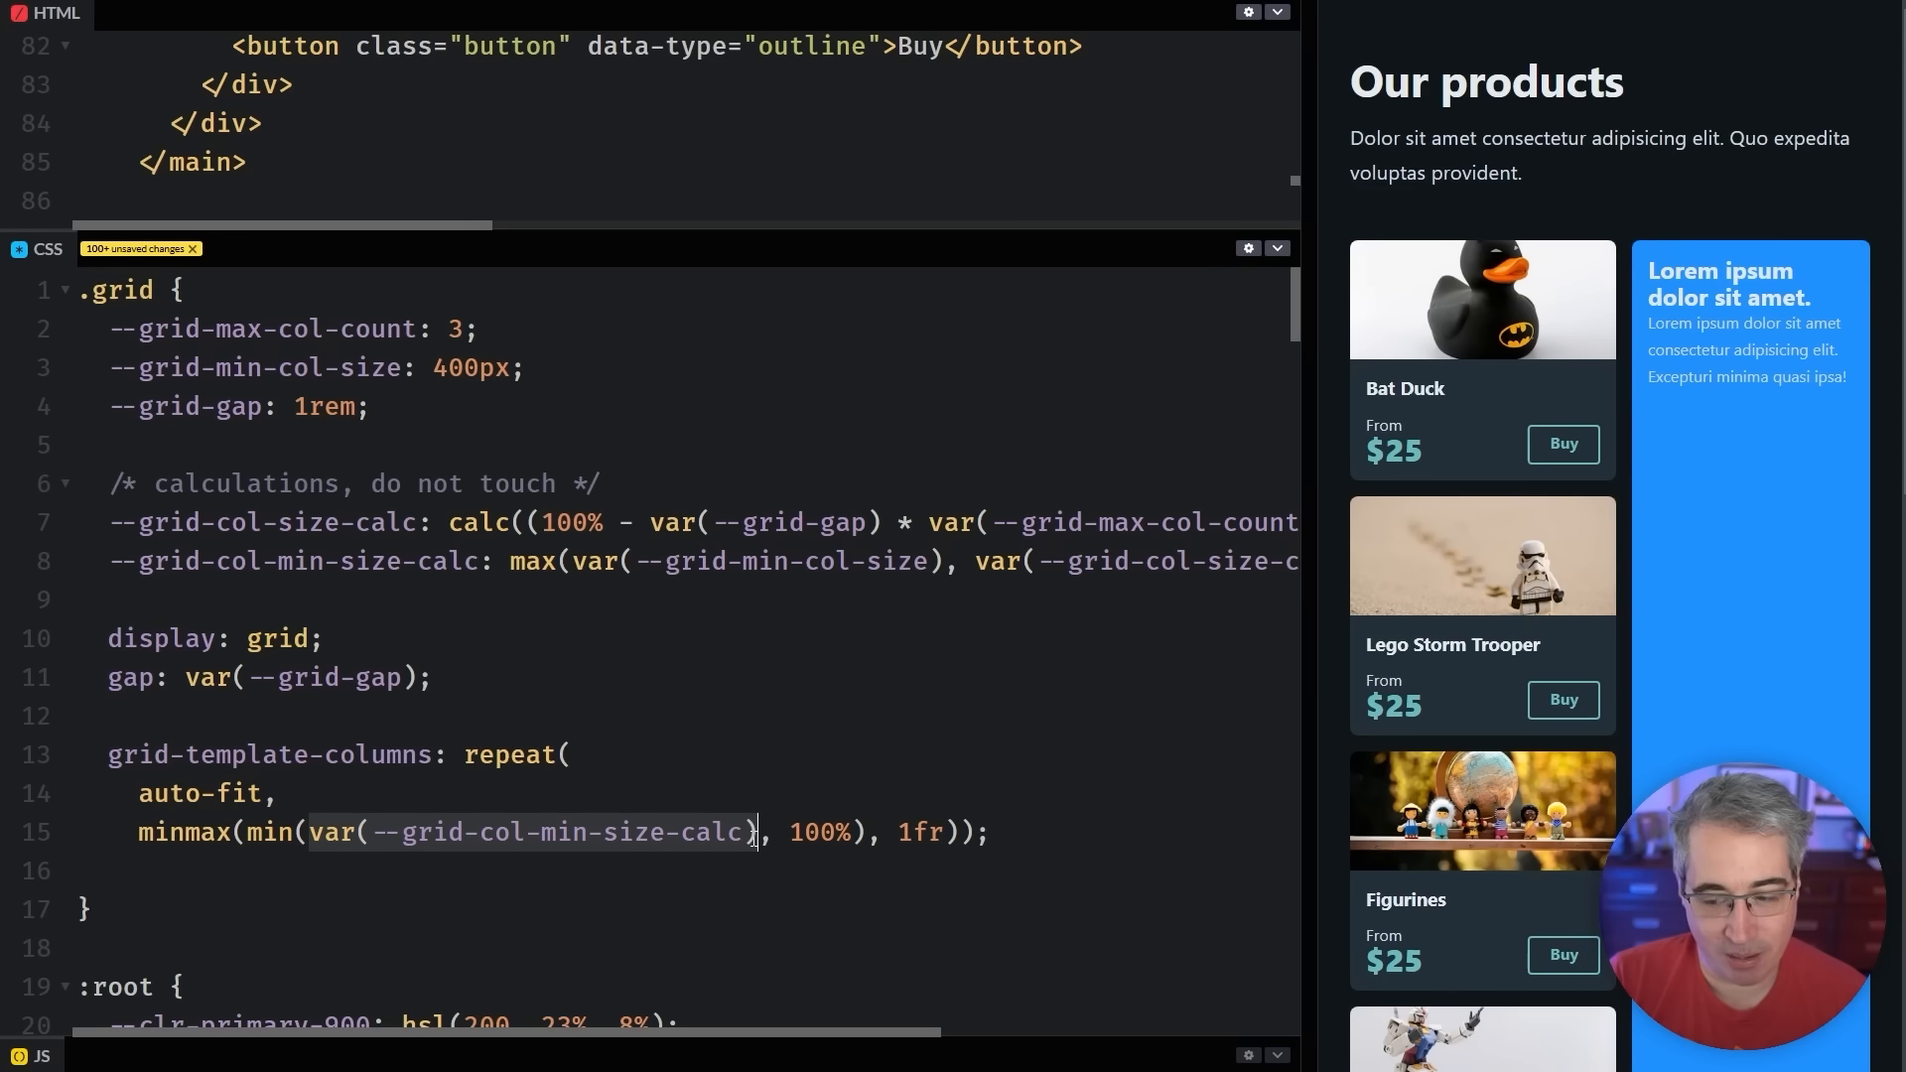
mouse_move(1003, 787)
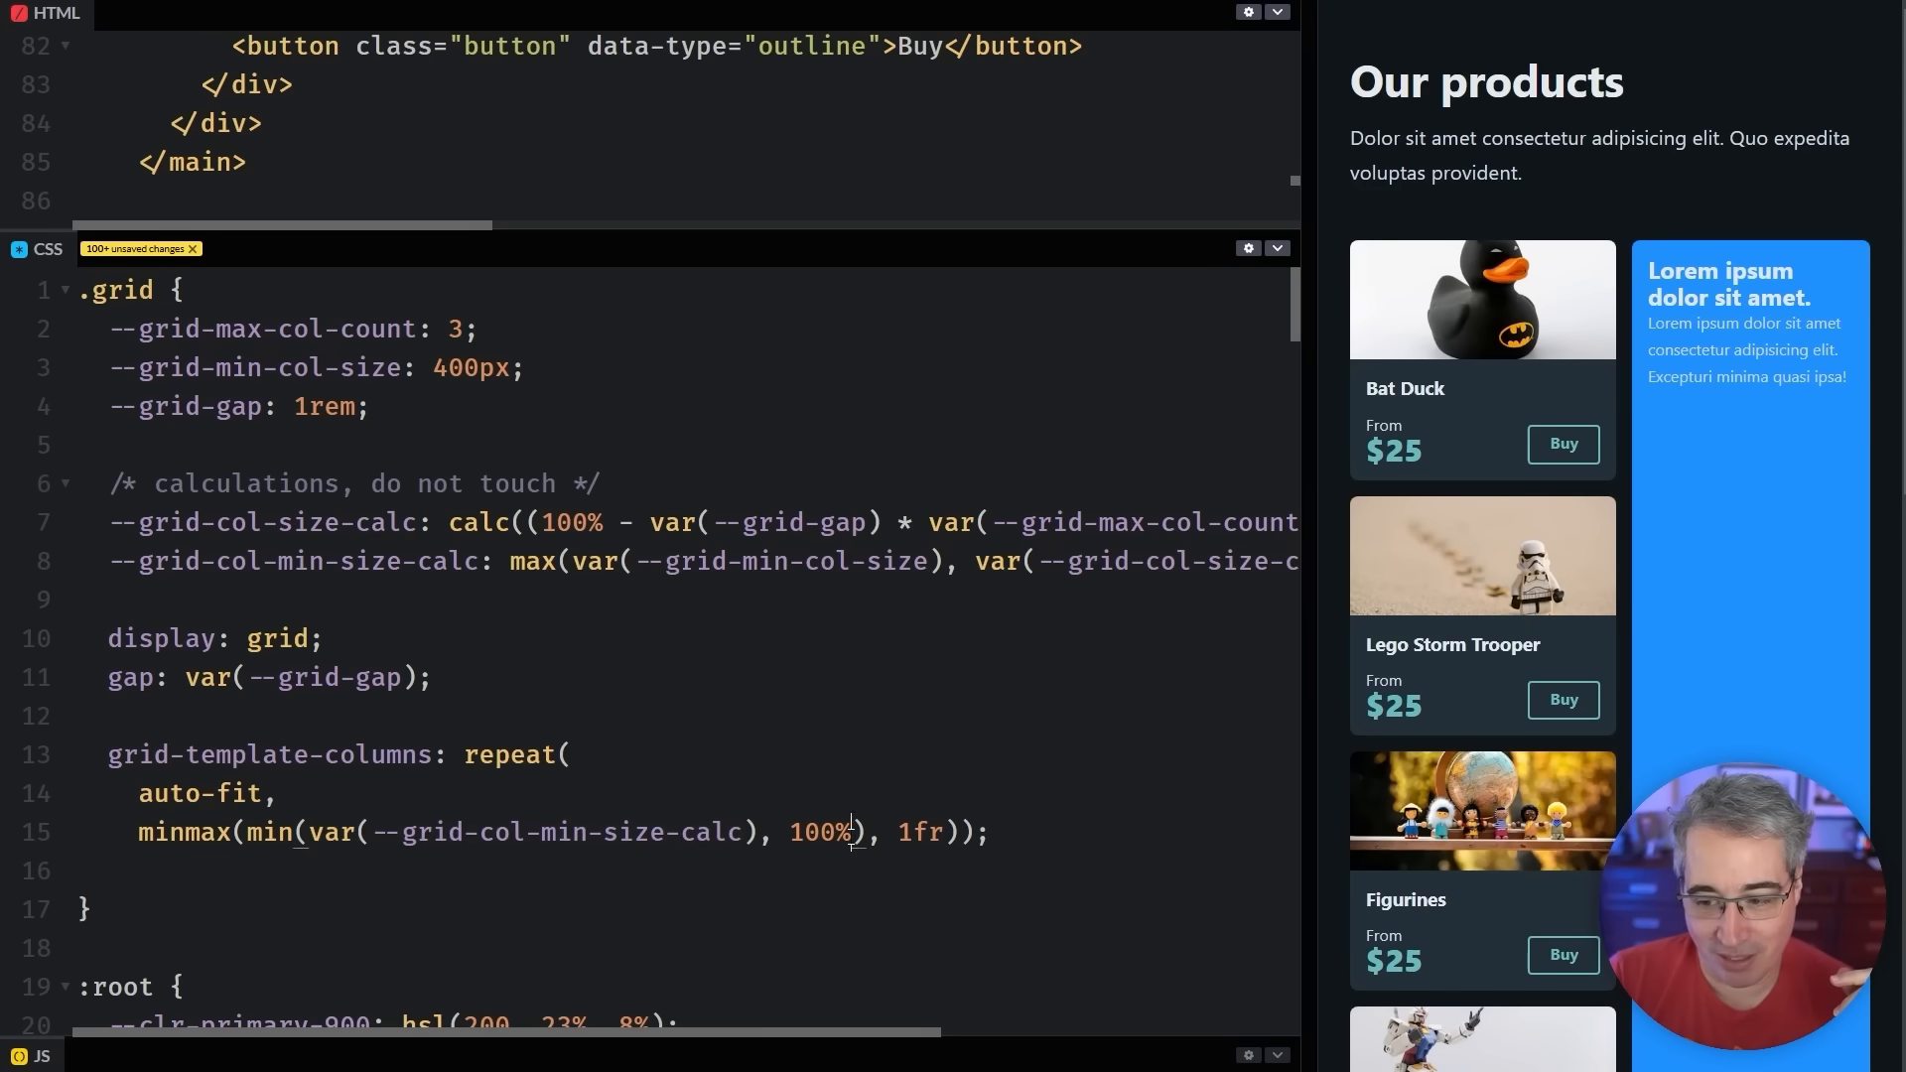
double_click(822, 832)
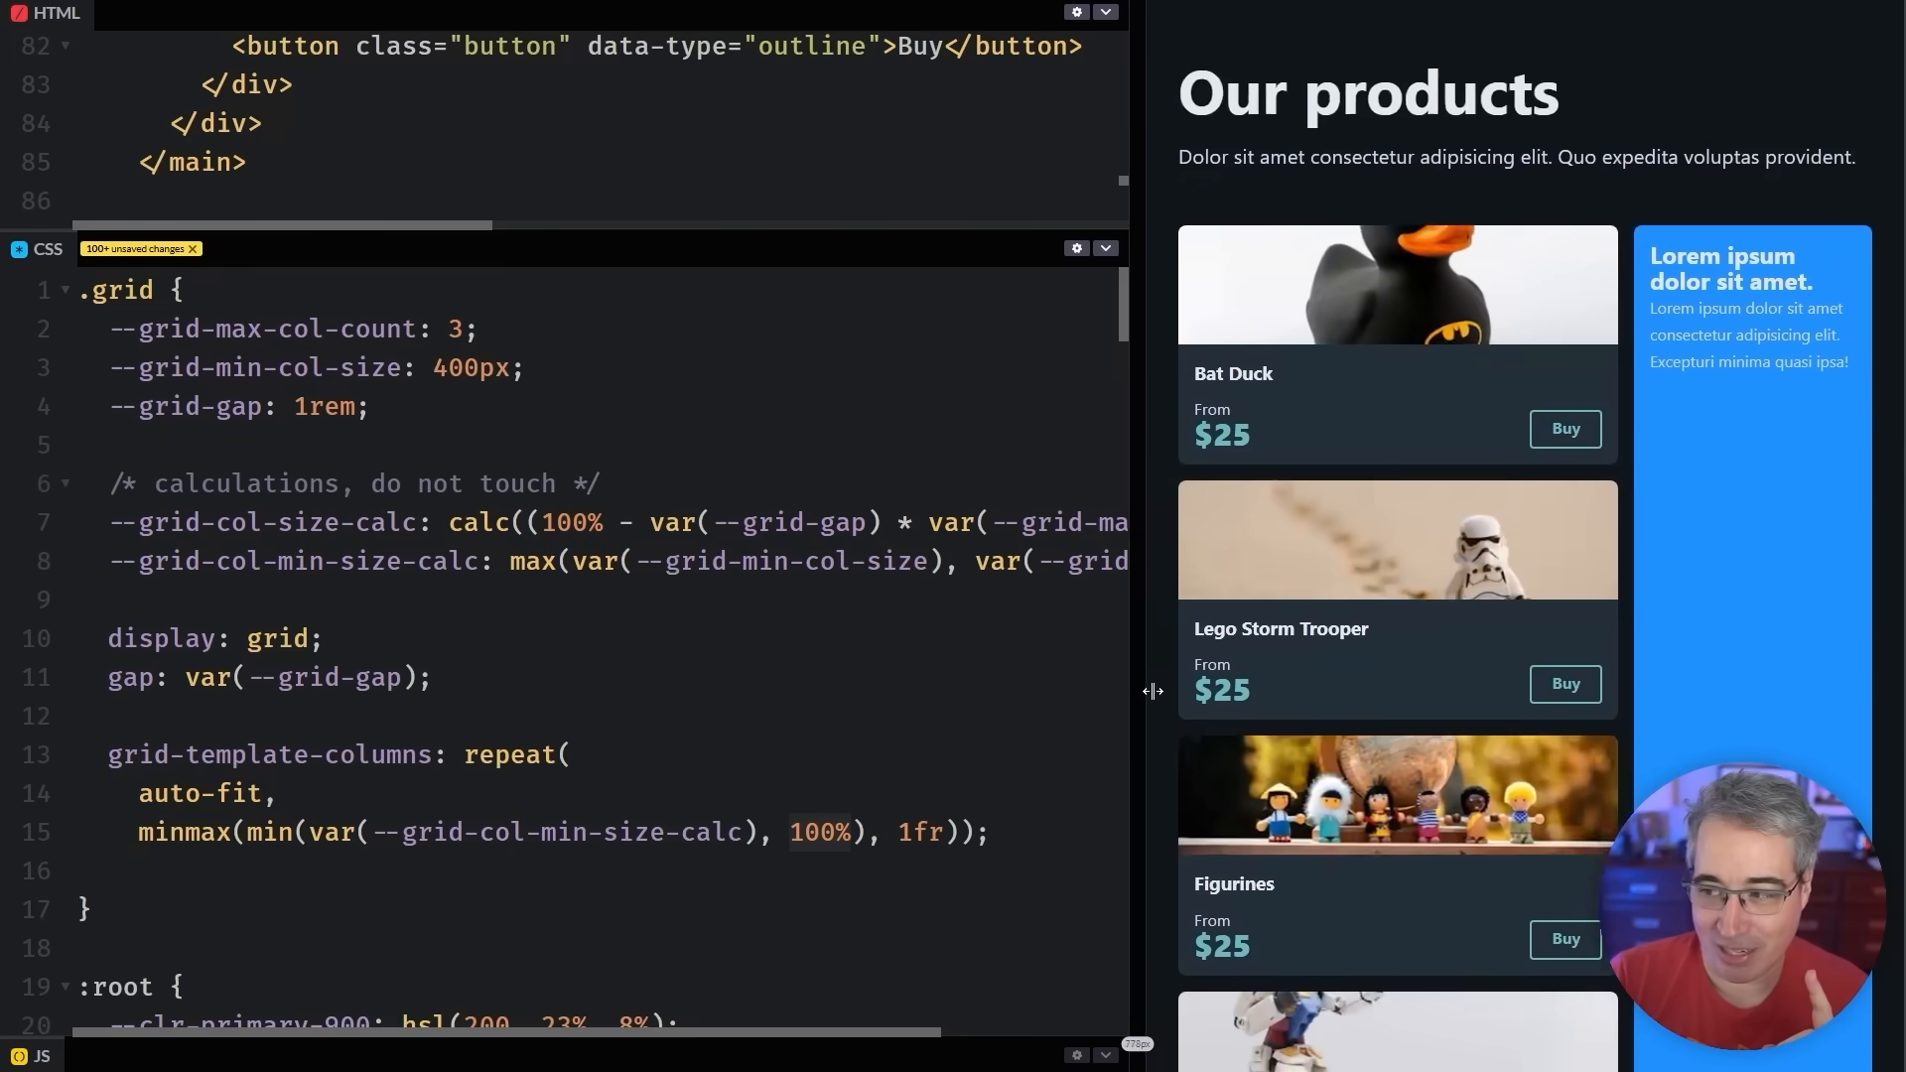
left_click_drag(1151, 691, 1419, 679)
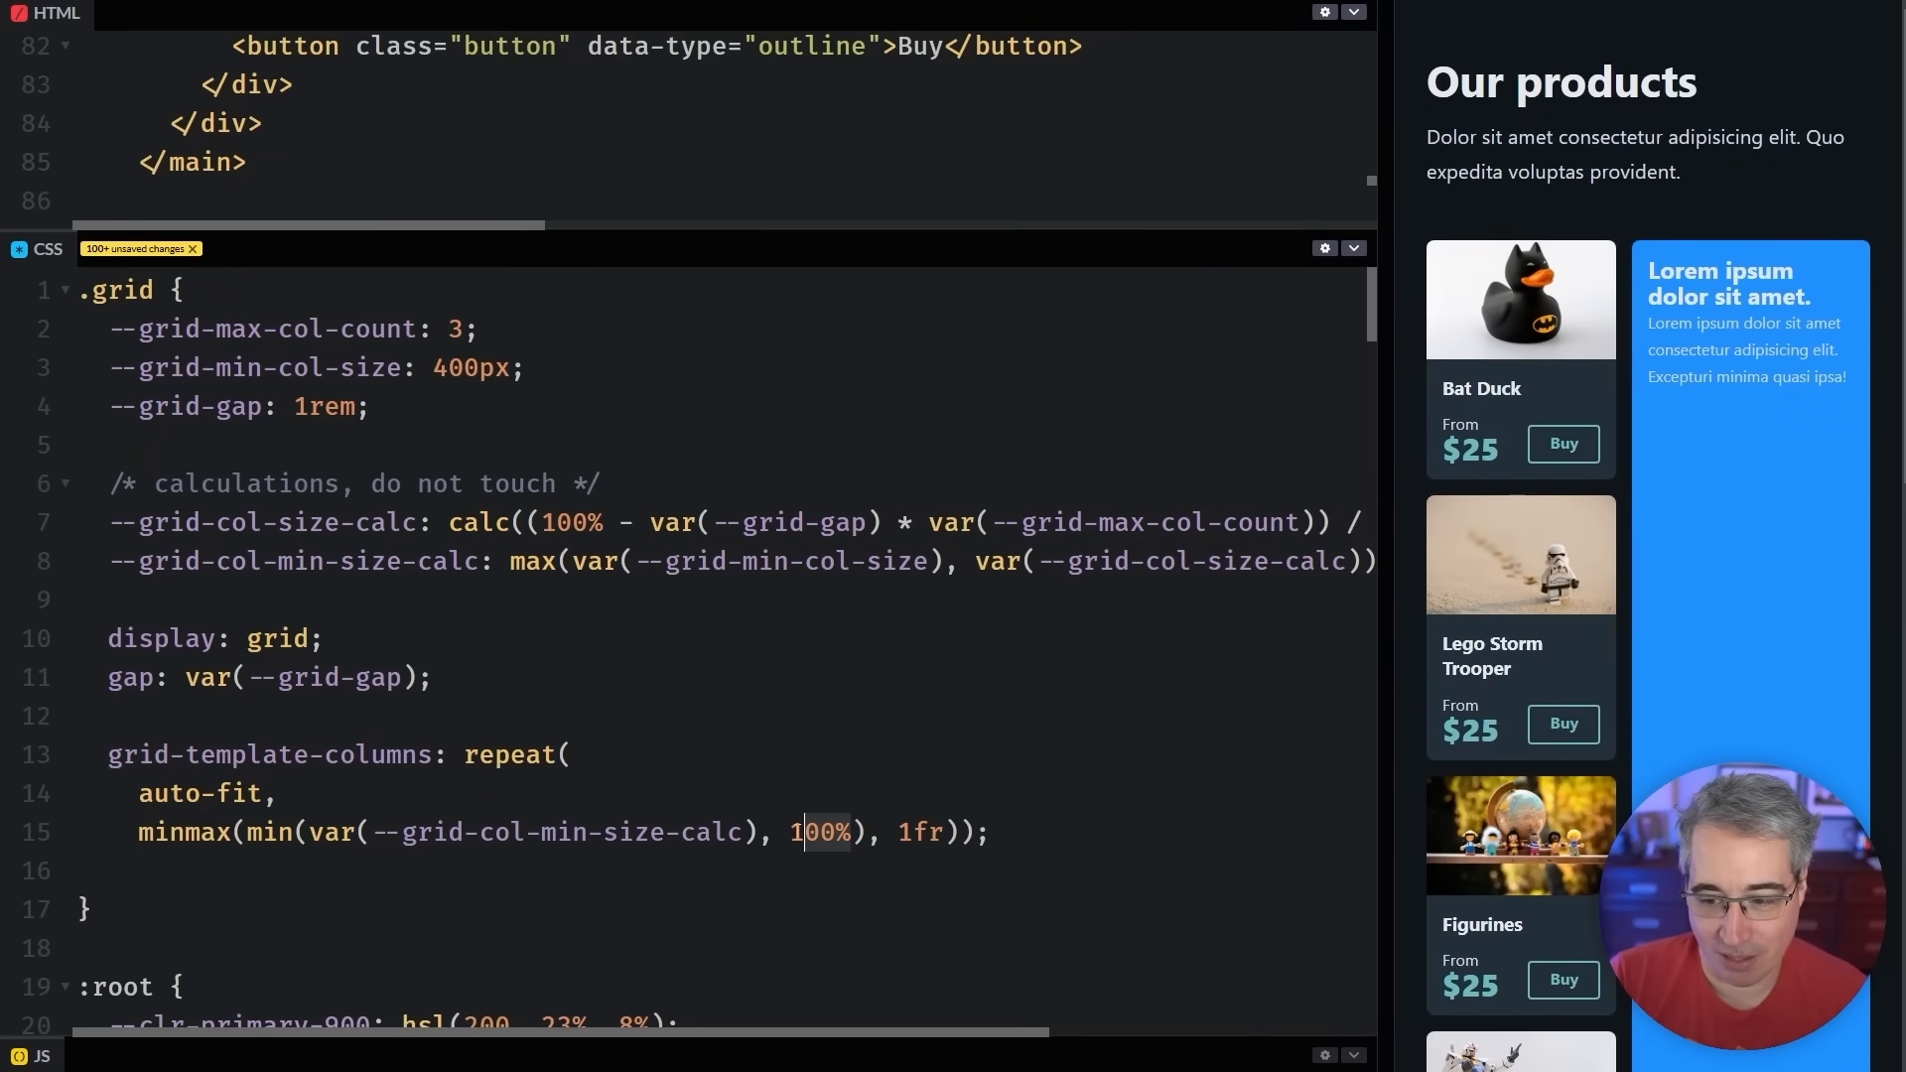
key("Backspace")
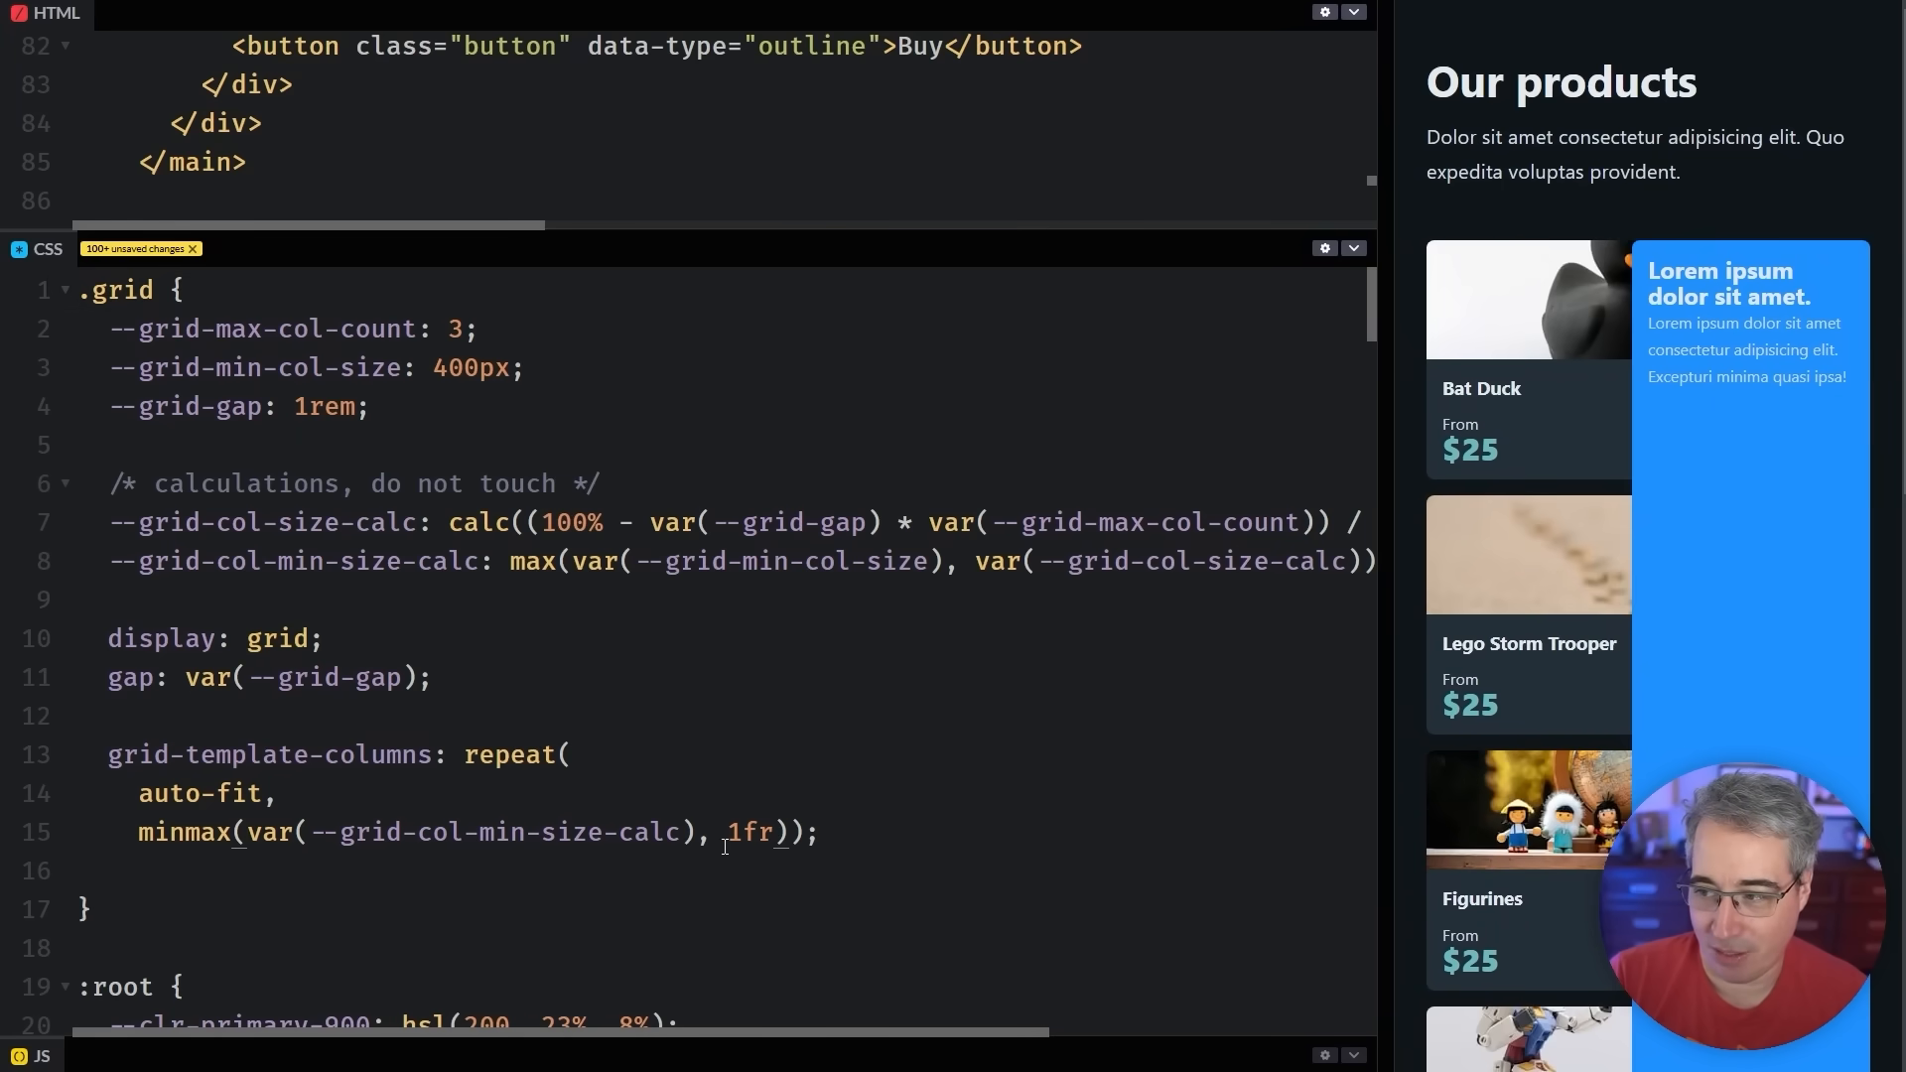
type("min(")
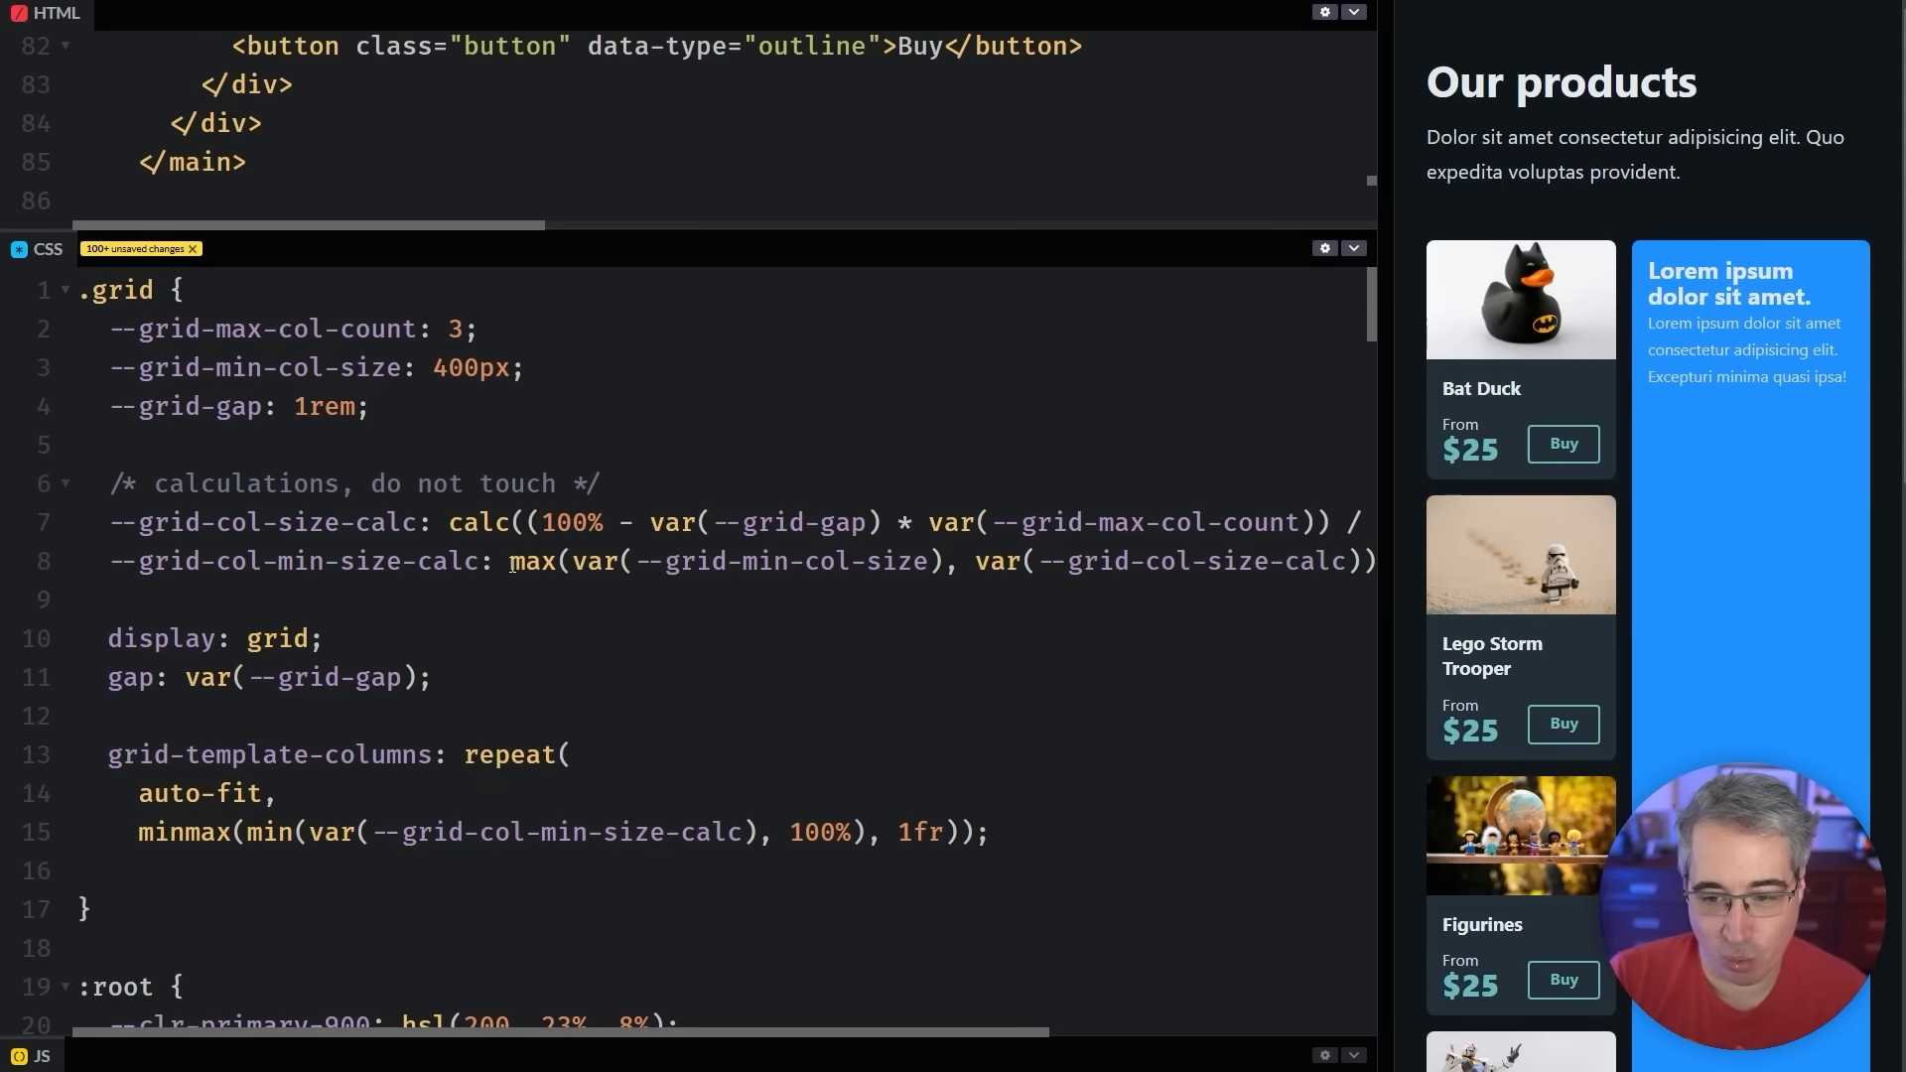
double_click(352, 560)
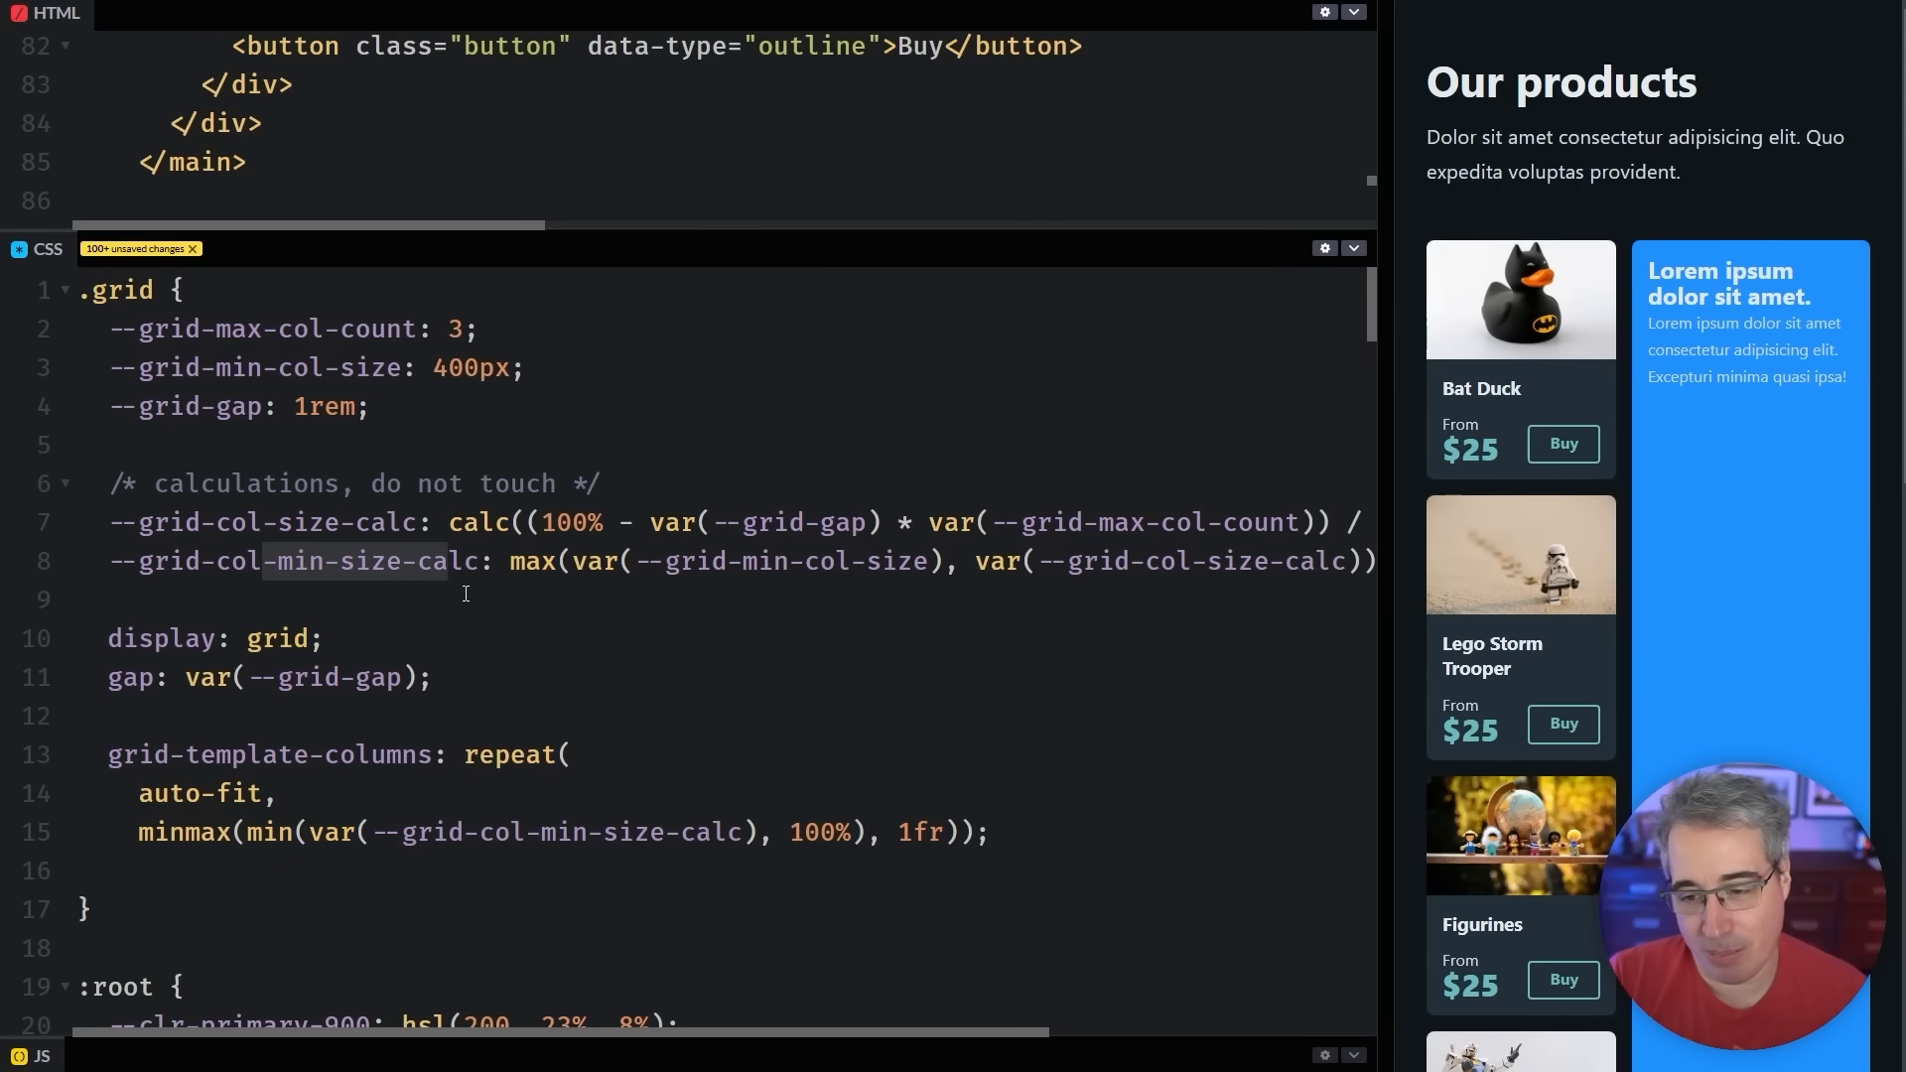
type("m")
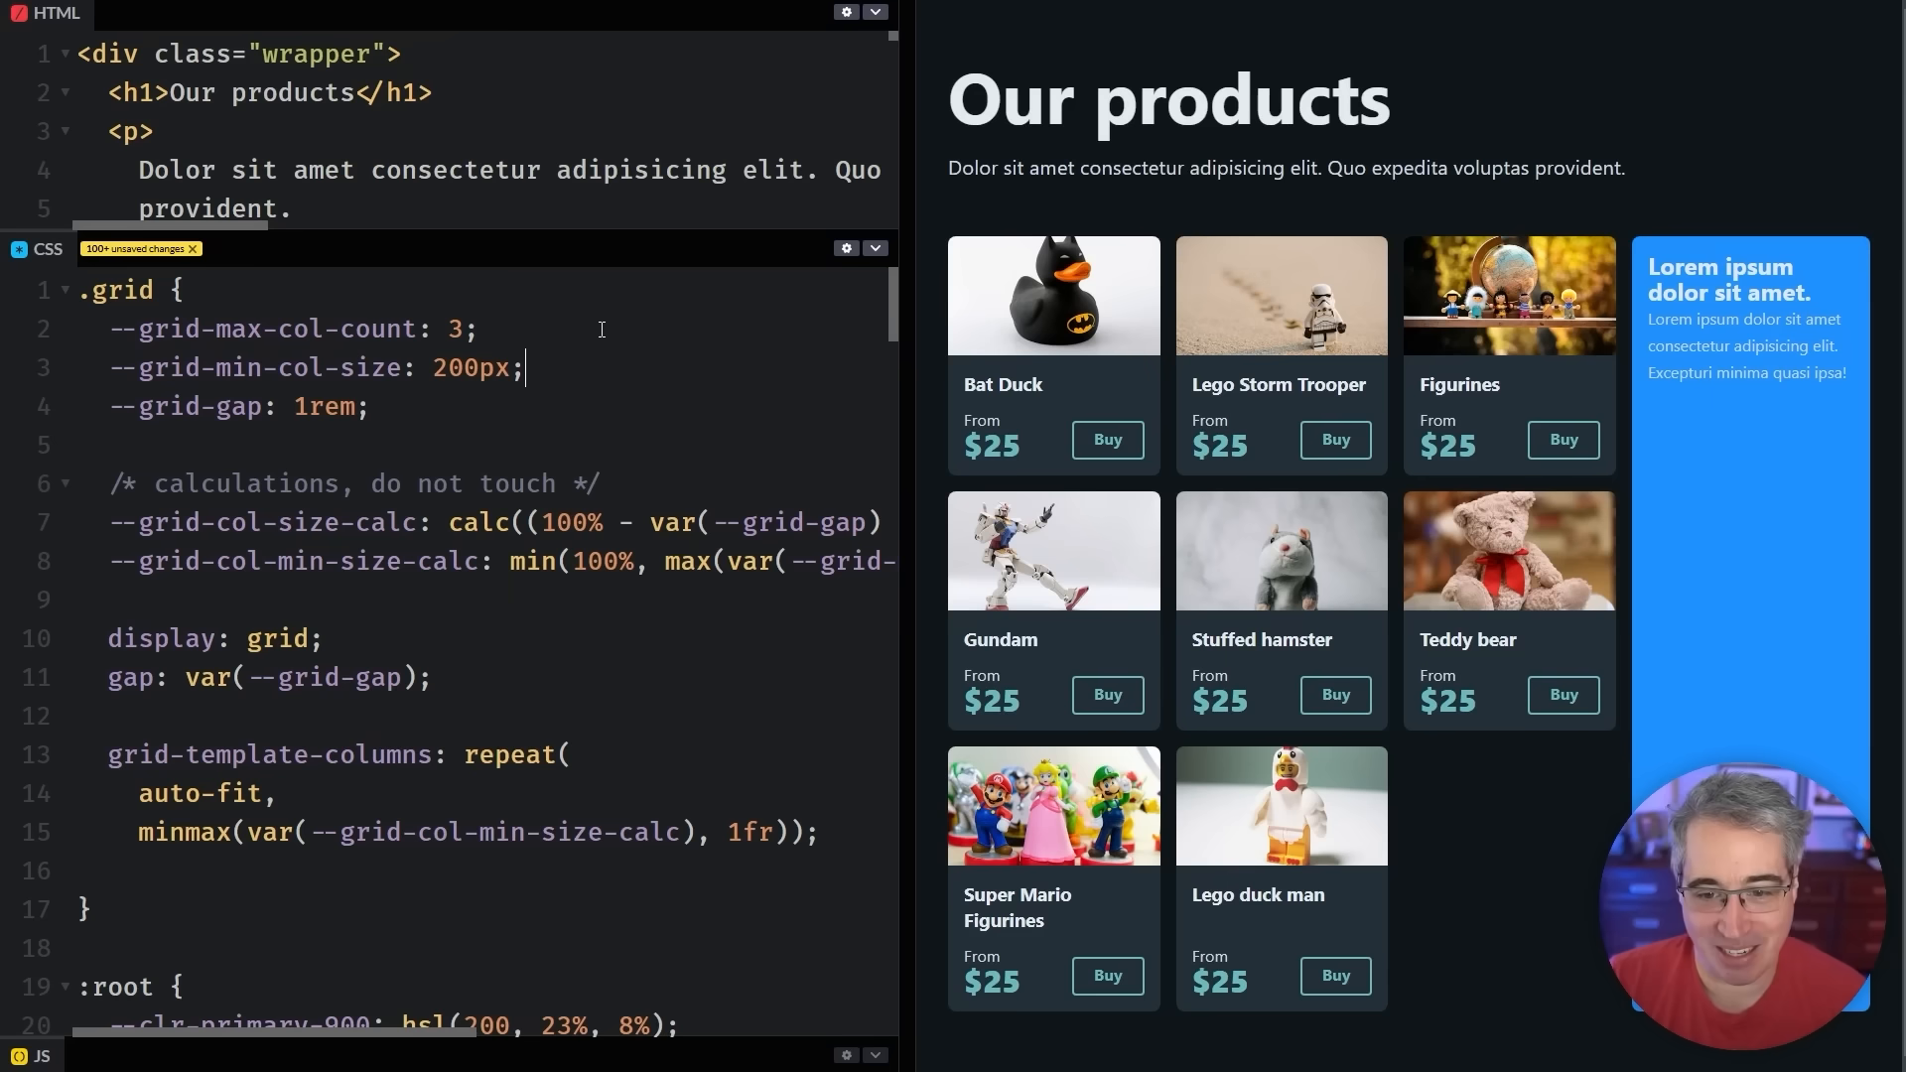
Select a full line in the CSS editor while reviewing the capped 200px calculation
triple_click(292, 328)
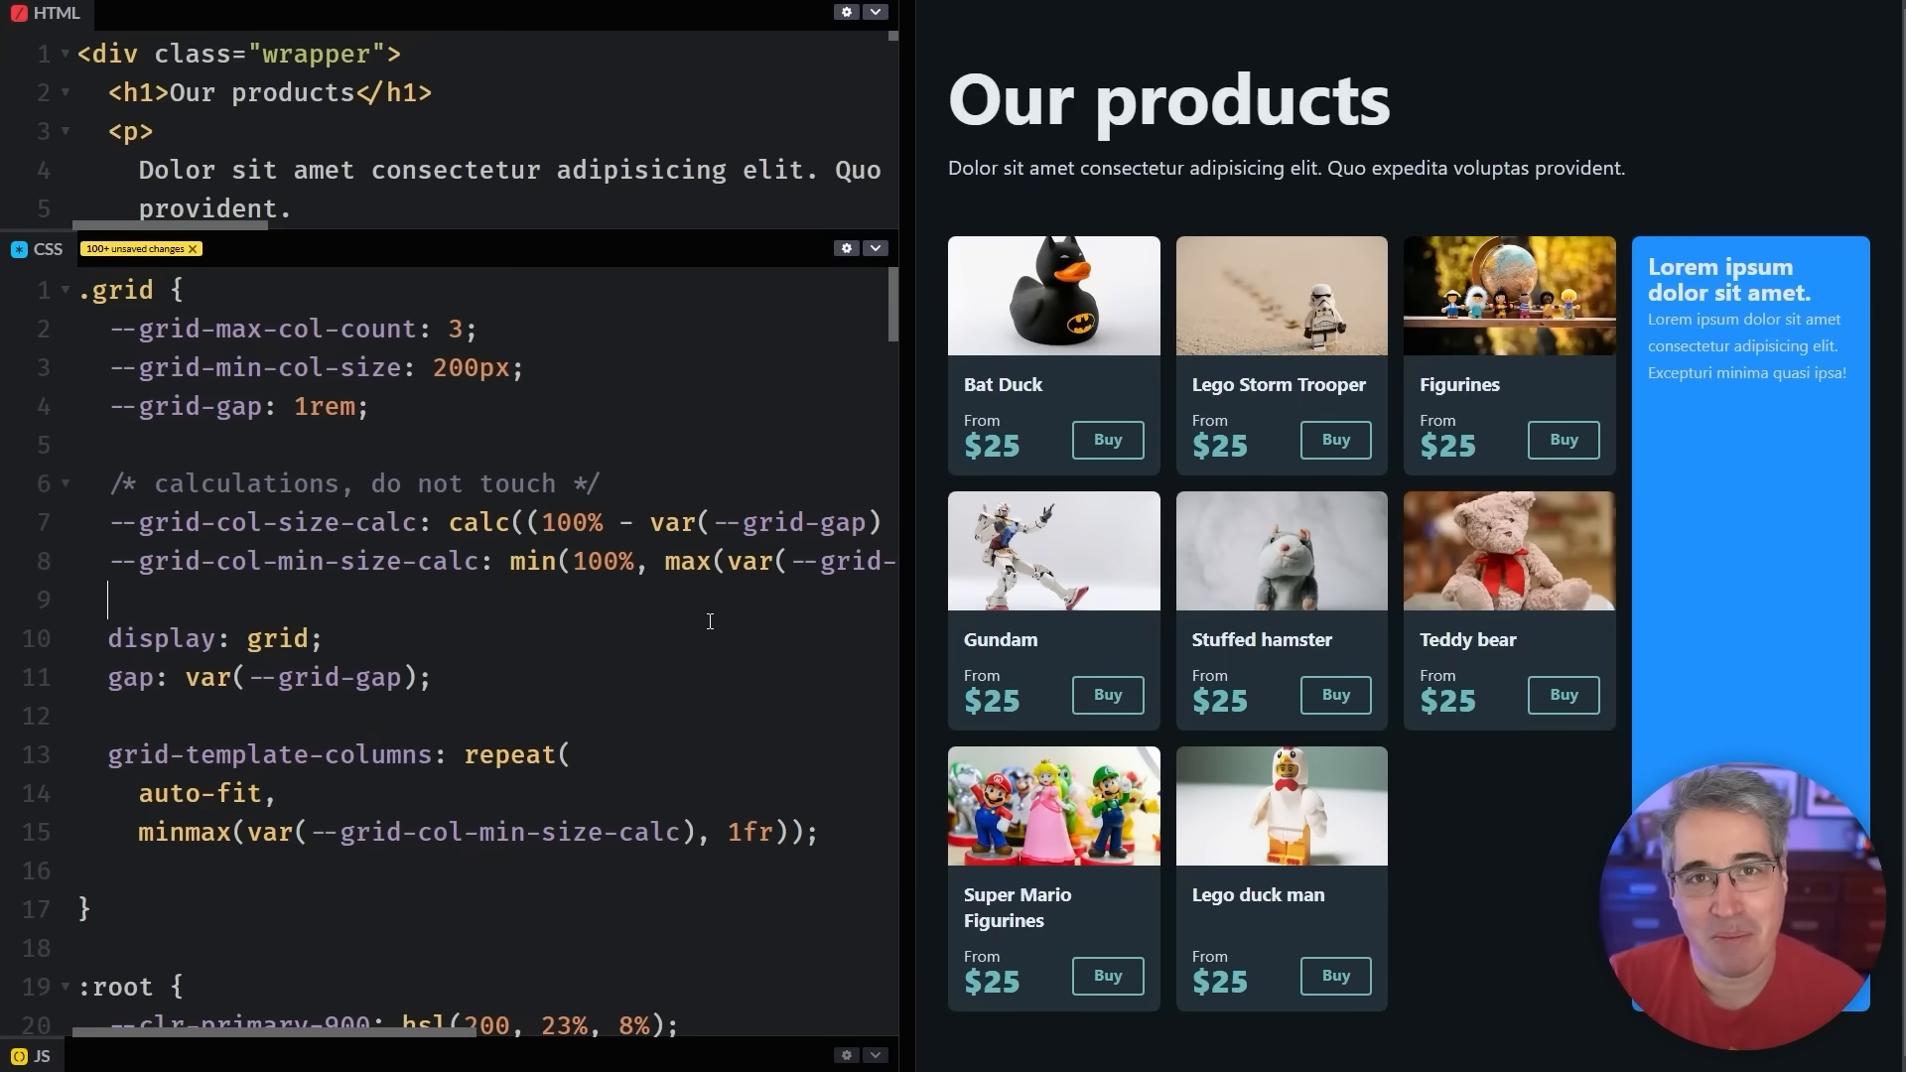
Enlarge the HTML editor and add max-col-count="5" to the <main class="grid"> tag
left_click_drag(486, 248, 487, 331)
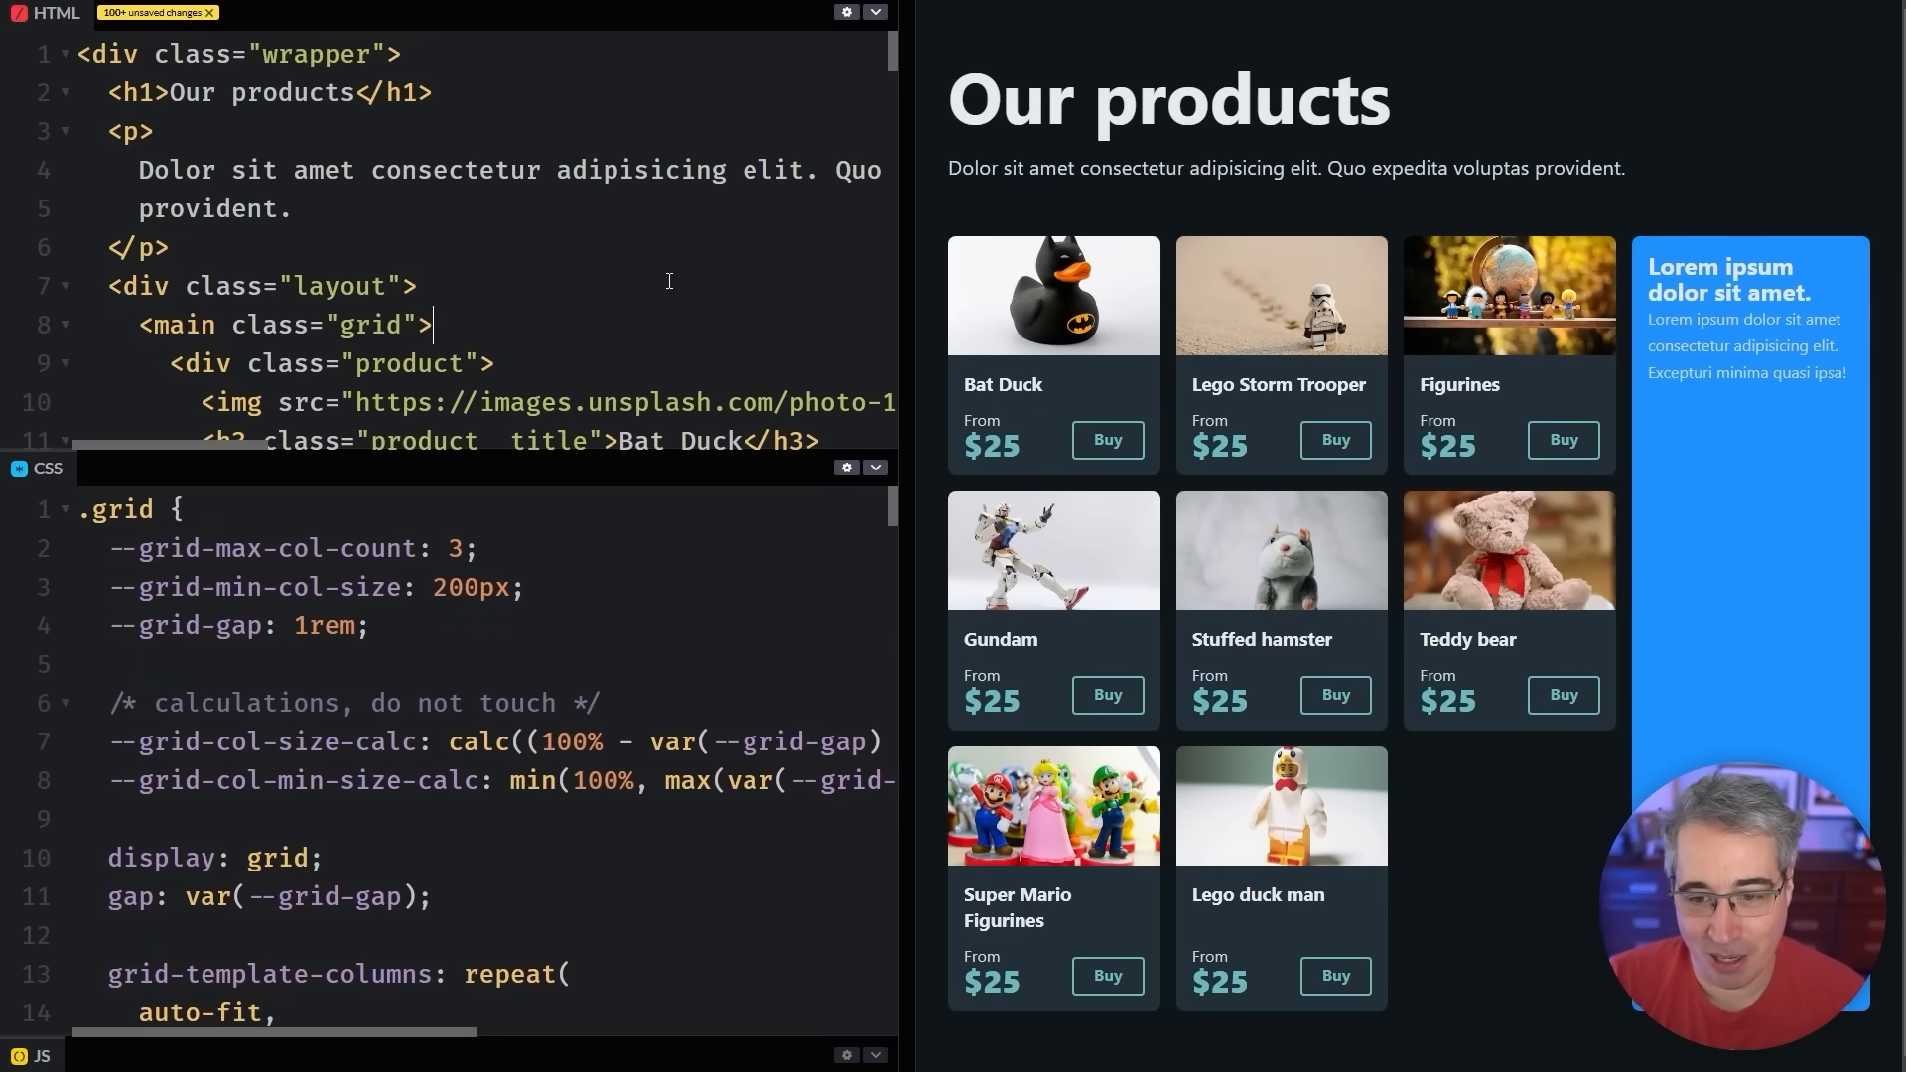
scroll("down", 3)
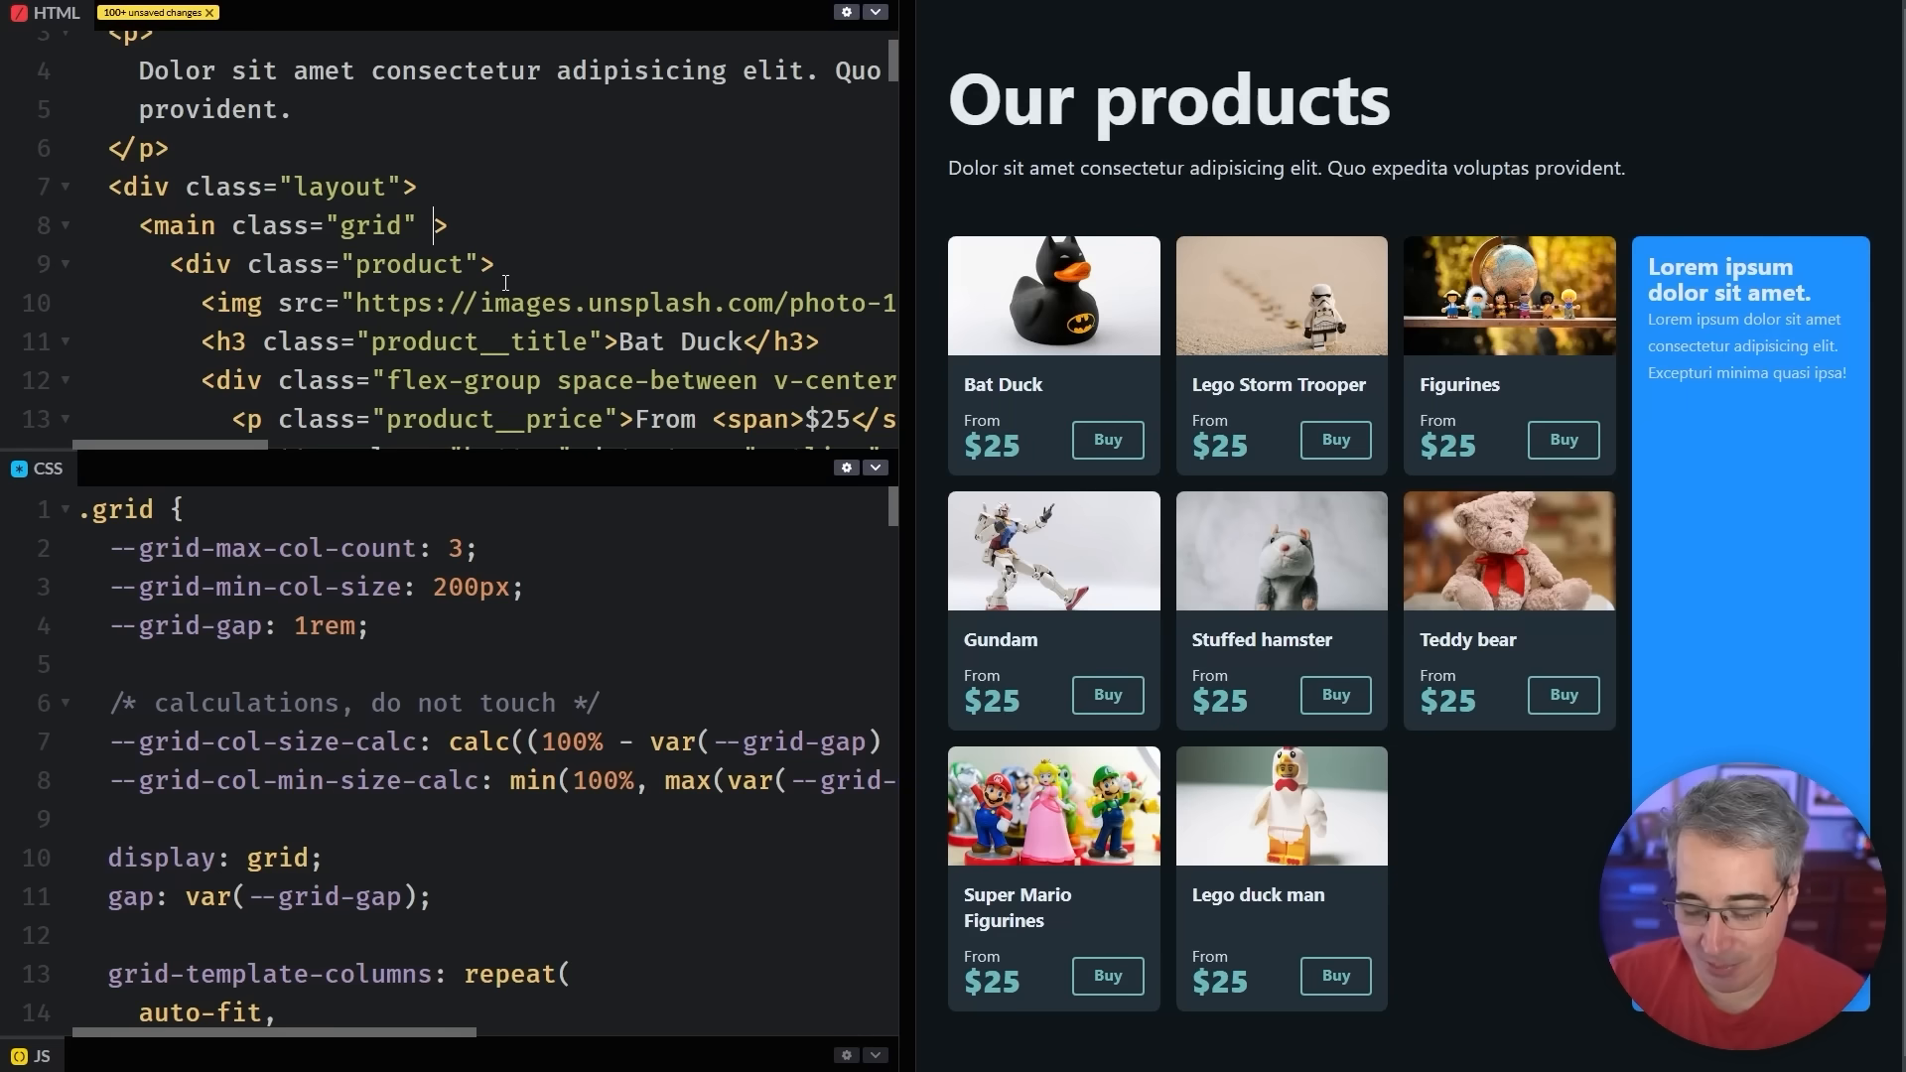
type("max-co")
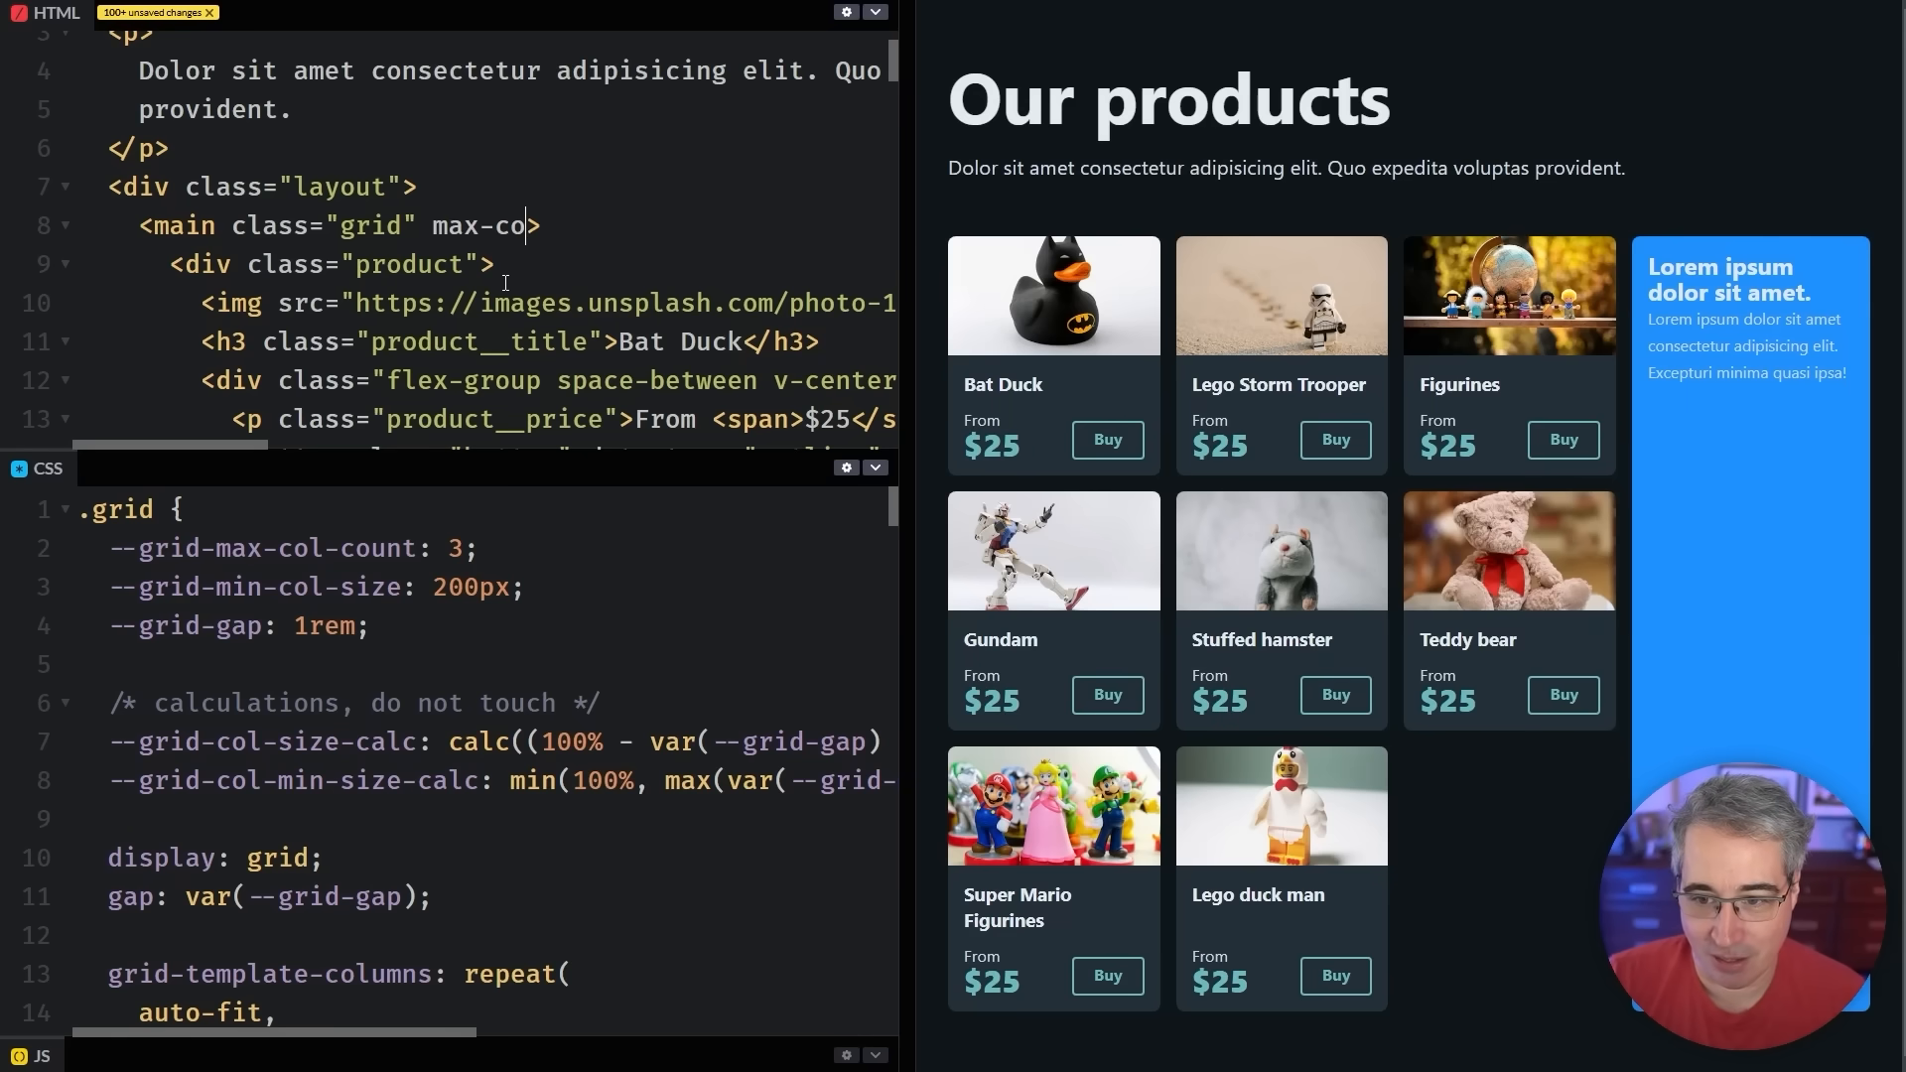
type("-count")
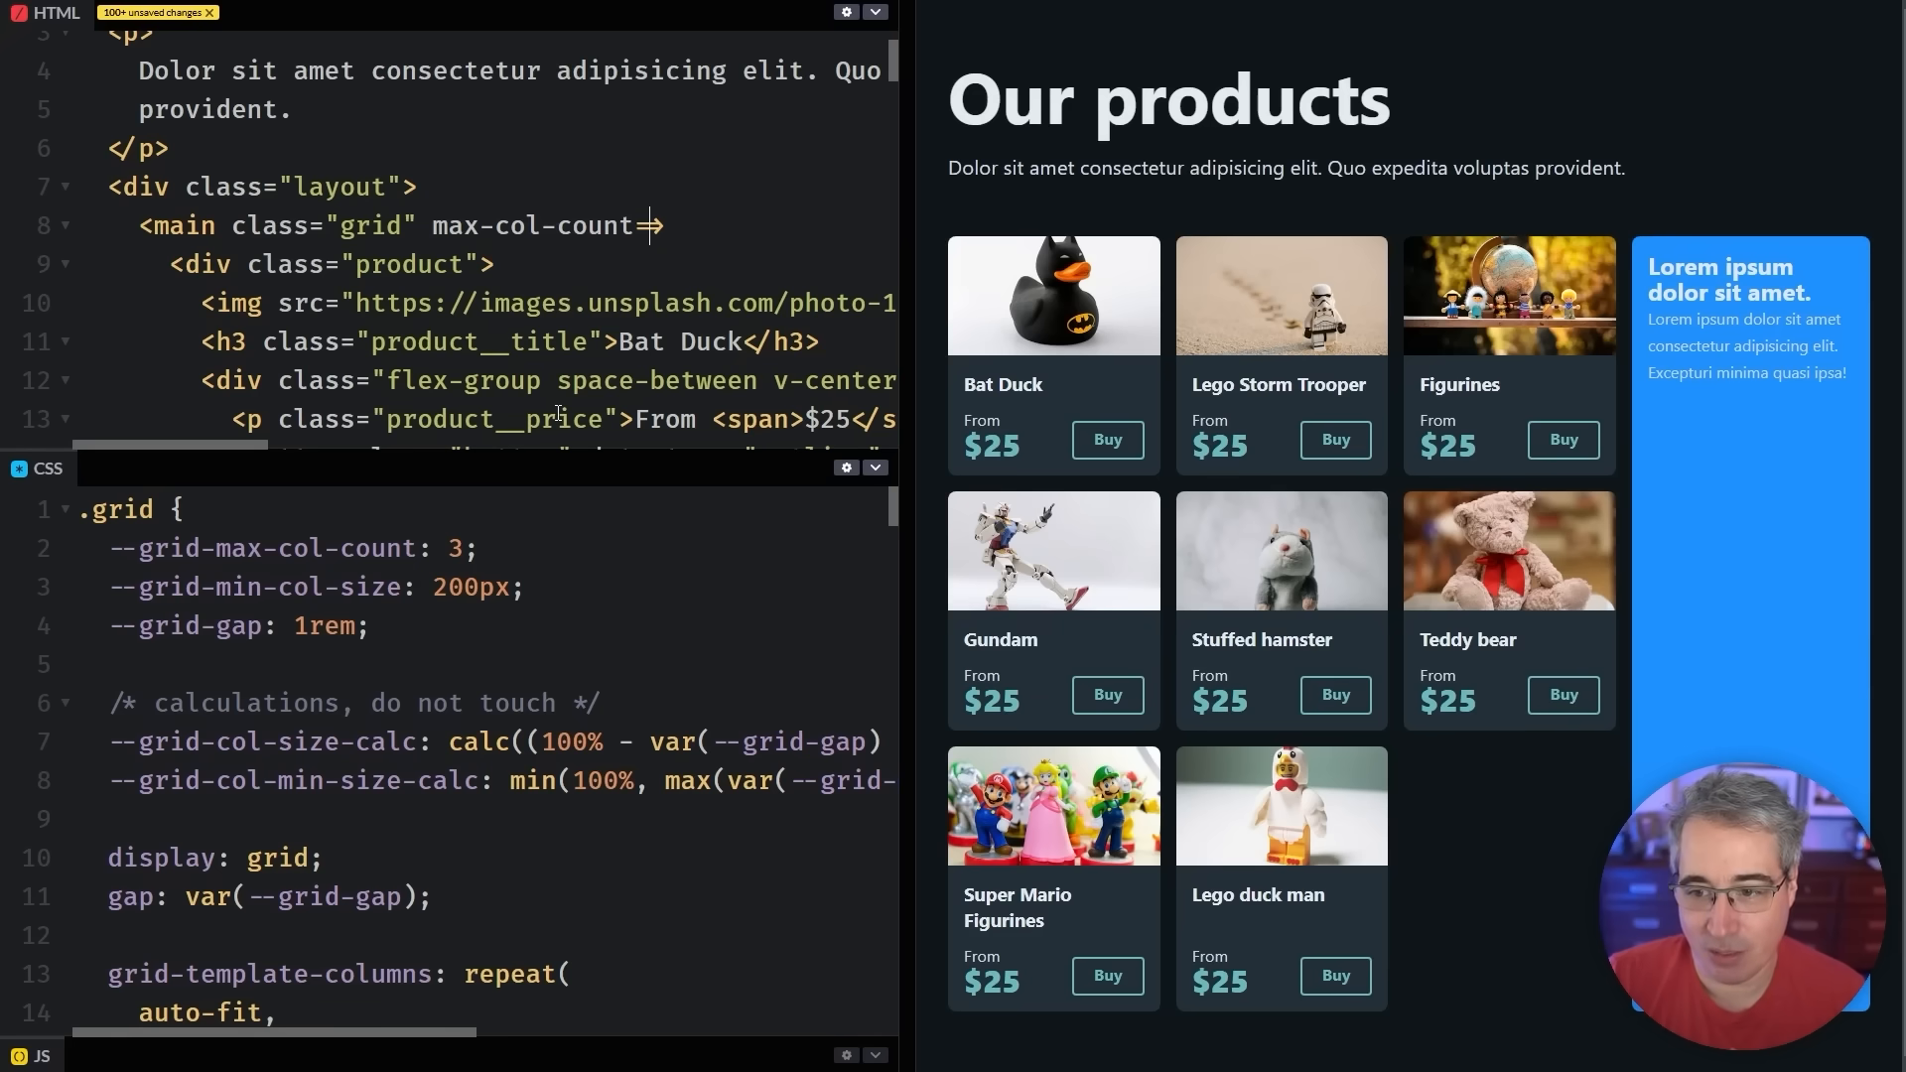
type("=\"\"")
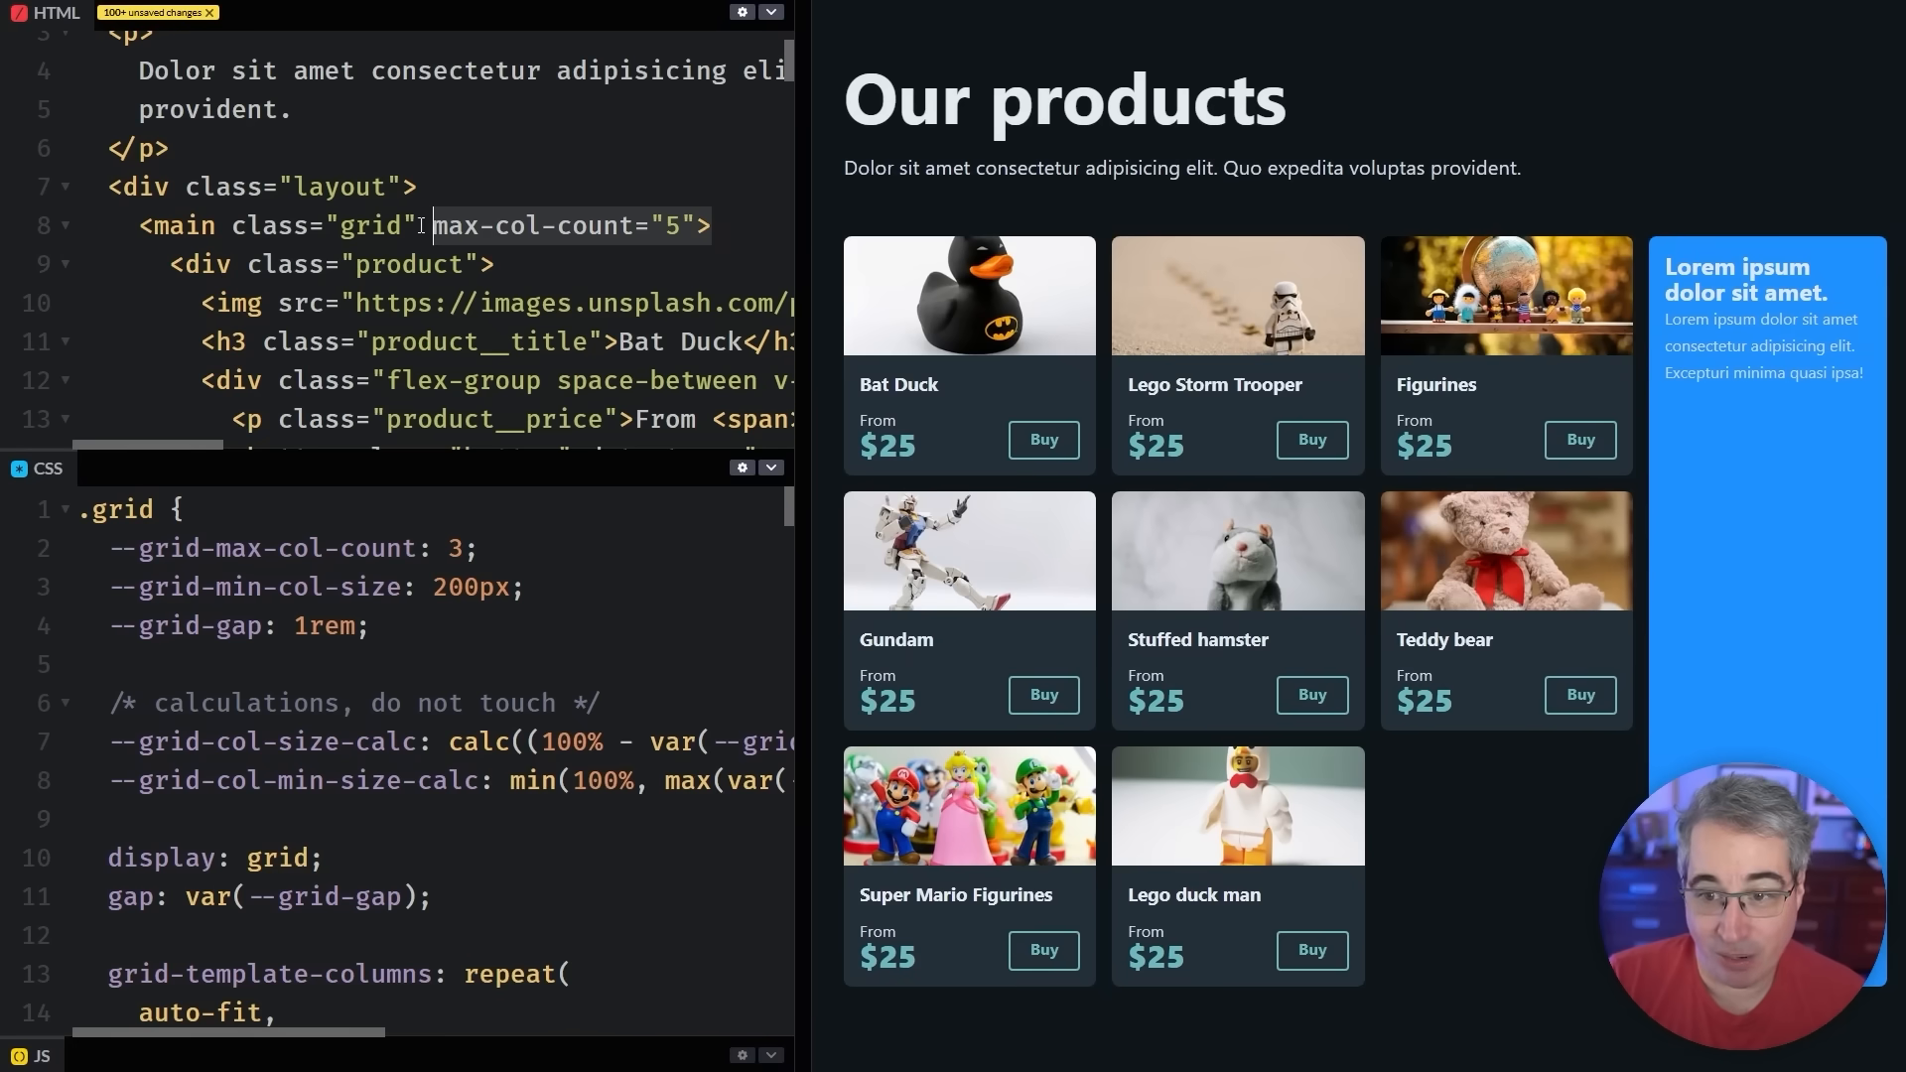
left_click(451, 548)
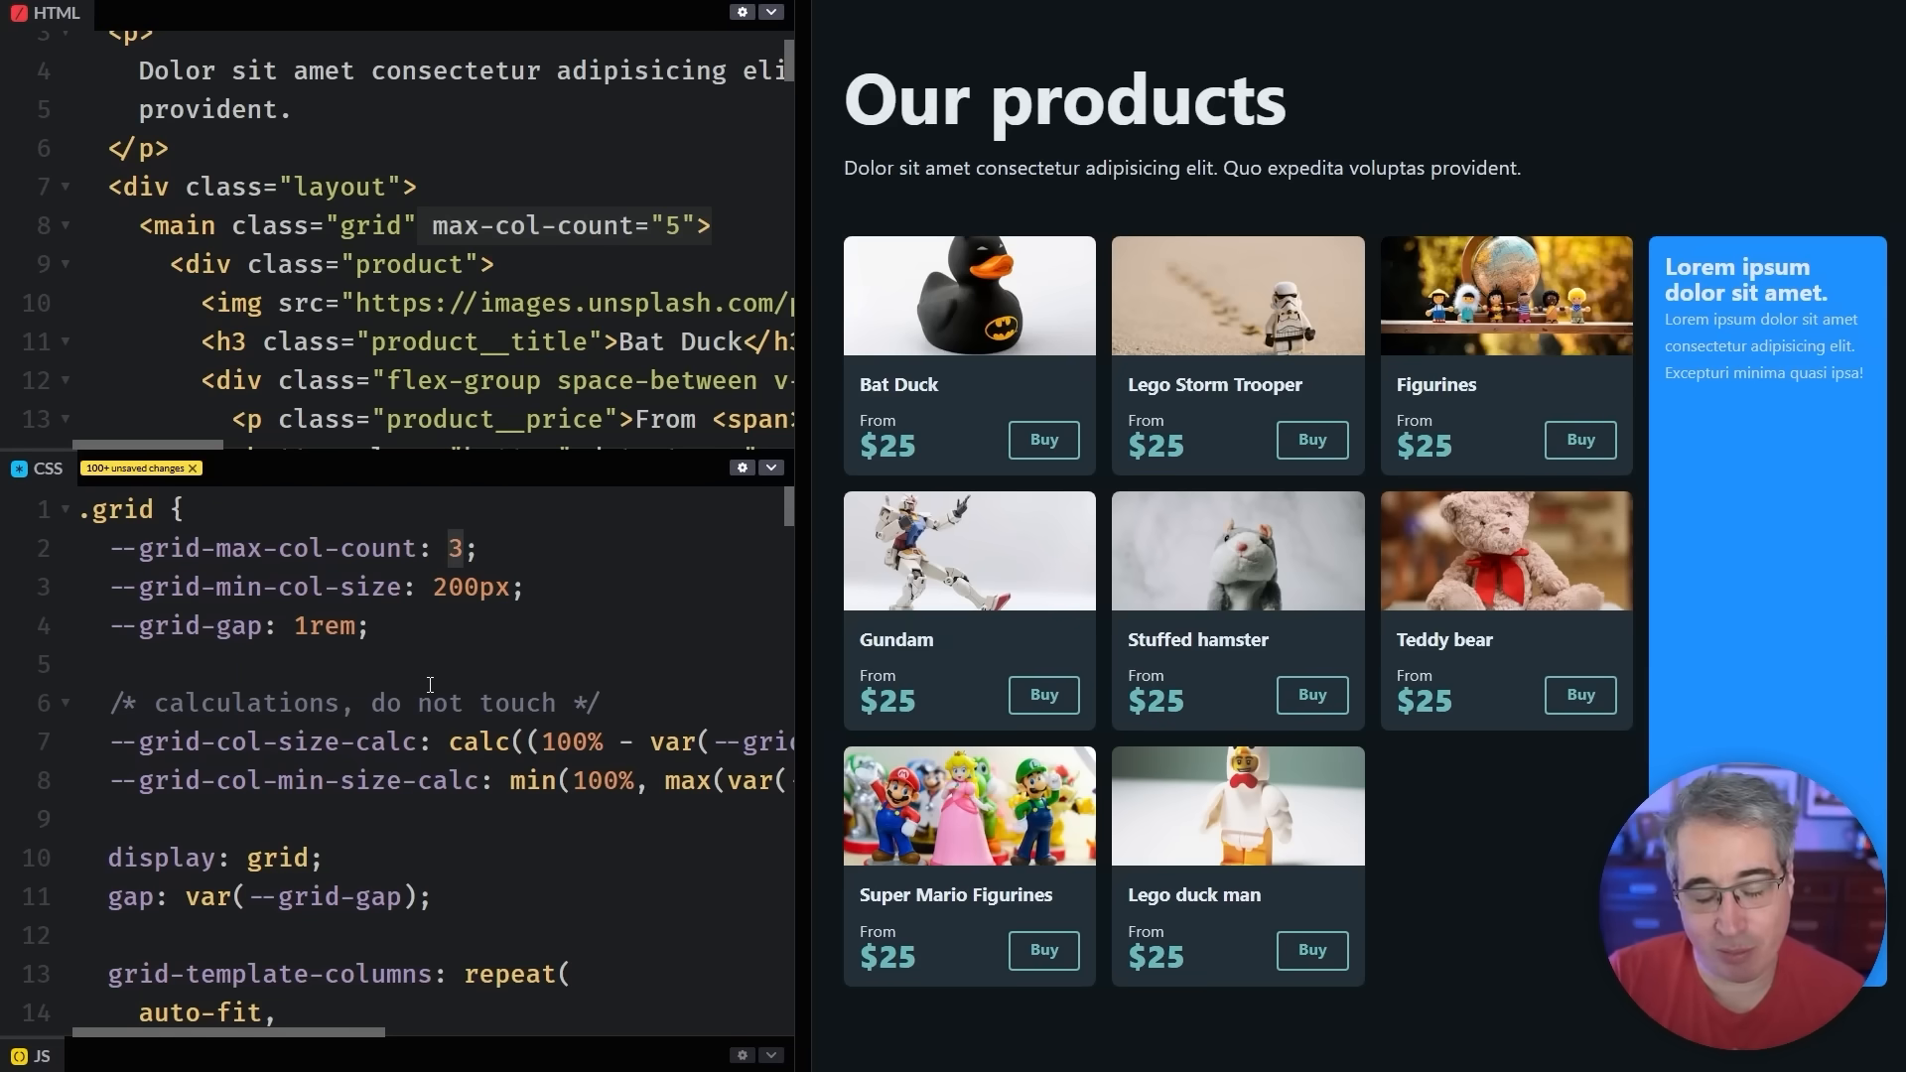
Set --grid-max-col-count to attr(max-col-count type(<number>), 3)
type("attr()")
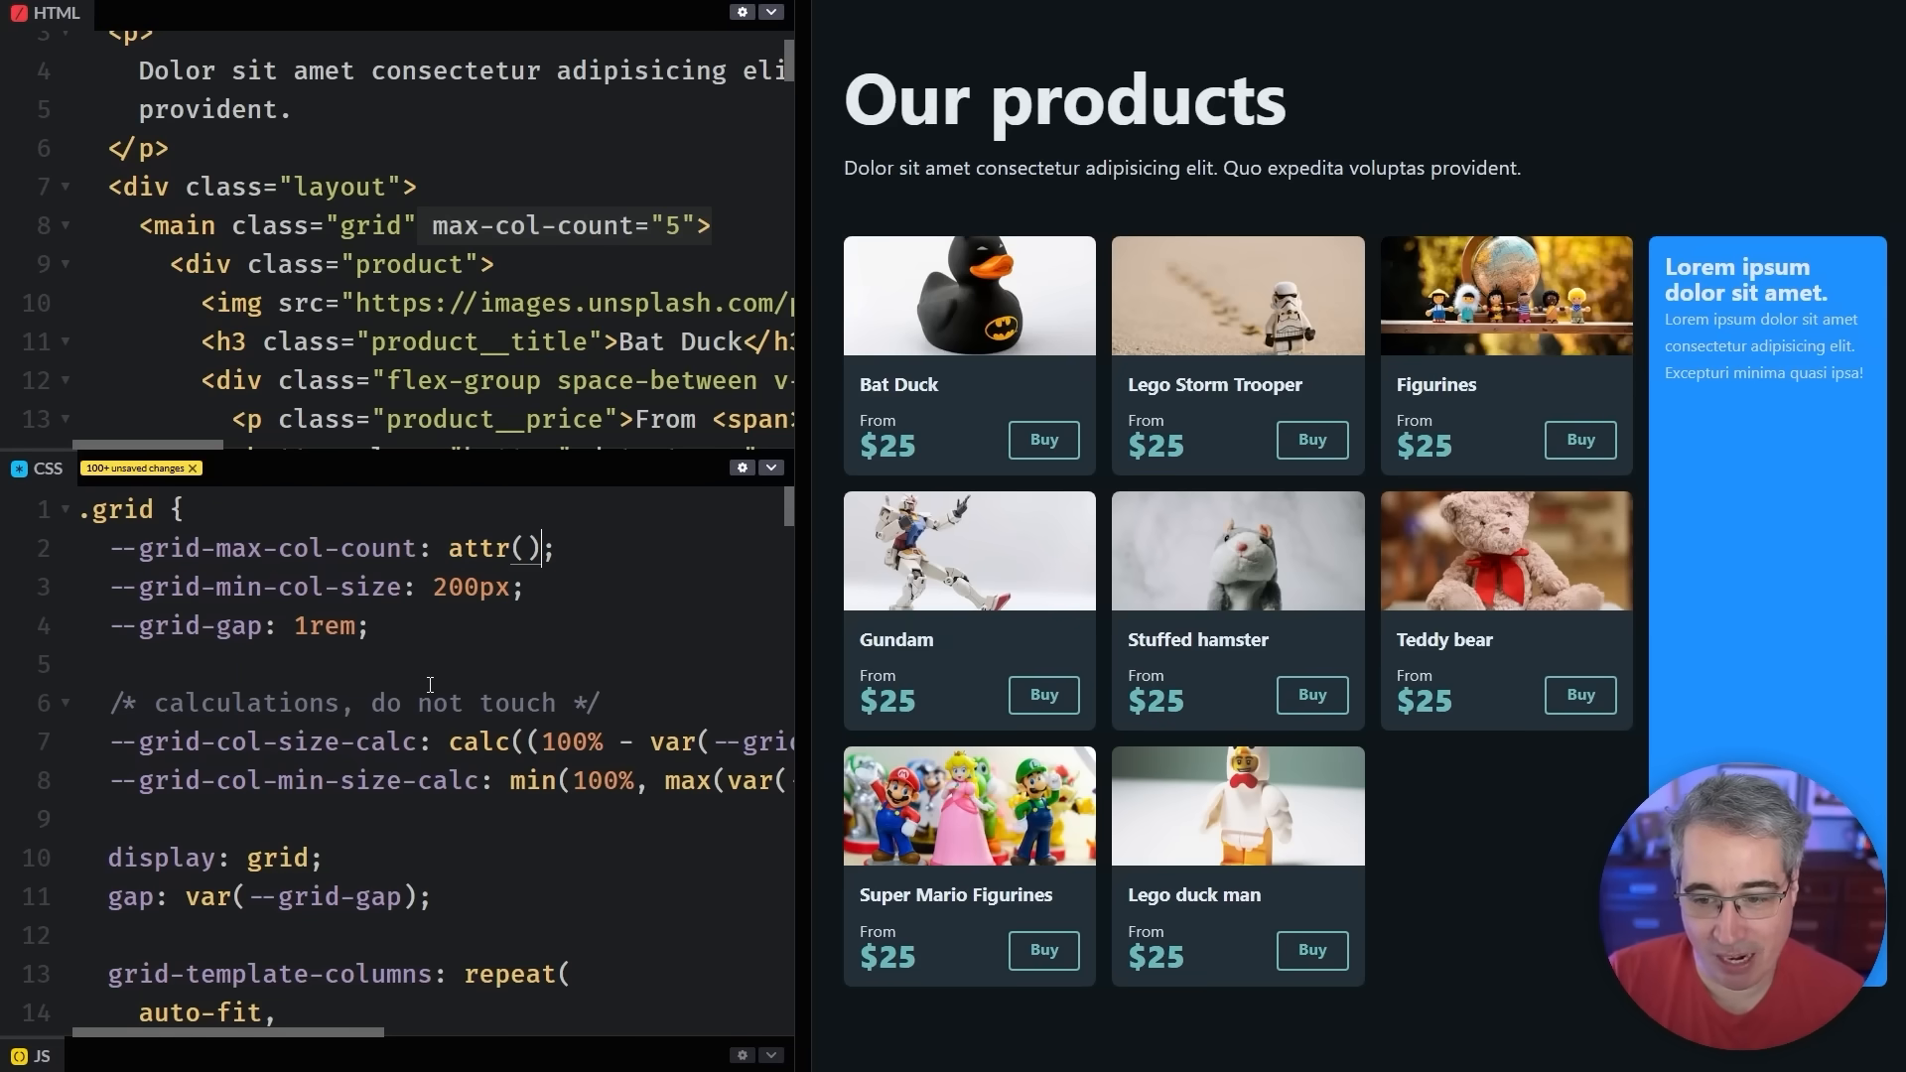
type("max-col-count")
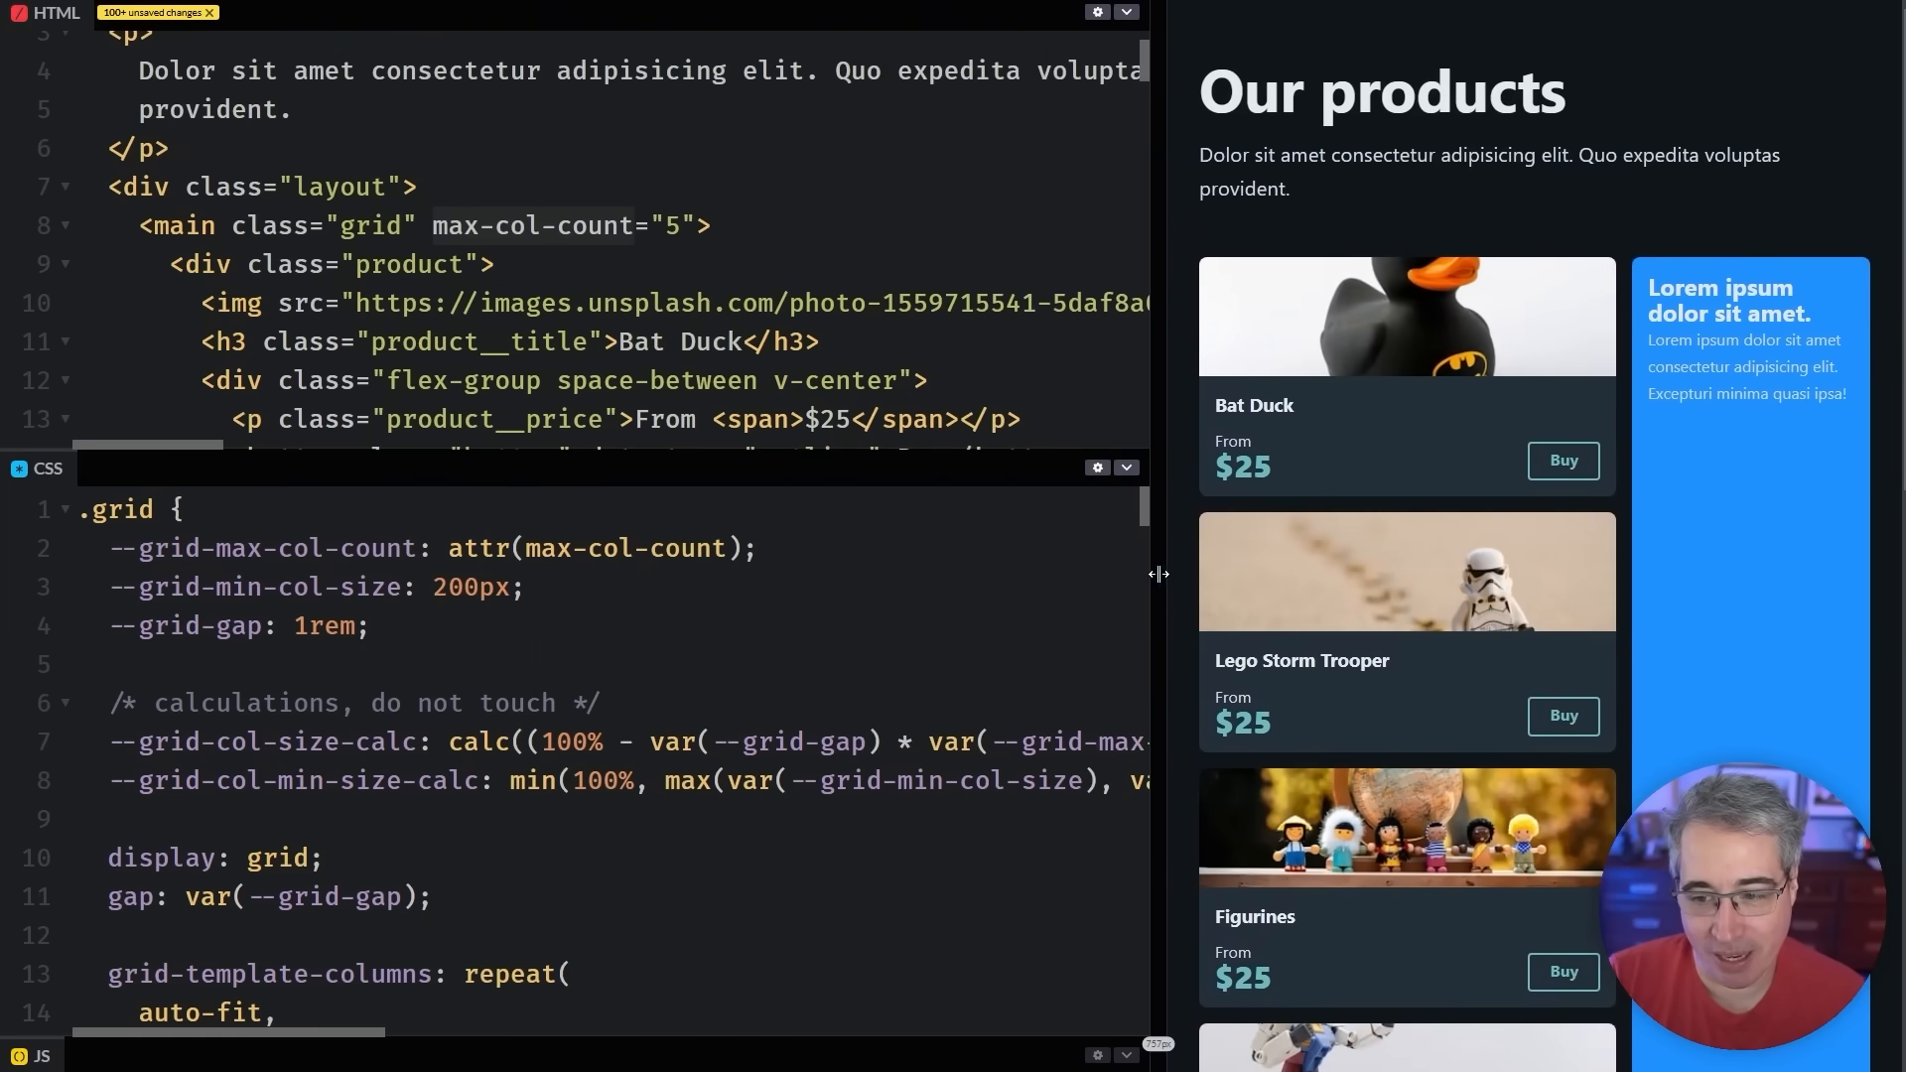
double_click(472, 548)
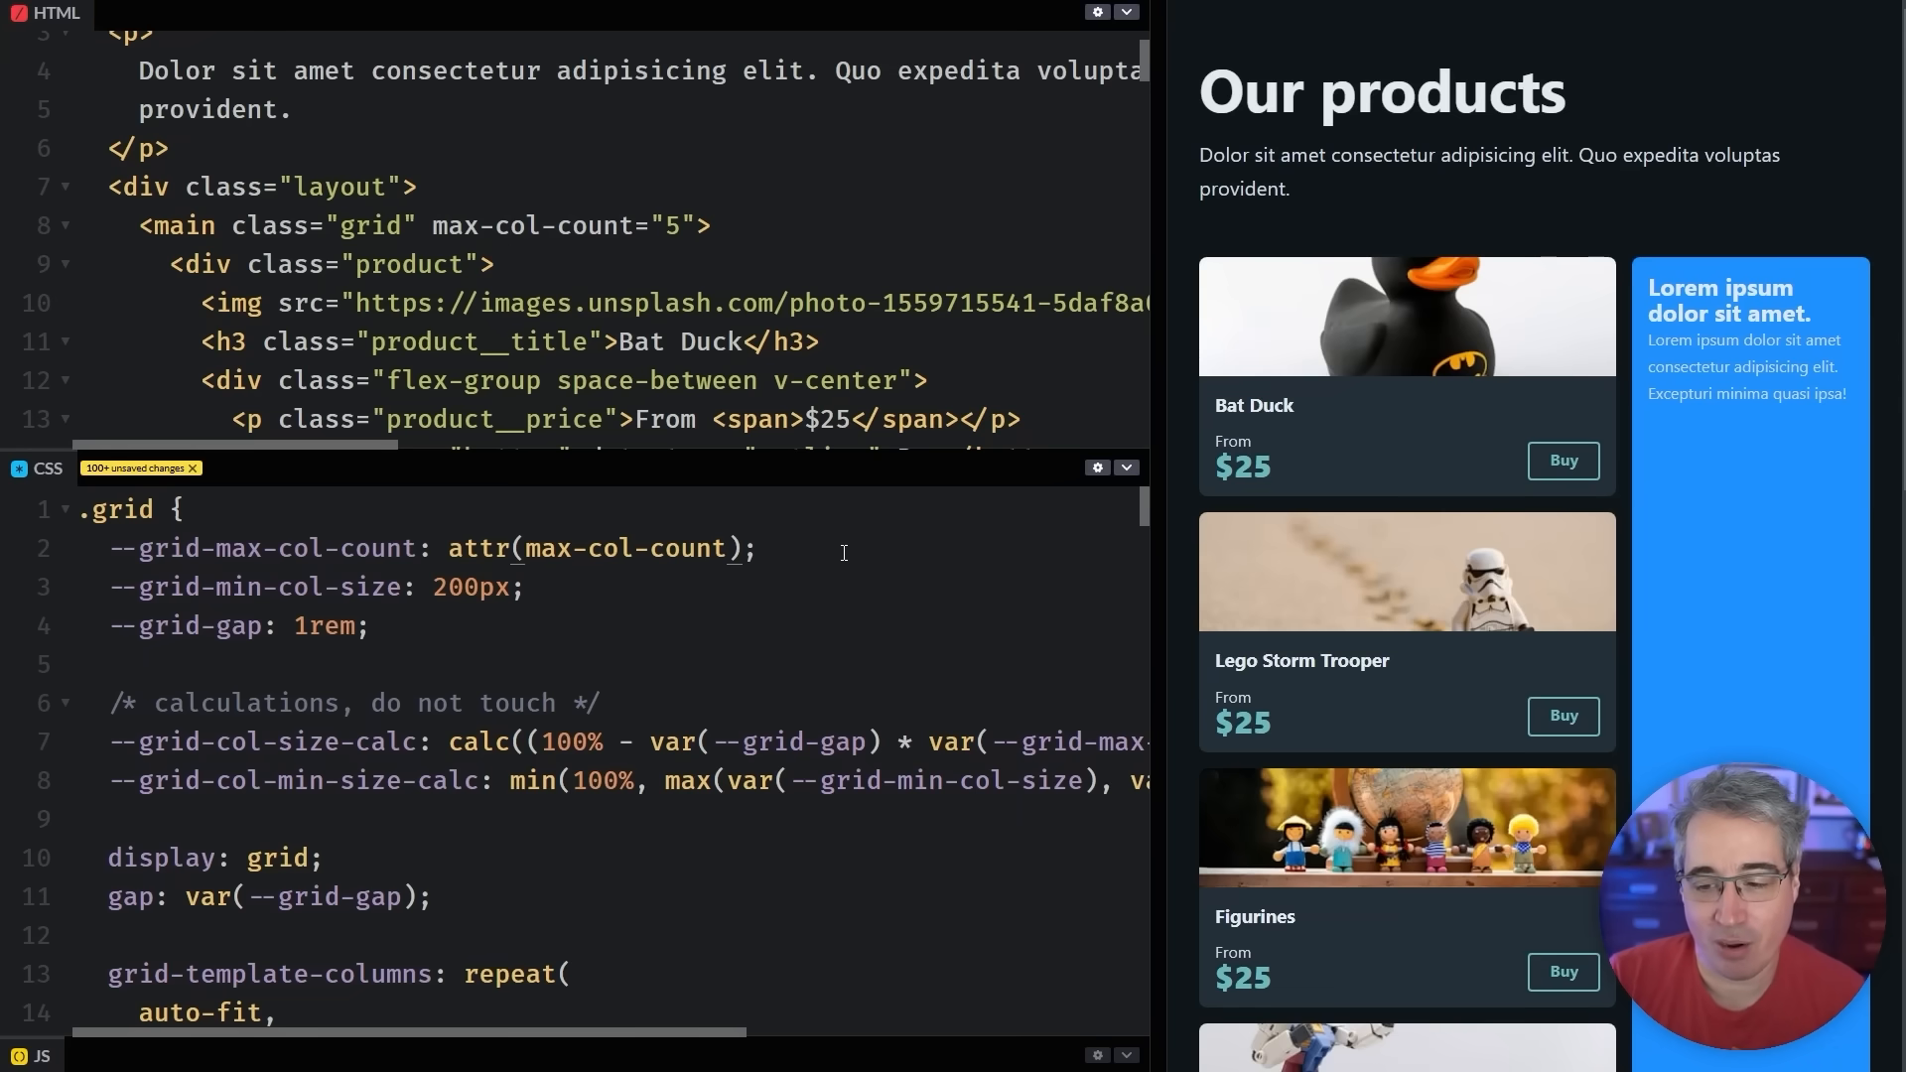
type("type")
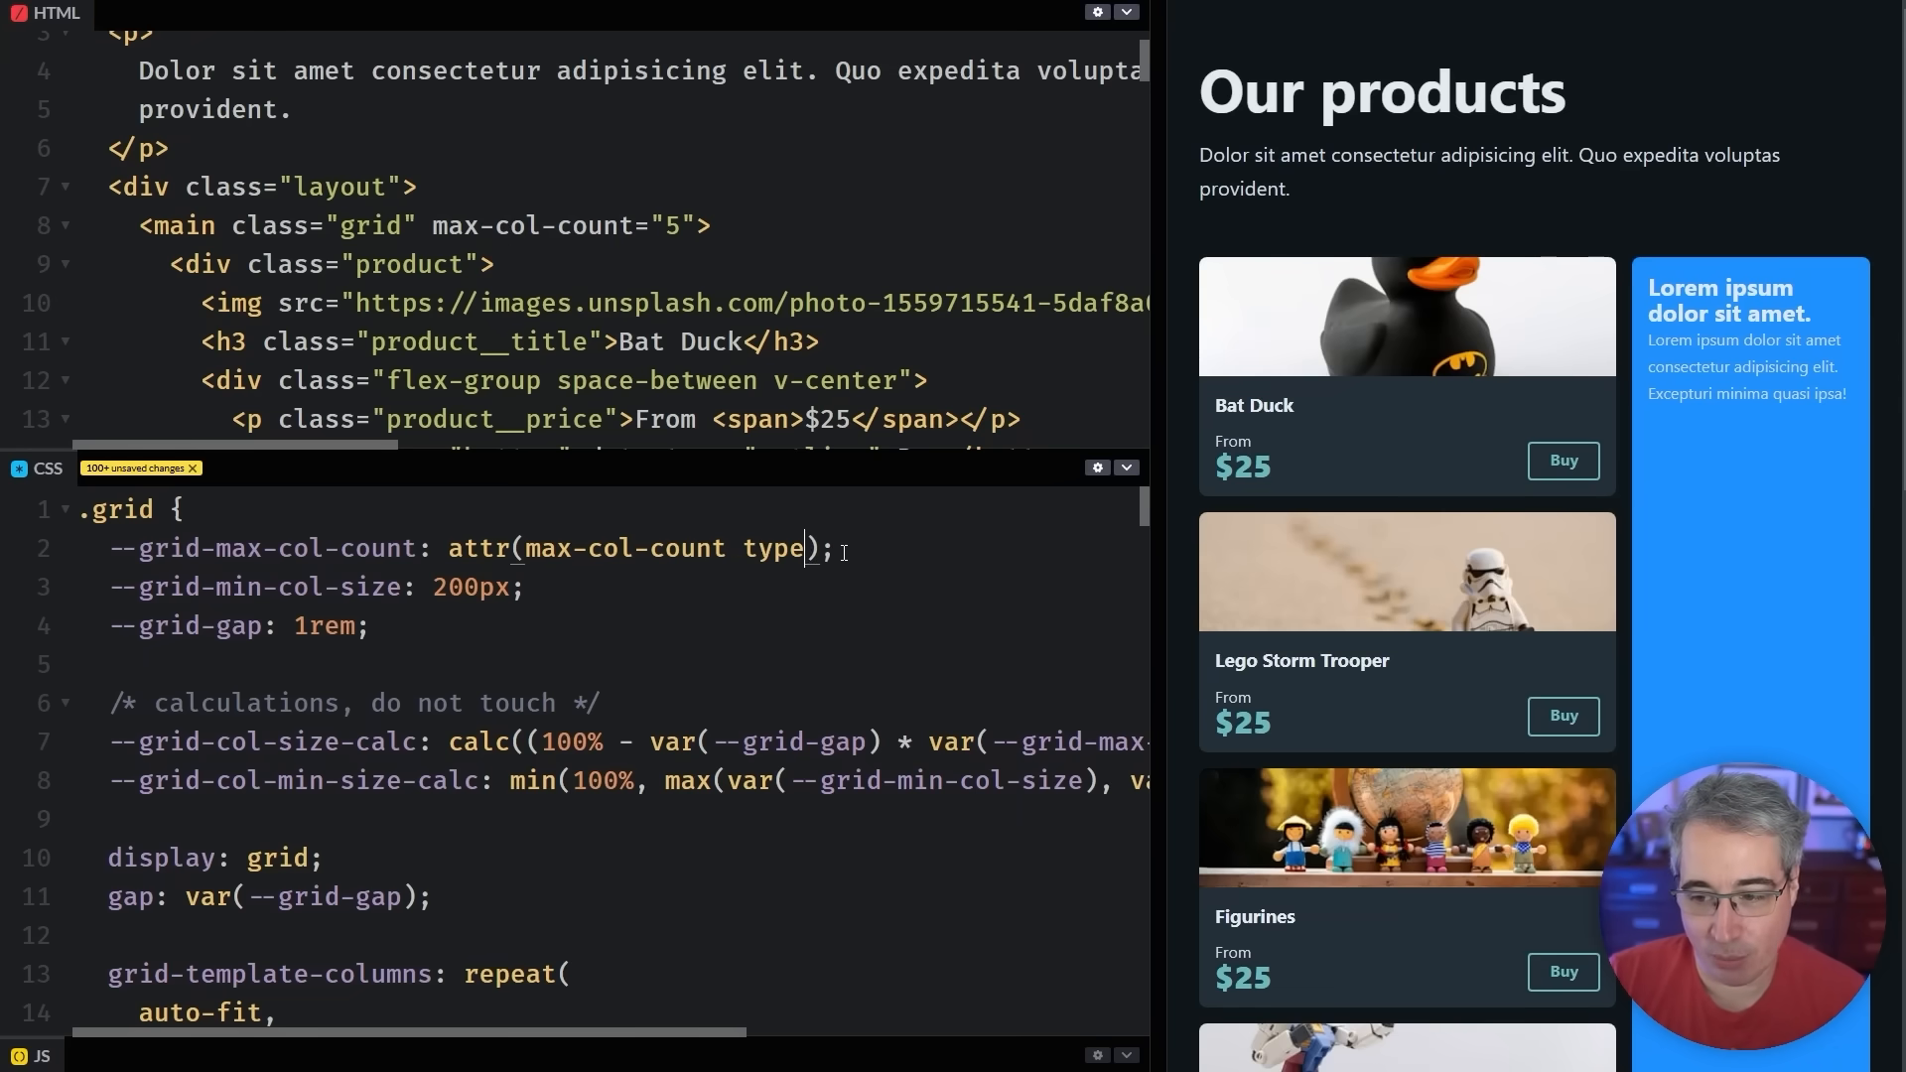
type("()")
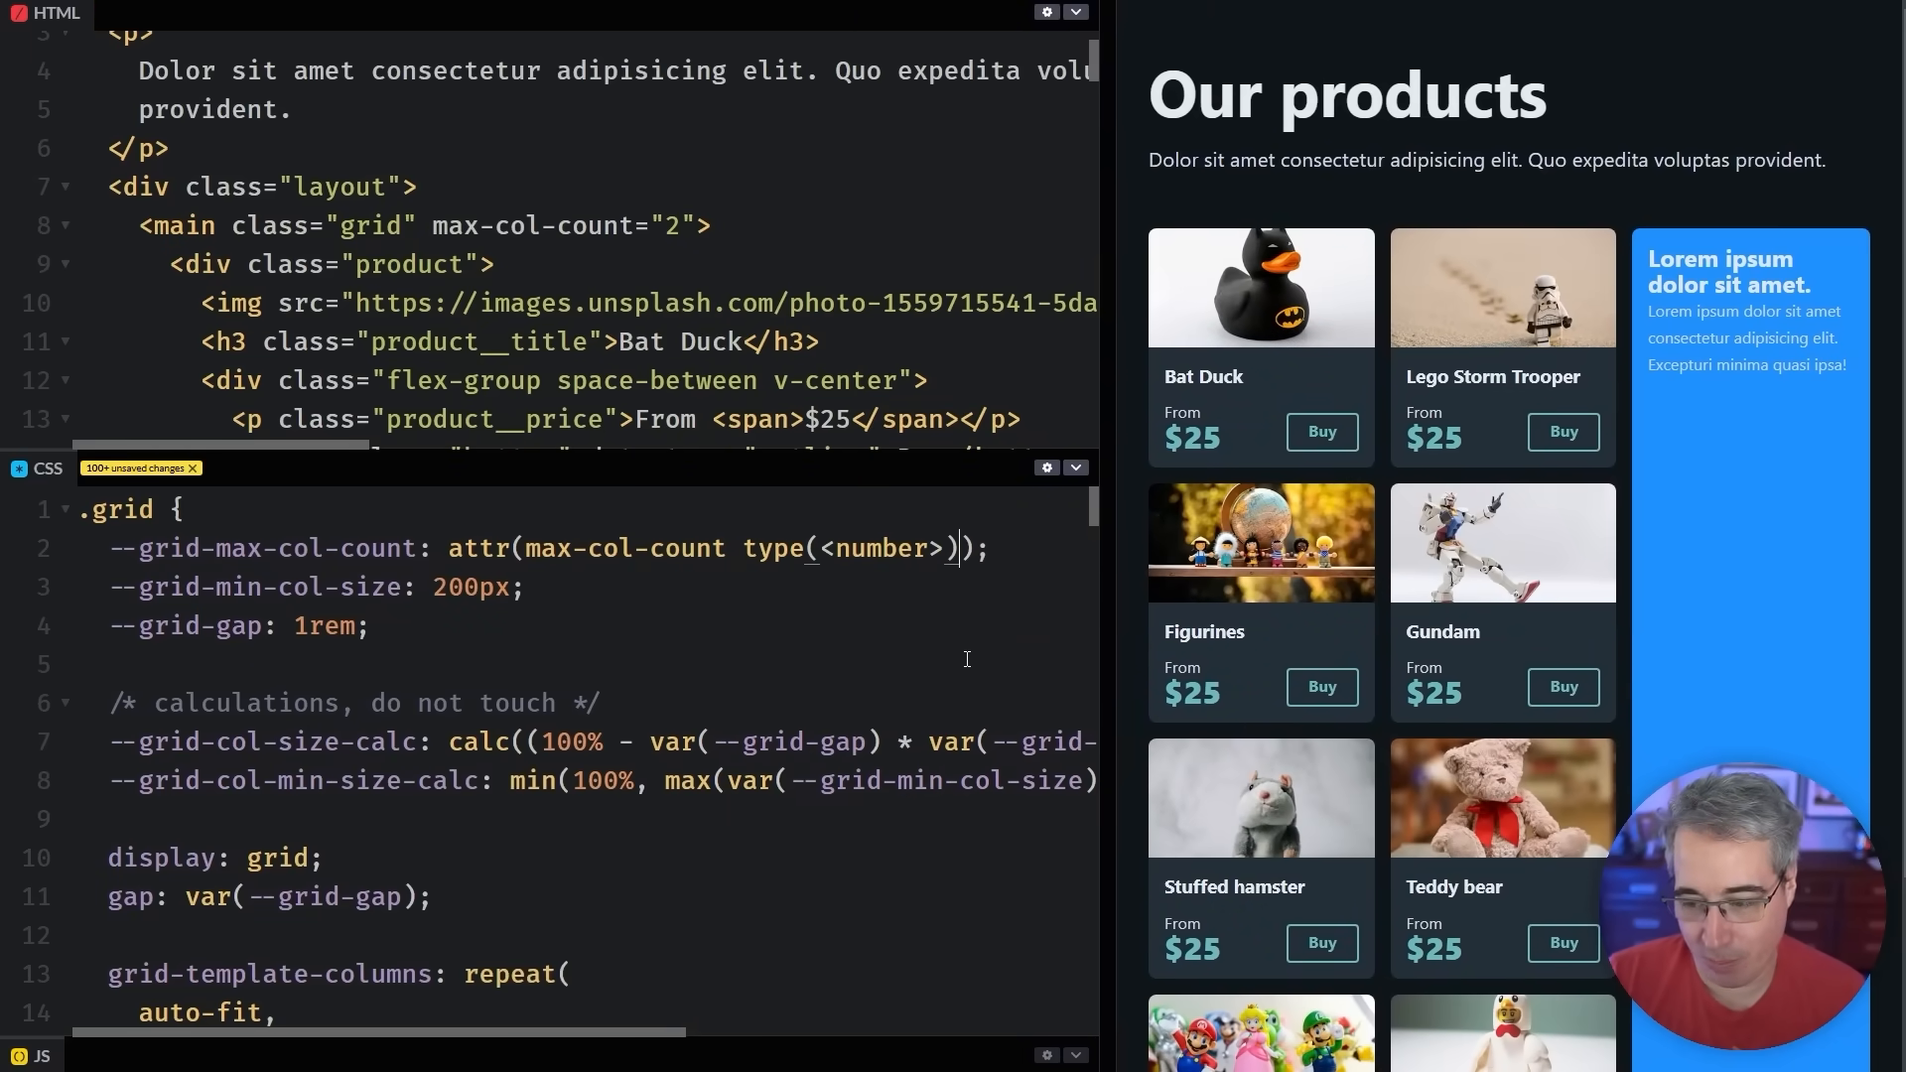
type(", 3")
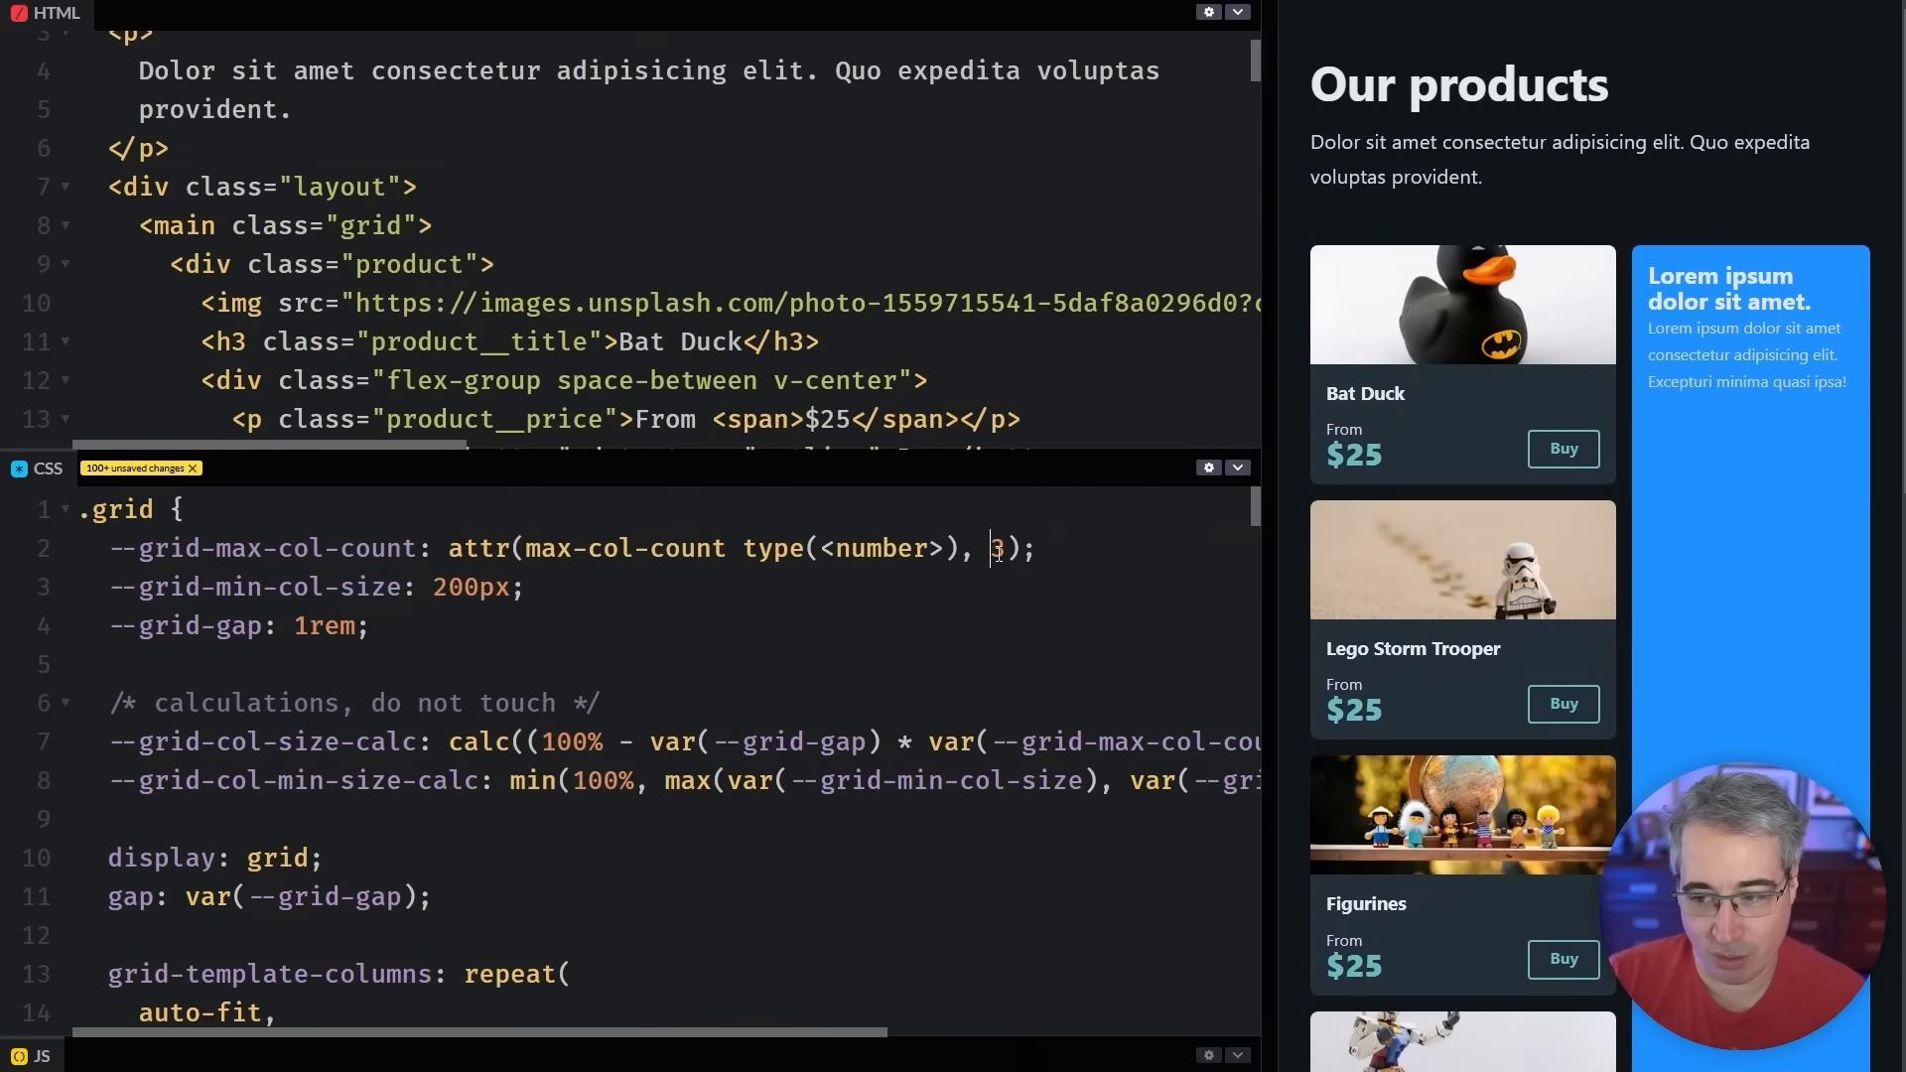
Try an attr() fallback of 2, add max-col-count="4", and widen the preview to three columns
type("2")
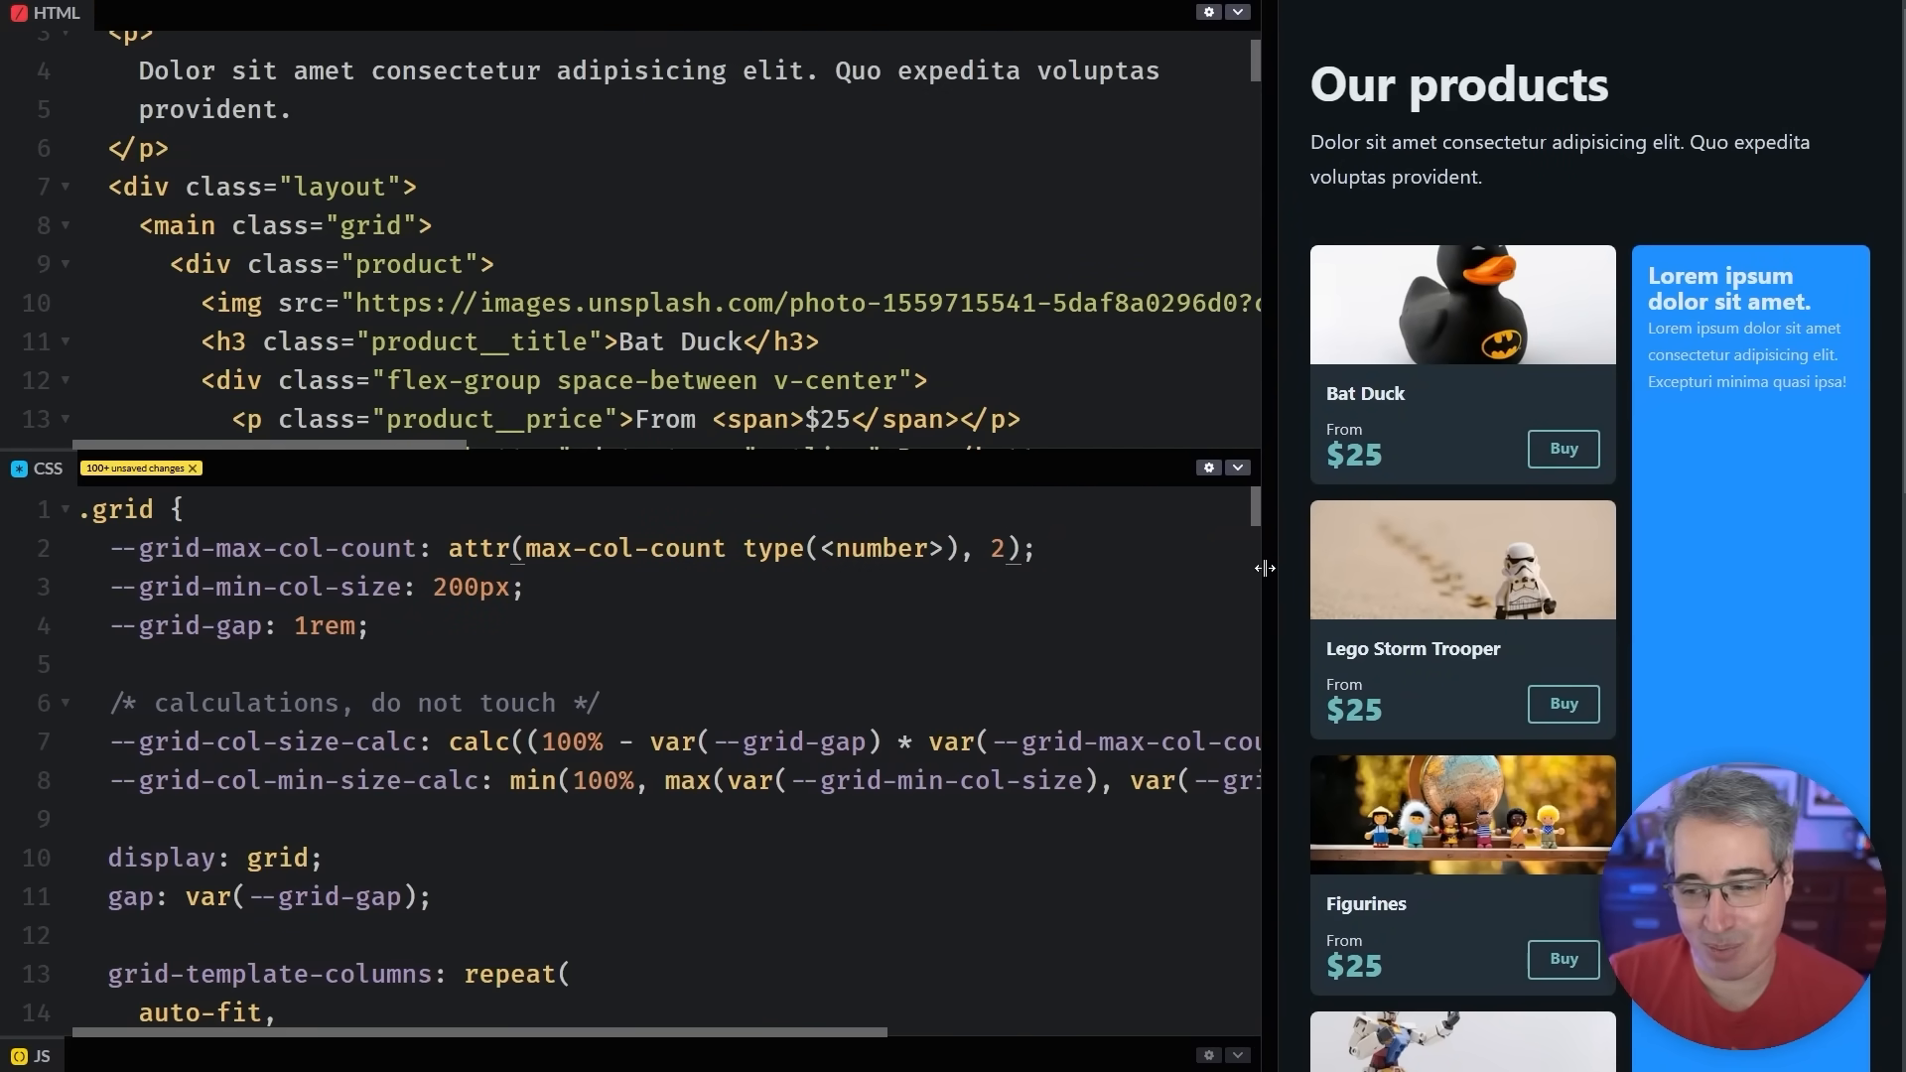
left_click_drag(1264, 568, 237, 584)
type("3")
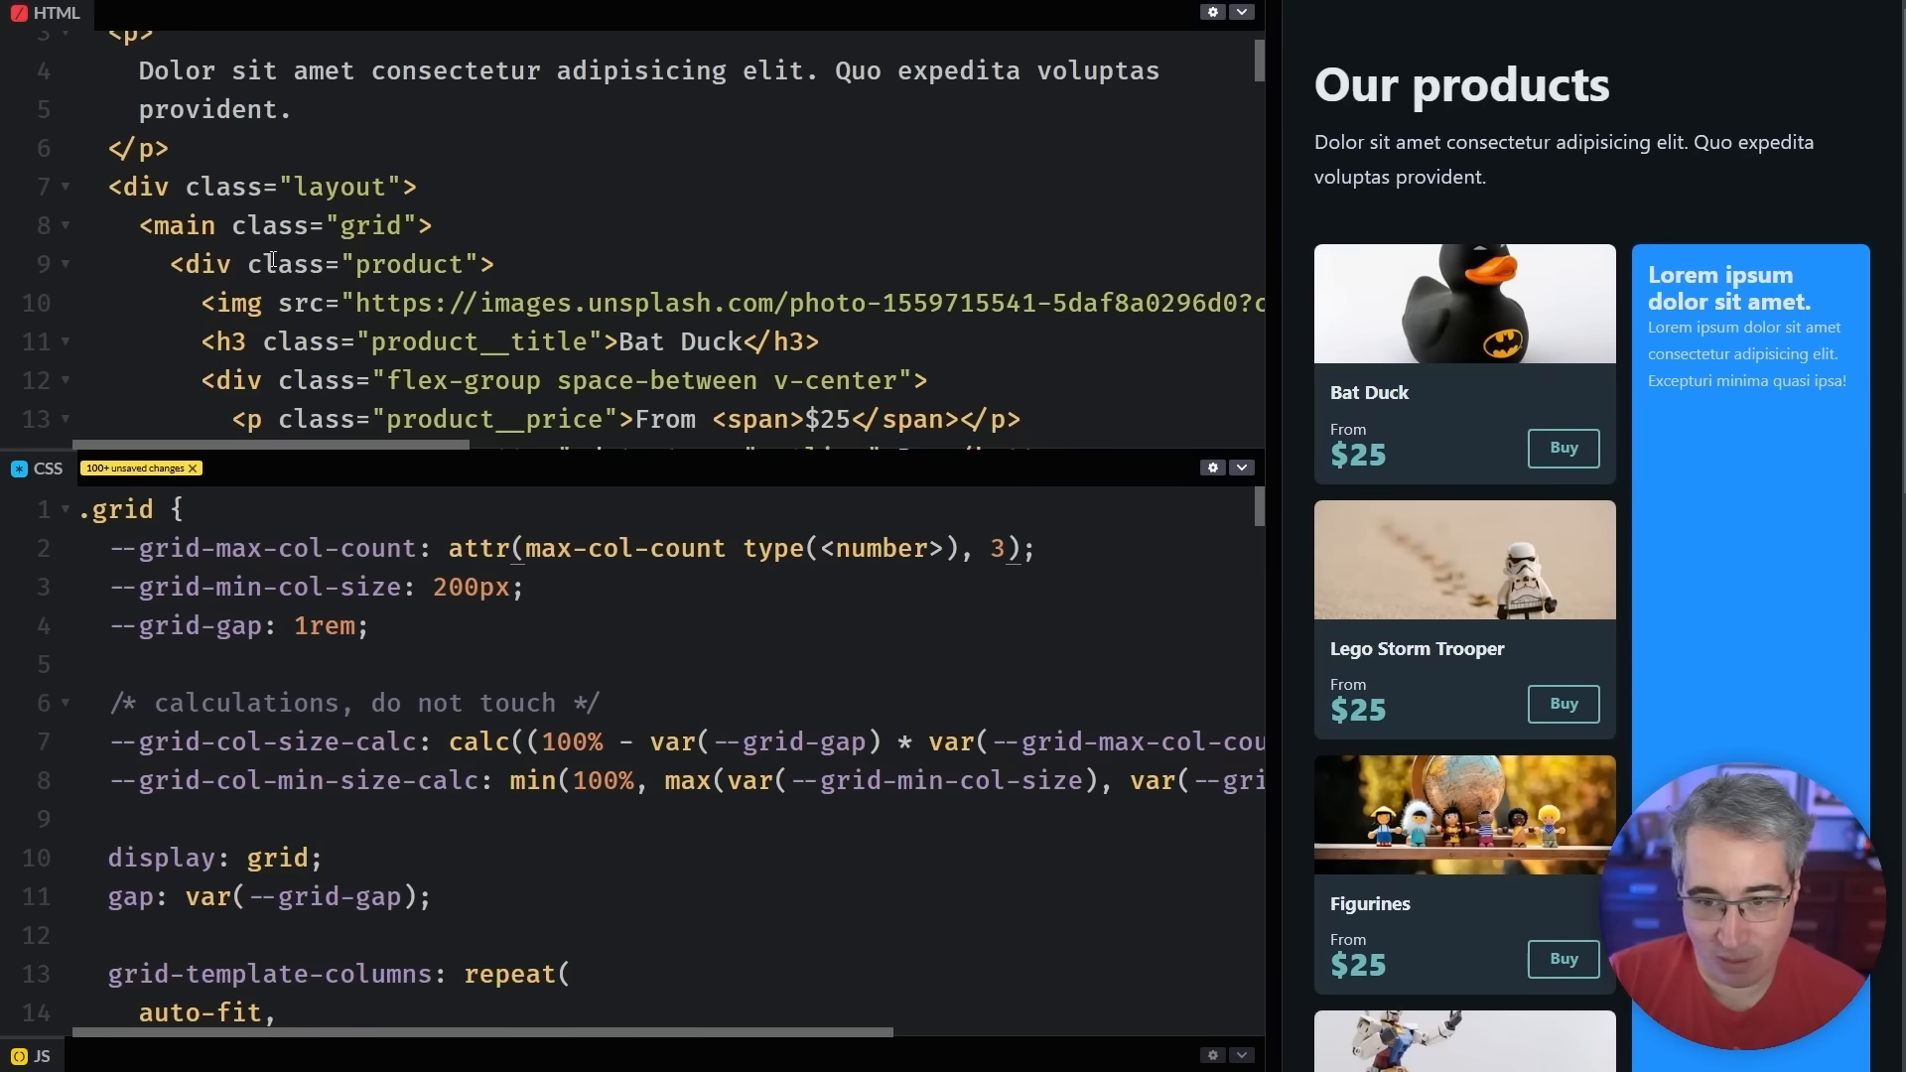
type("d")
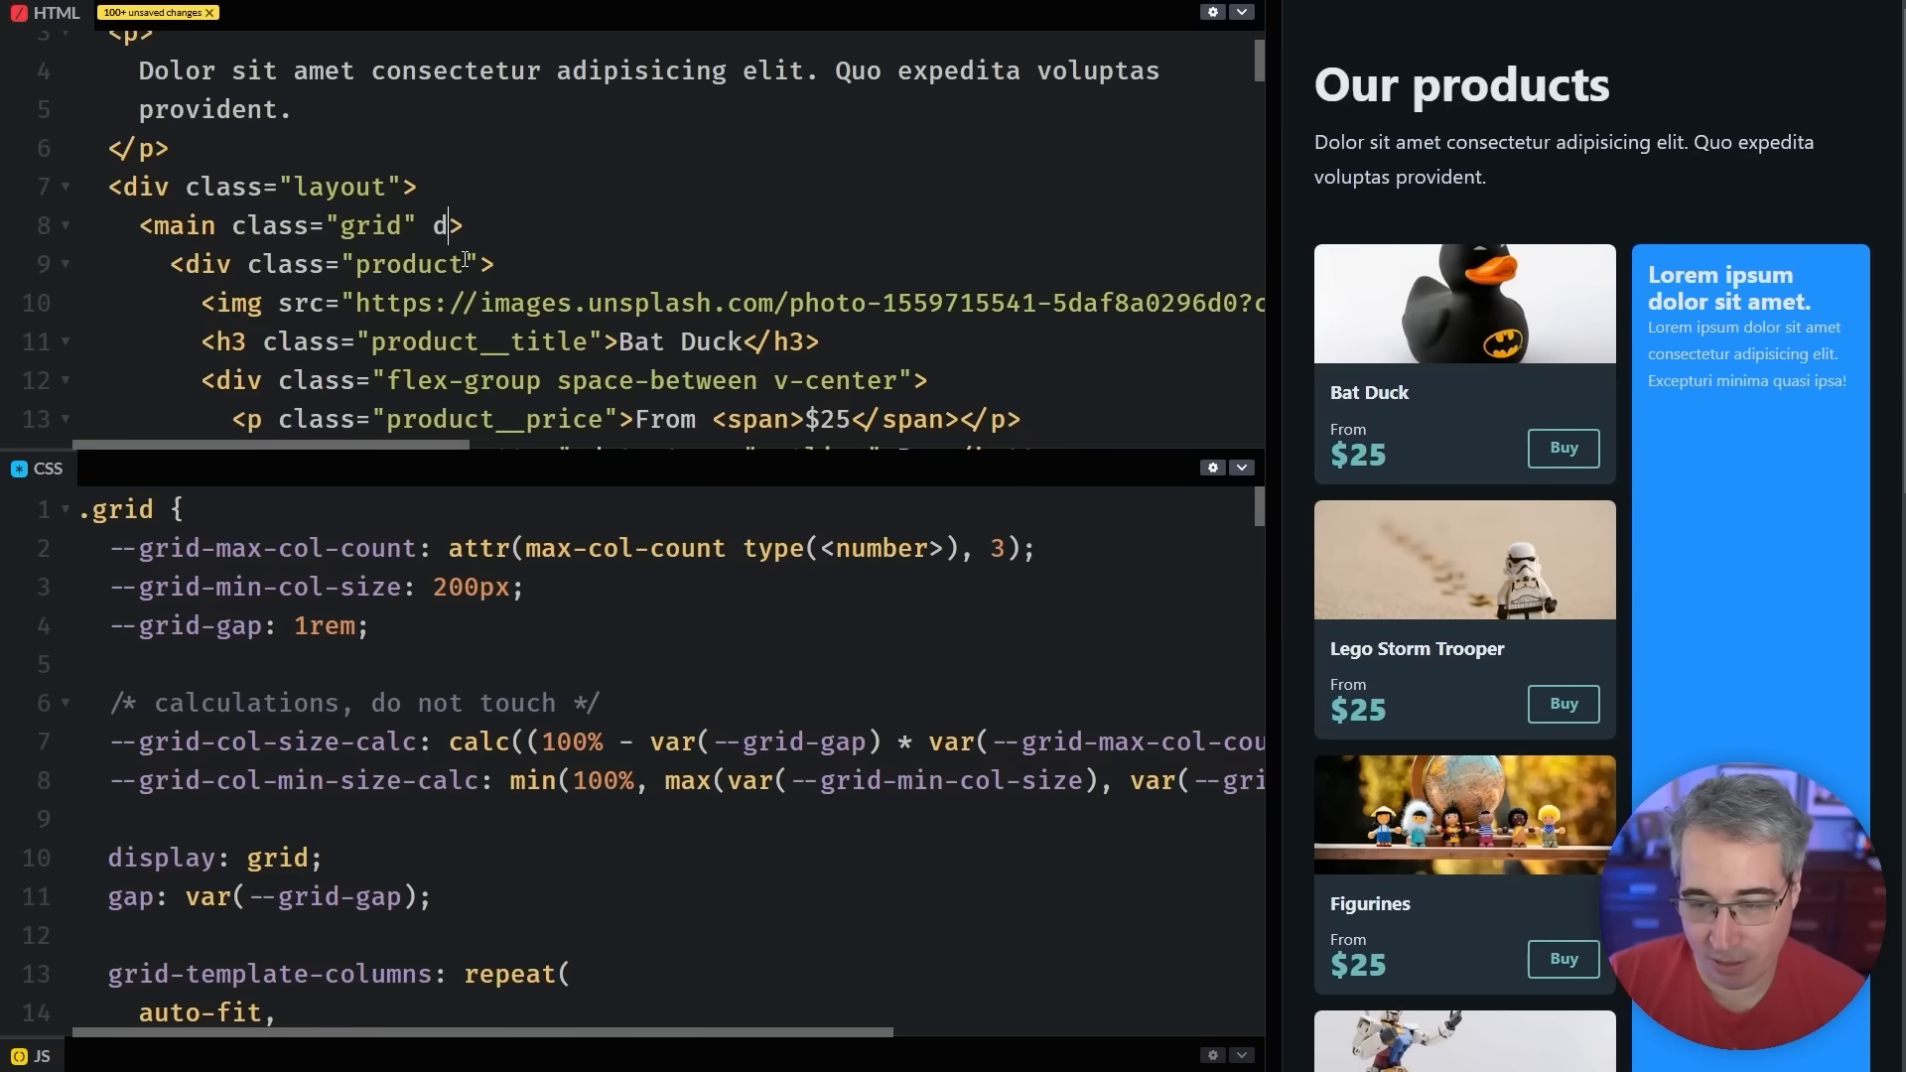
type("ax-col-count=\"")
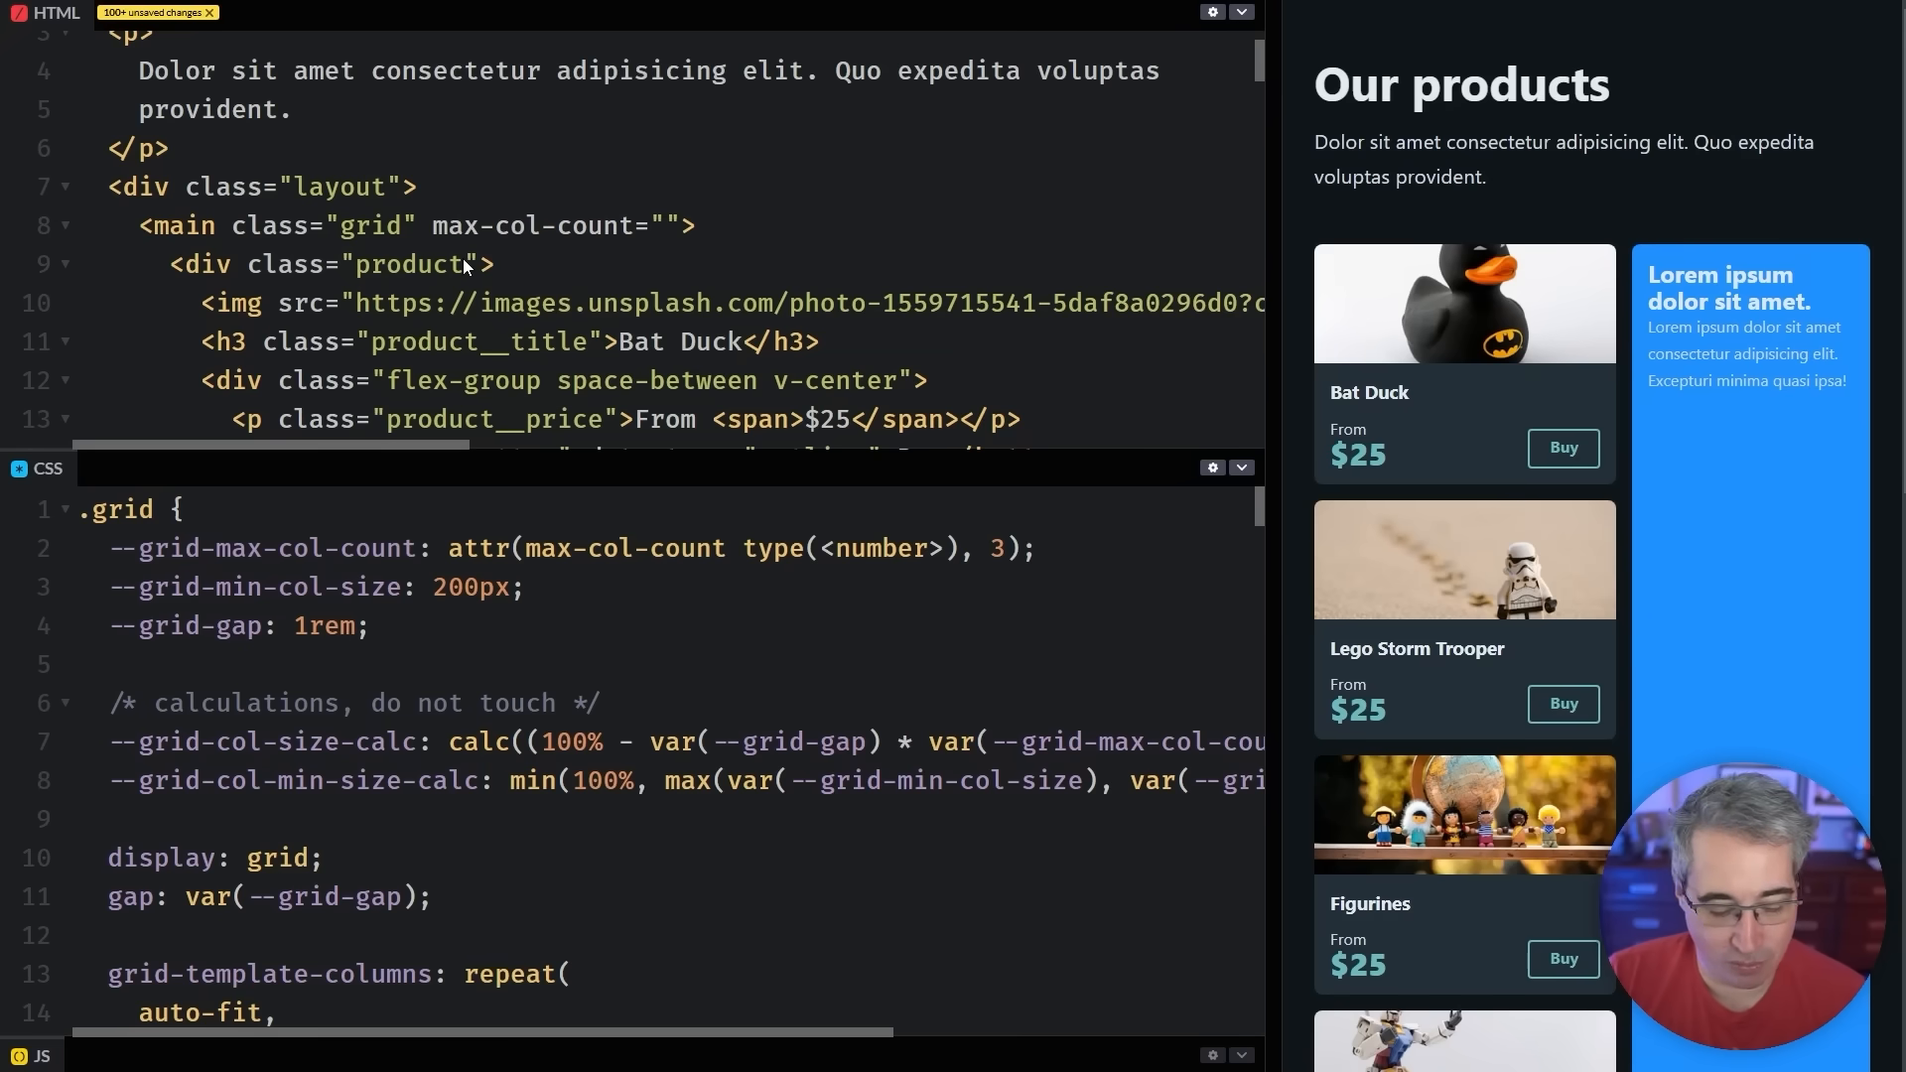
type("4")
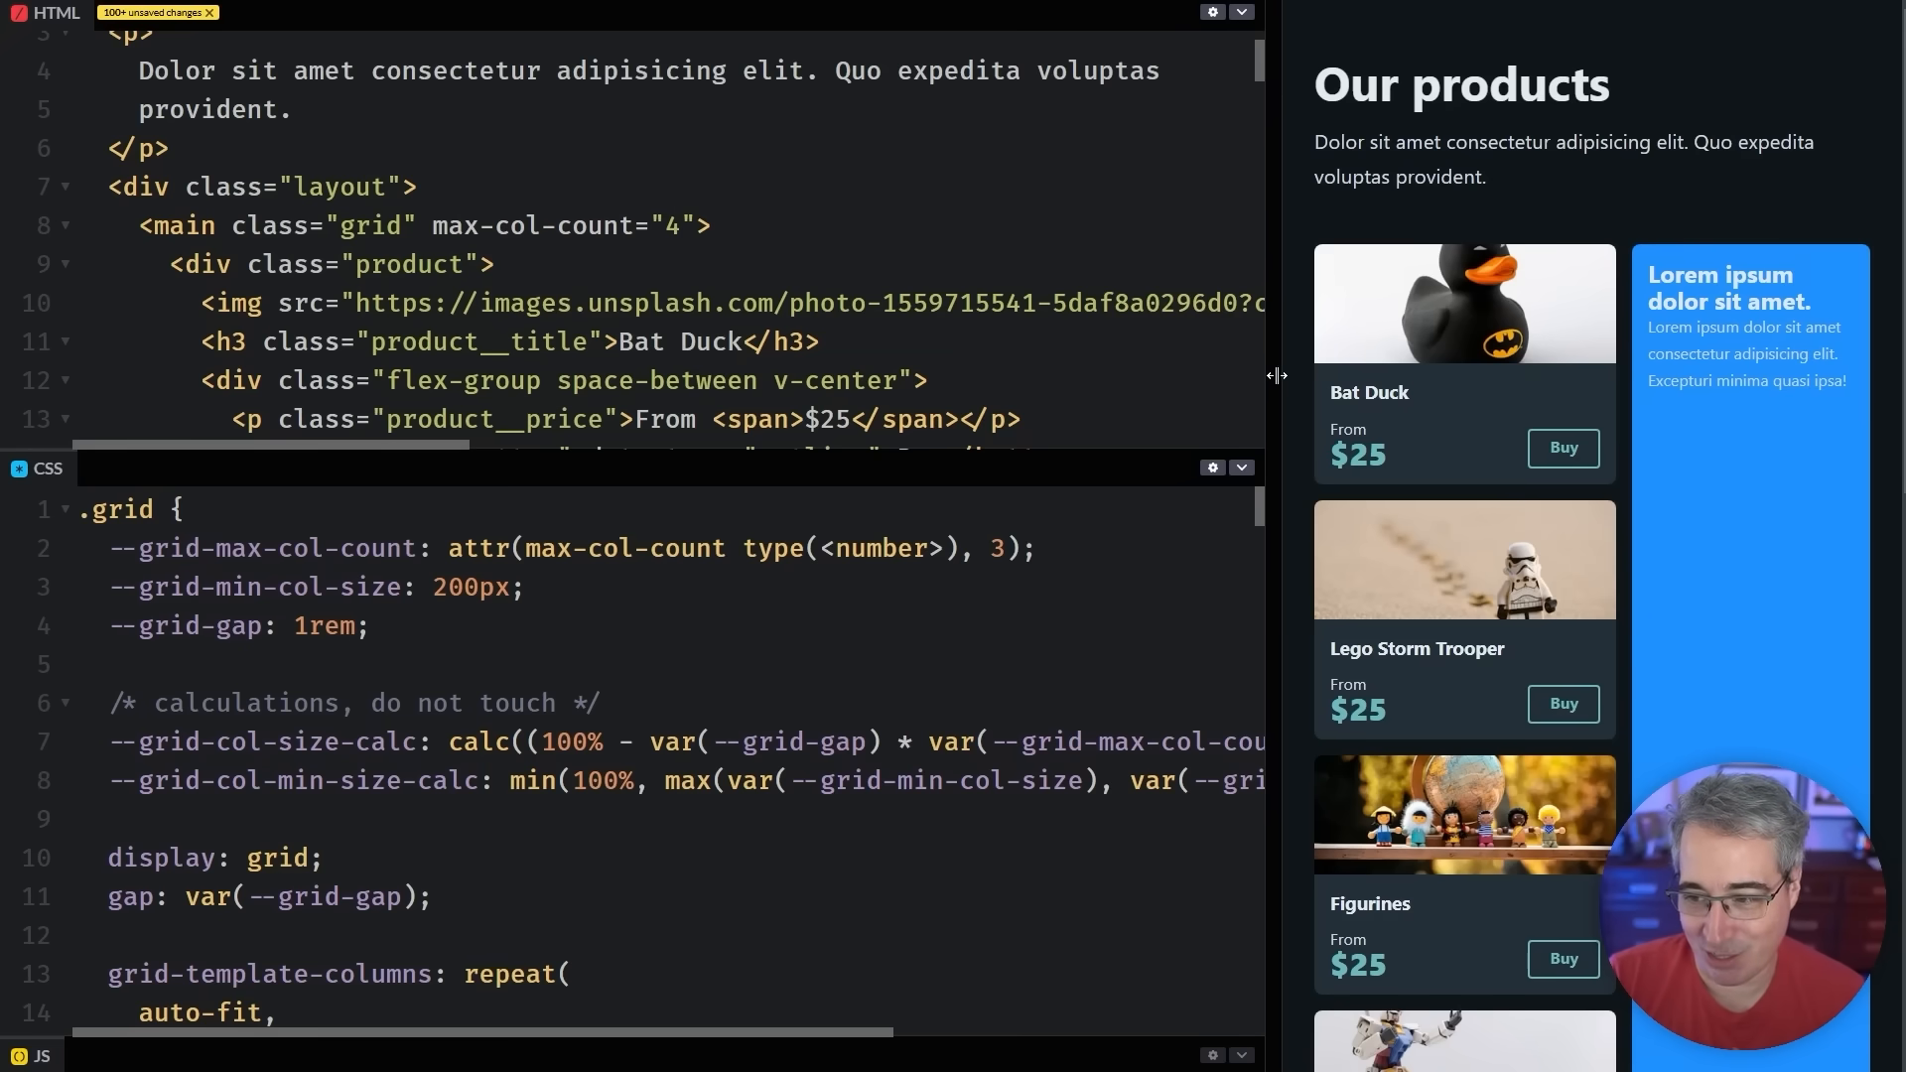
left_click_drag(1273, 374, 742, 434)
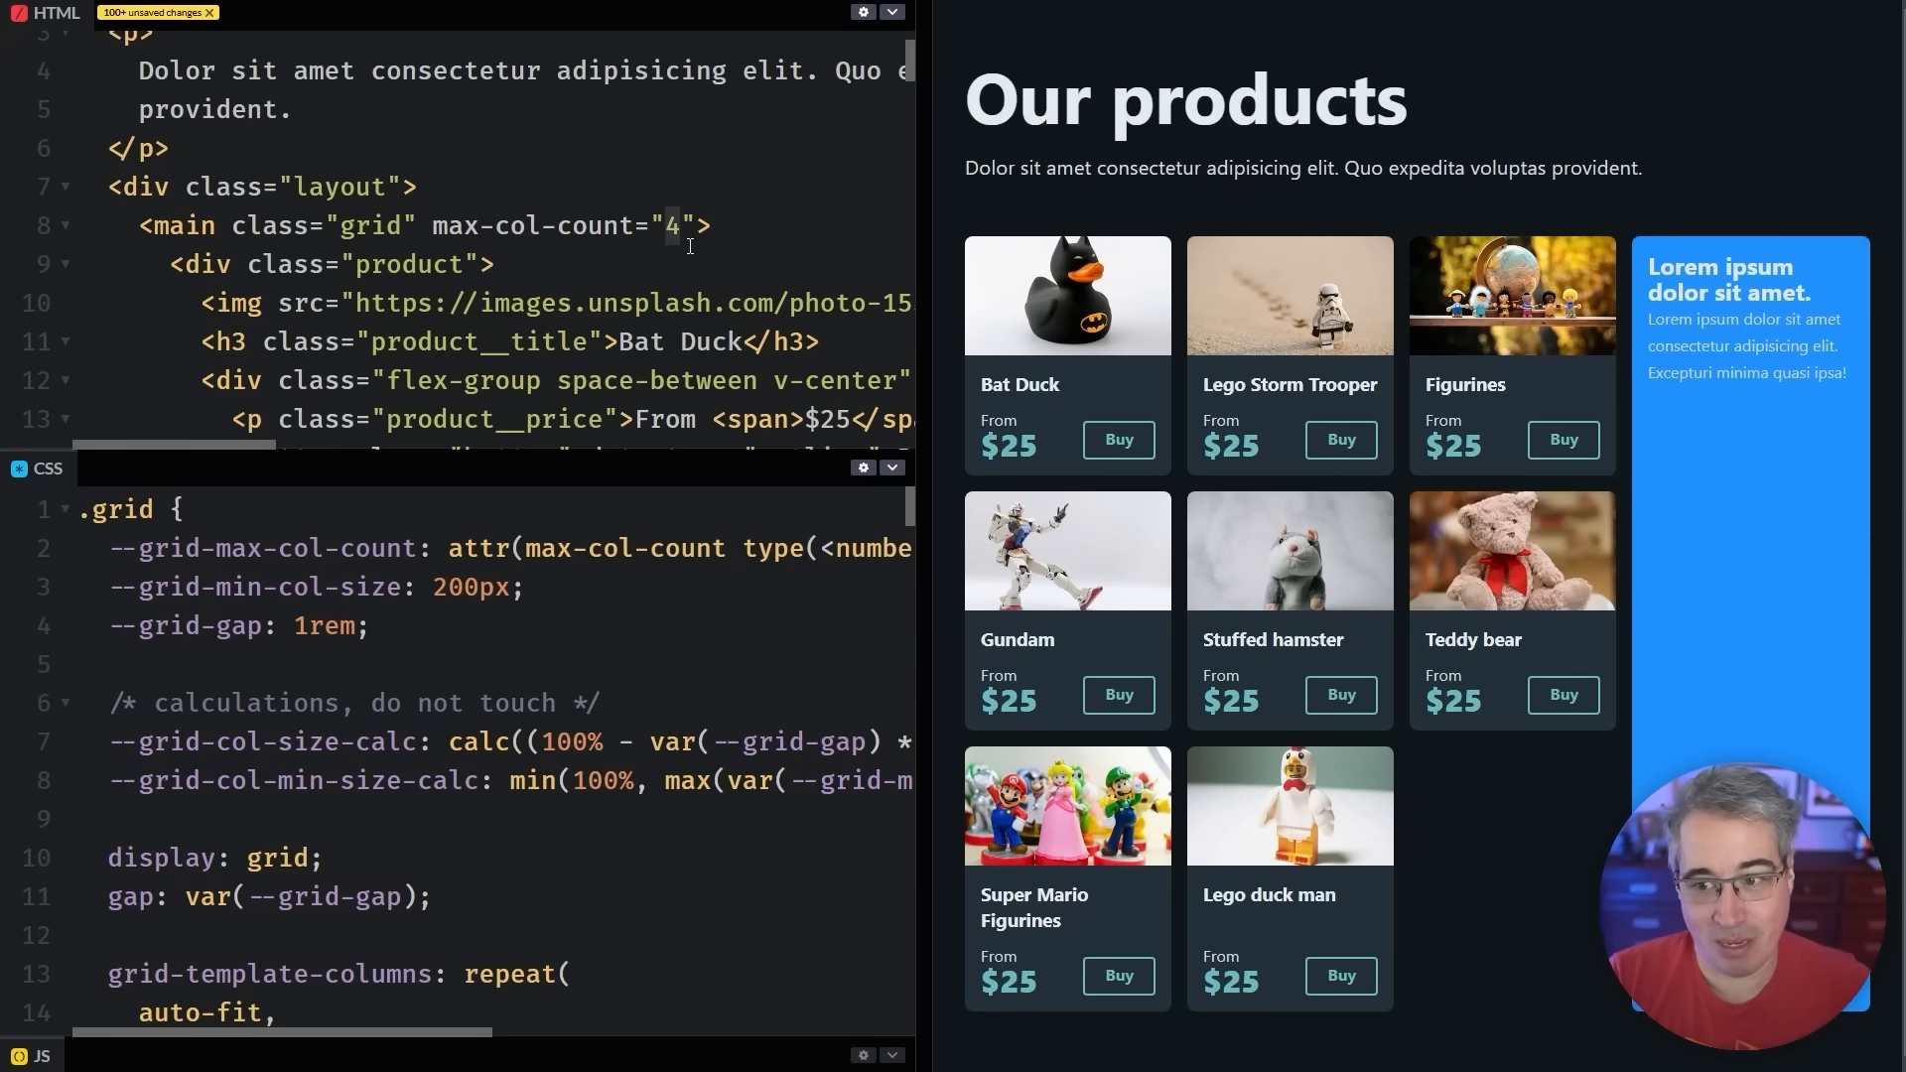
left_click(678, 226)
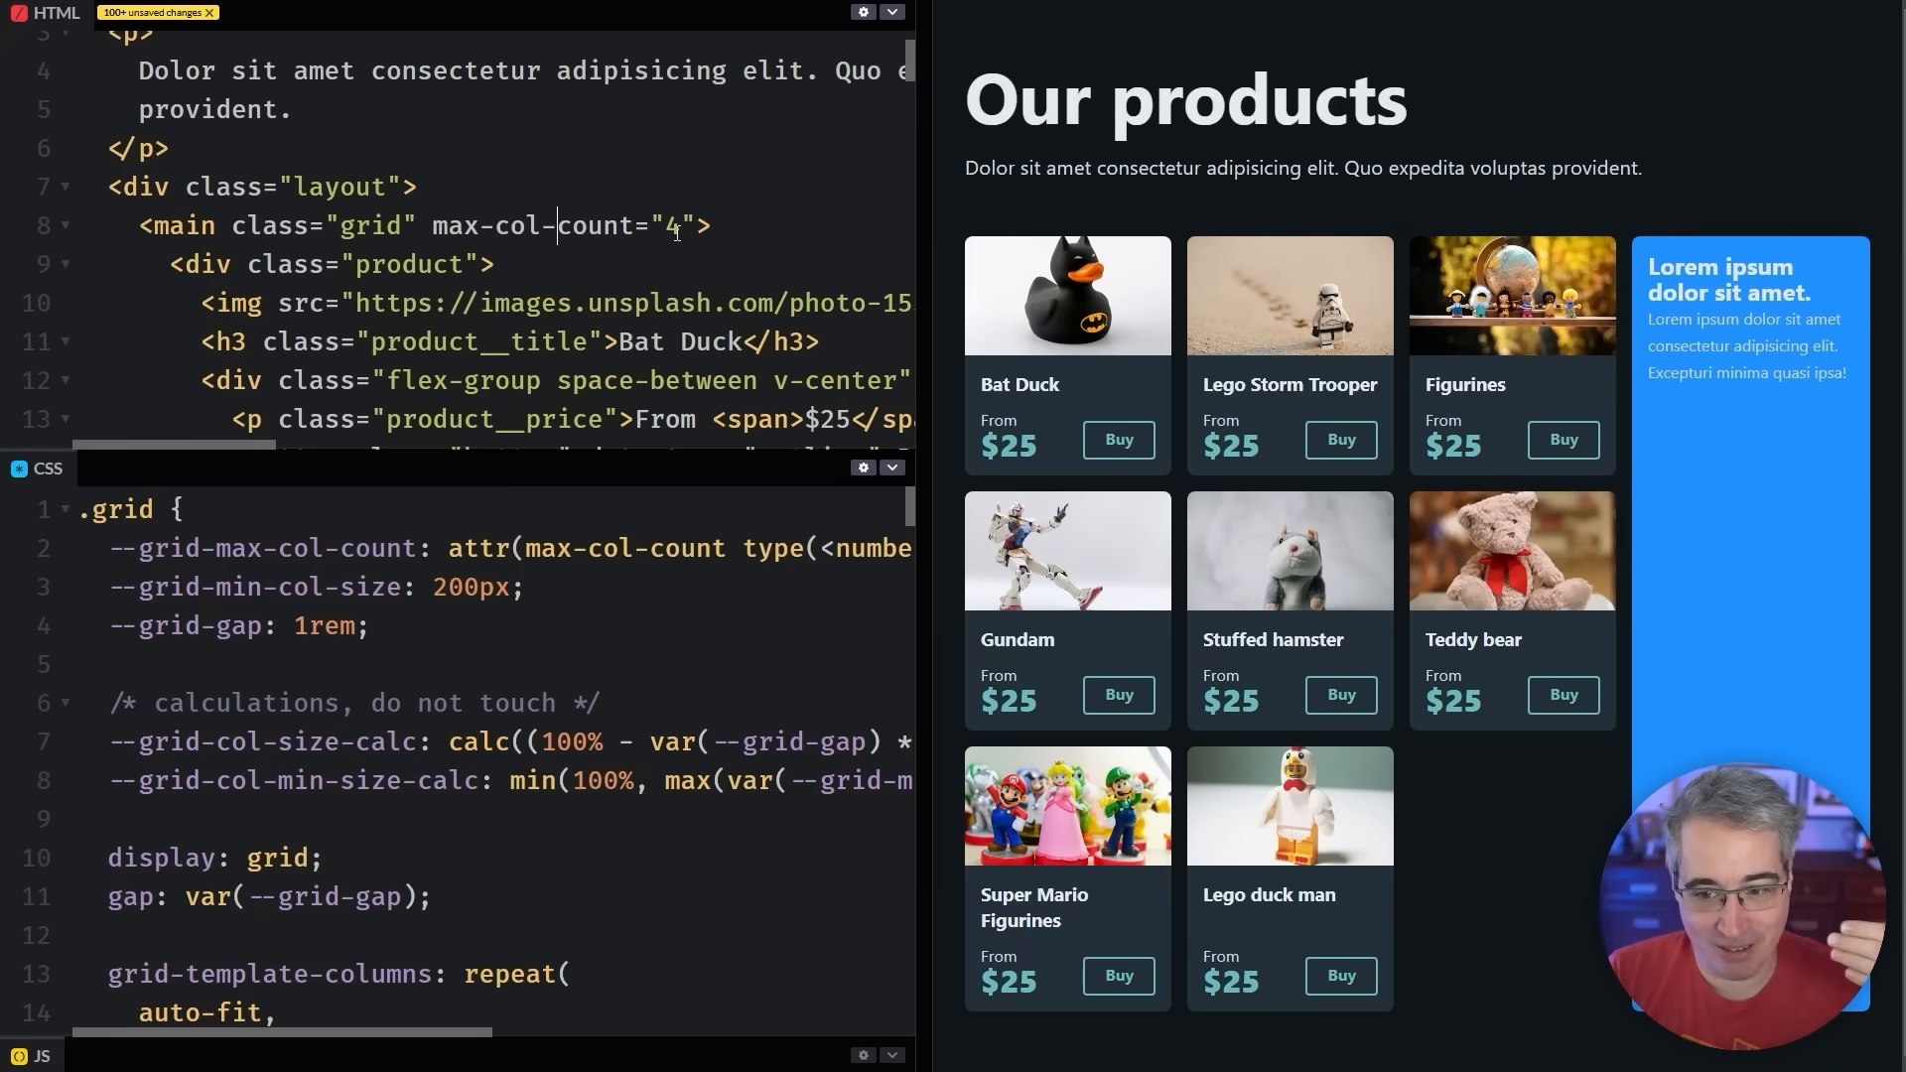
double_click(670, 227)
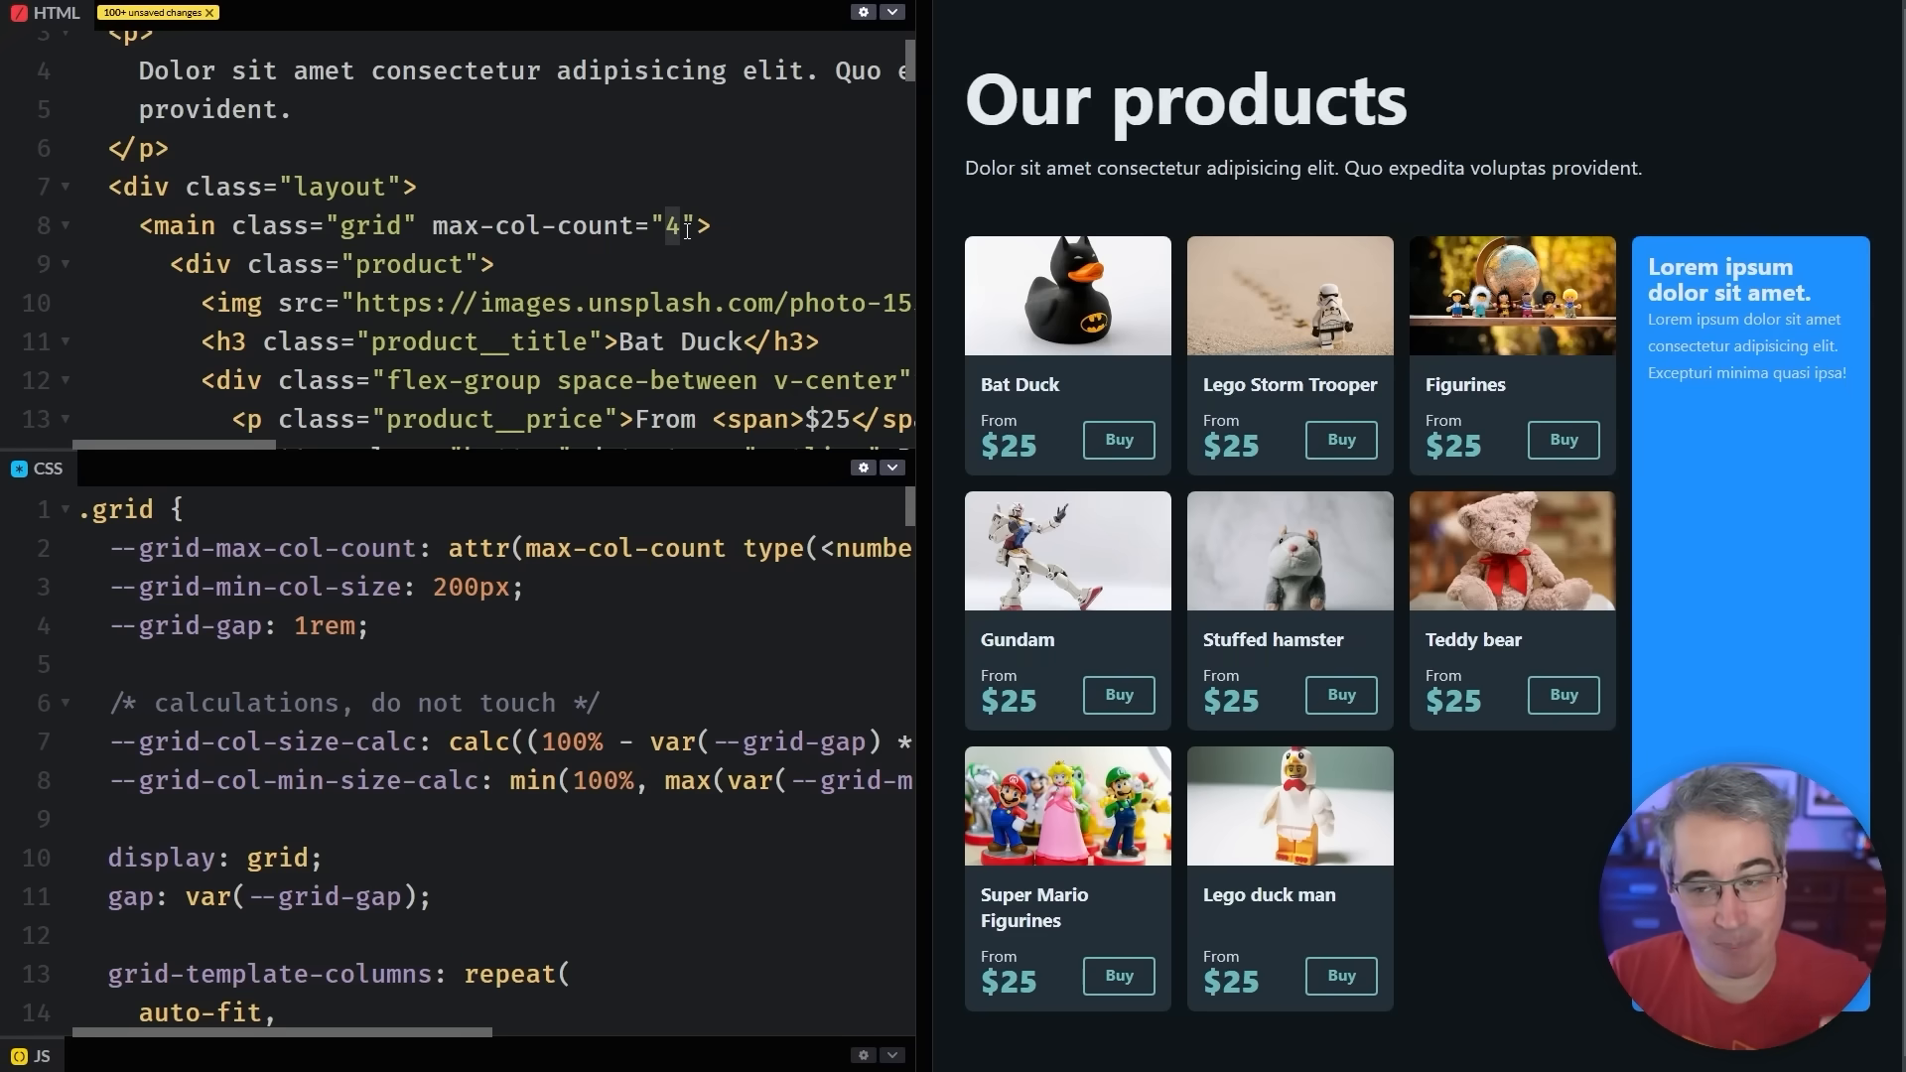